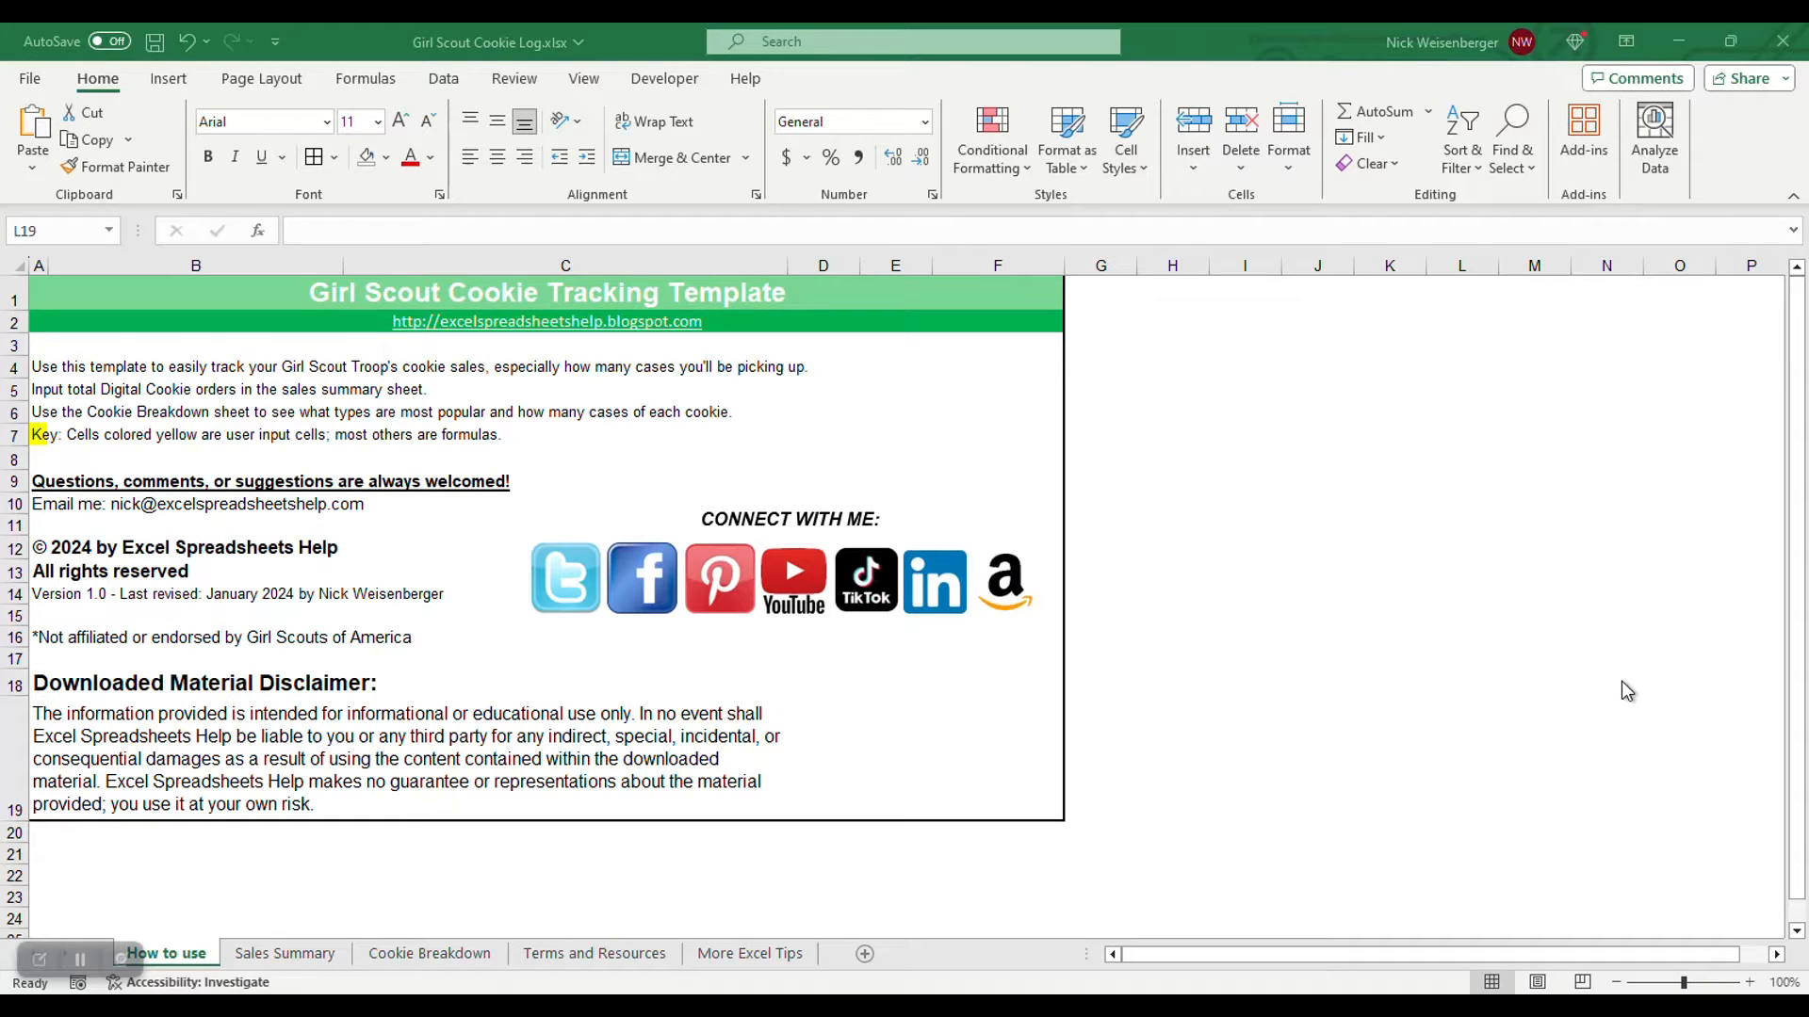
{"action": "mouse_move", "coordinate": [1338, 770]}
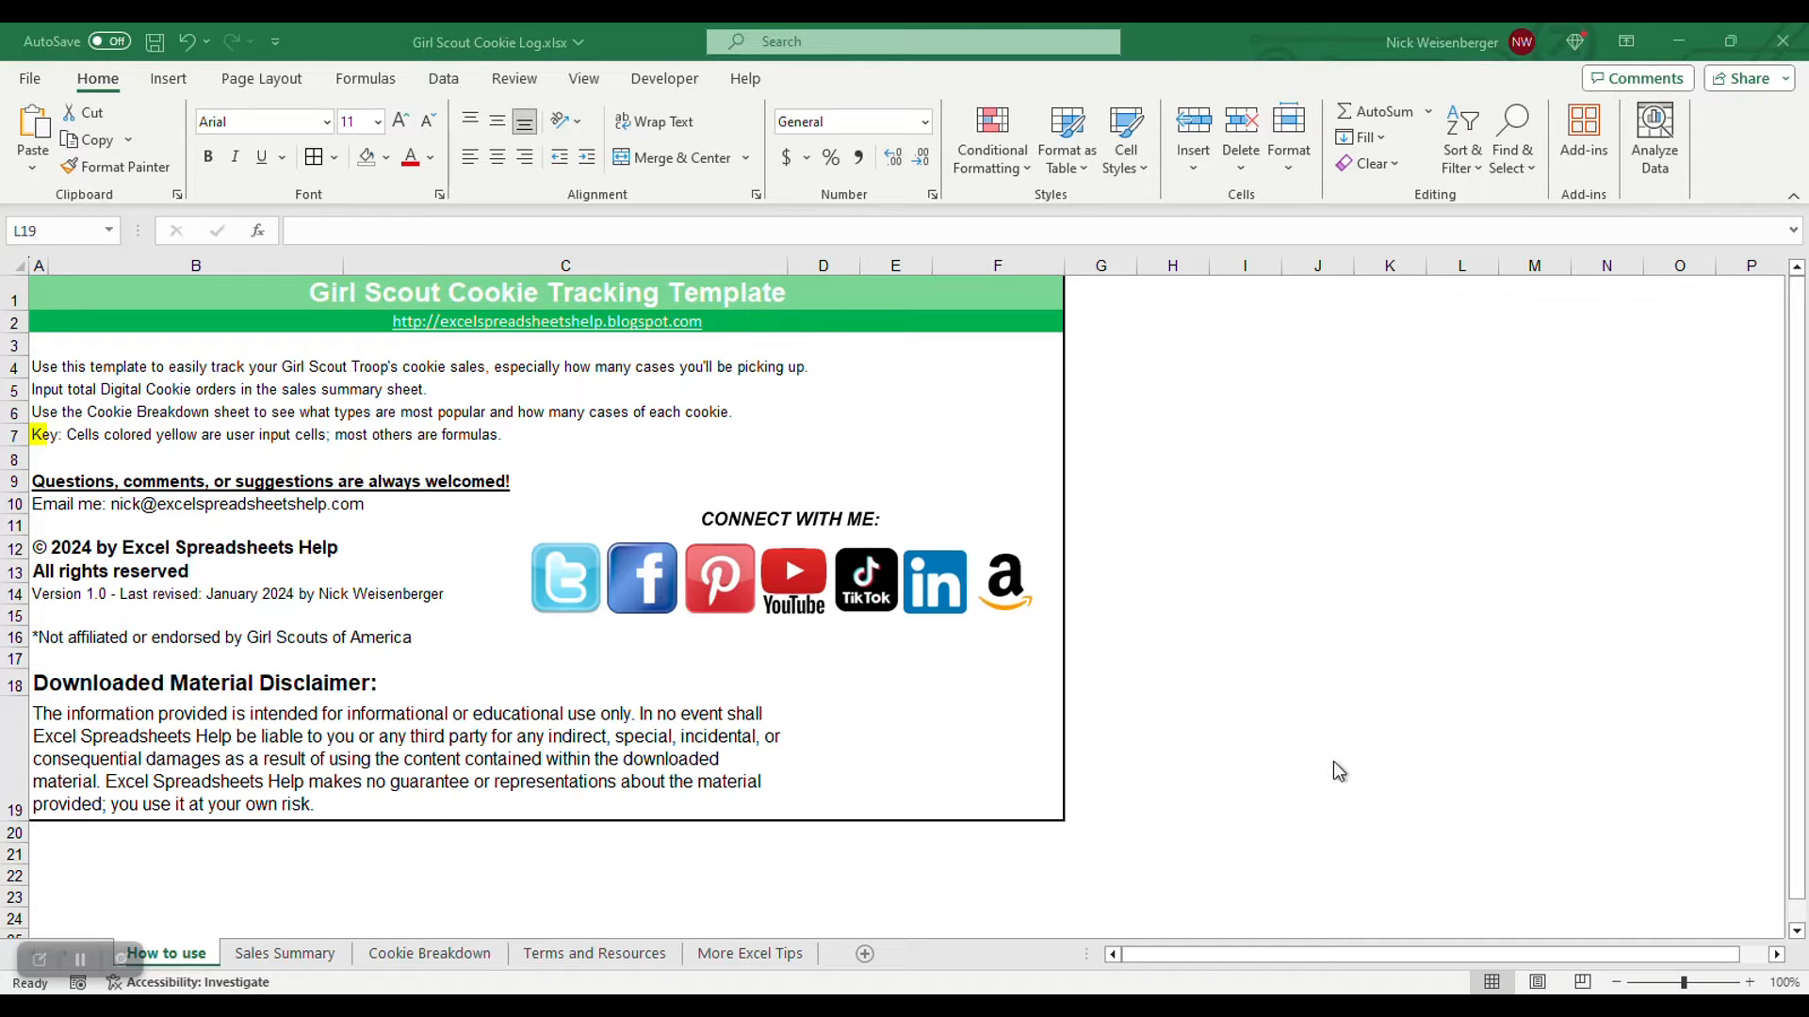
{"action": "mouse_move", "coordinate": [1198, 810]}
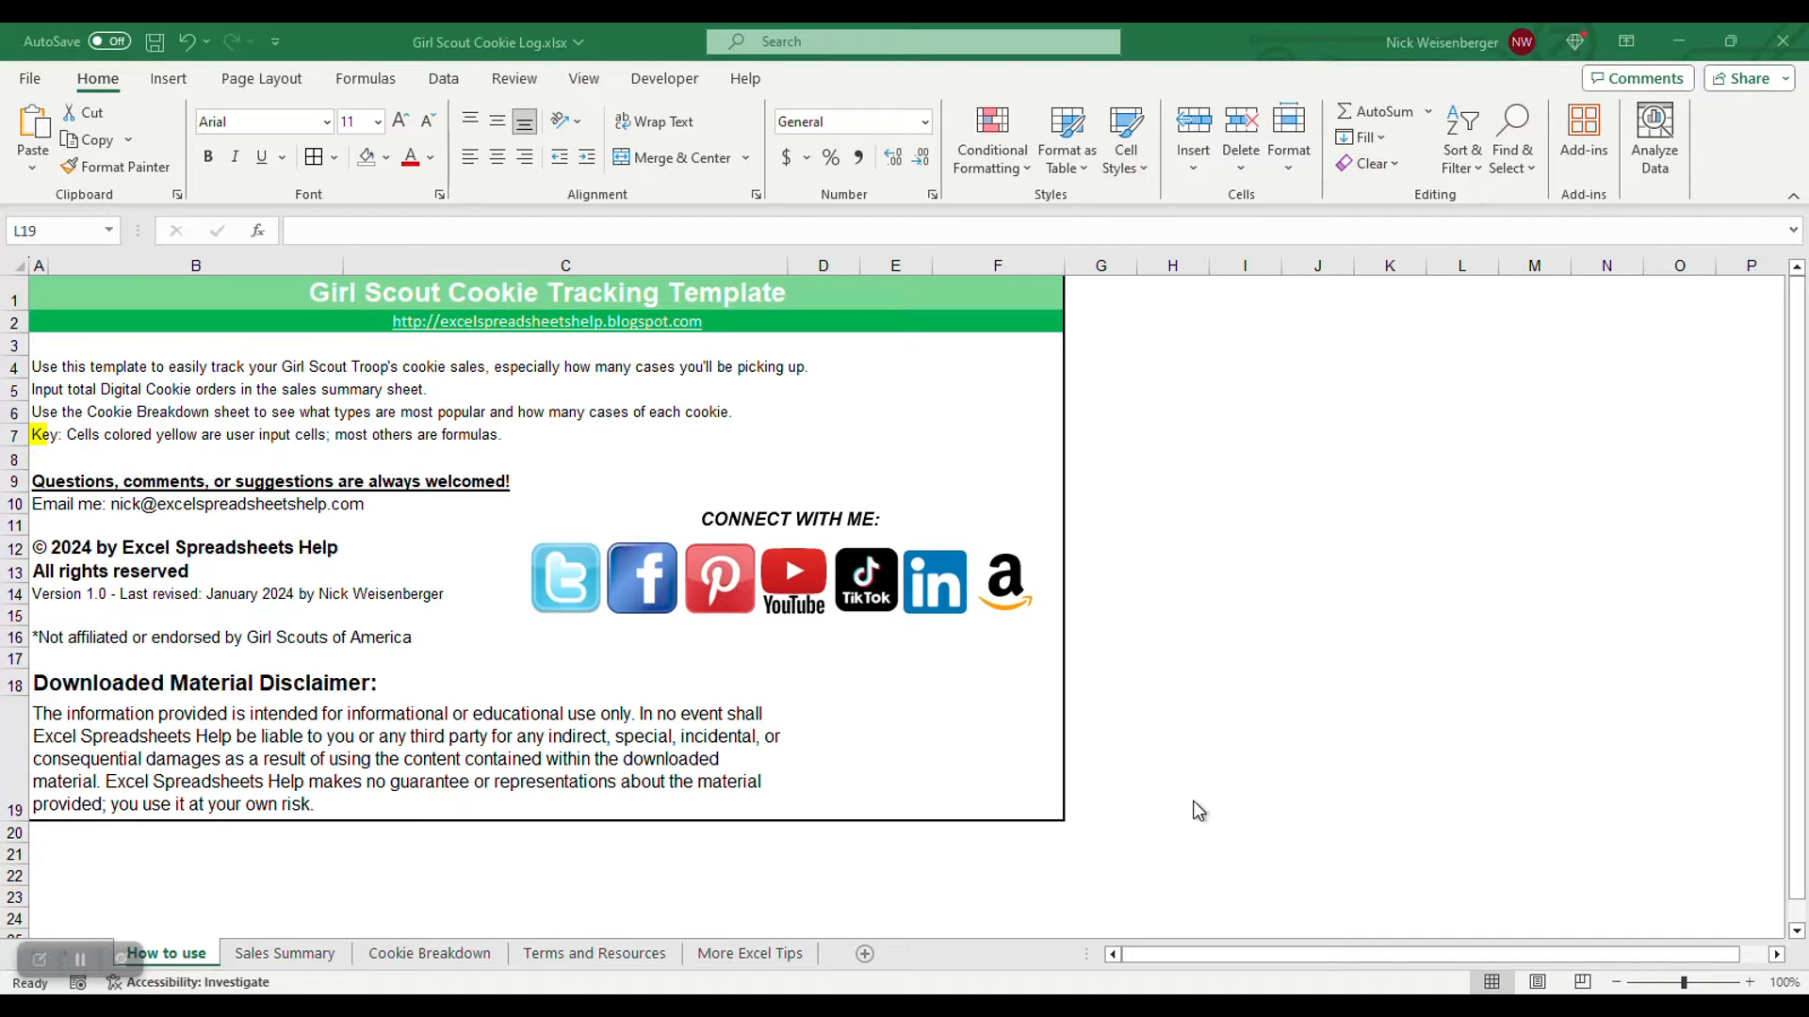
{"action": "mouse_move", "coordinate": [1189, 840]}
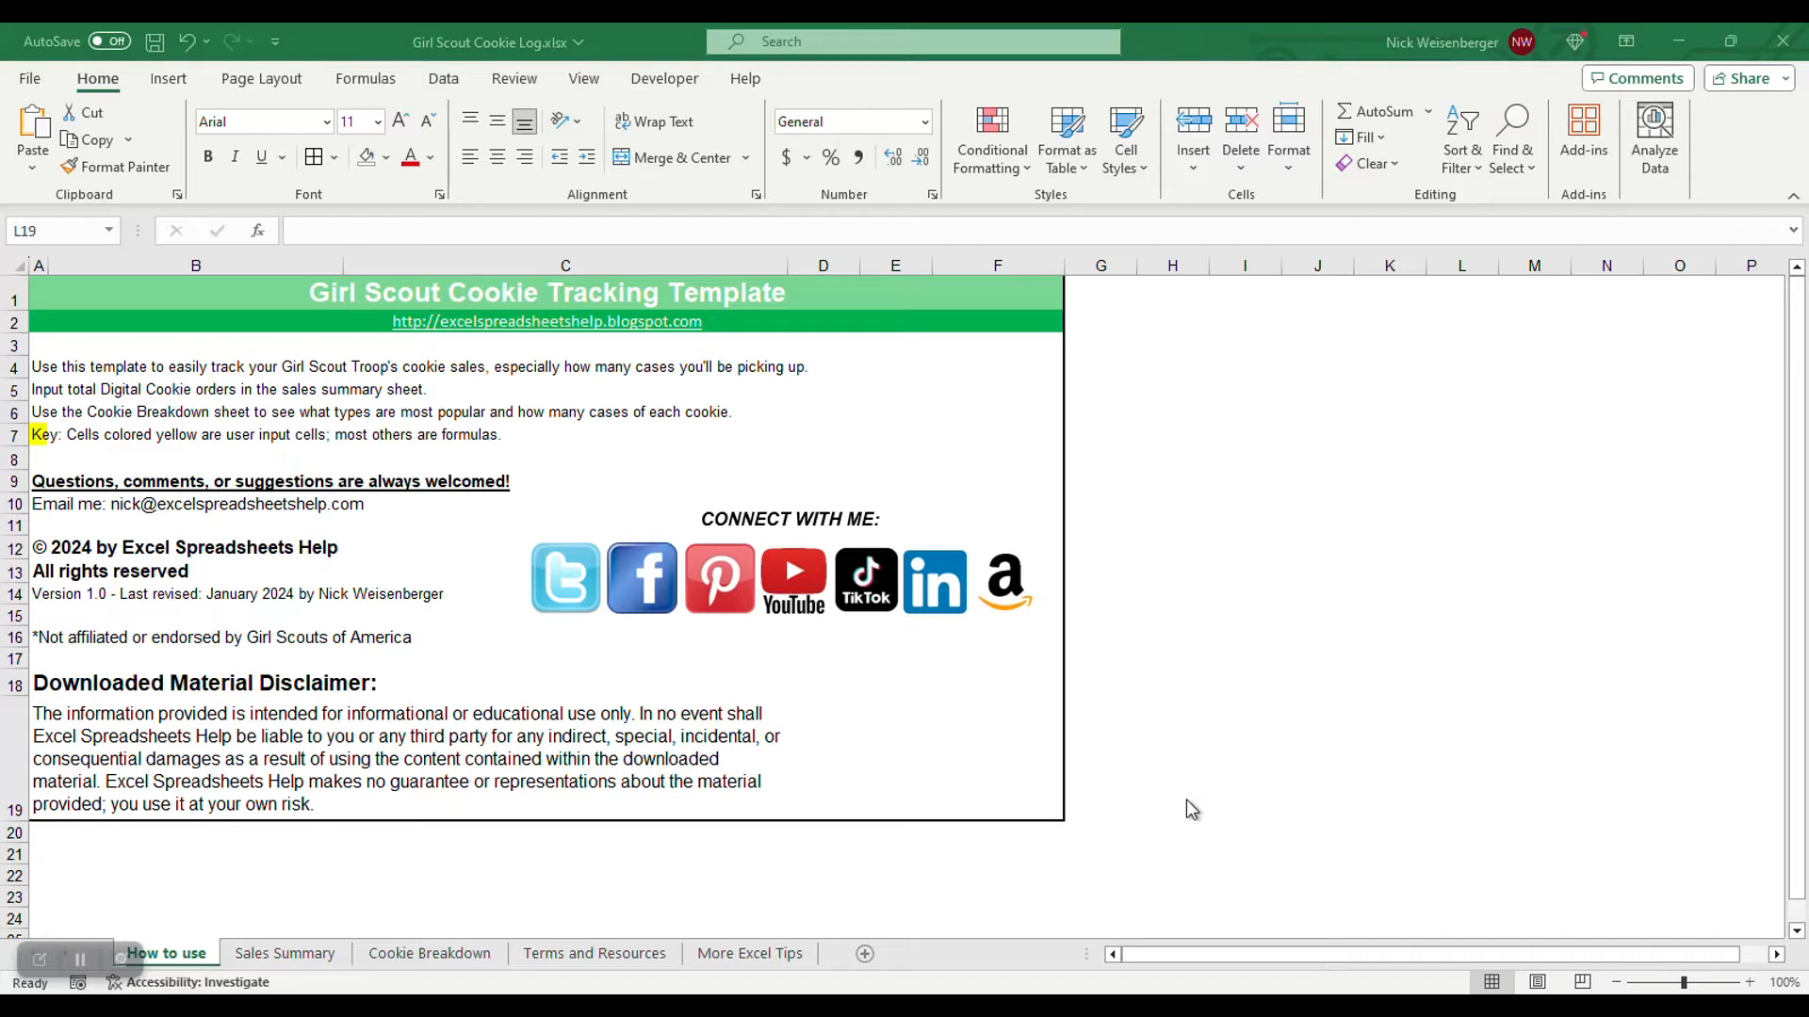
{"action": "mouse_move", "coordinate": [1238, 575]}
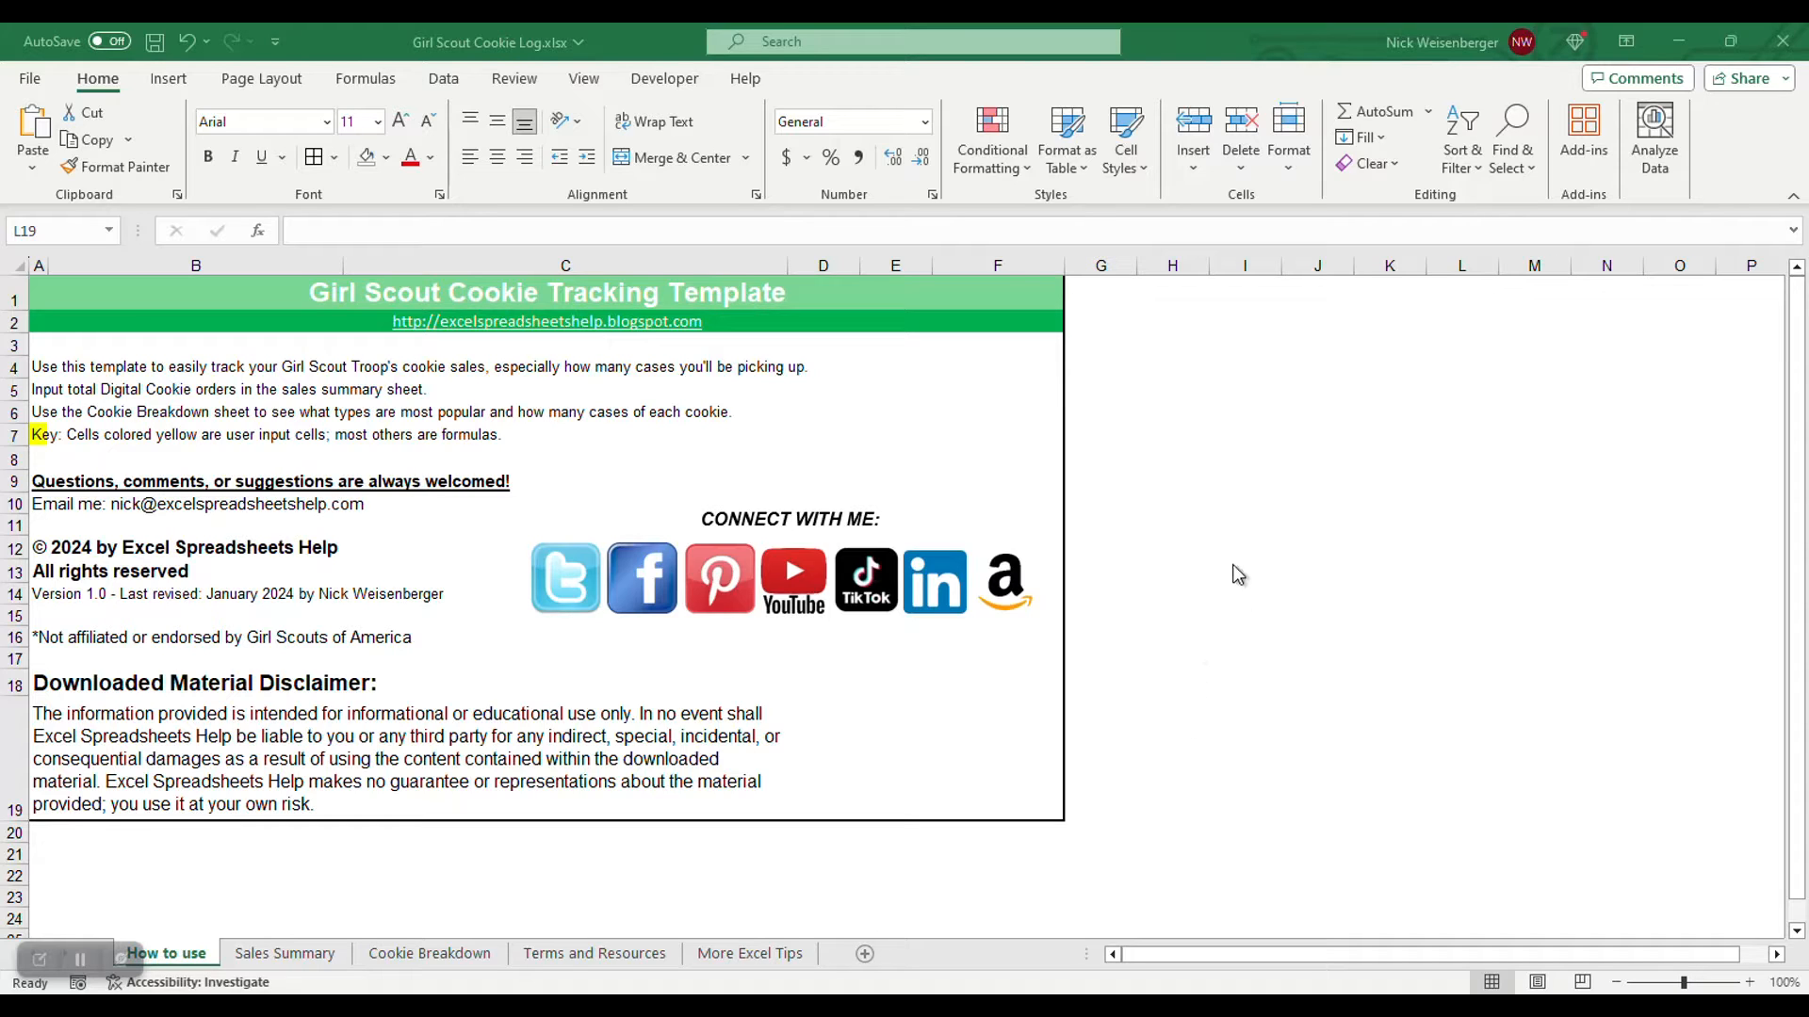
{"action": "mouse_move", "coordinate": [1255, 542]}
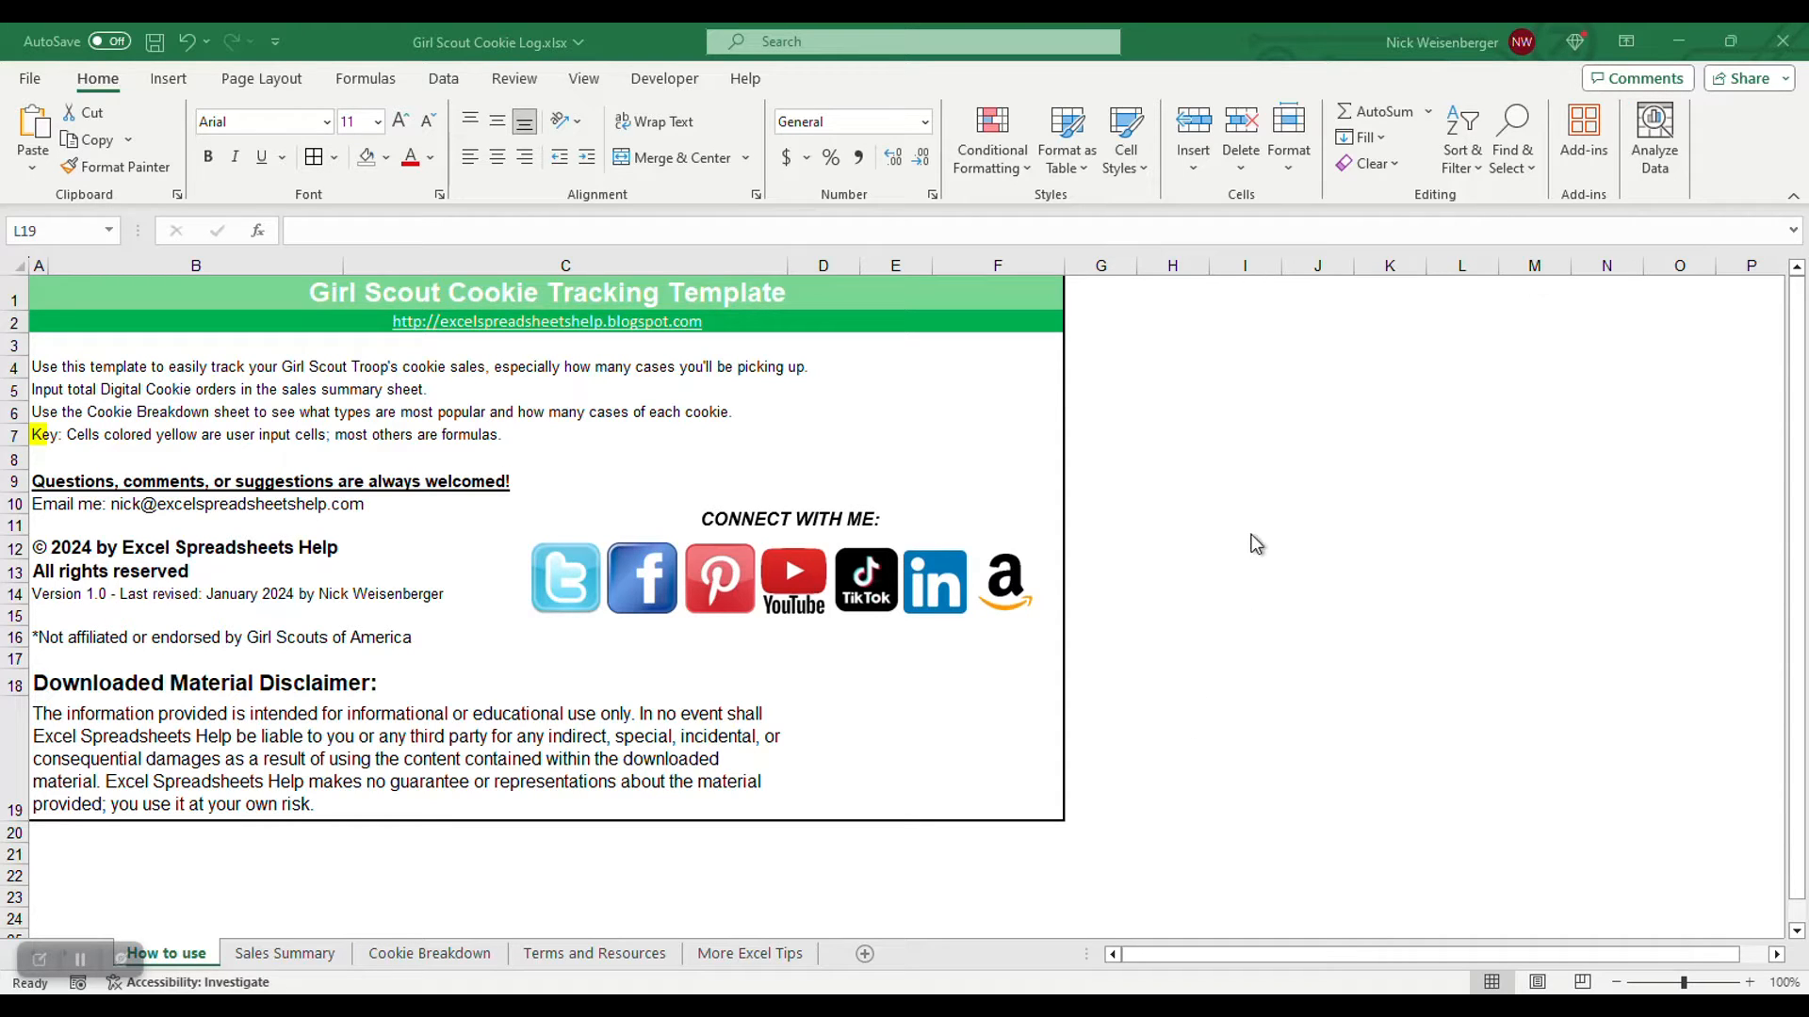
{"action": "mouse_move", "coordinate": [552, 820]}
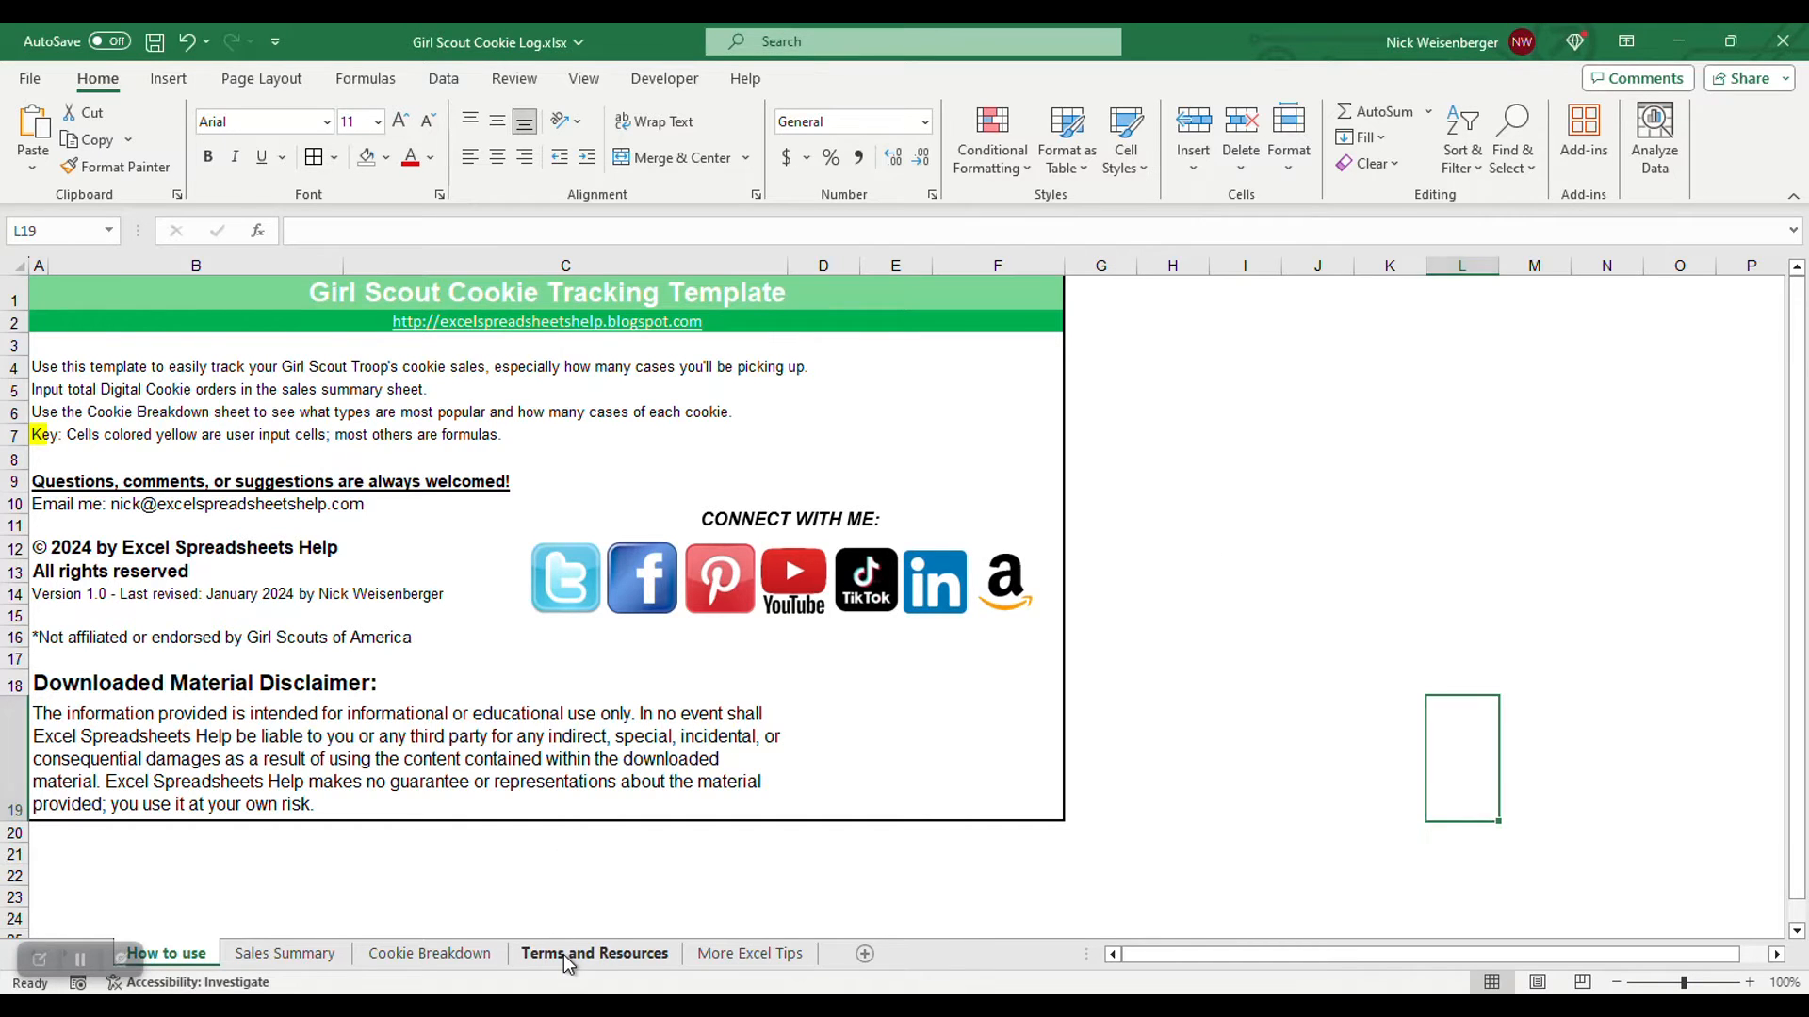
Switch to the Terms and Resources sheet with cookie terminology and seller/leader links
{"action": "left_click", "coordinate": [593, 954]}
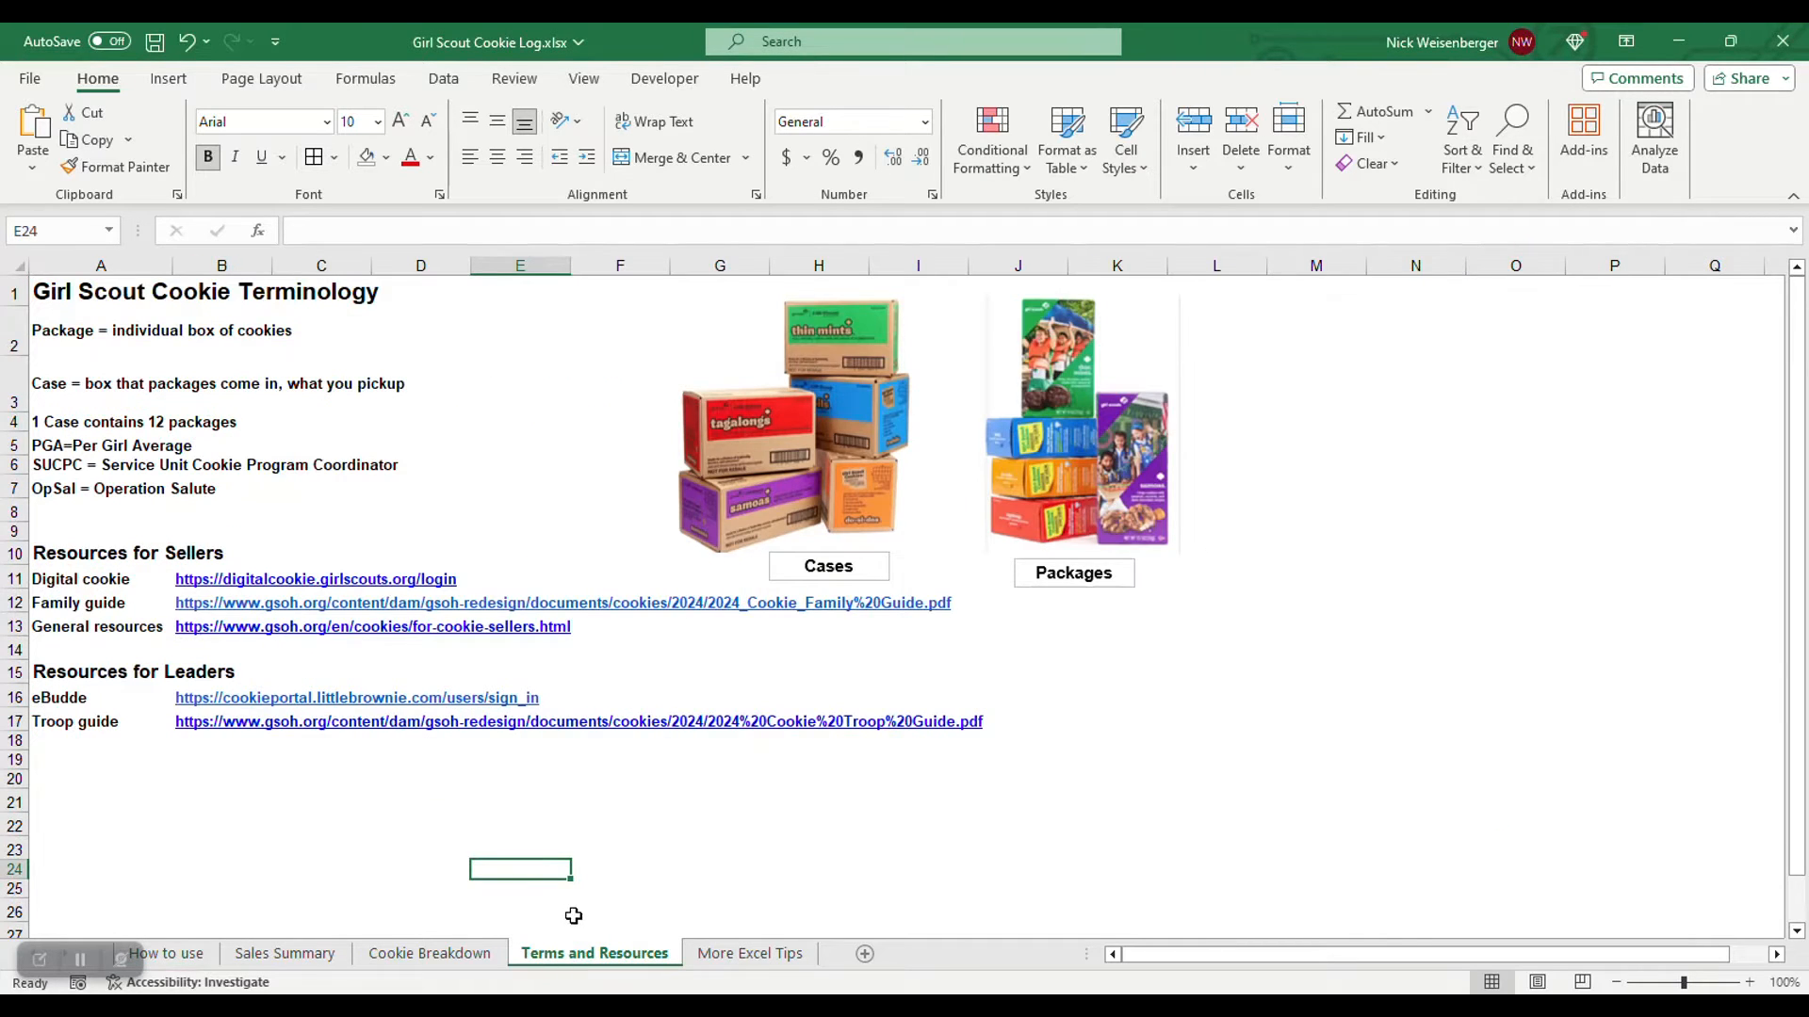
{"action": "mouse_move", "coordinate": [591, 865]}
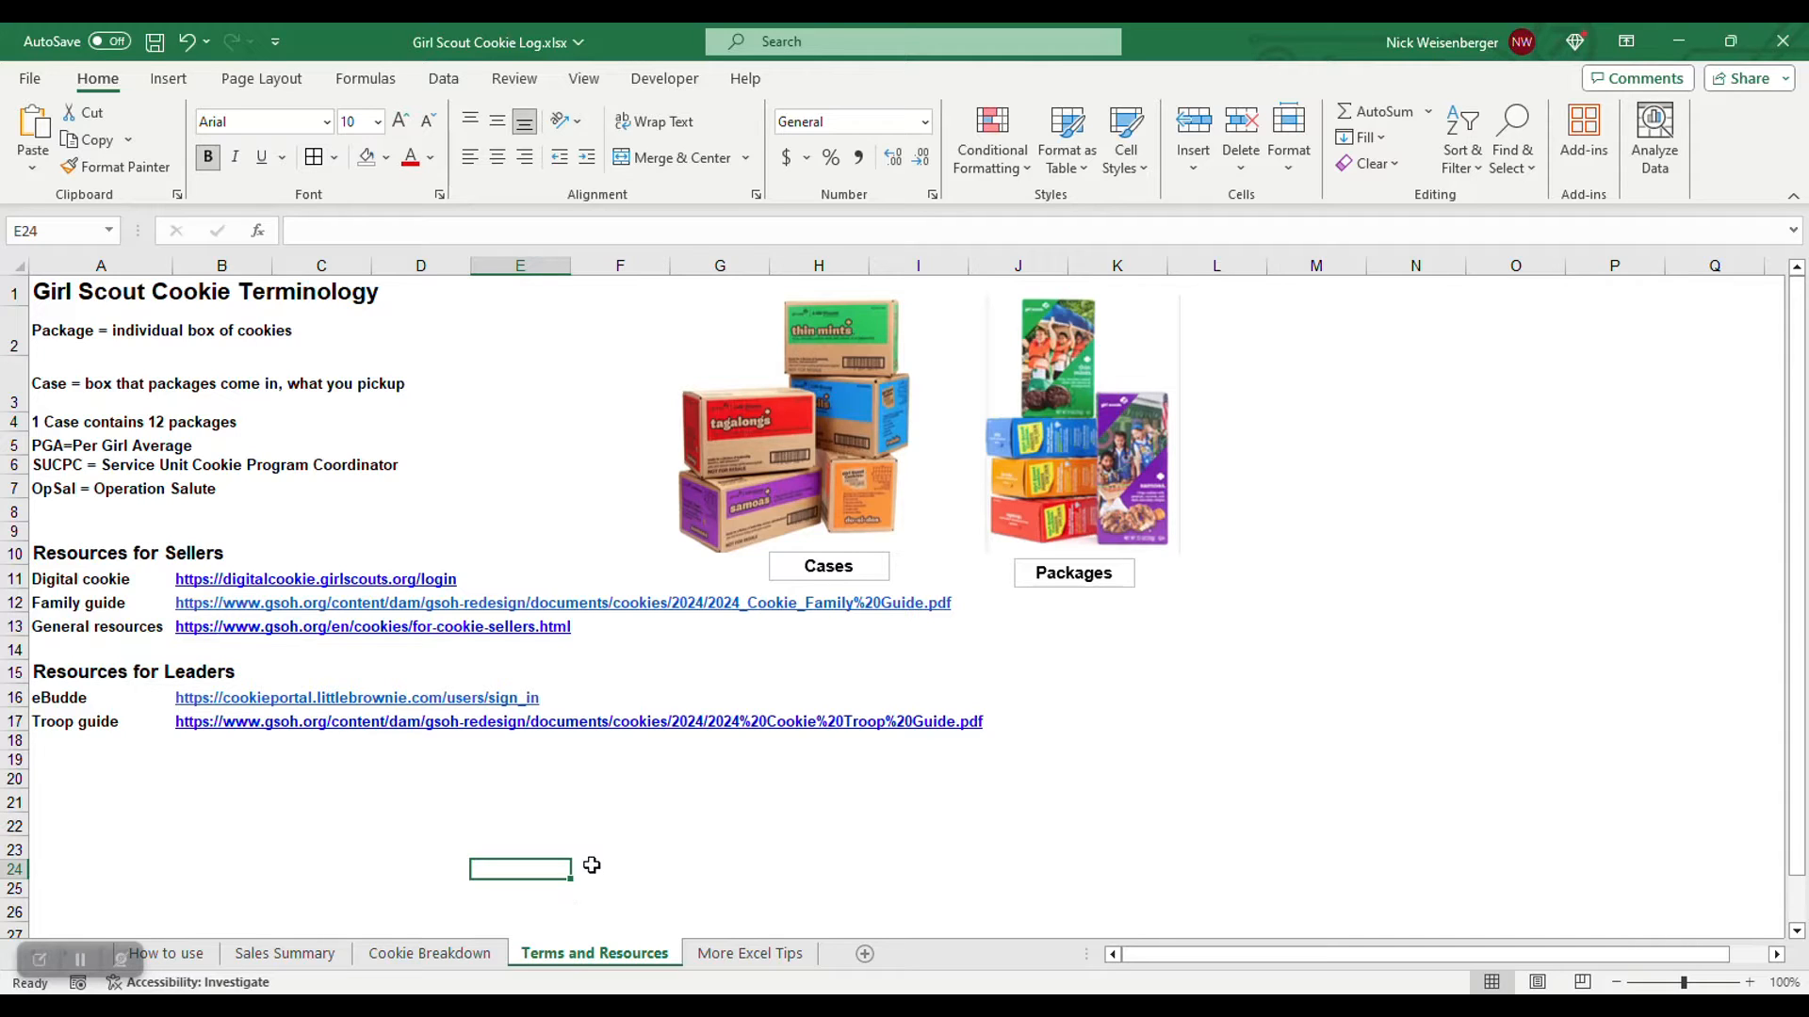
{"action": "mouse_move", "coordinate": [1309, 554]}
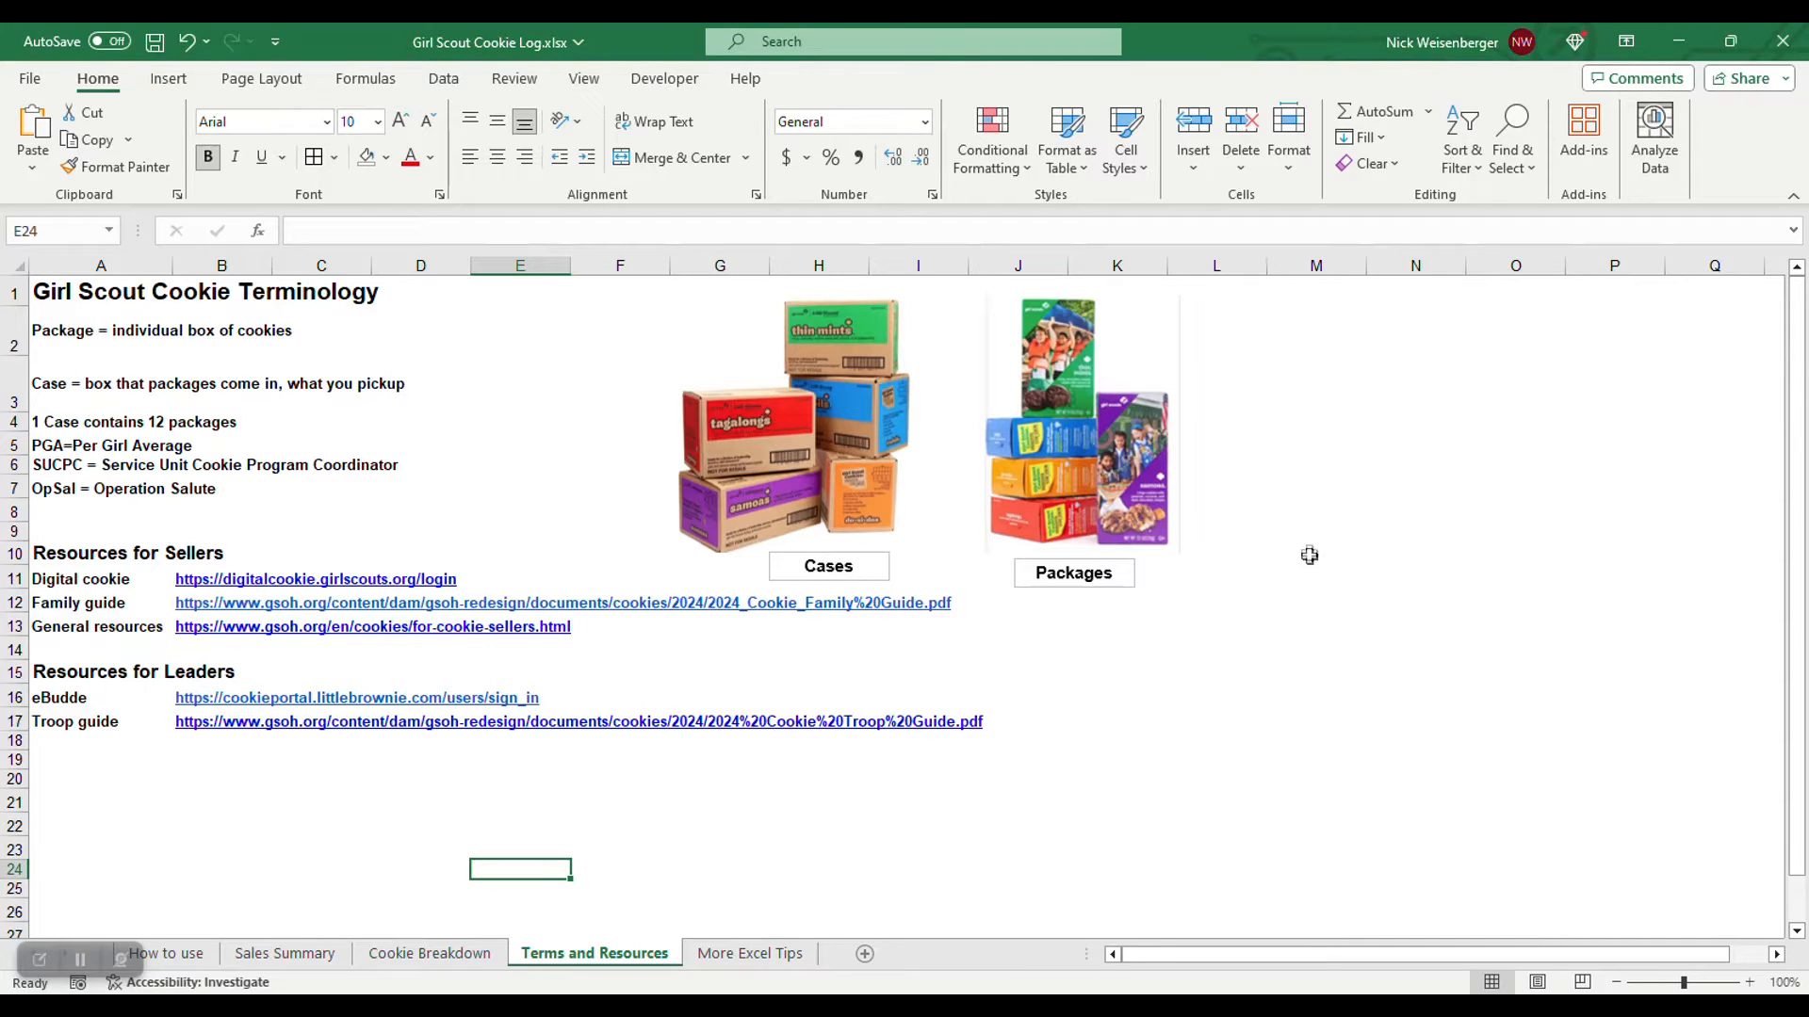
{"action": "mouse_move", "coordinate": [1289, 465]}
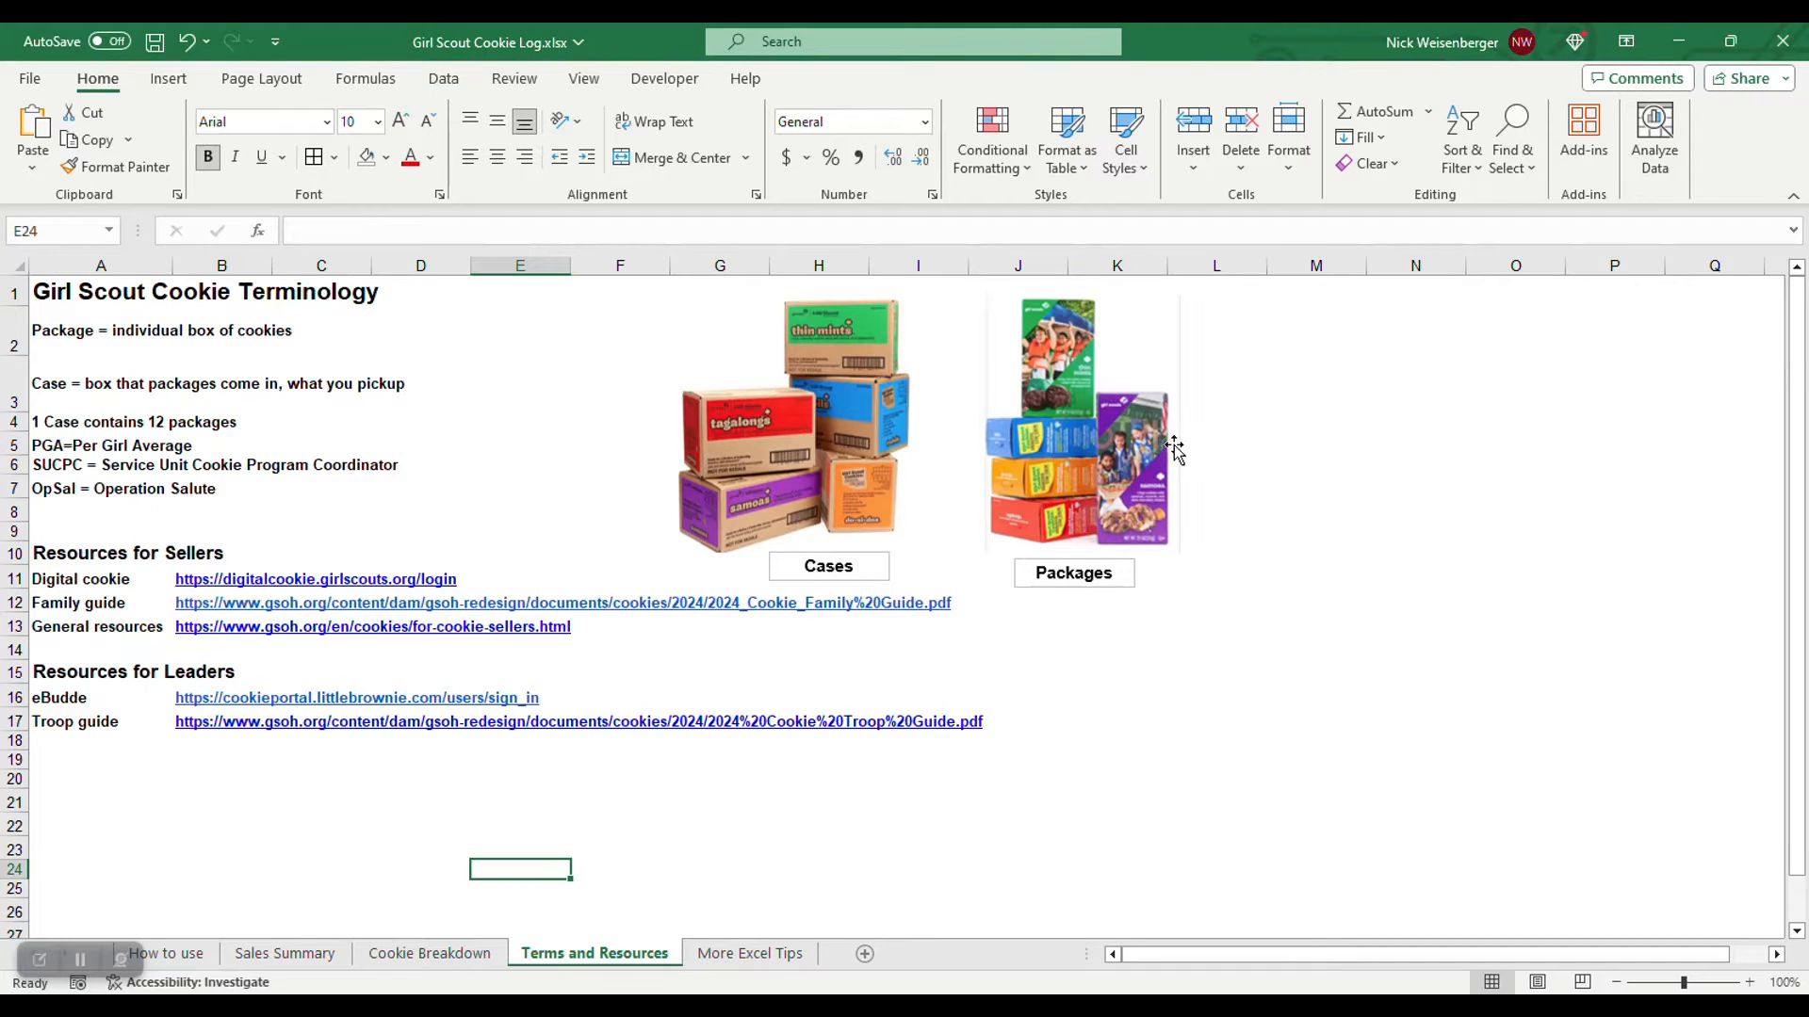
{"action": "mouse_move", "coordinate": [959, 510]}
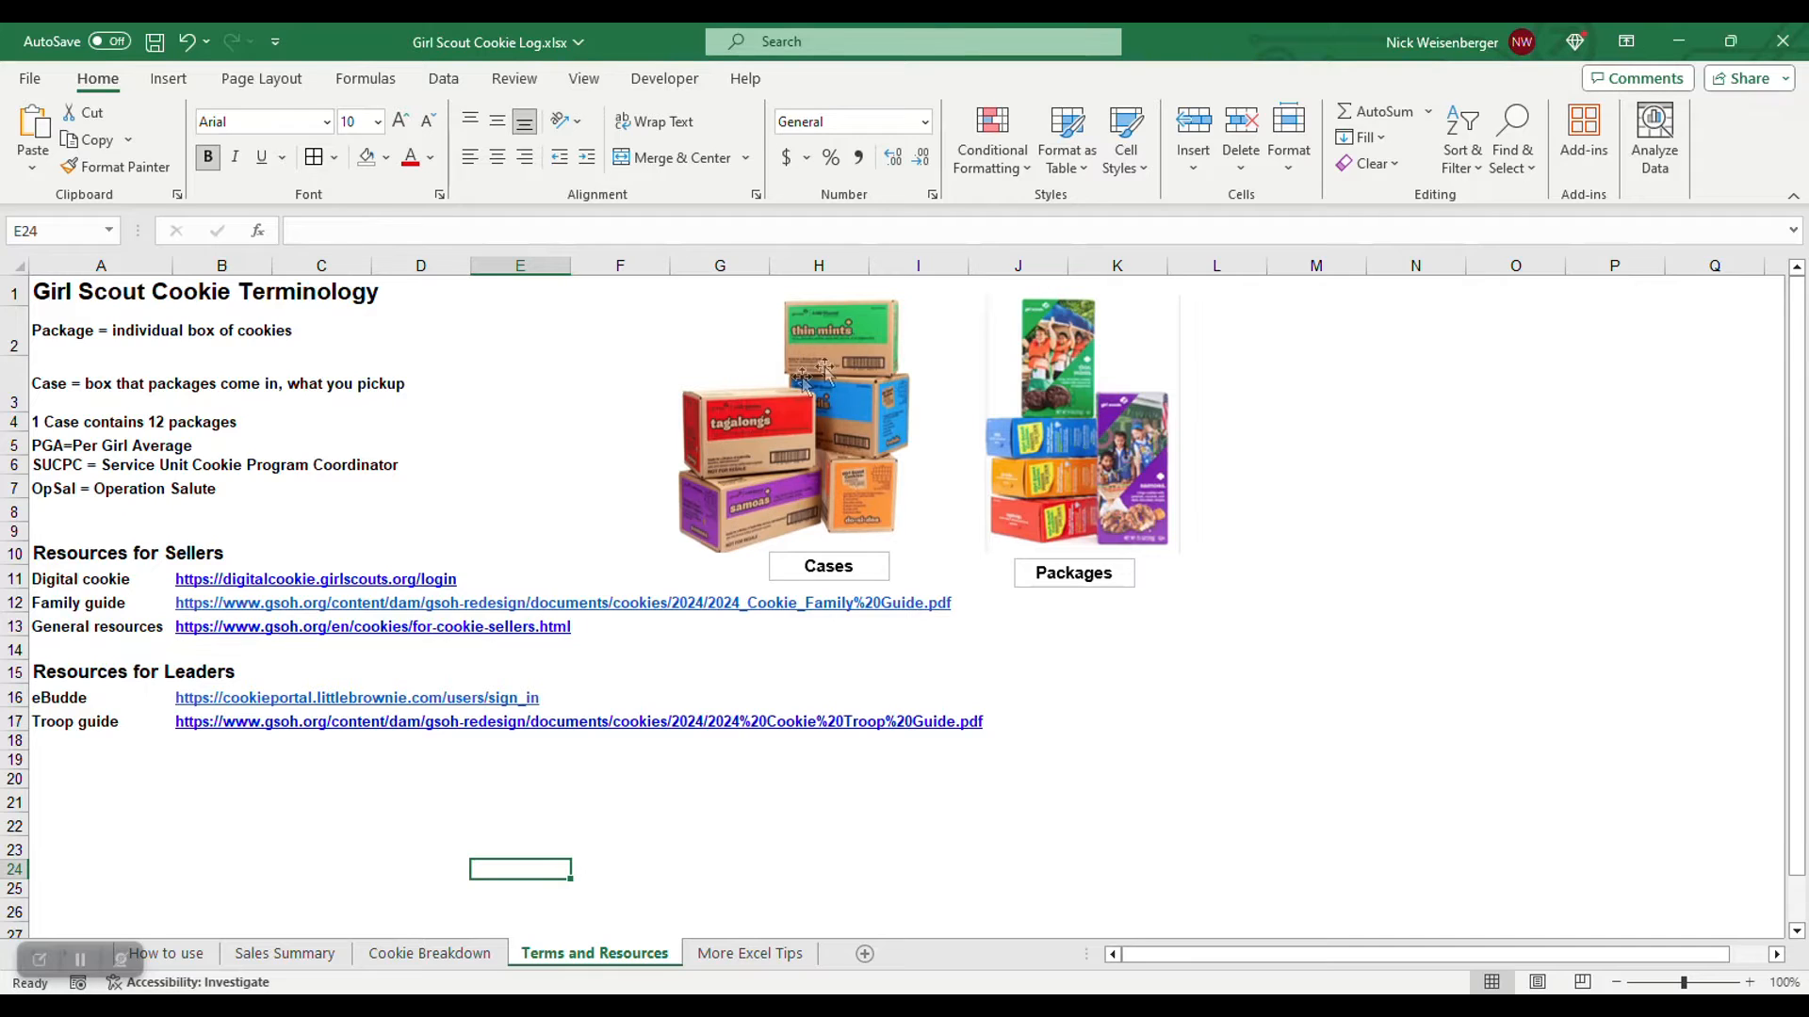
{"action": "mouse_move", "coordinate": [1044, 484]}
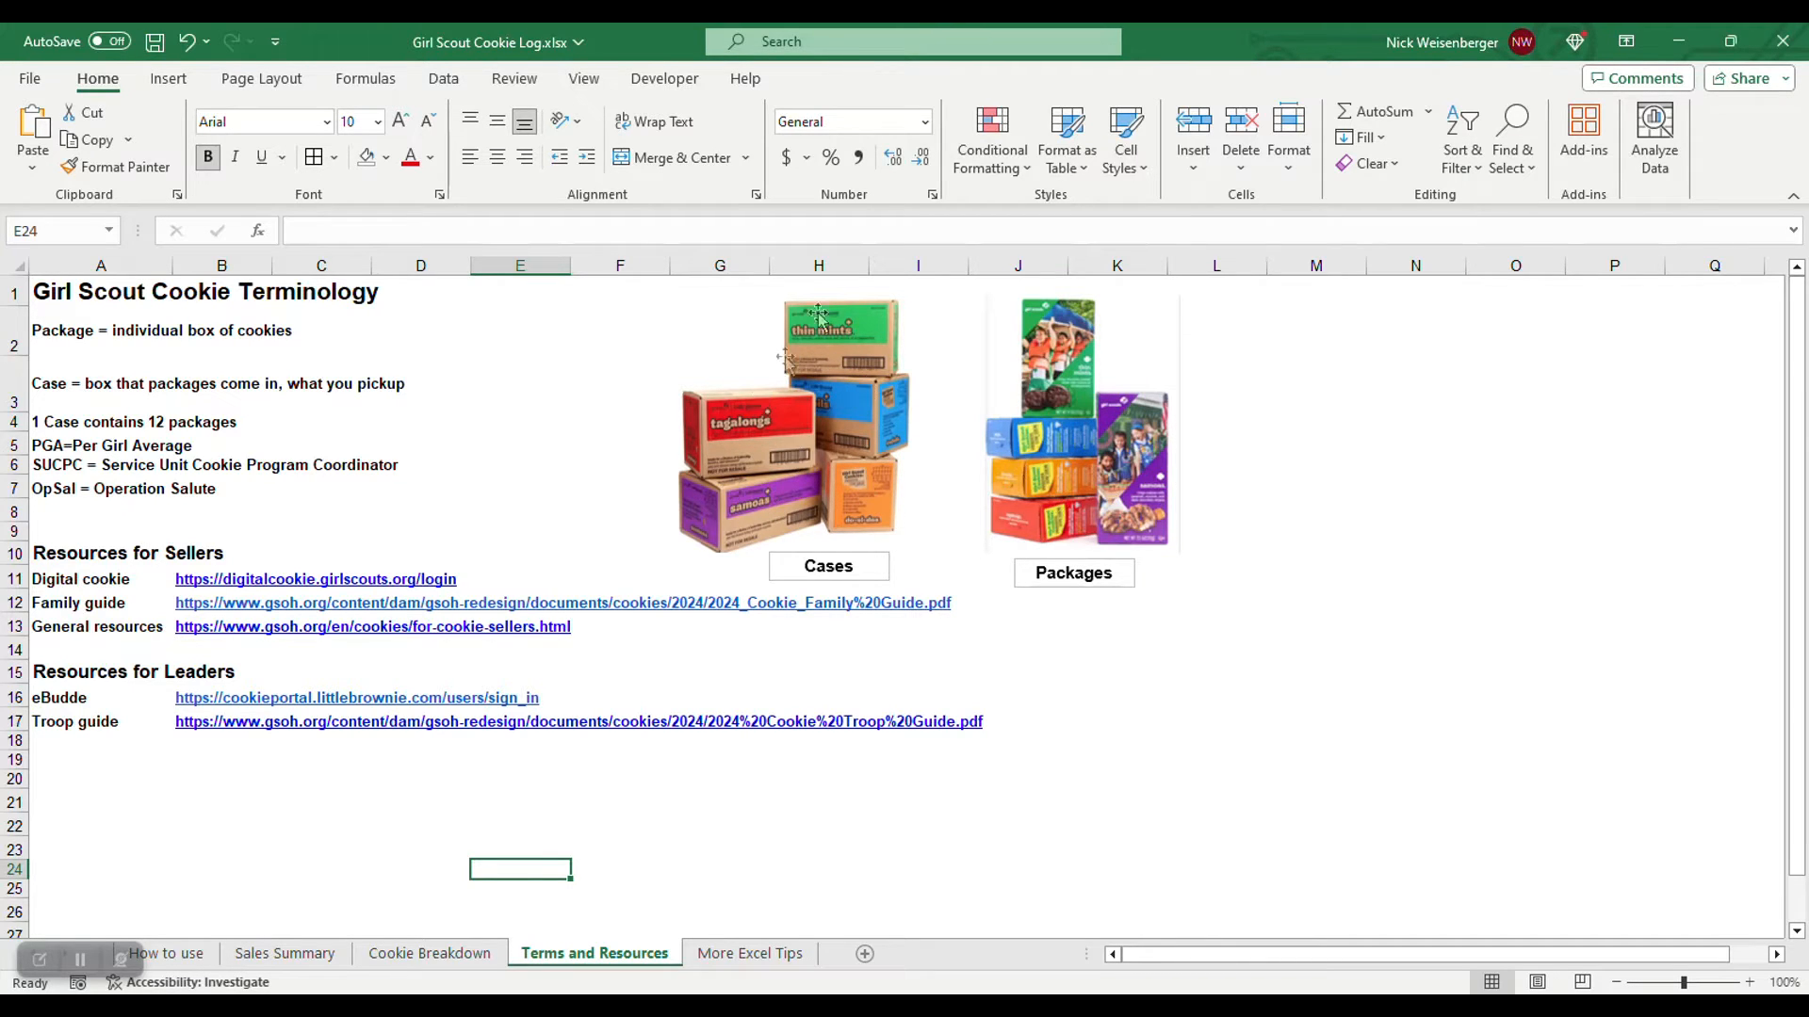
{"action": "mouse_move", "coordinate": [881, 467]}
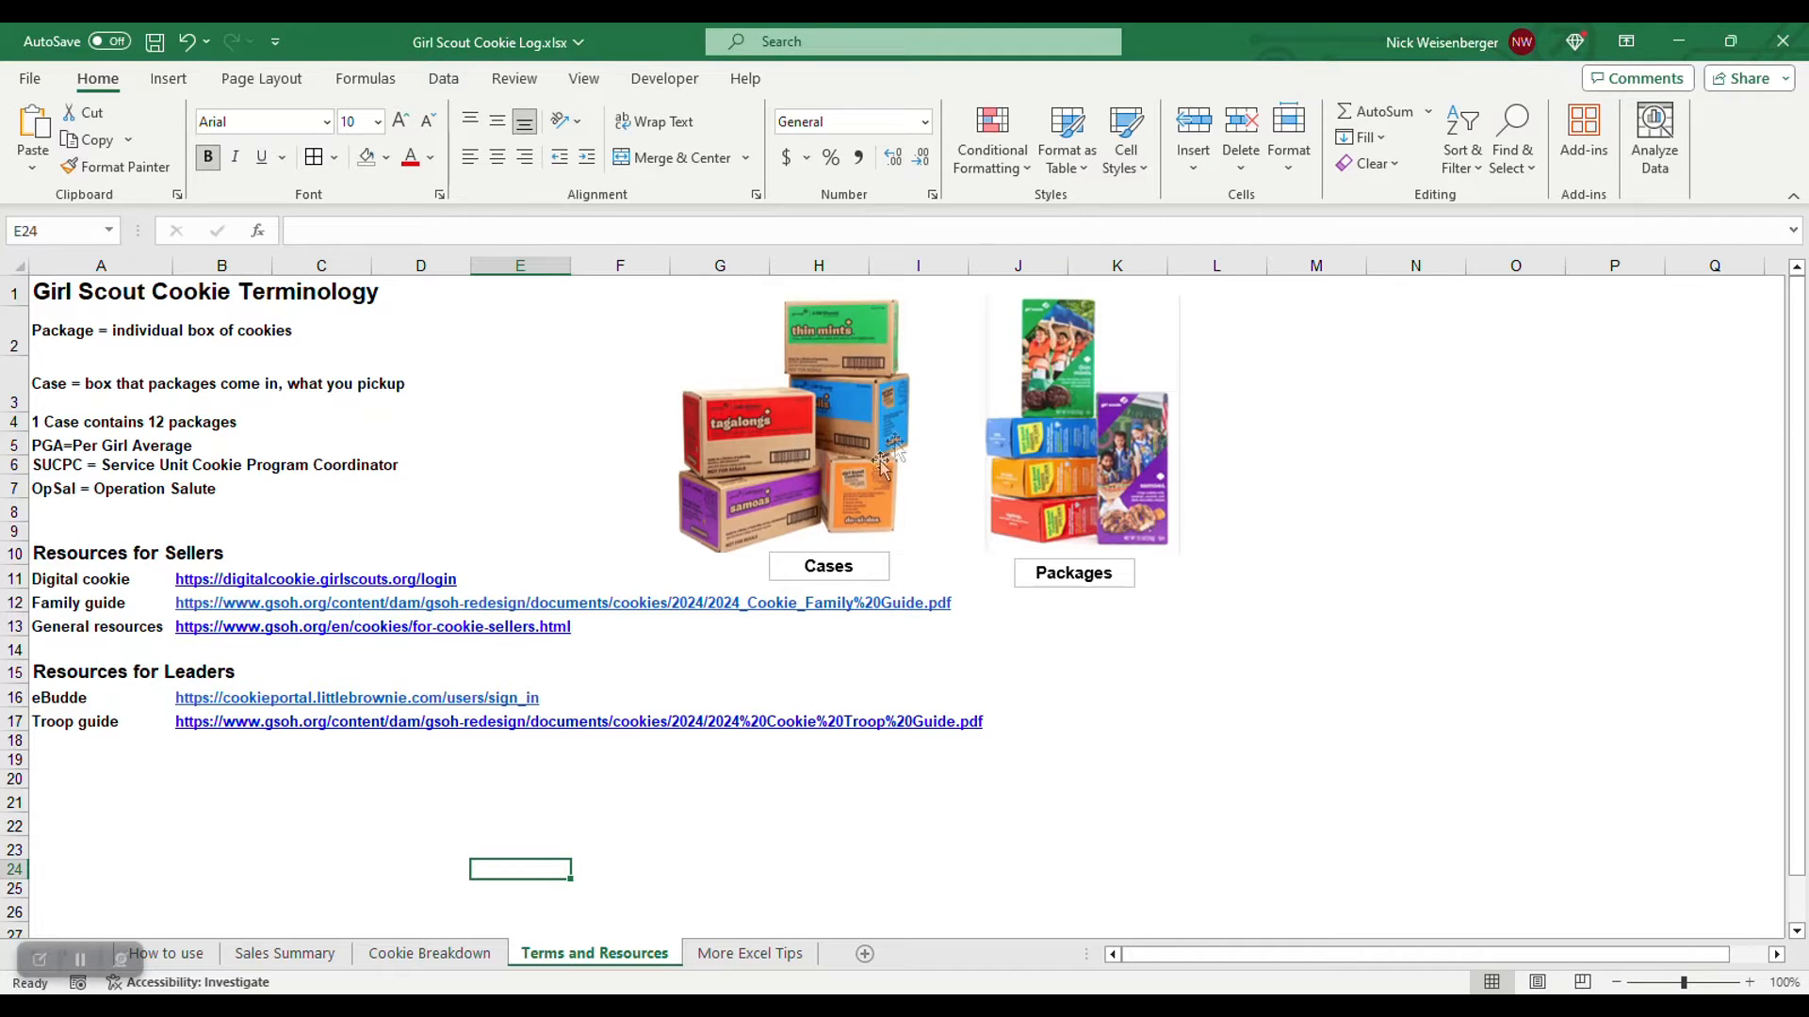
{"action": "mouse_move", "coordinate": [788, 433]}
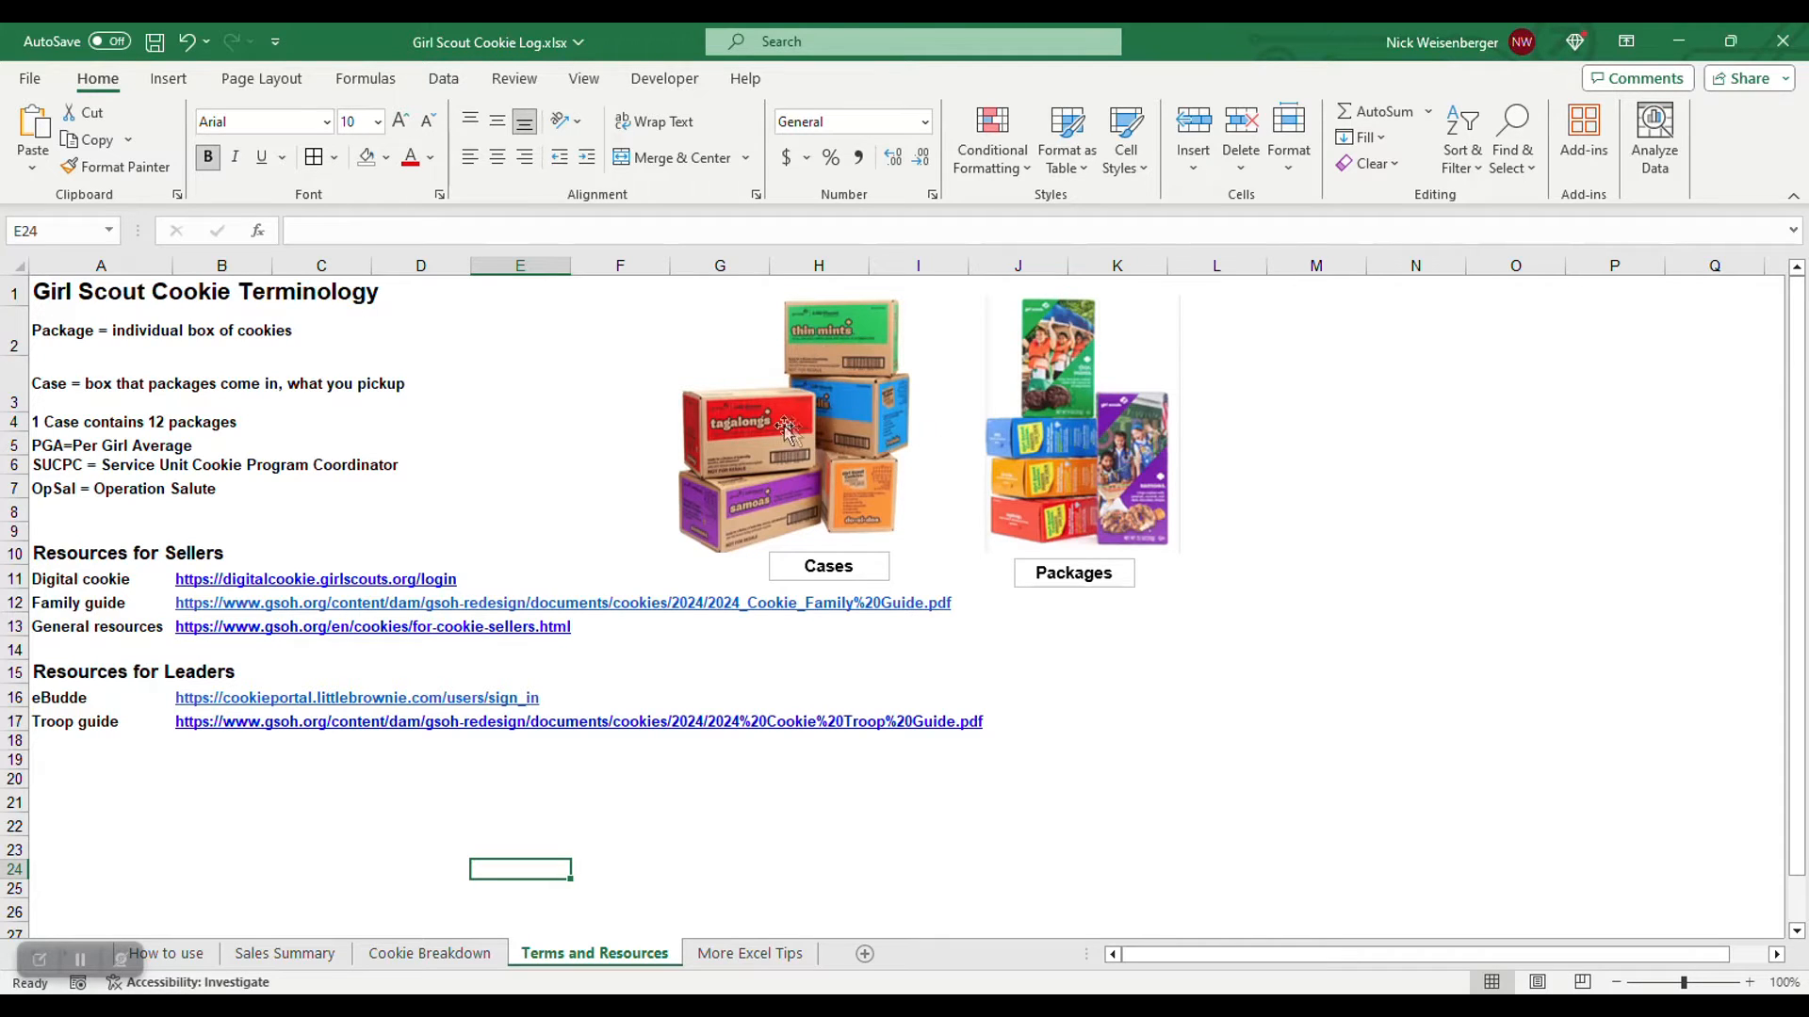
{"action": "mouse_move", "coordinate": [767, 420]}
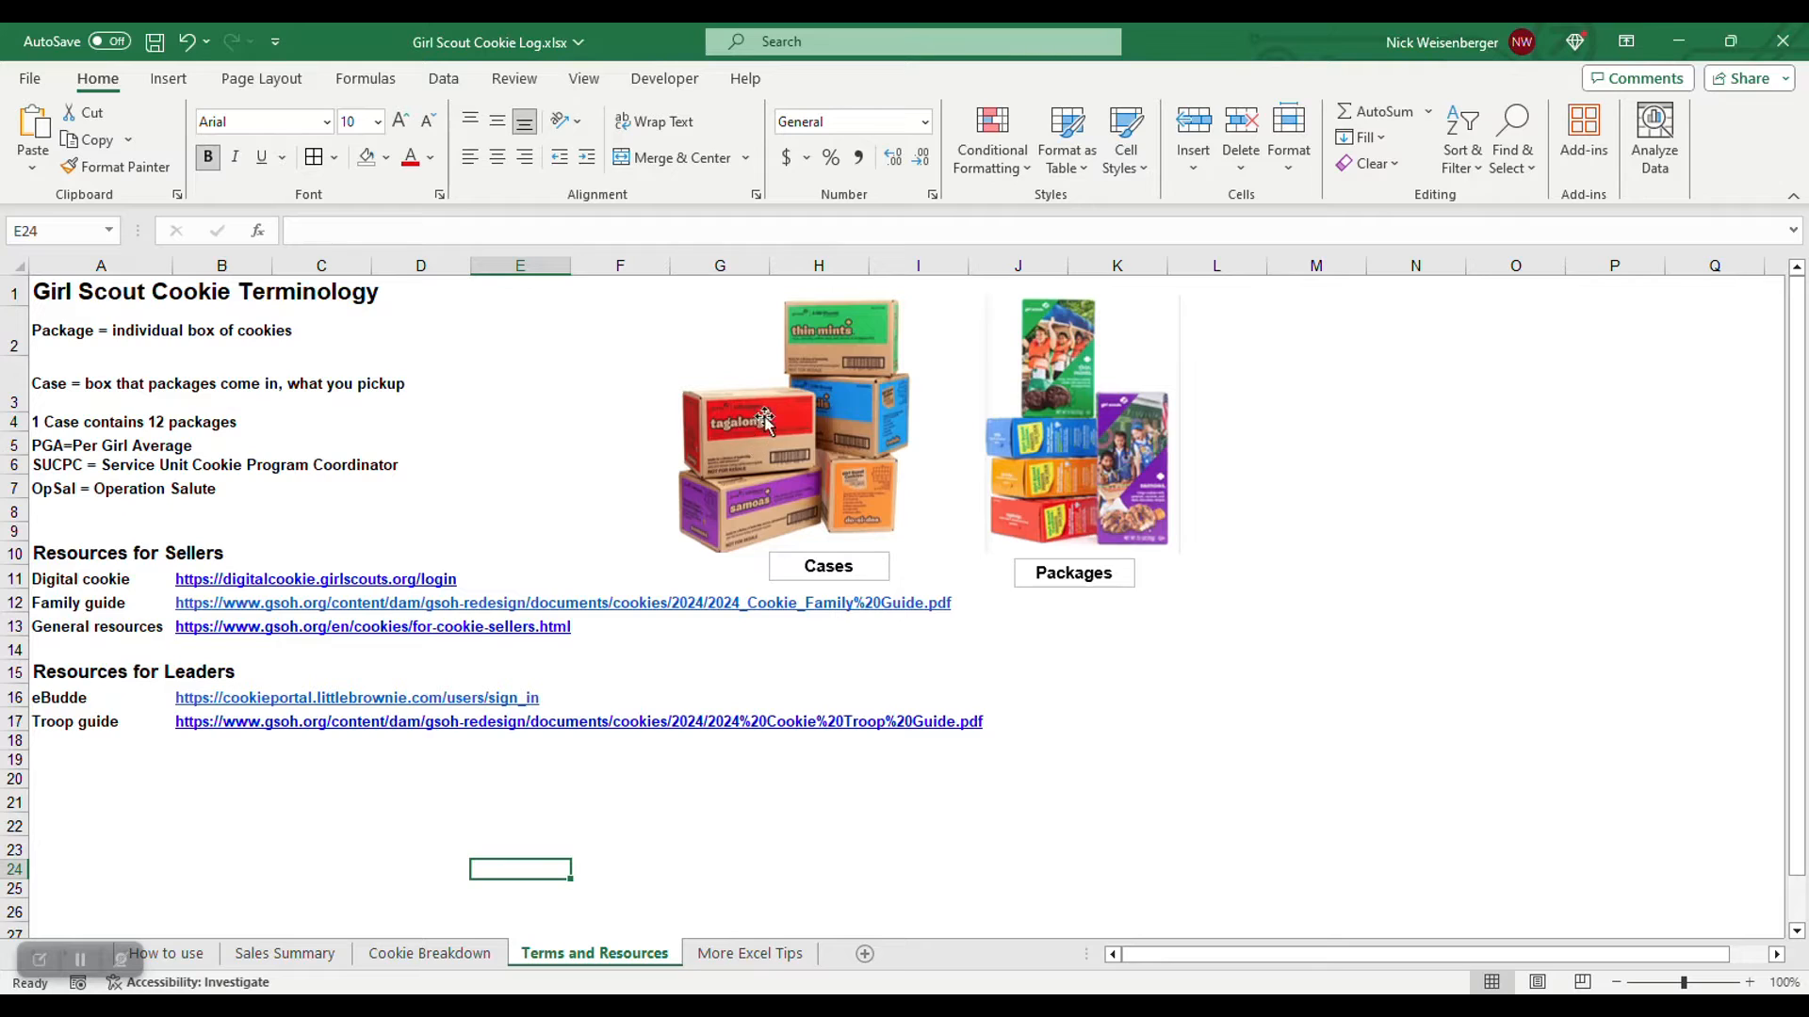
{"action": "mouse_move", "coordinate": [857, 380]}
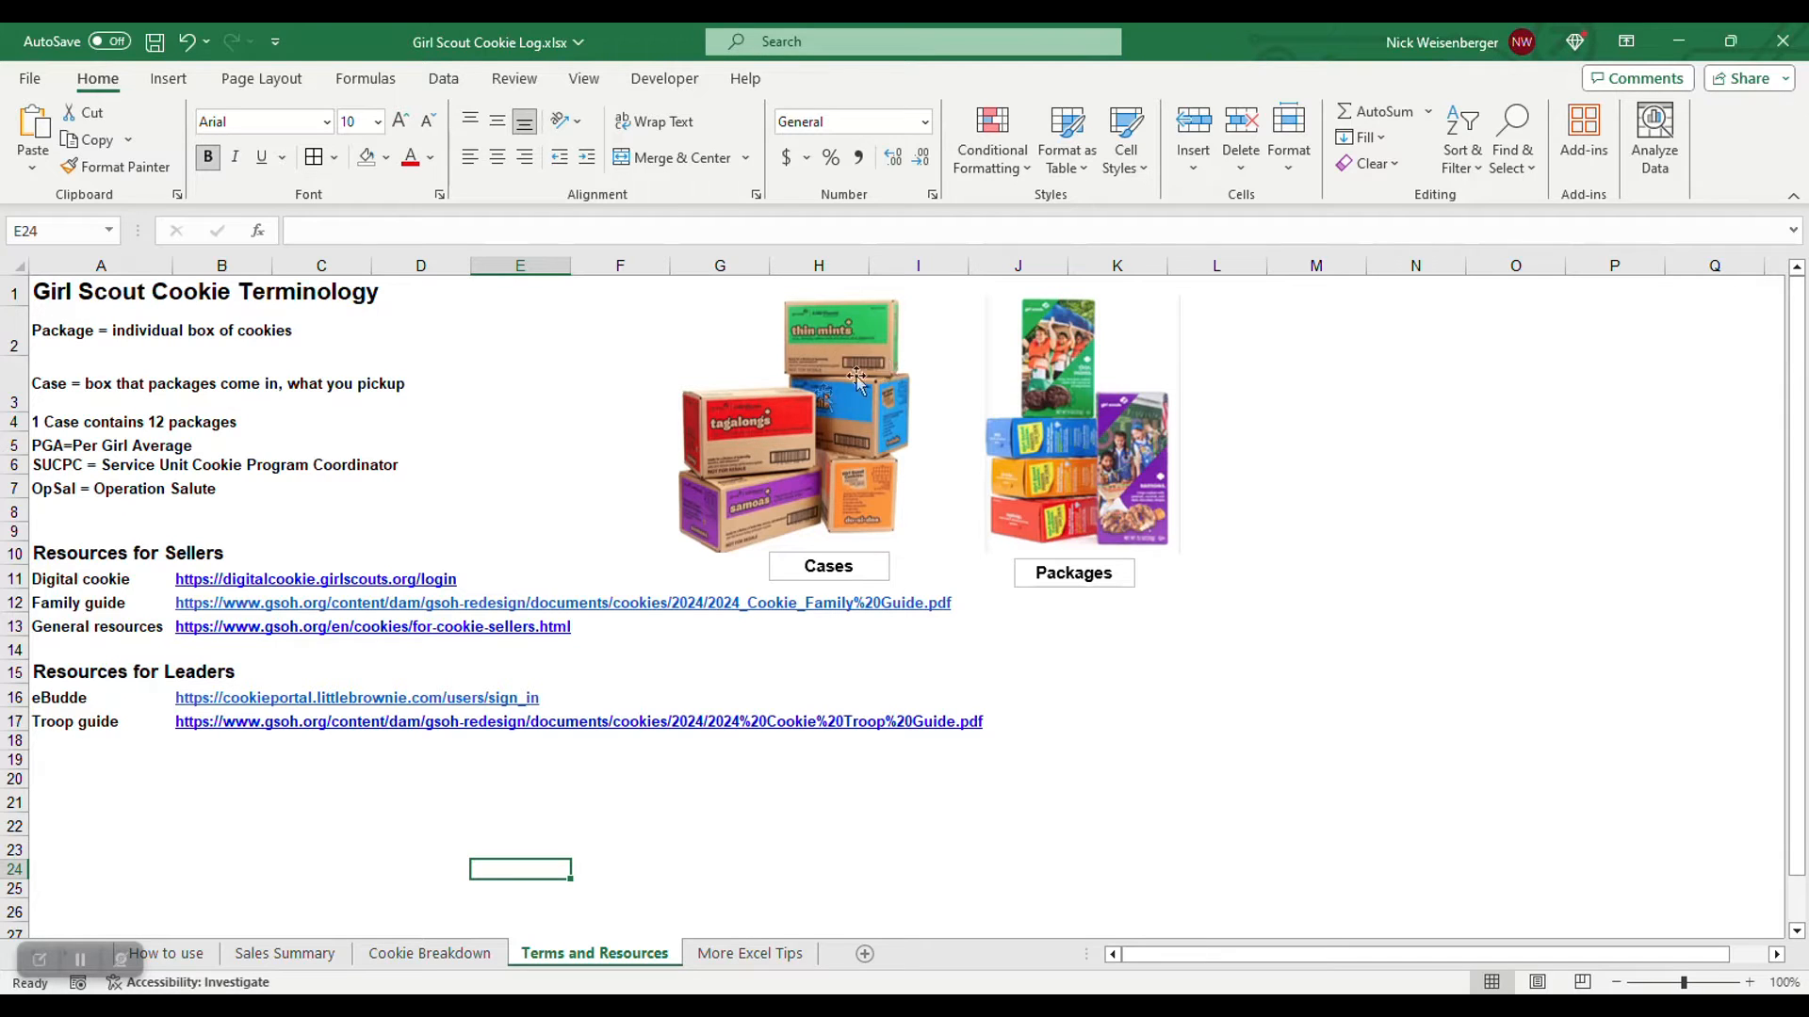
{"action": "mouse_move", "coordinate": [798, 482]}
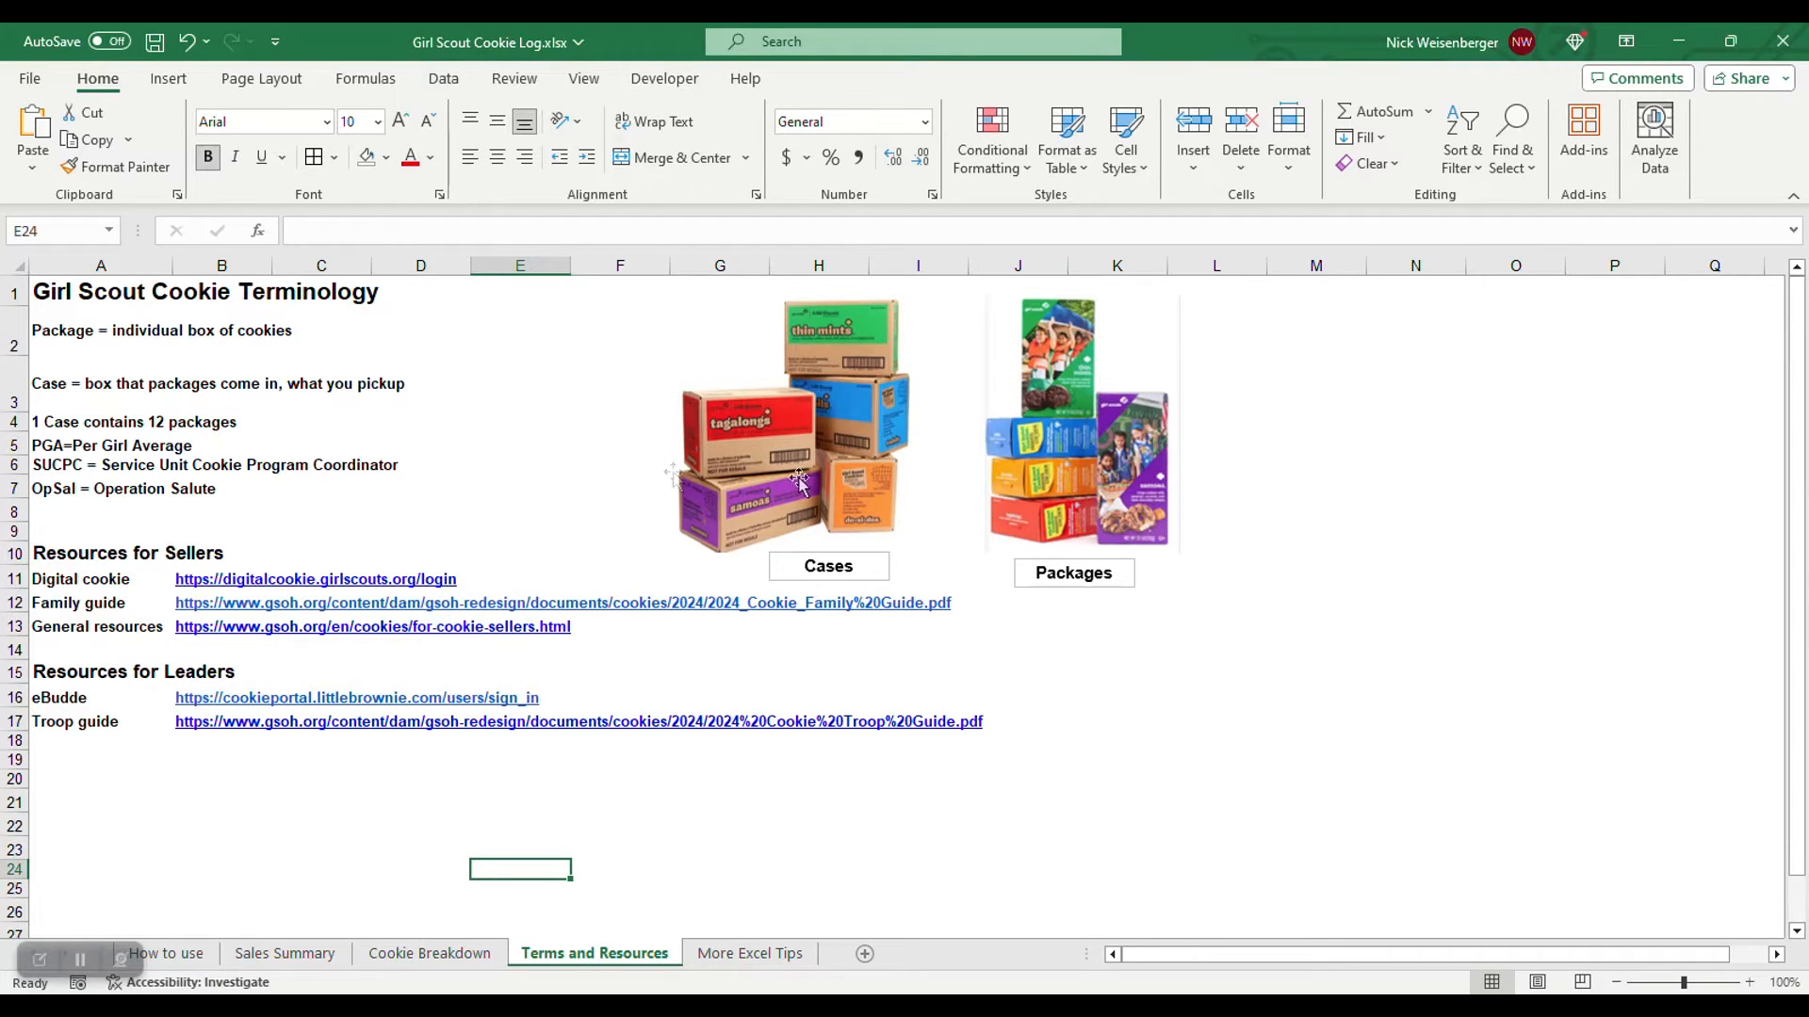
{"action": "mouse_move", "coordinate": [104, 588]}
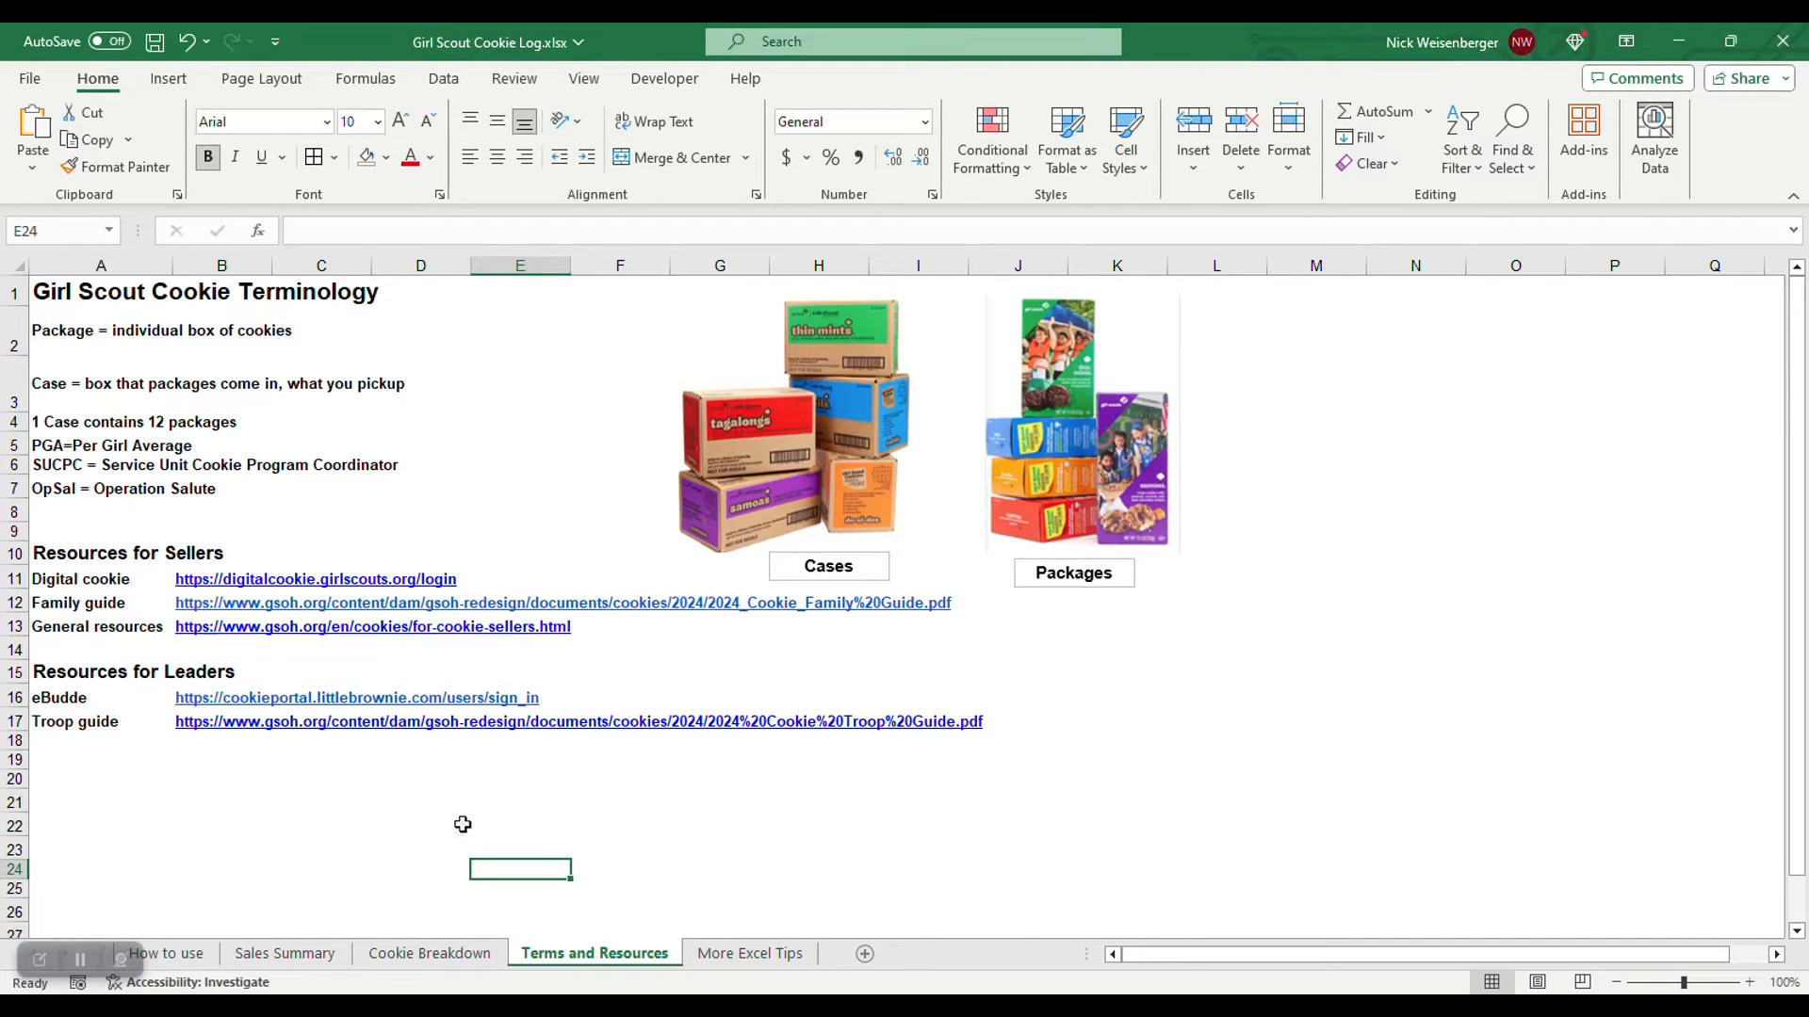
Switch to the Sales Summary sheet and review the Troop Cookie Log title and Girl 1 name cell
{"action": "left_click", "coordinate": [285, 953]}
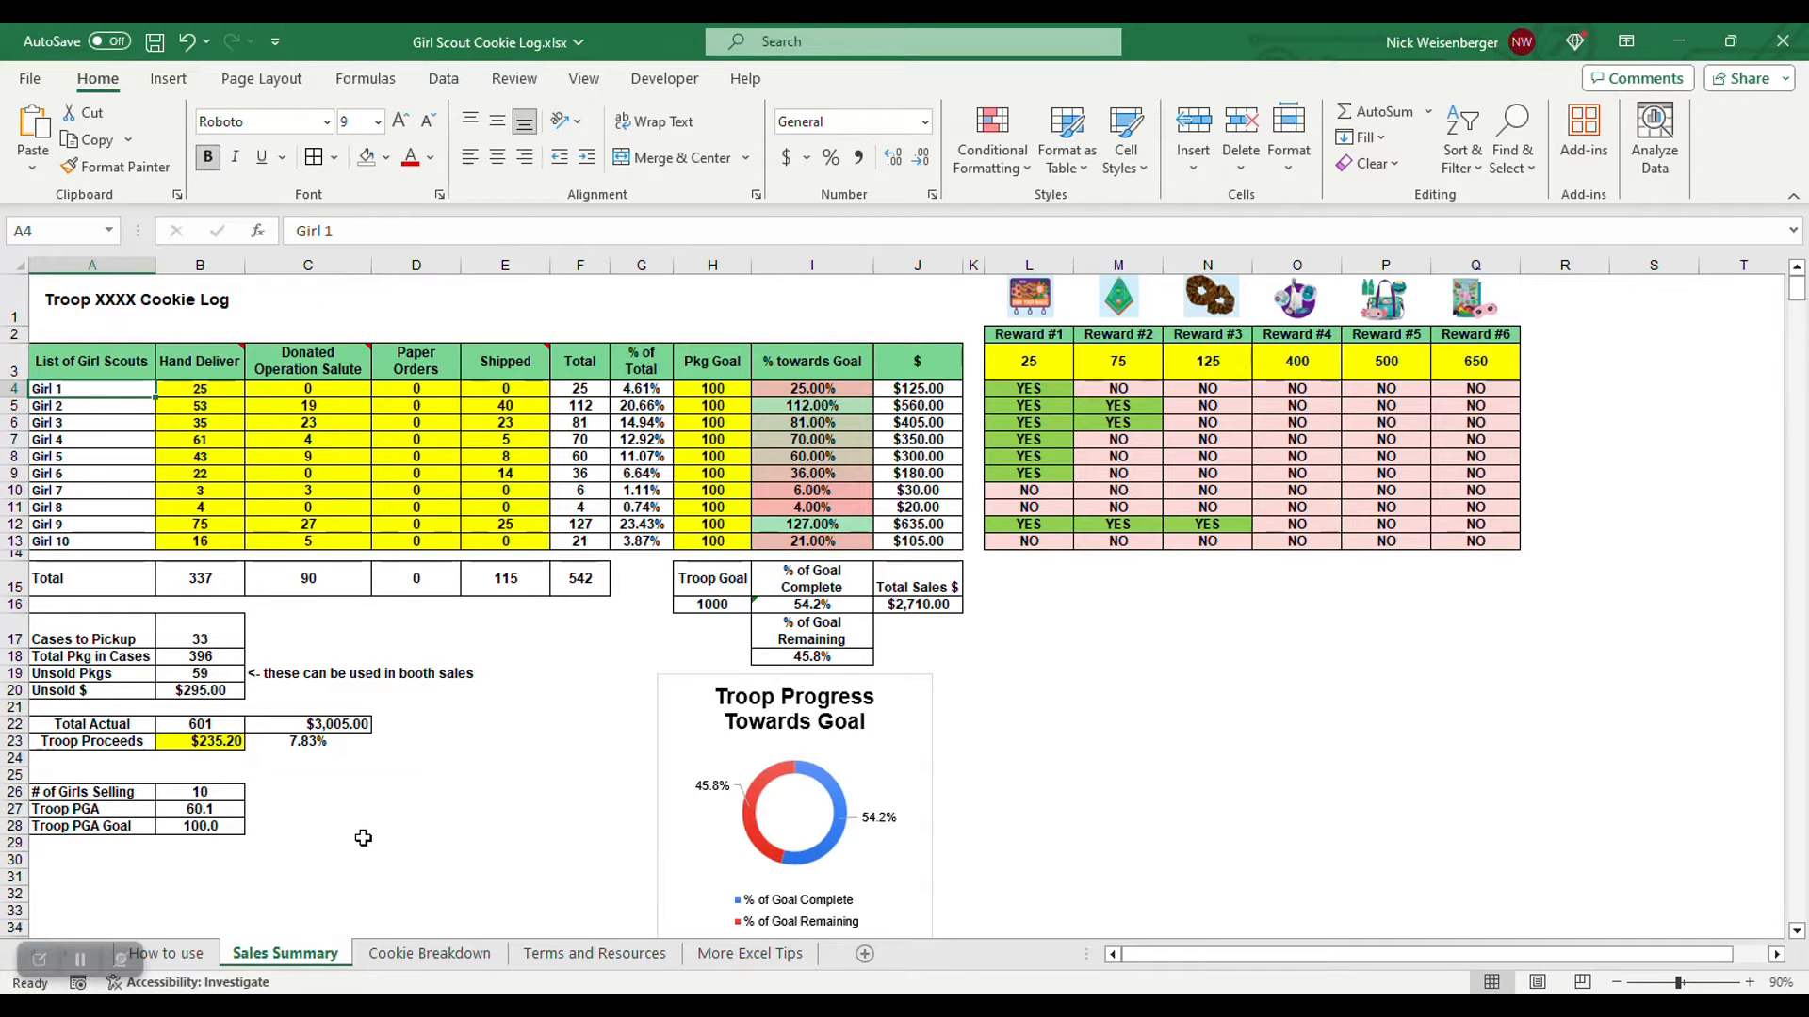
{"action": "left_click", "coordinate": [136, 300]}
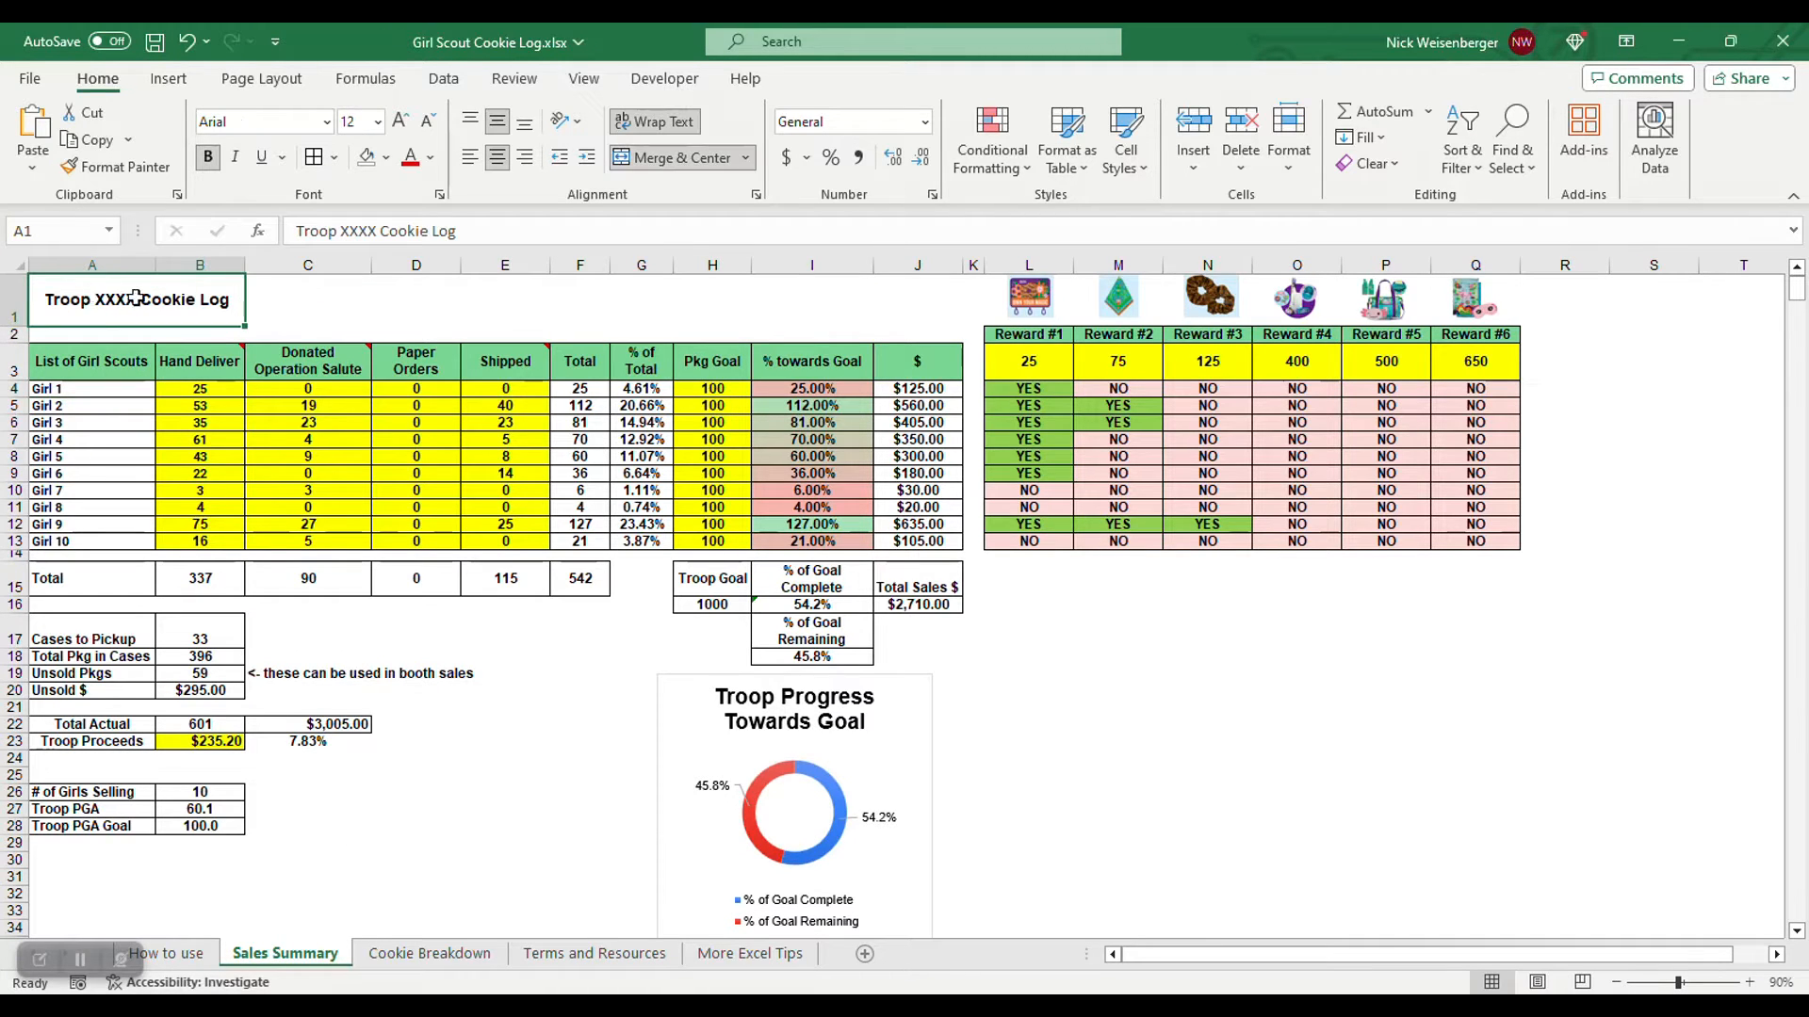
{"action": "left_click", "coordinate": [90, 388]}
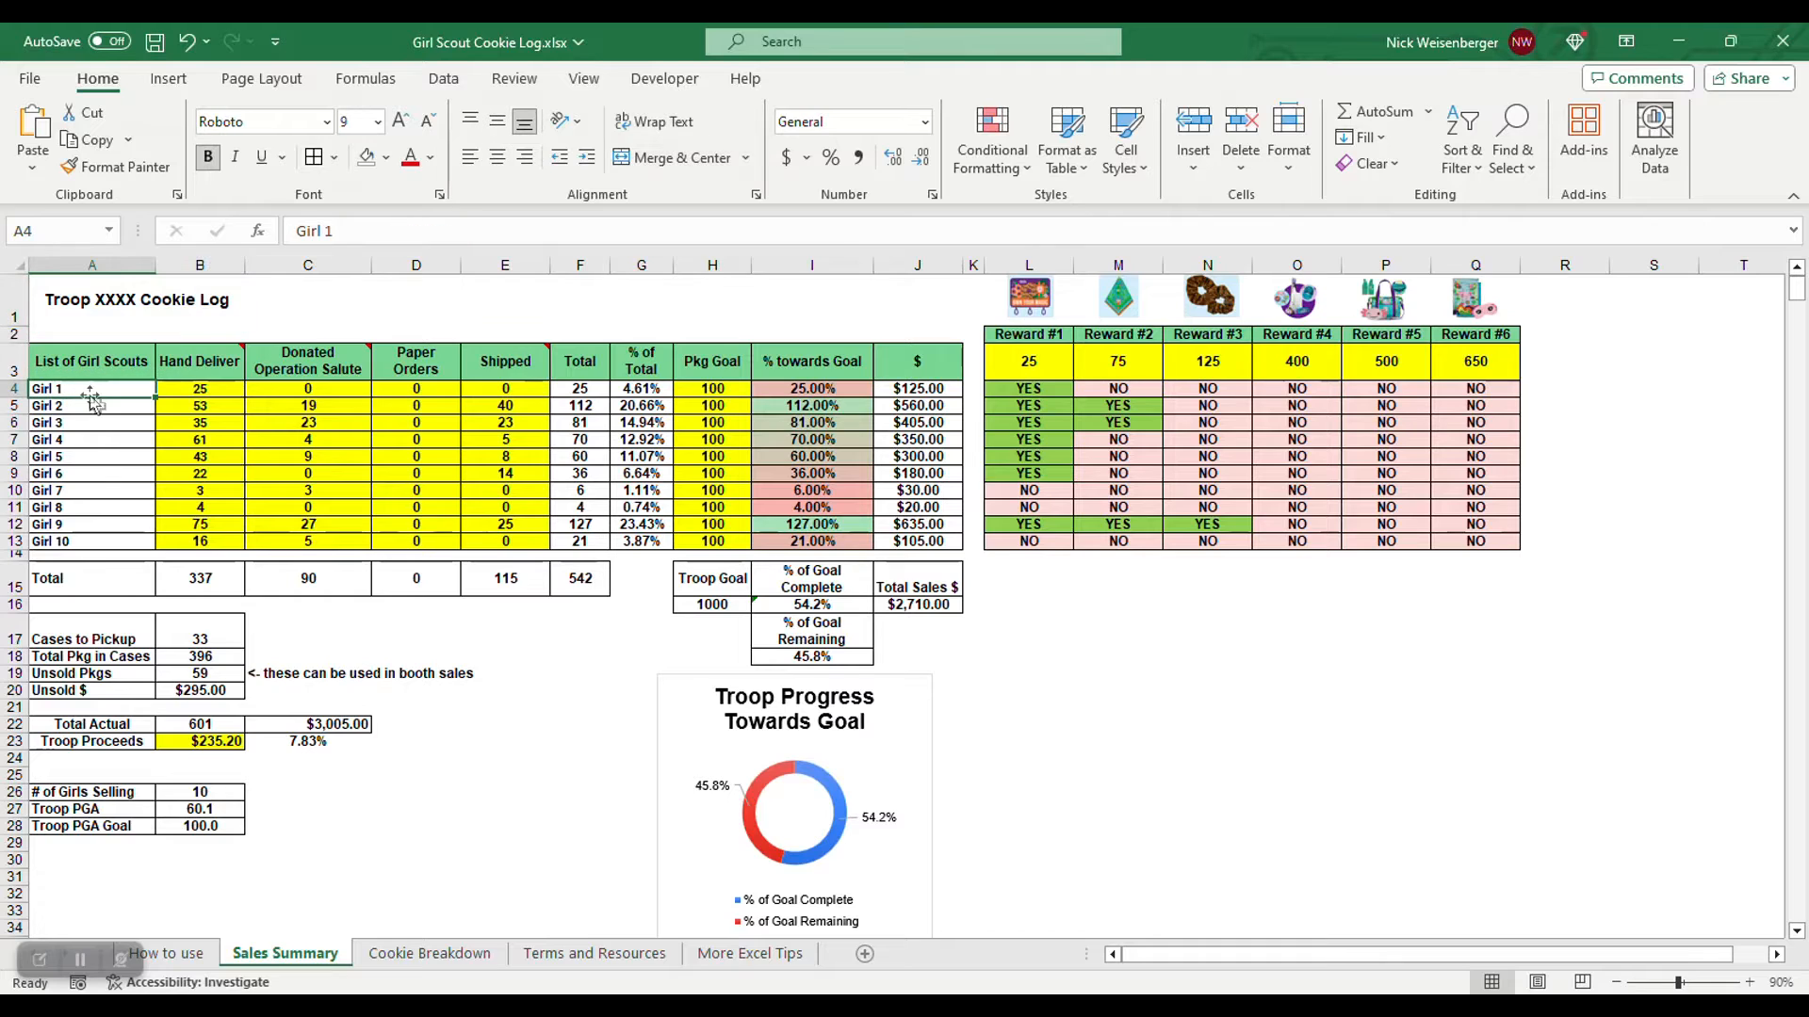
{"action": "mouse_move", "coordinate": [102, 445]}
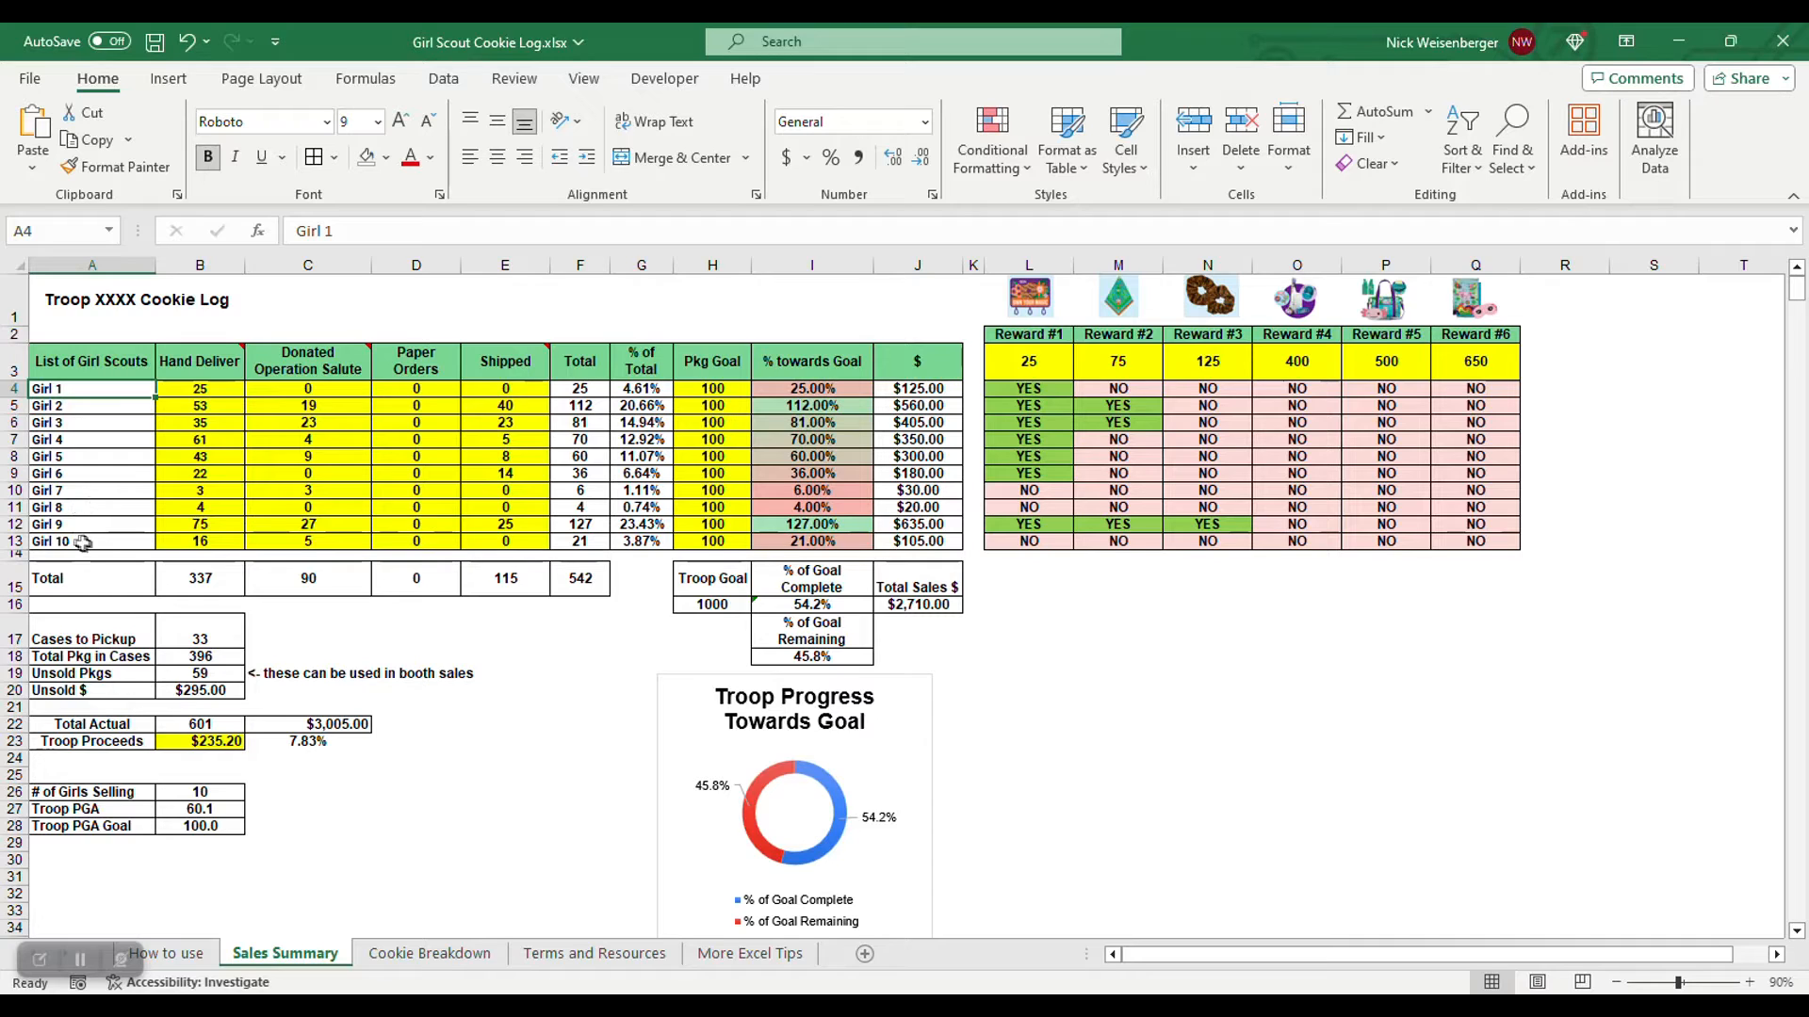
{"action": "mouse_move", "coordinate": [135, 511]}
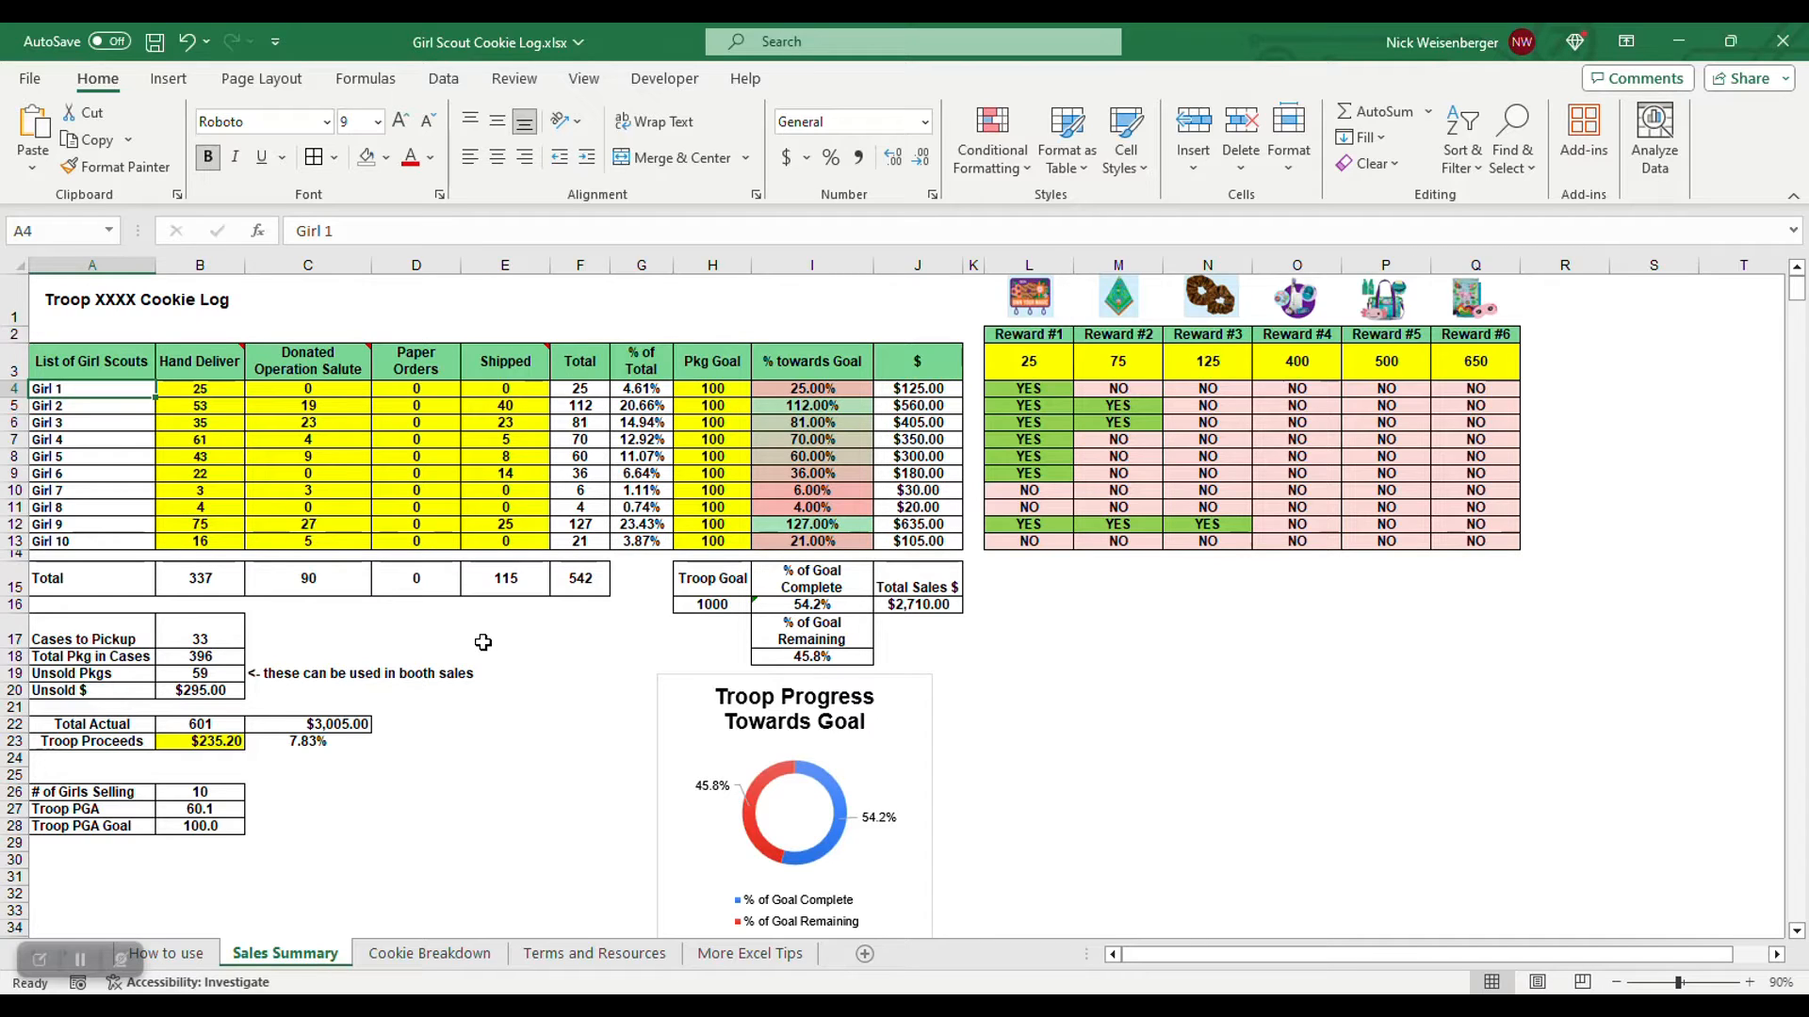
{"action": "mouse_move", "coordinate": [356, 507]}
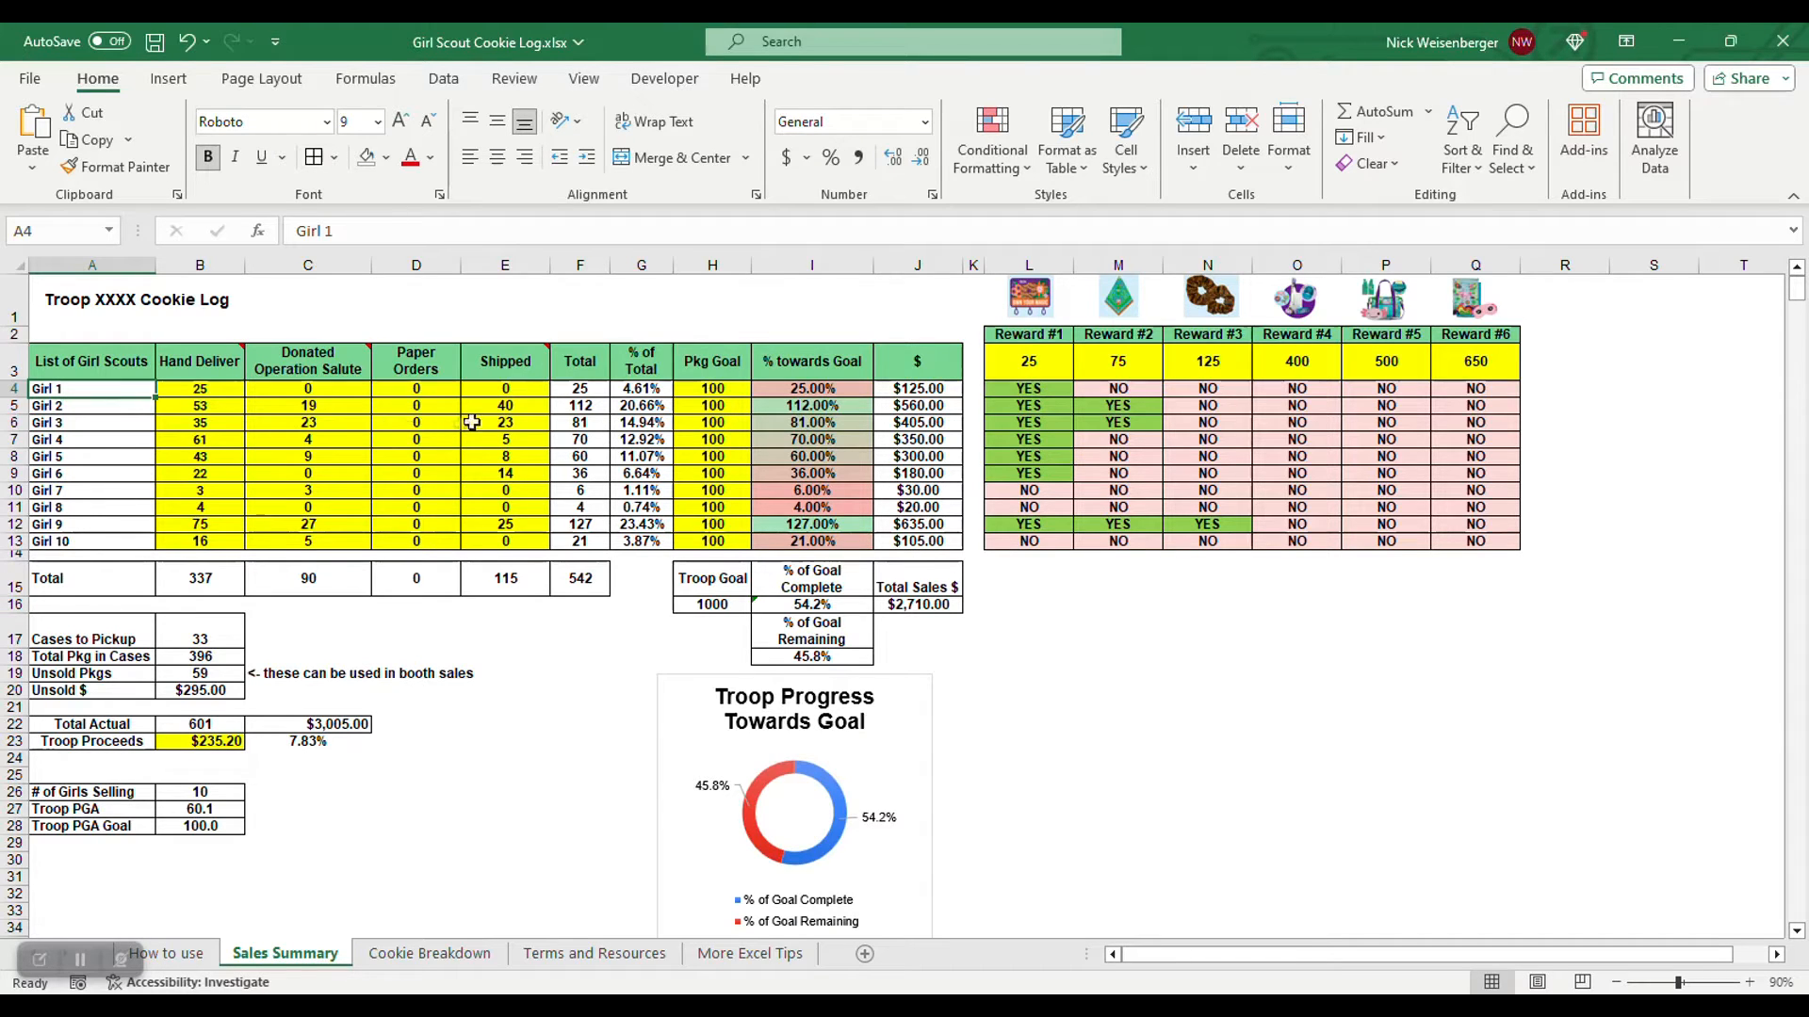
{"action": "mouse_move", "coordinate": [132, 417]}
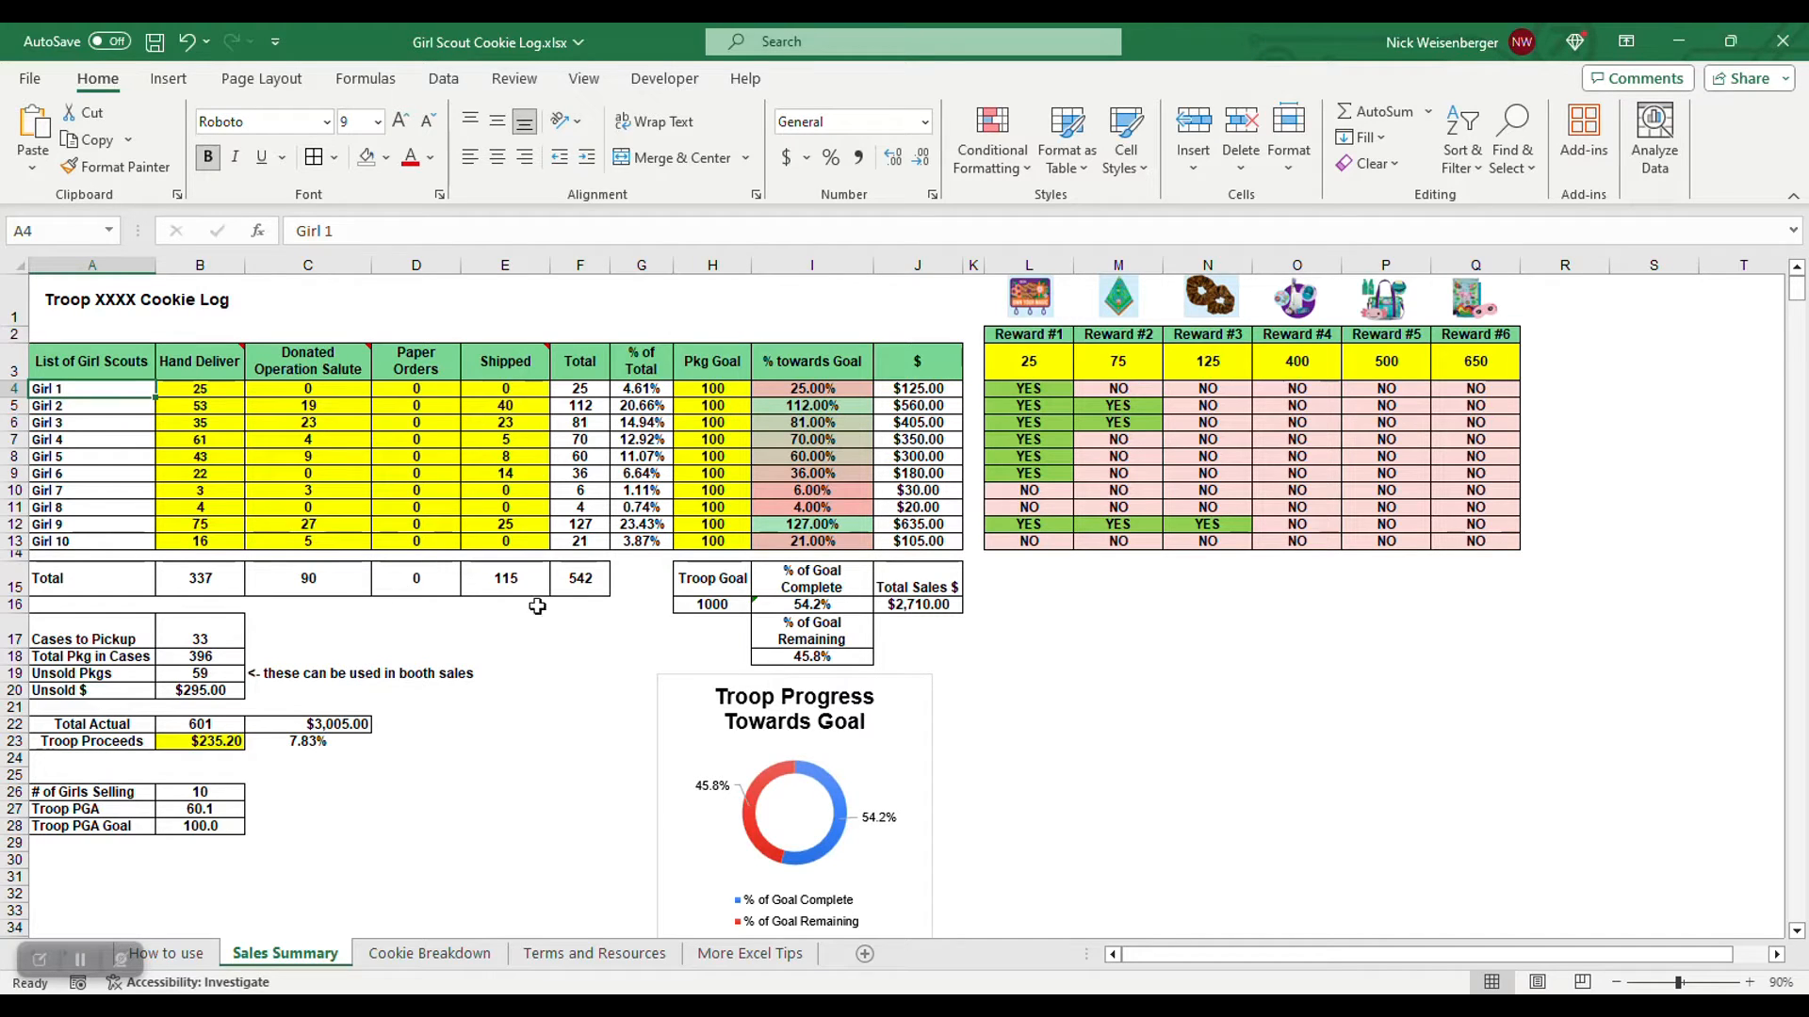
{"action": "mouse_move", "coordinate": [540, 759]}
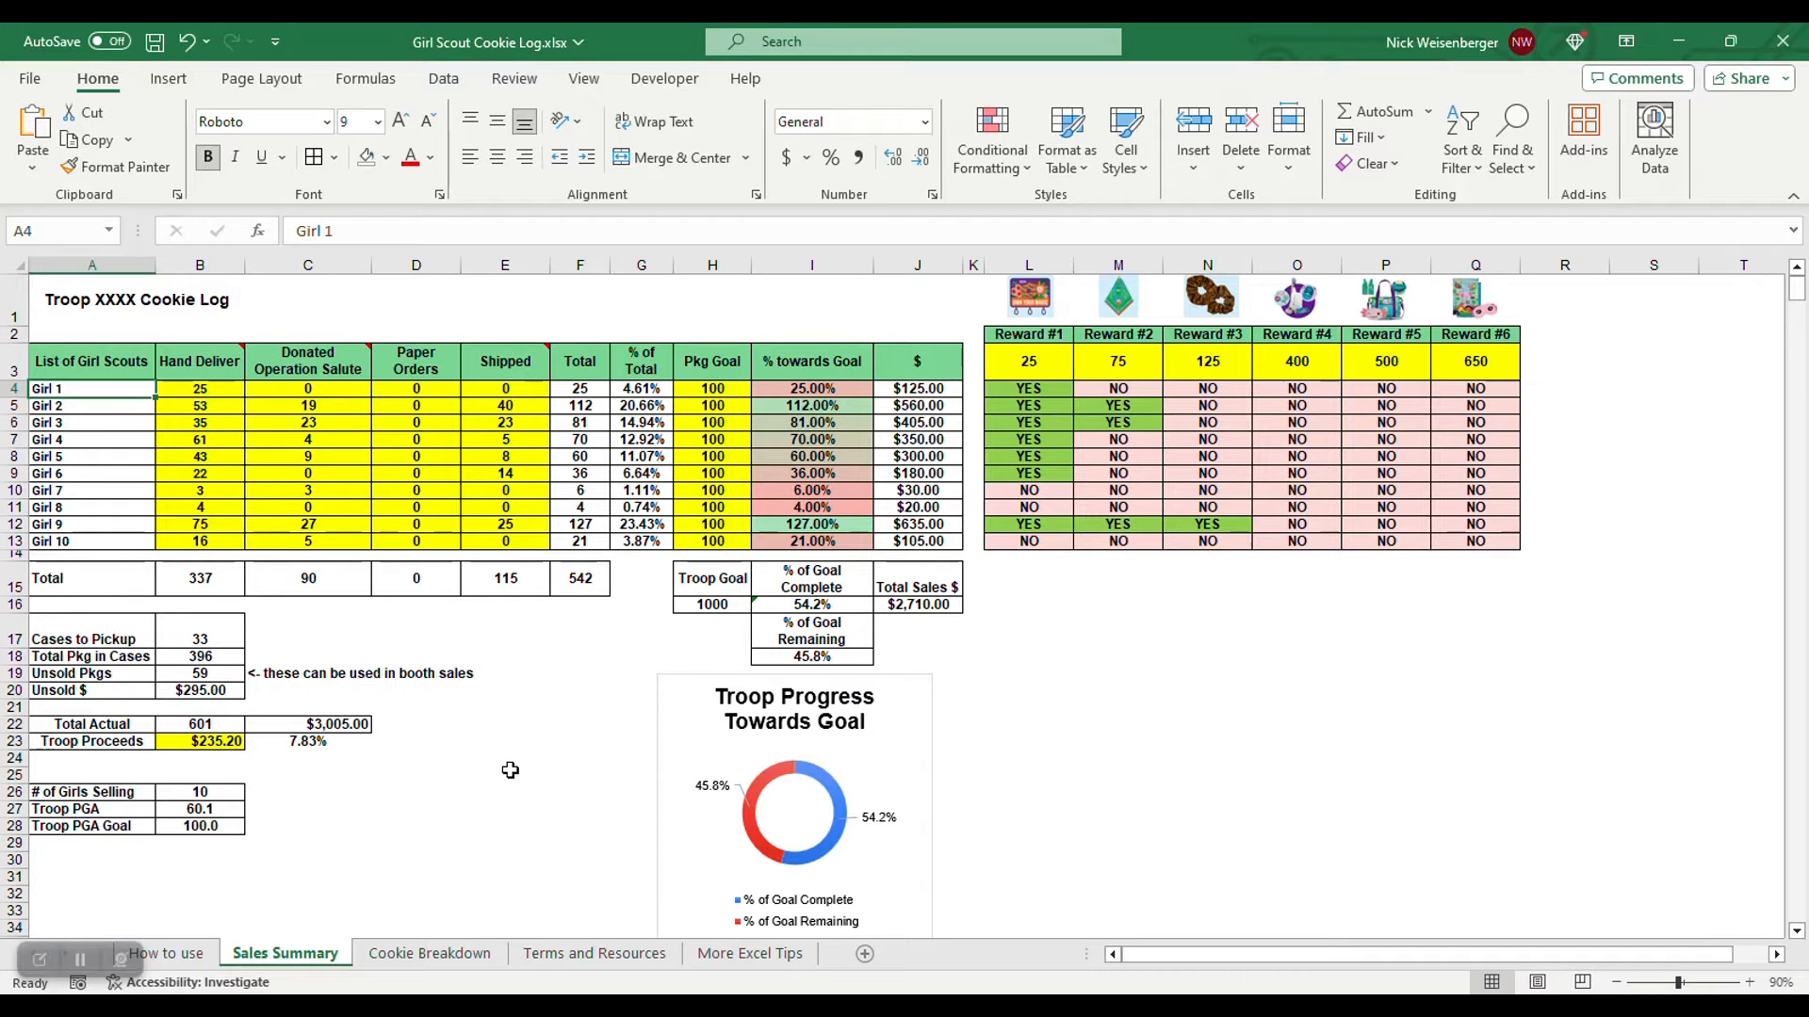
{"action": "mouse_move", "coordinate": [539, 746]}
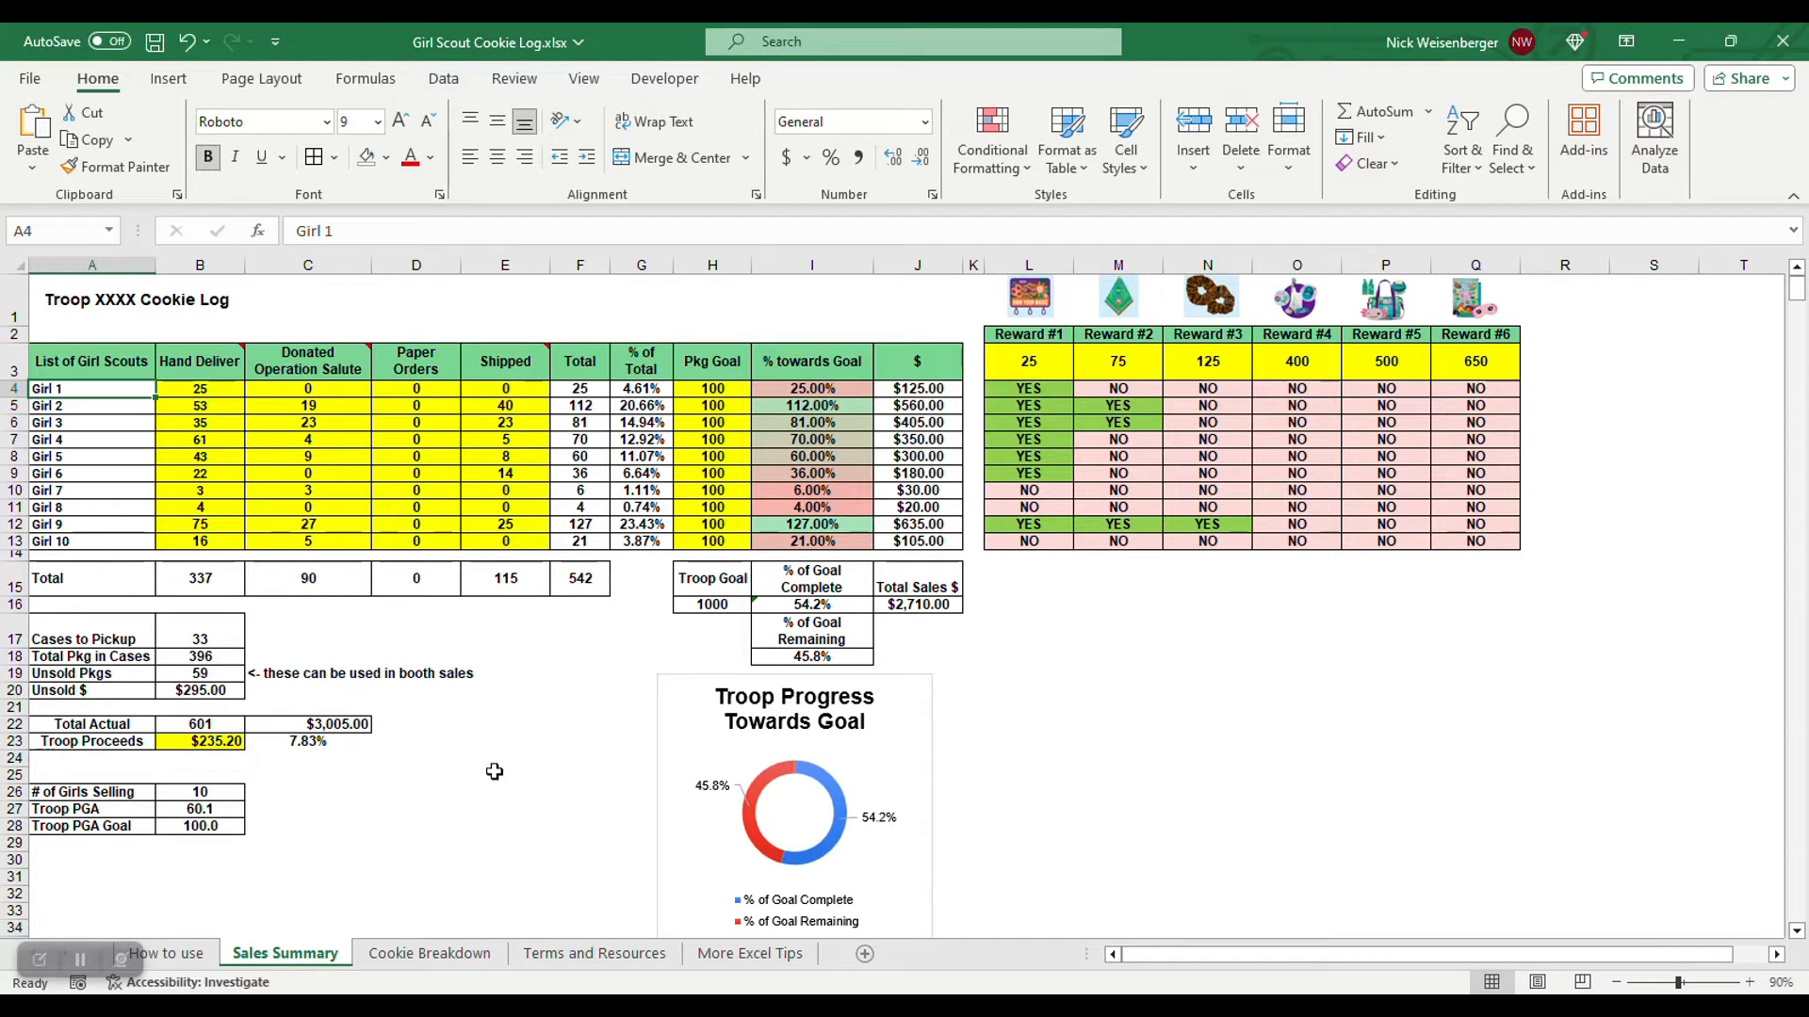
{"action": "mouse_move", "coordinate": [171, 497]}
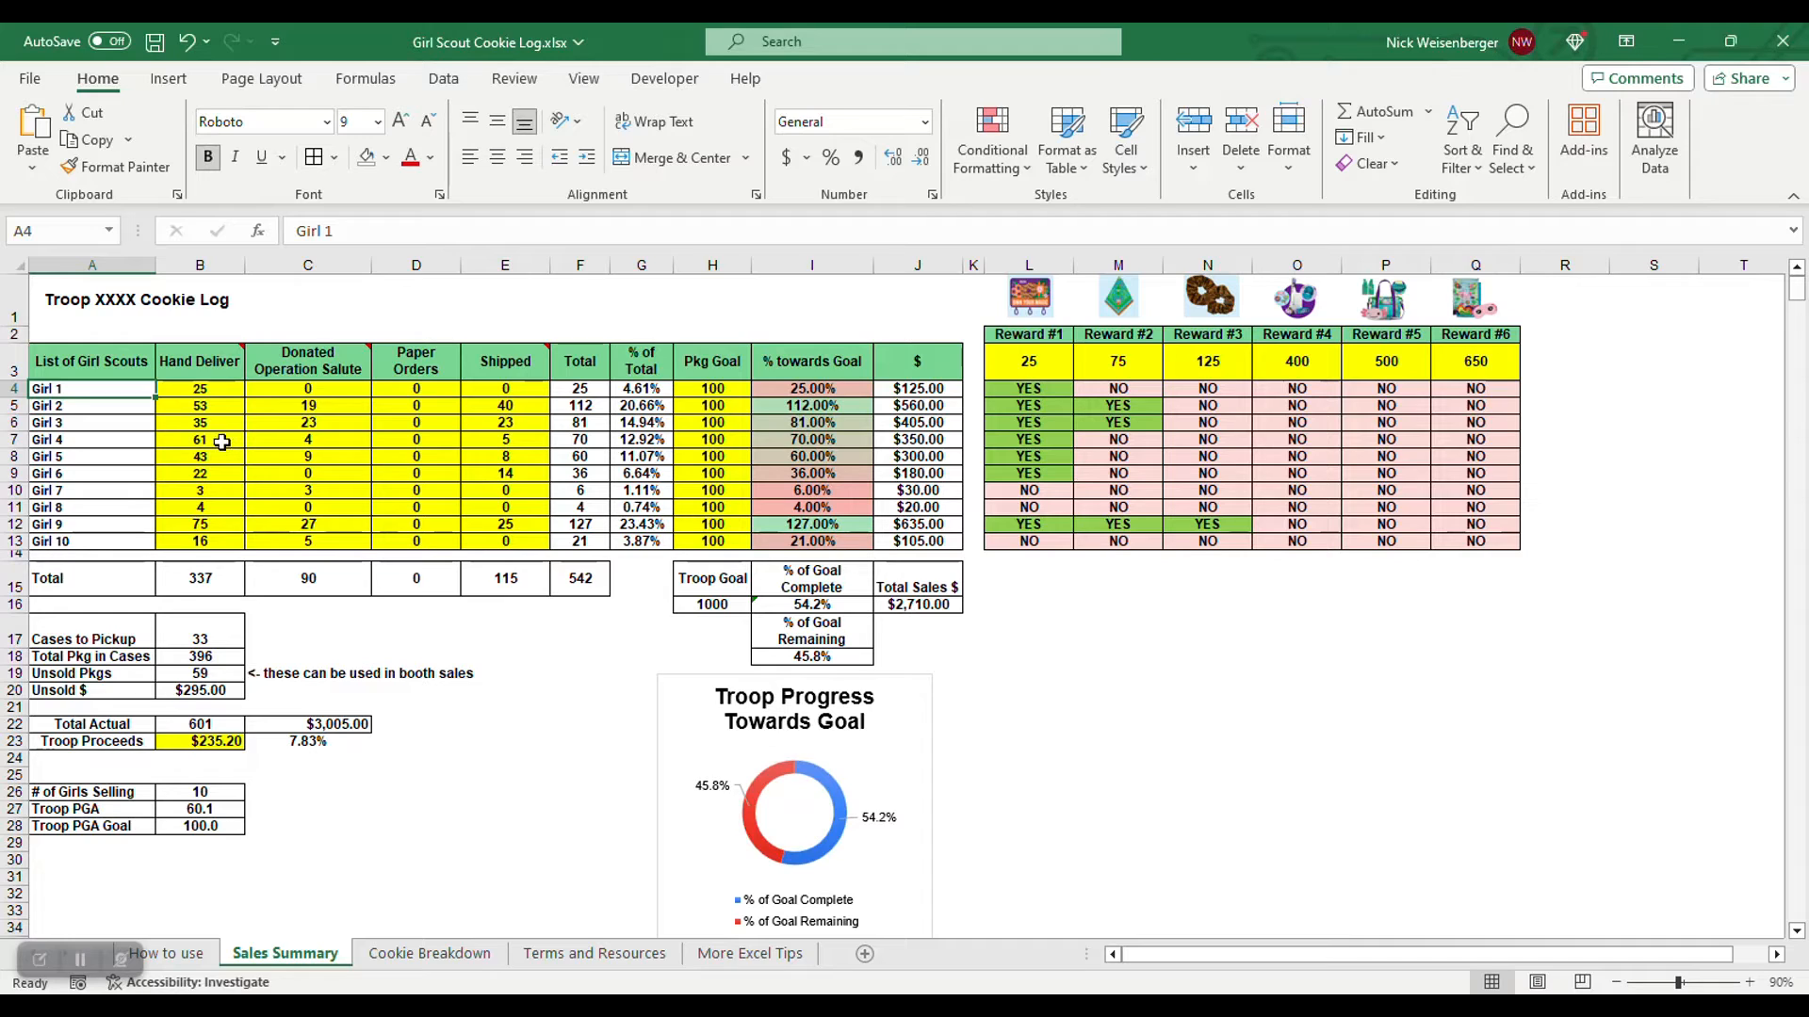
{"action": "mouse_move", "coordinate": [233, 460]}
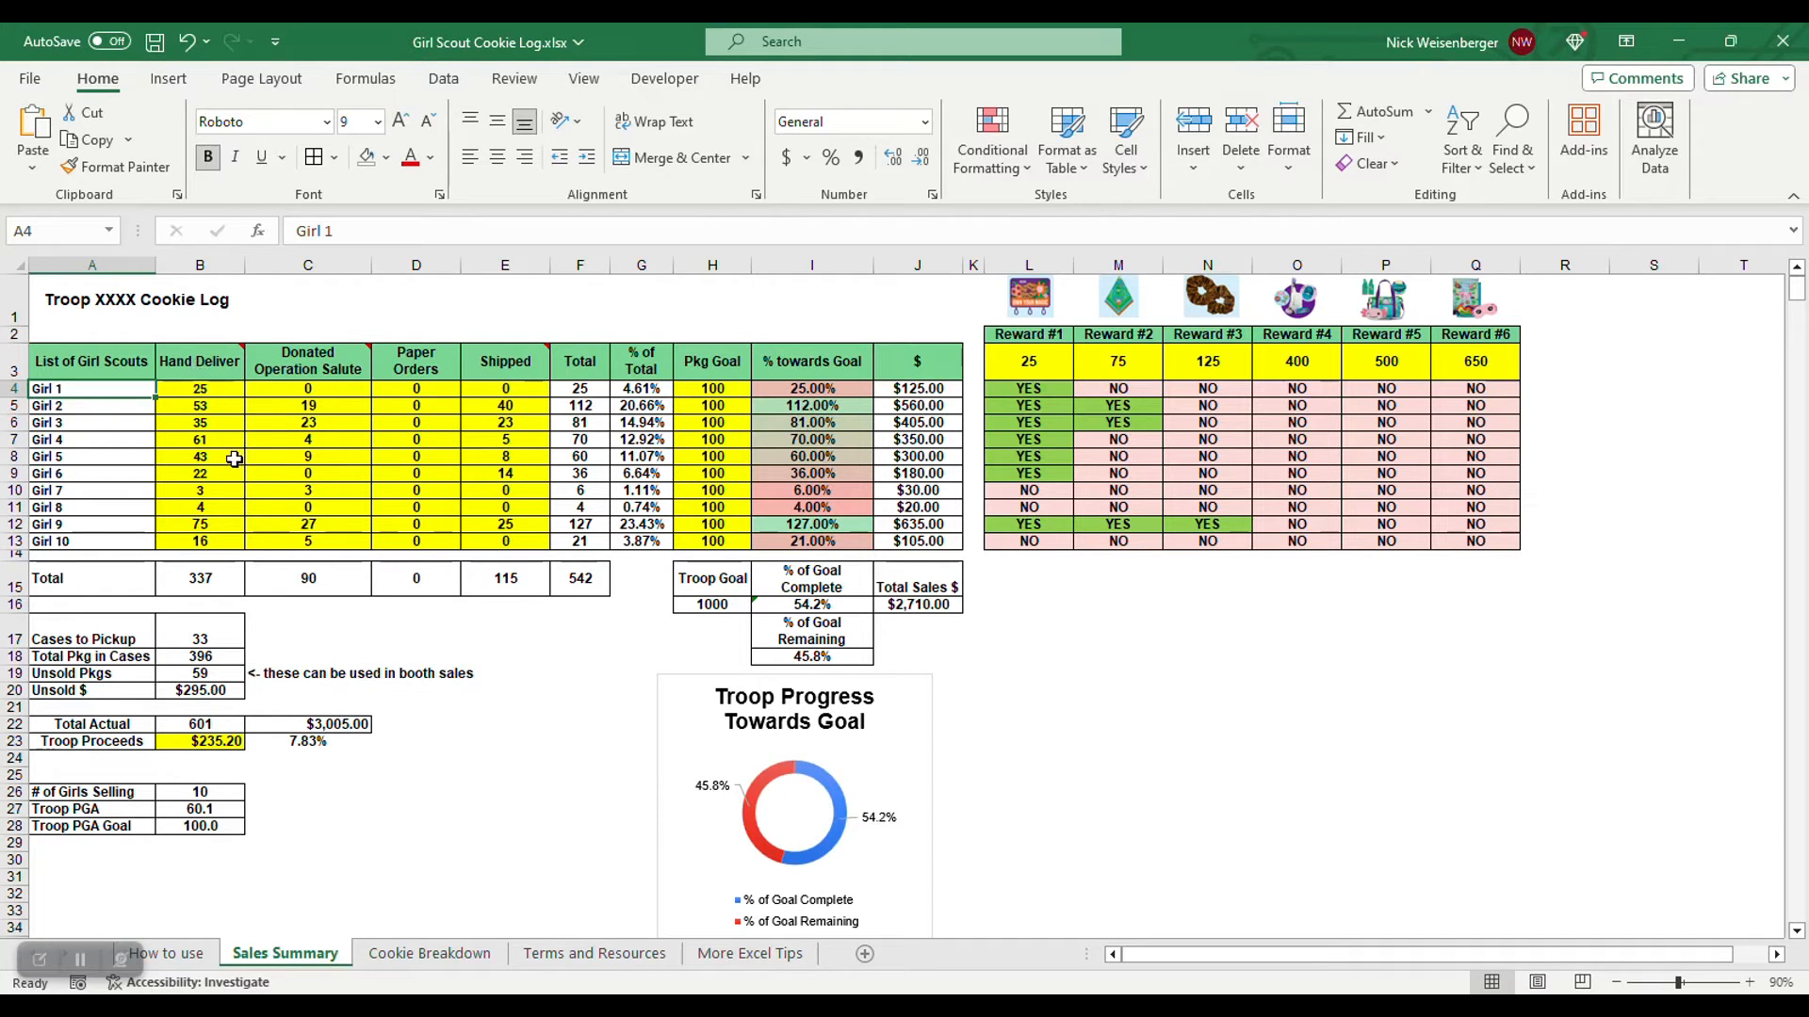
{"action": "left_click", "coordinate": [200, 388]}
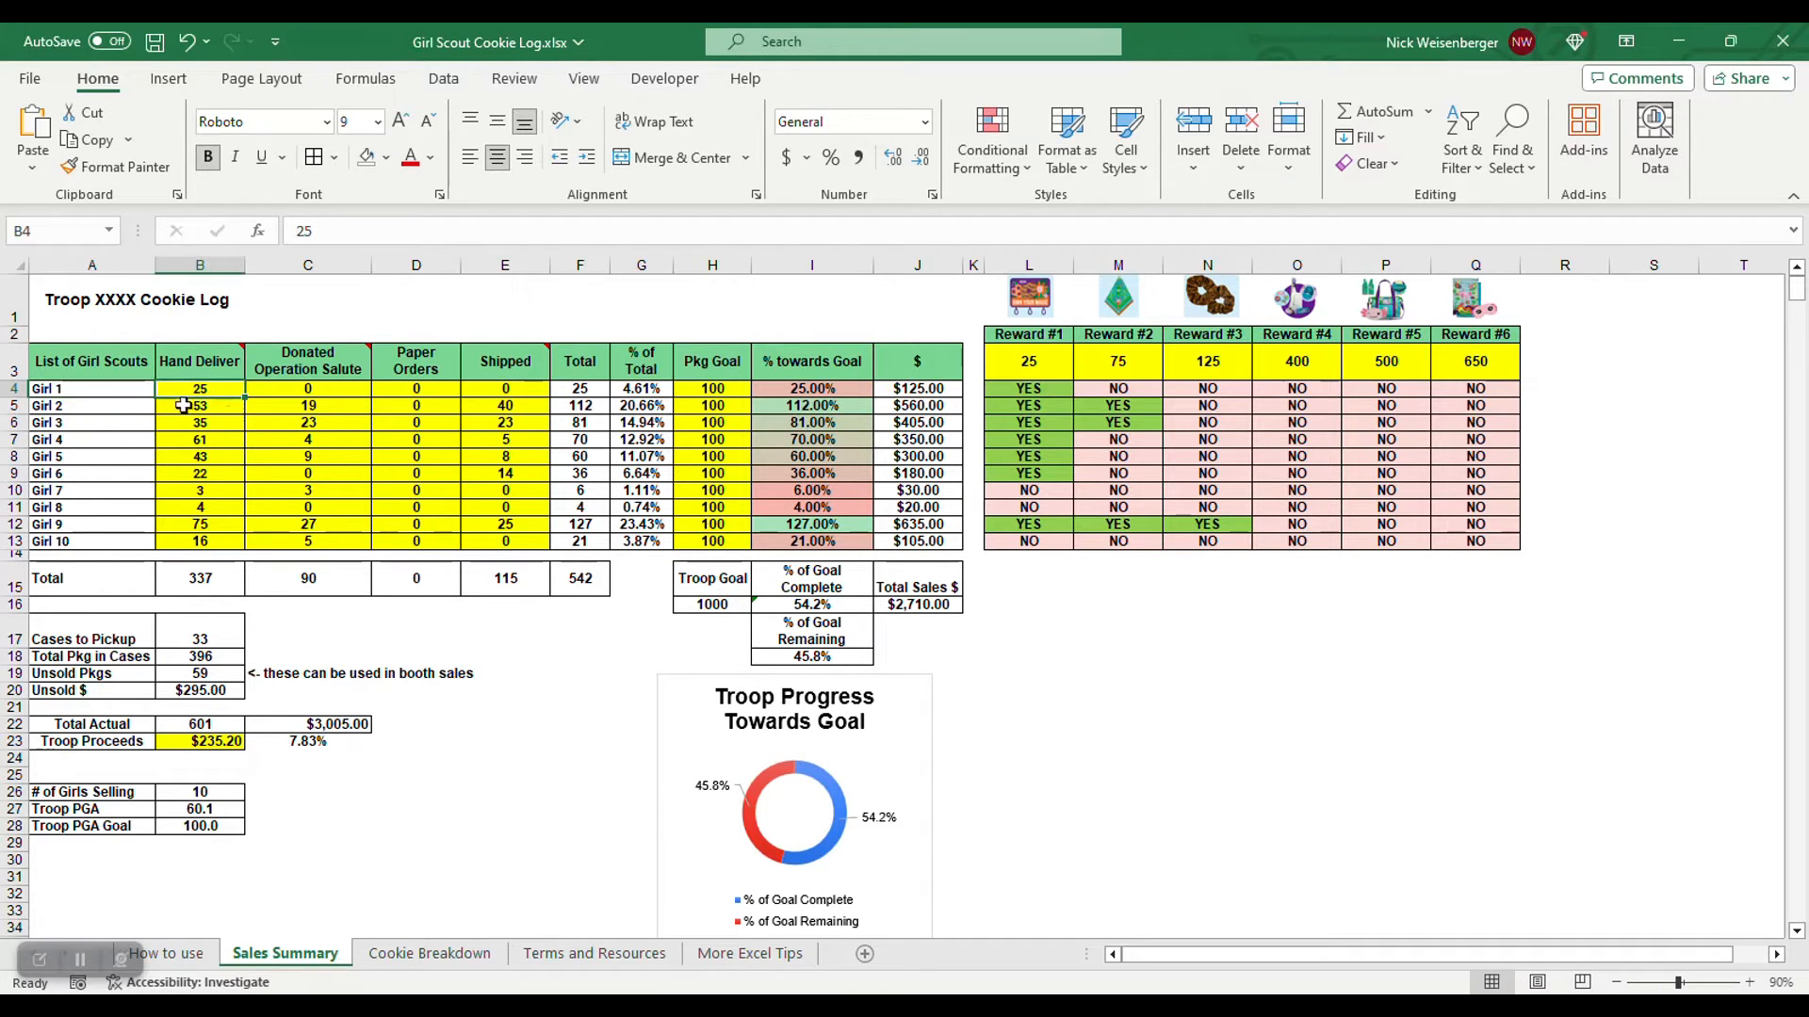
{"action": "left_click", "coordinate": [197, 388]}
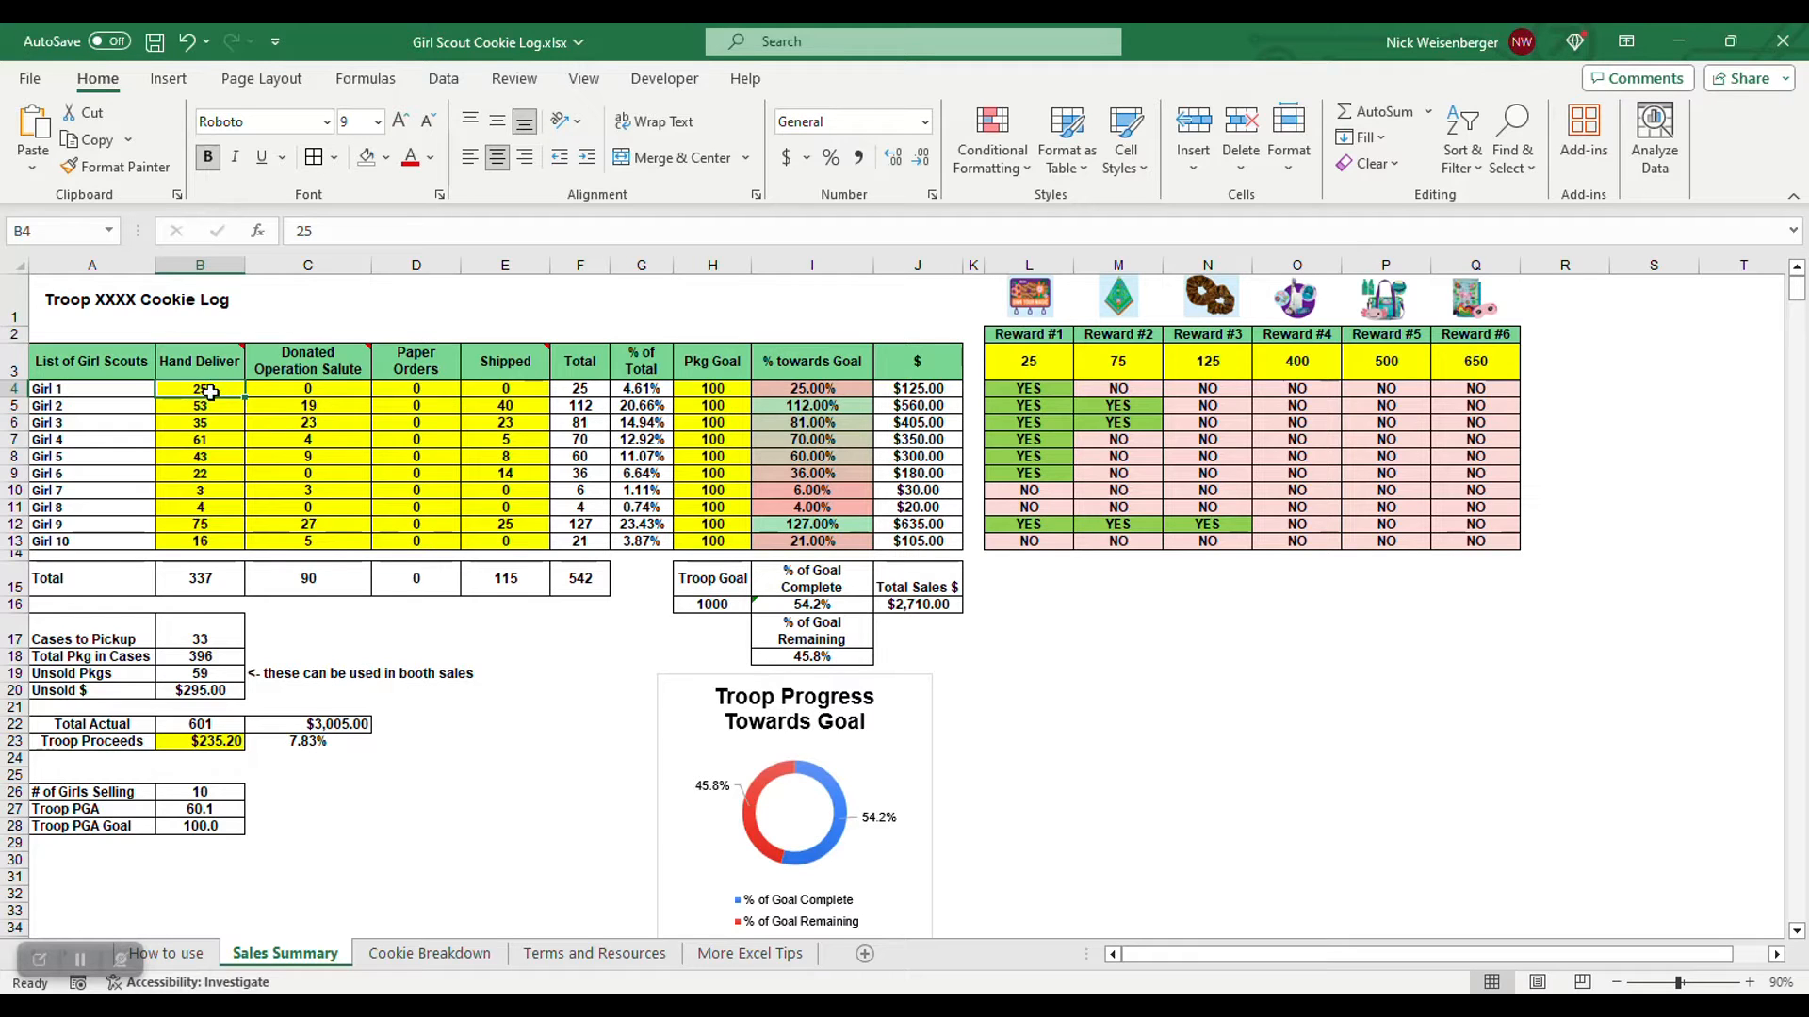
{"action": "mouse_move", "coordinate": [307, 362]}
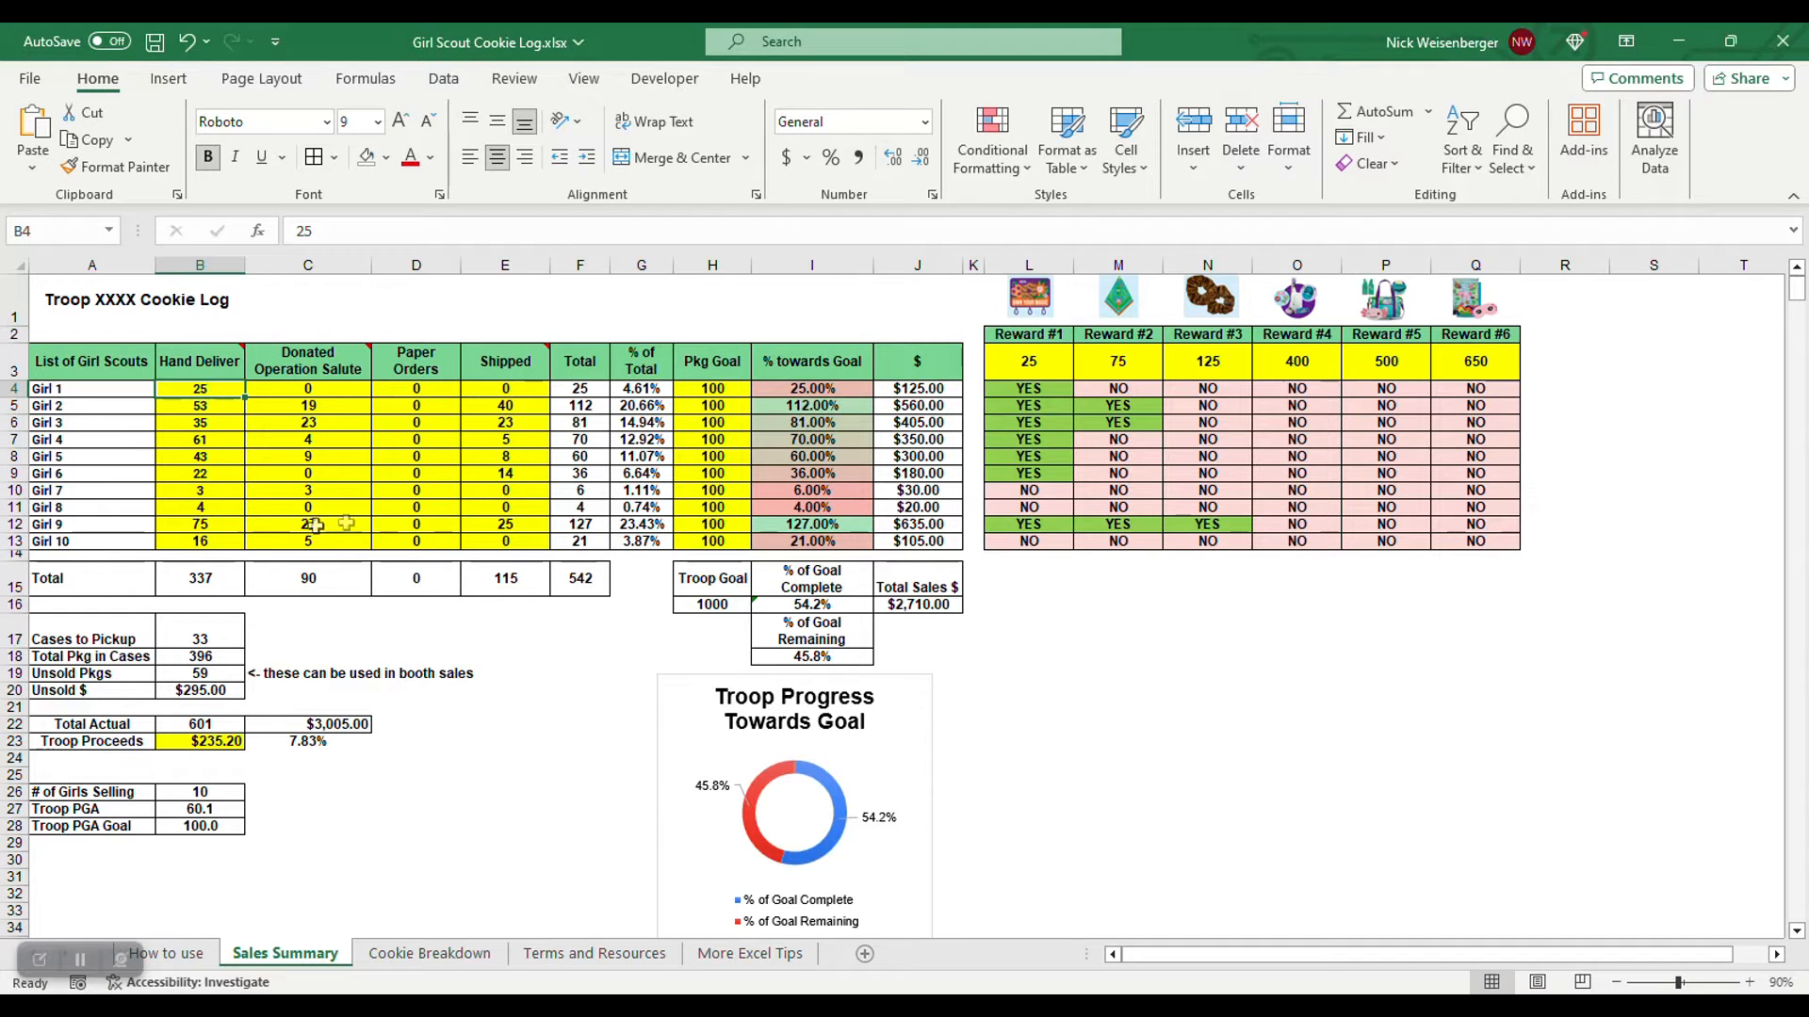
{"action": "mouse_move", "coordinate": [307, 361]}
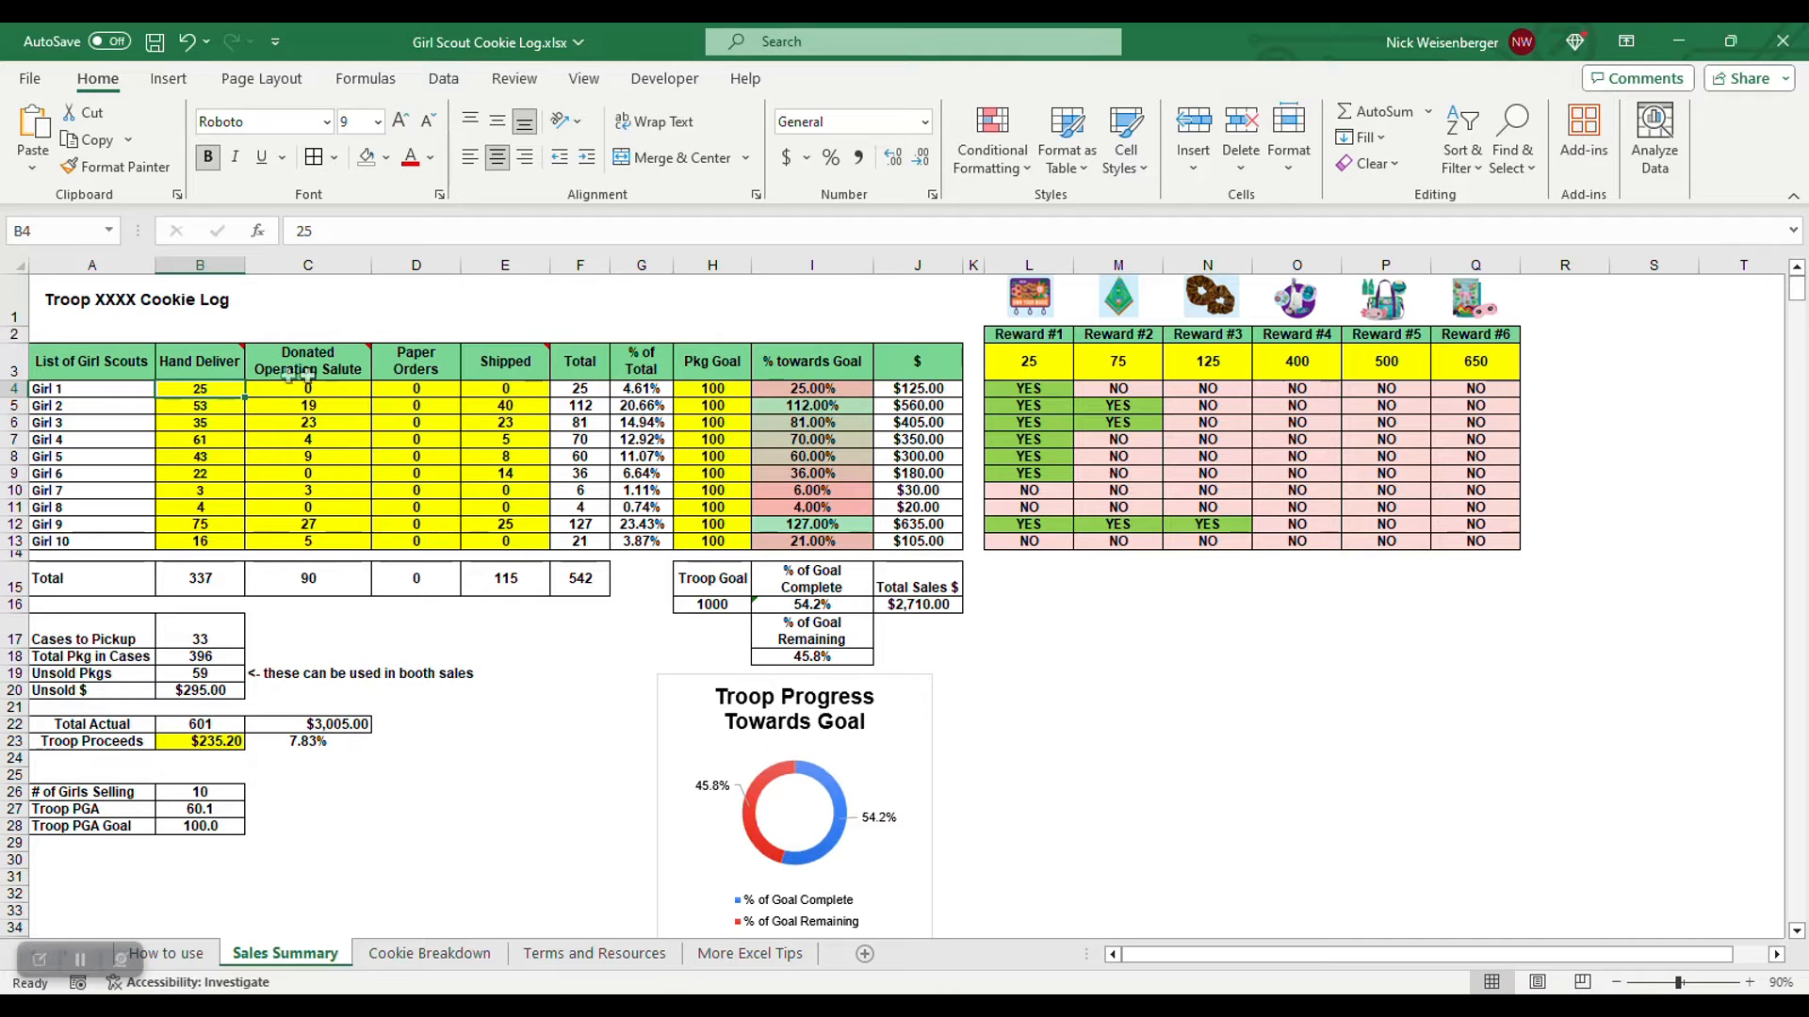
{"action": "left_click", "coordinate": [308, 388]}
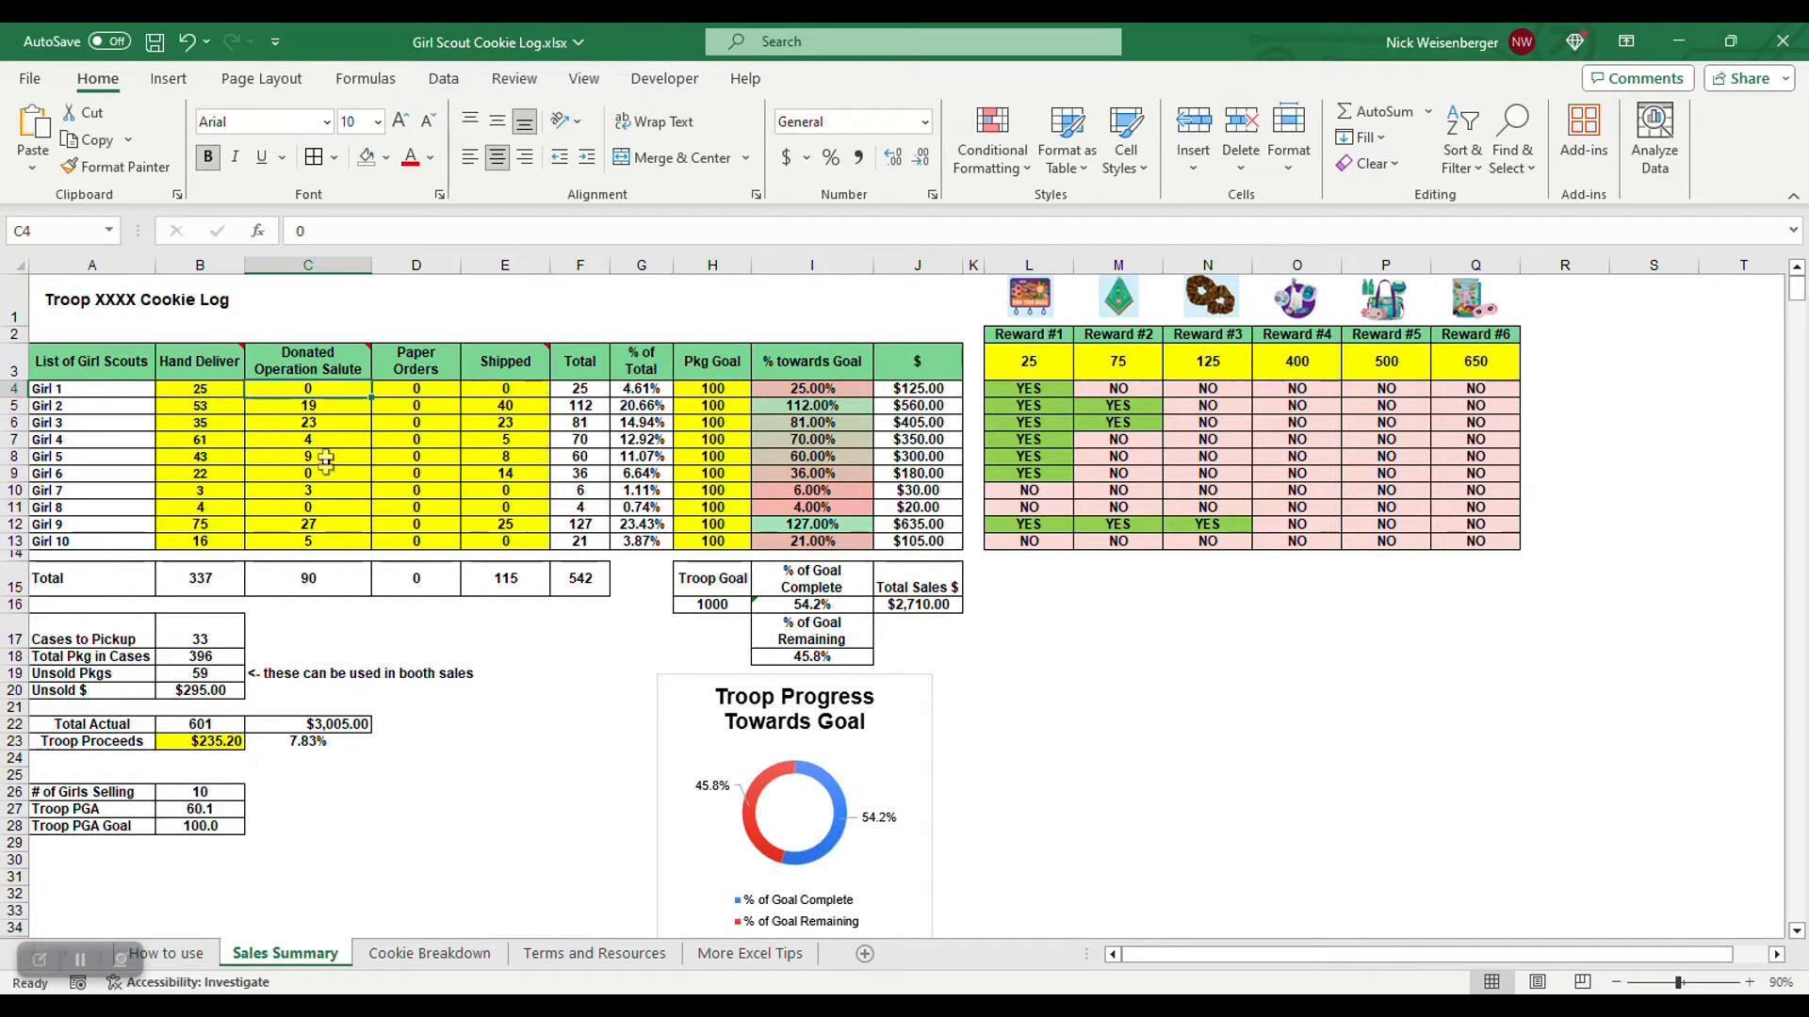
{"action": "mouse_move", "coordinate": [307, 357]}
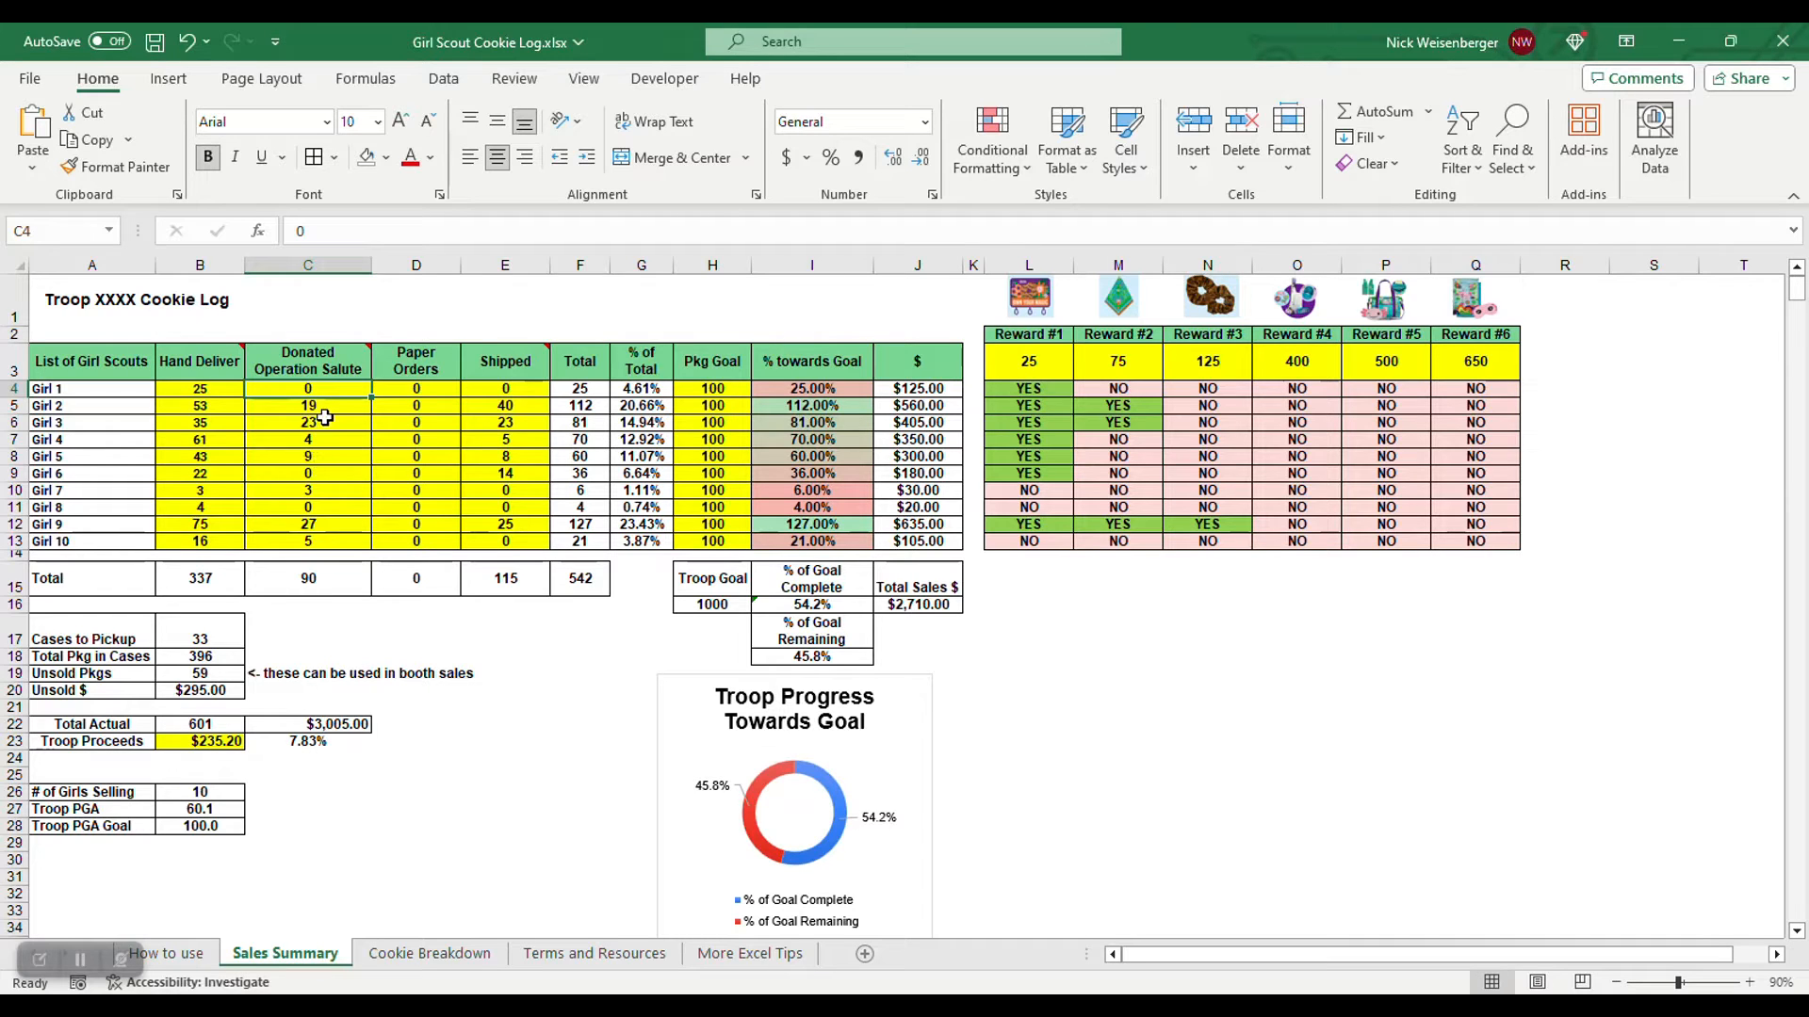
{"action": "left_click", "coordinate": [414, 388]}
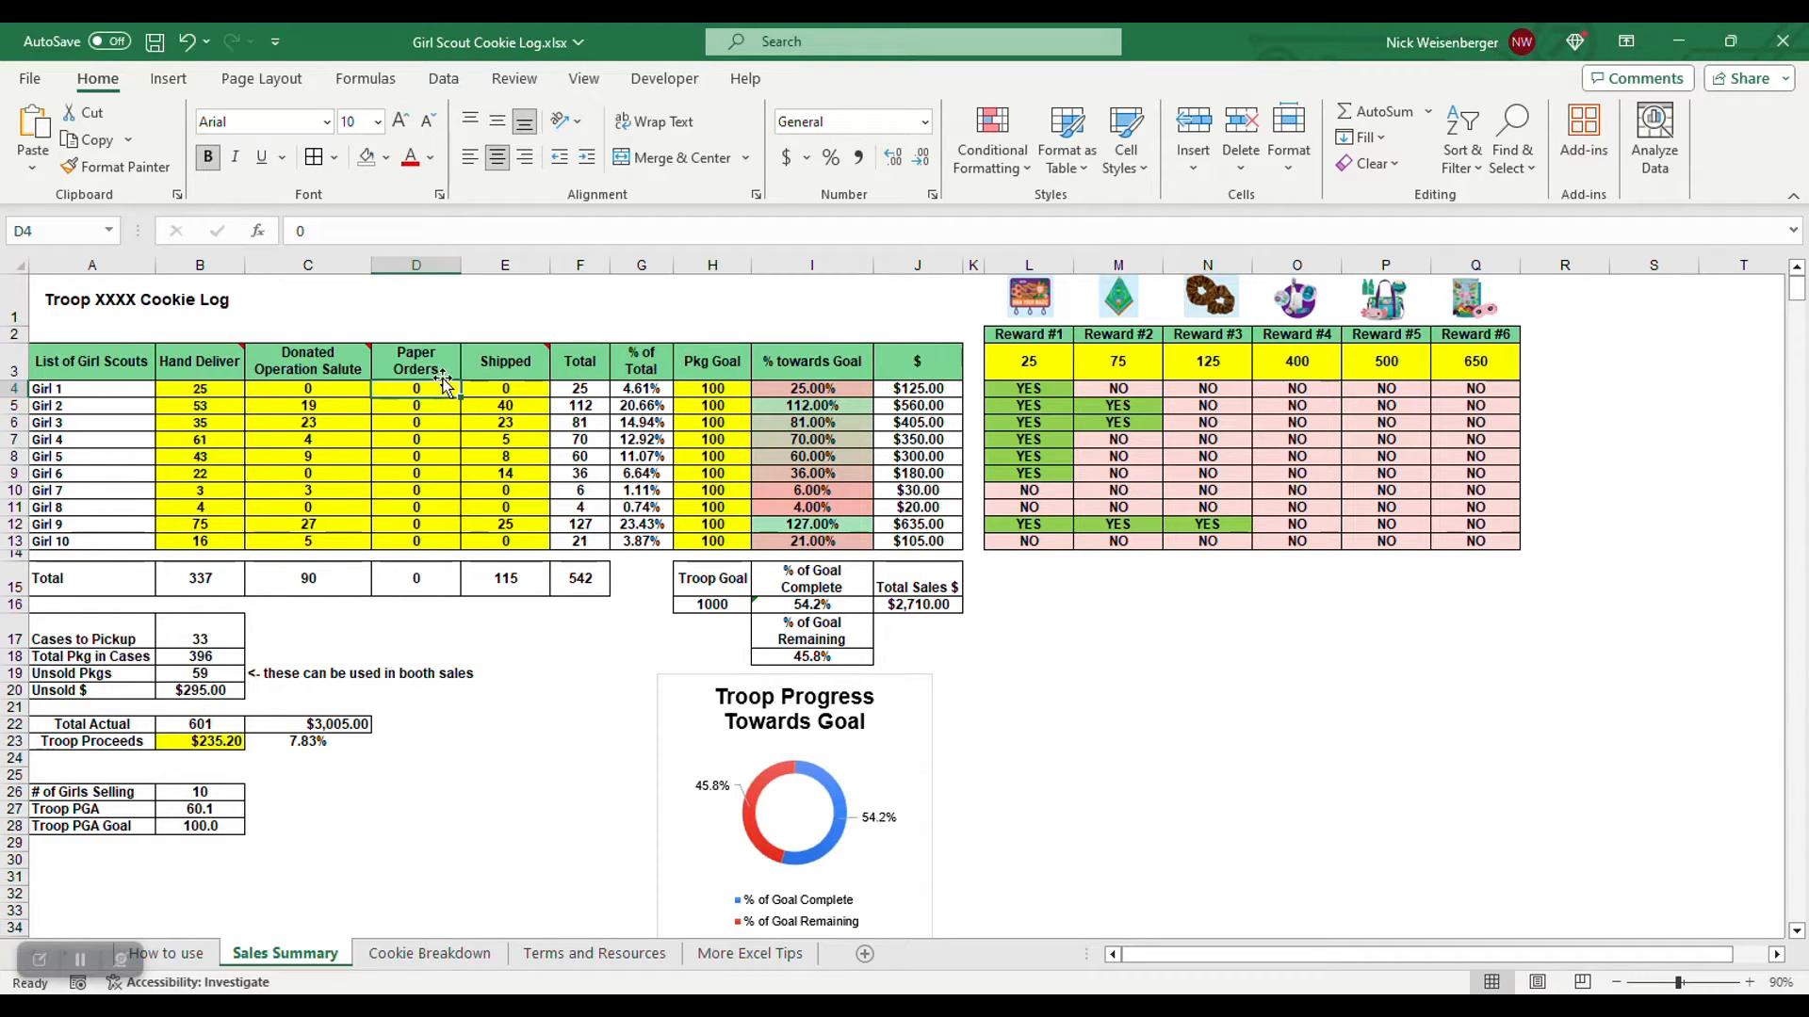
{"action": "mouse_move", "coordinate": [431, 439]}
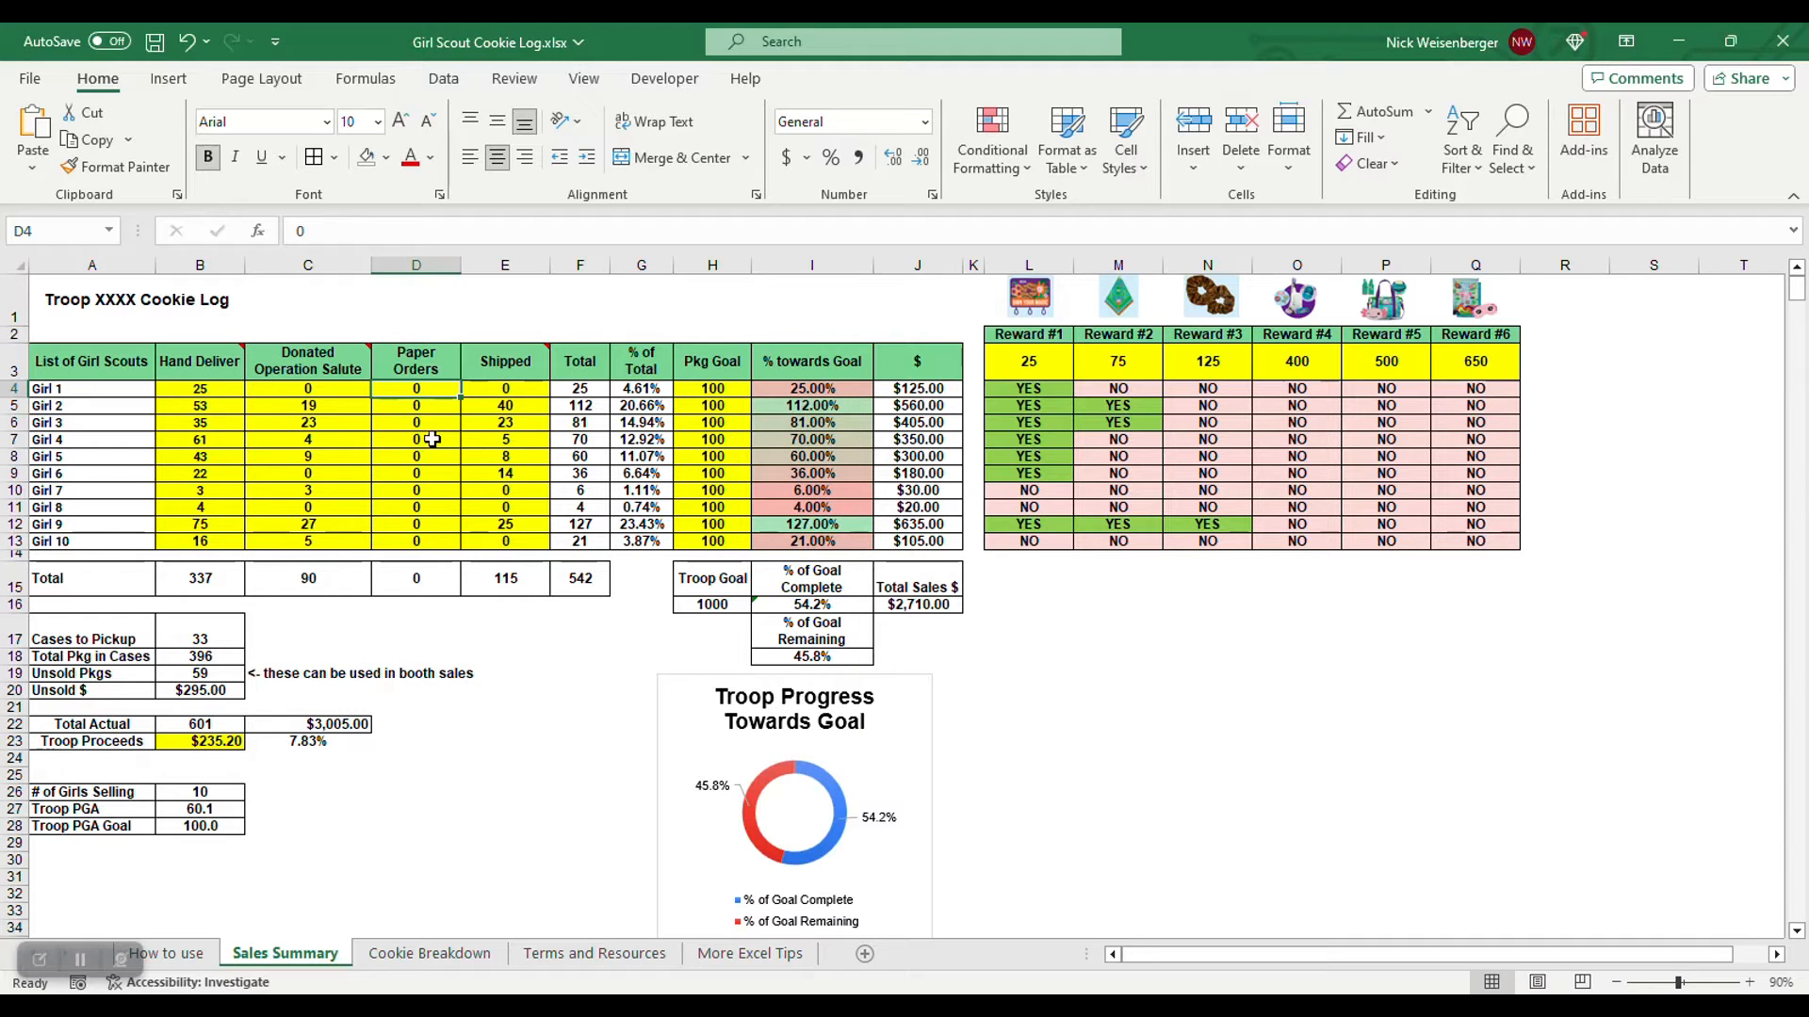
{"action": "mouse_move", "coordinate": [386, 460]}
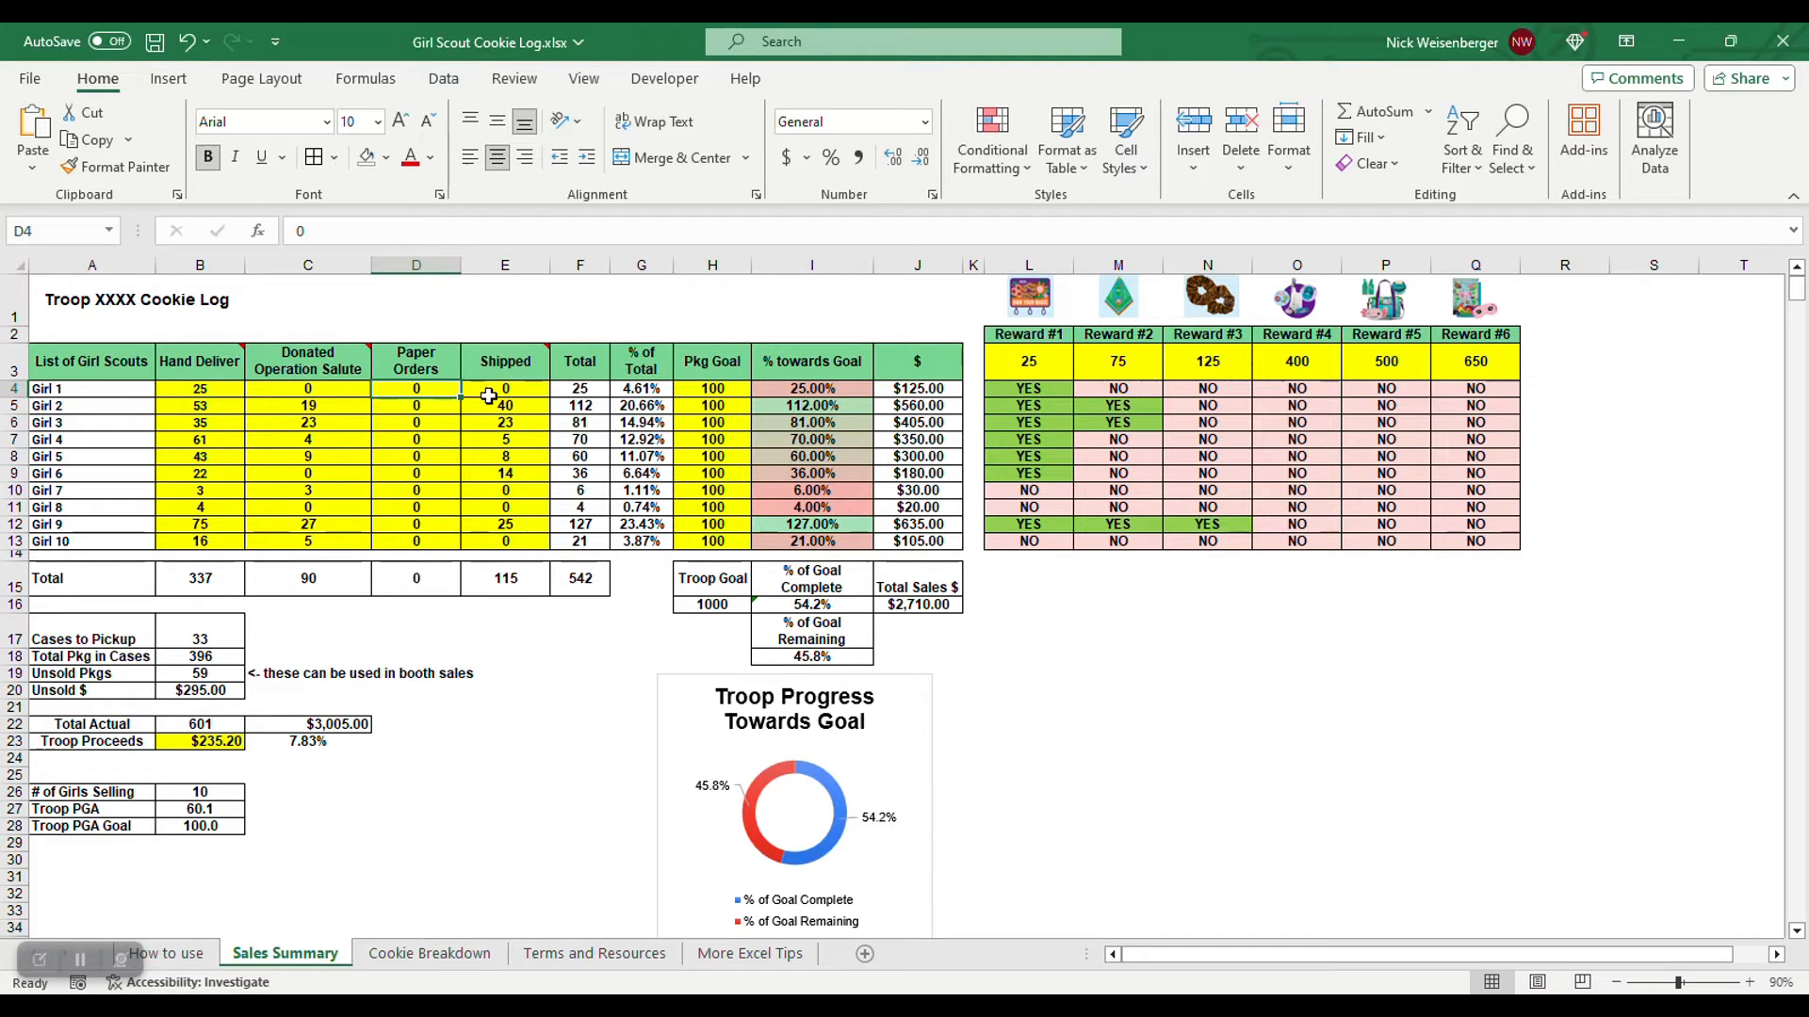
{"action": "mouse_move", "coordinate": [501, 513]}
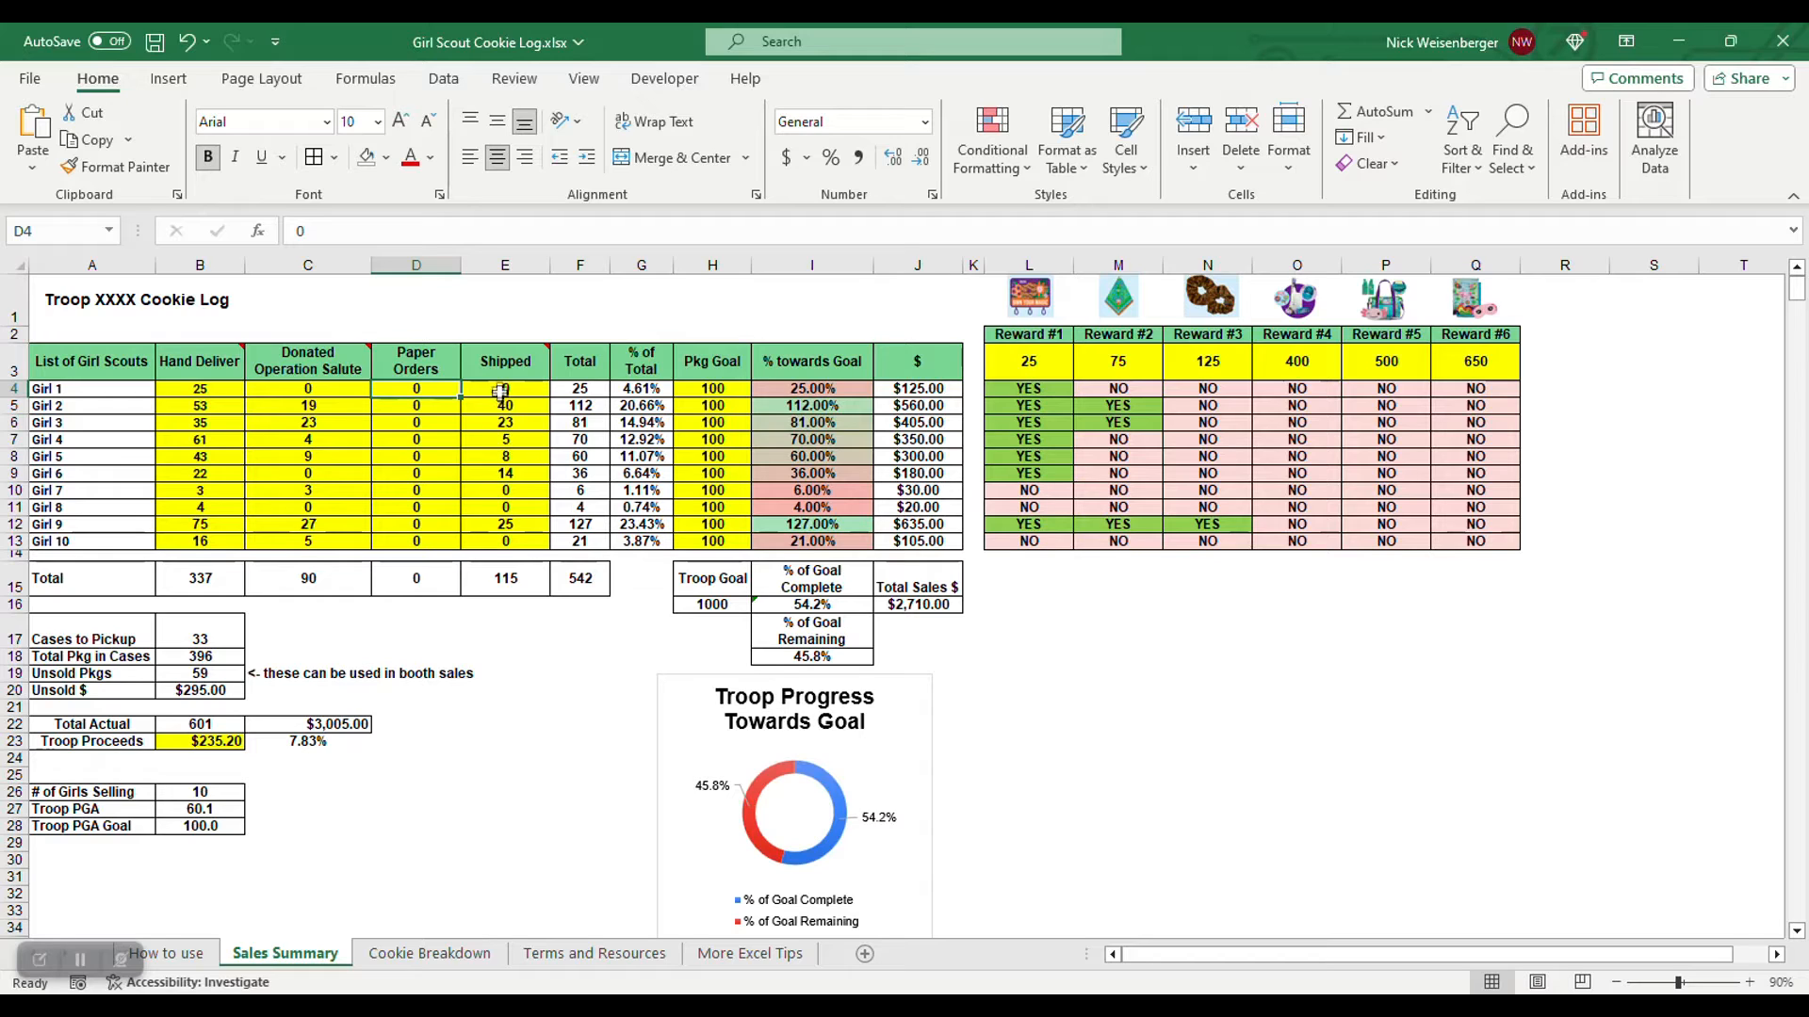
{"action": "left_click", "coordinate": [198, 362]}
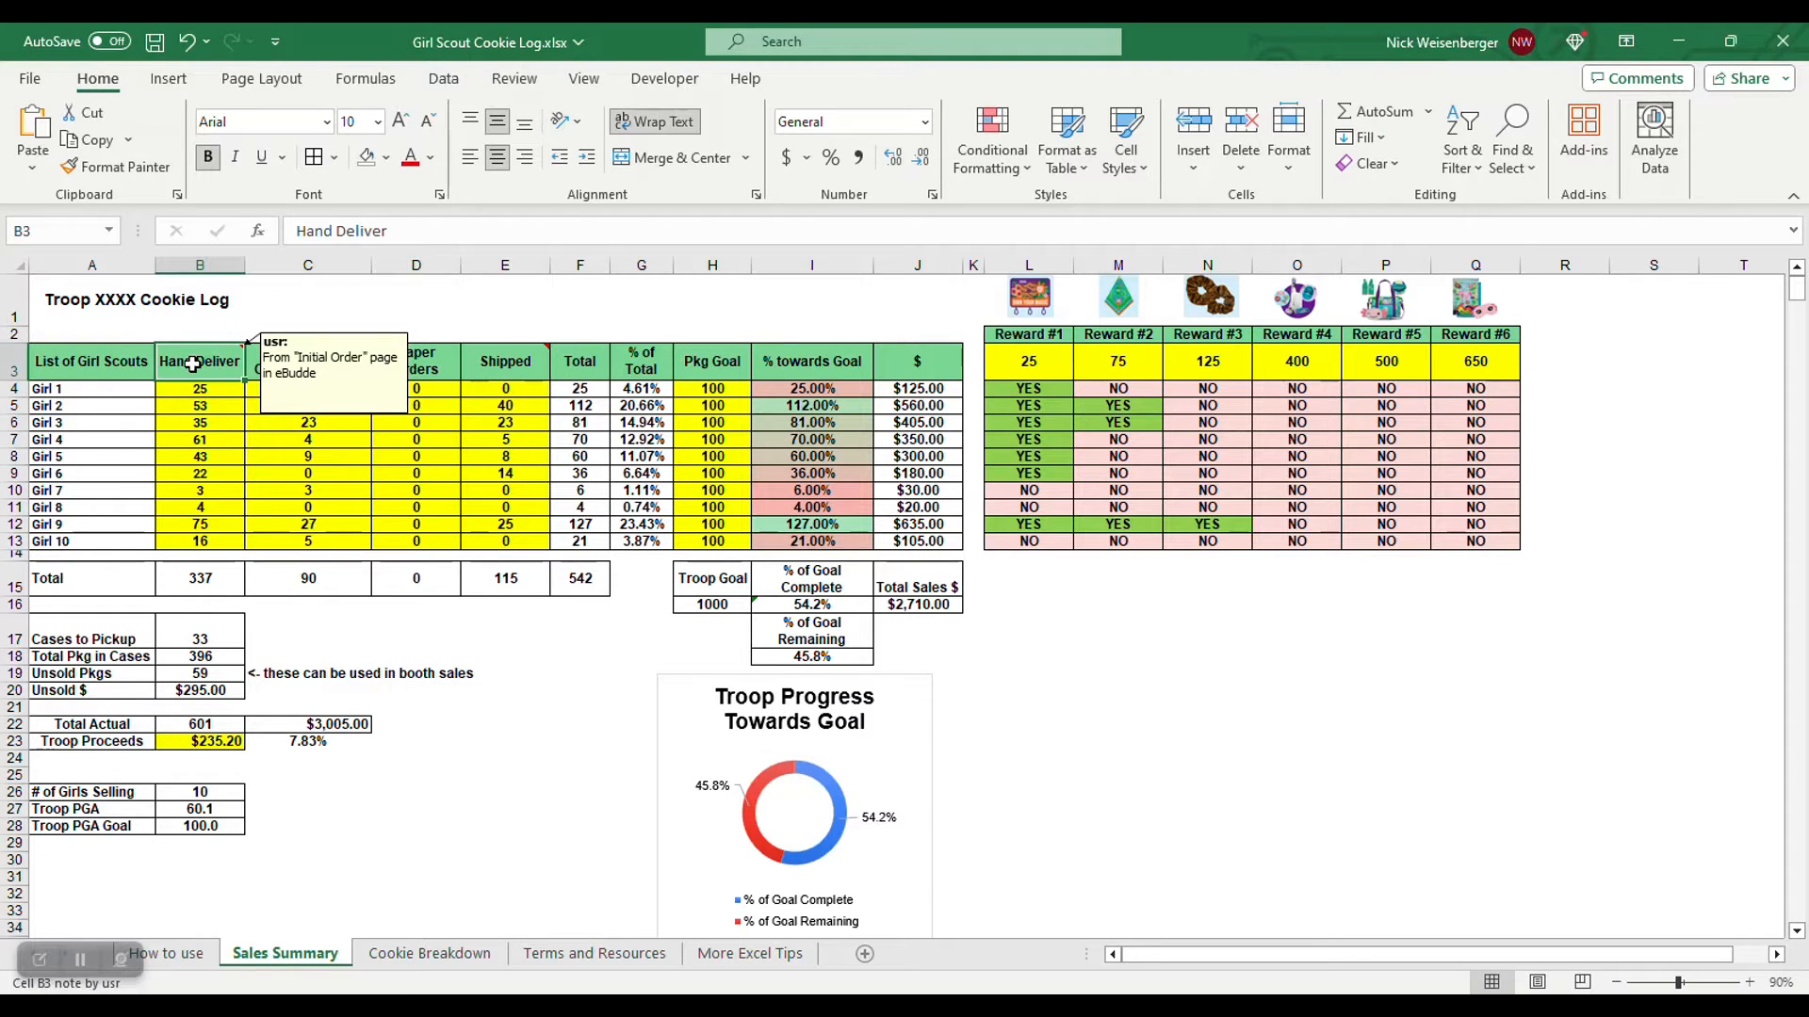
{"action": "left_click", "coordinate": [198, 423]}
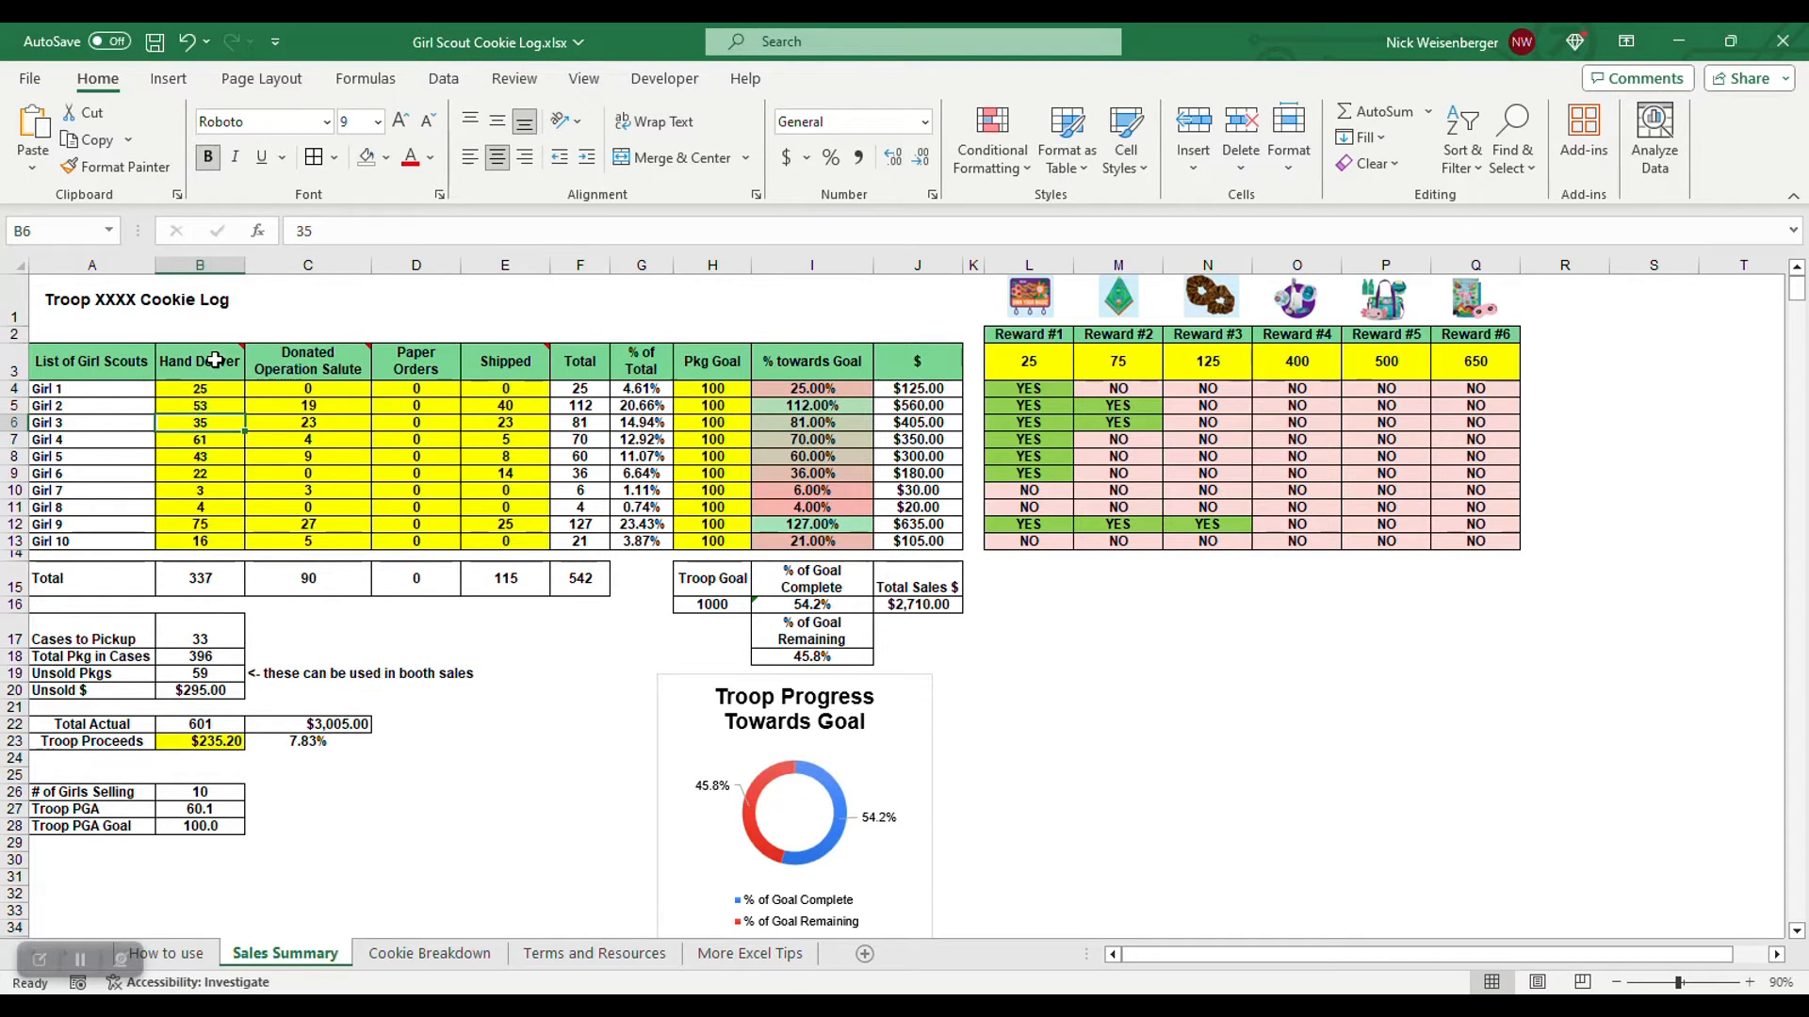
{"action": "mouse_move", "coordinate": [307, 362]}
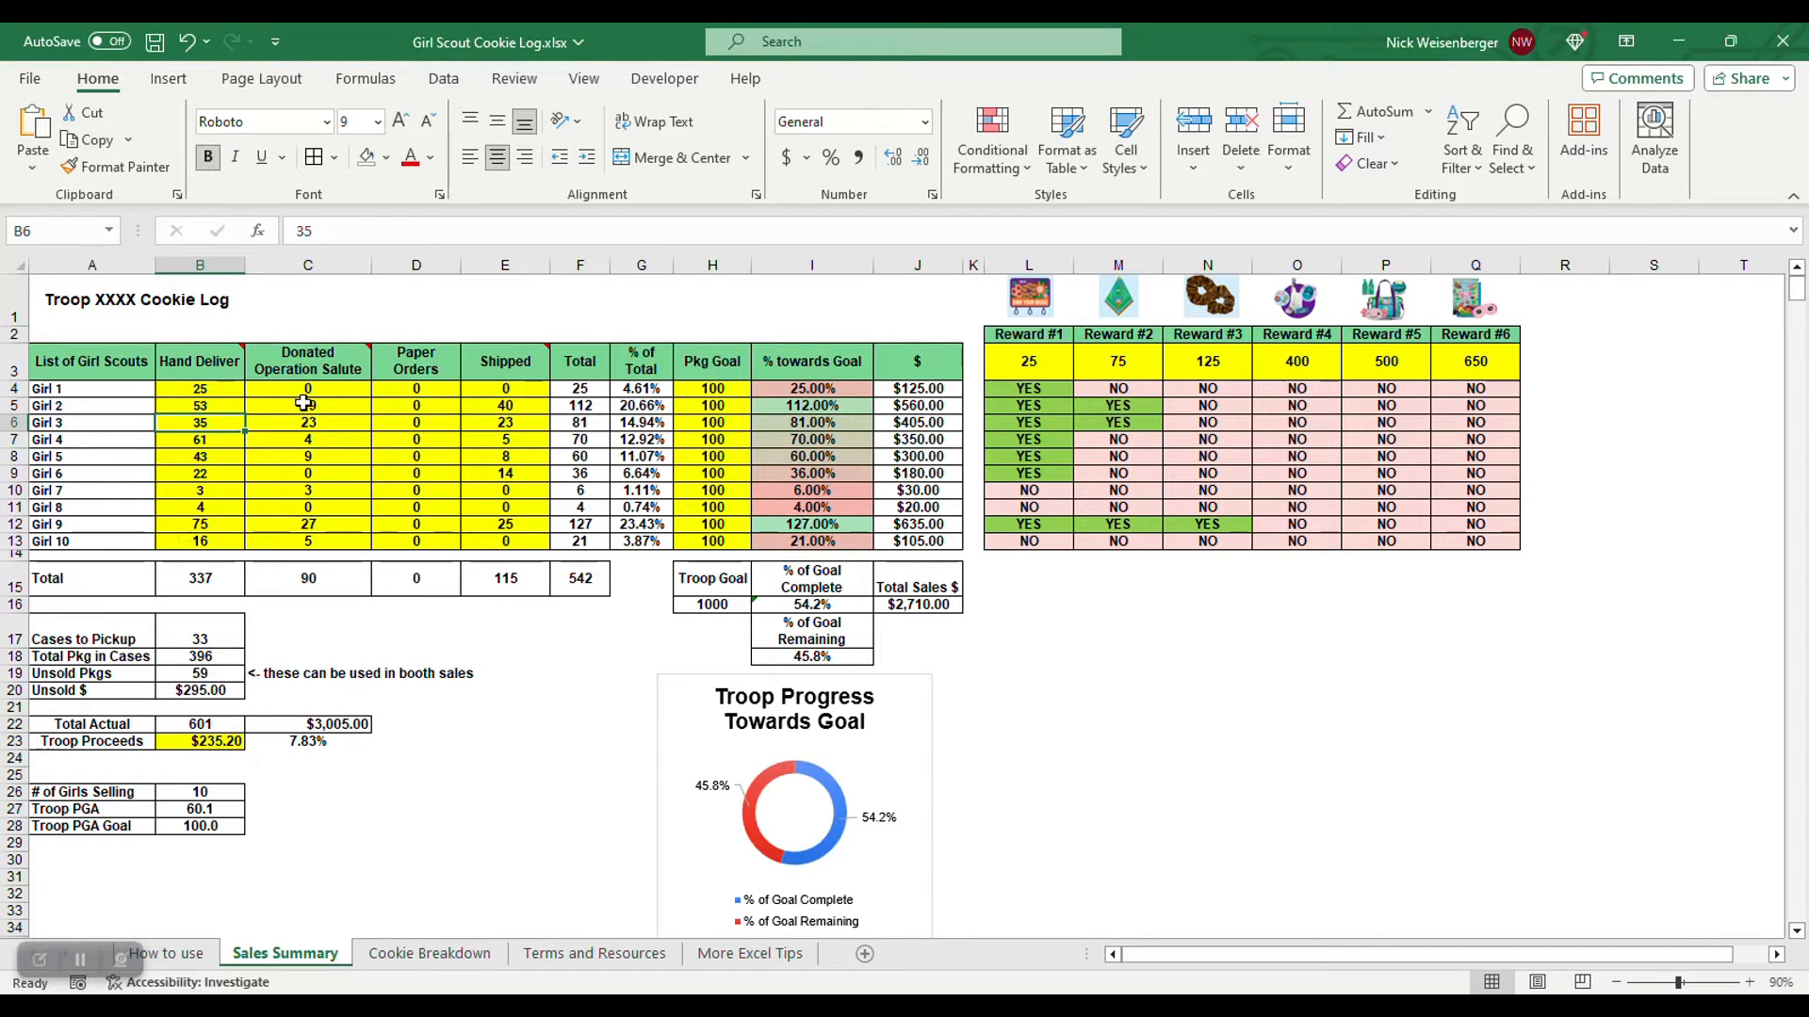
{"action": "mouse_move", "coordinate": [505, 362]}
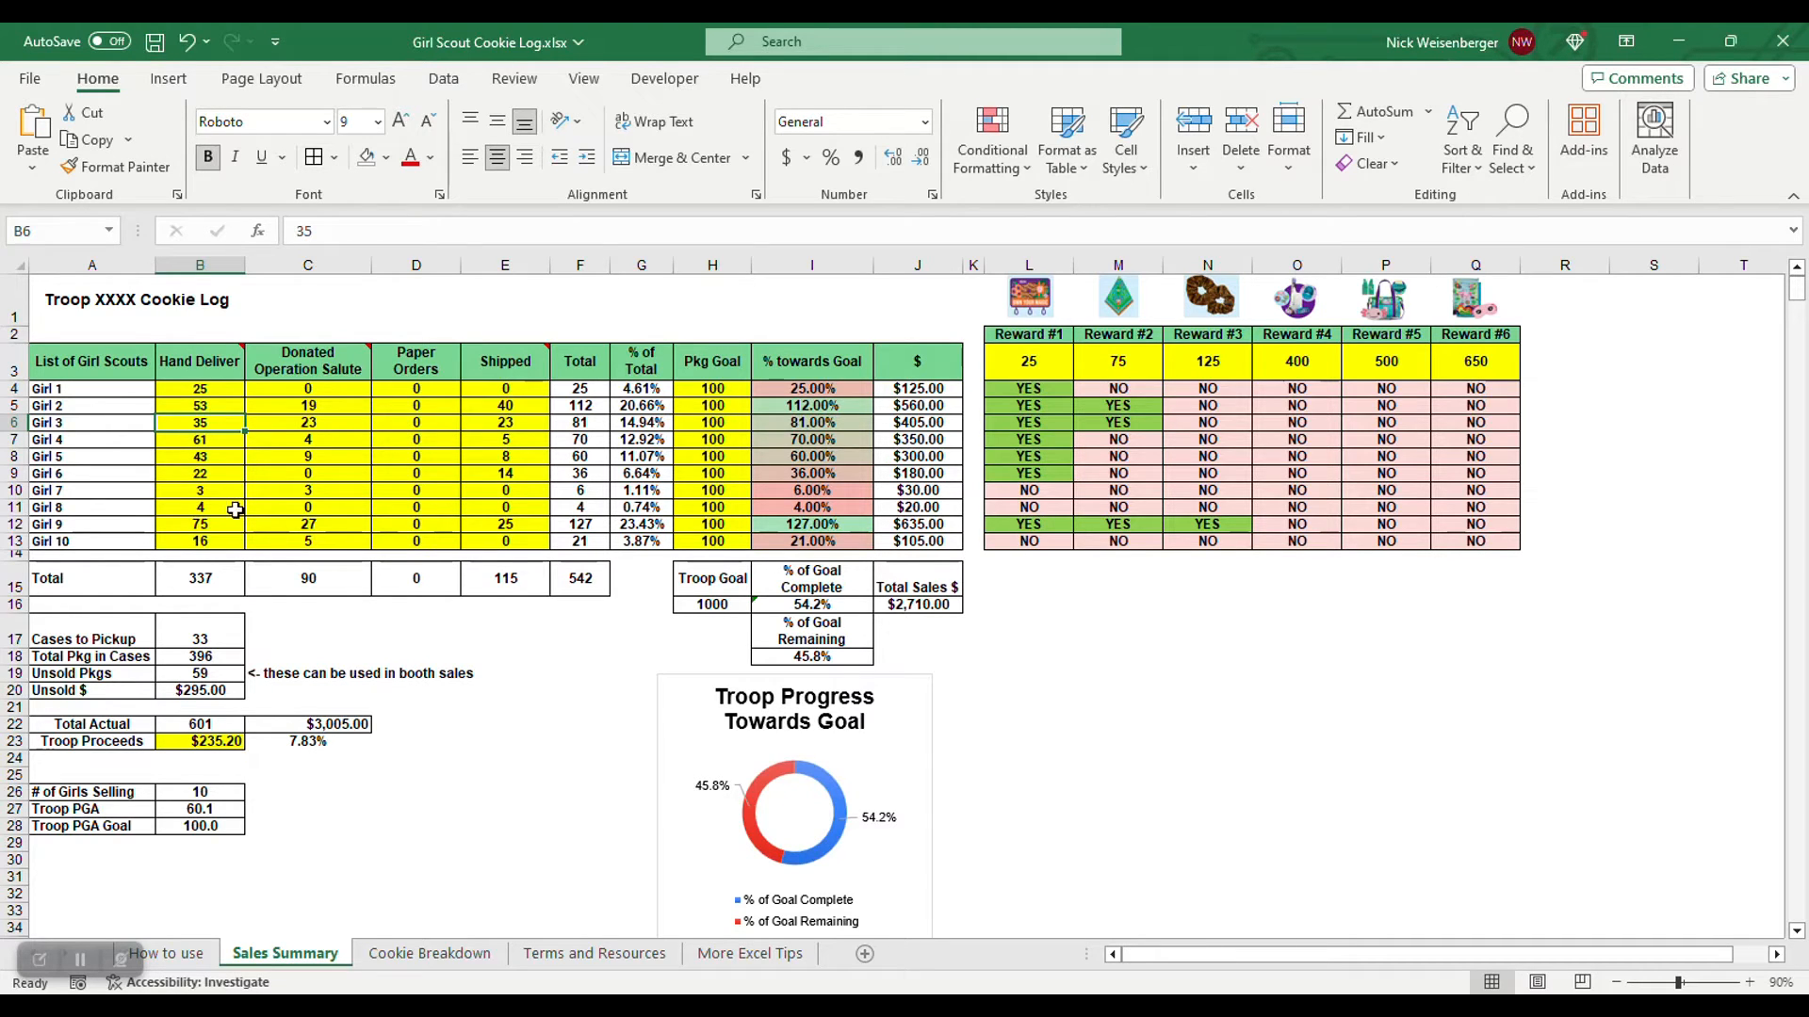
{"action": "left_click", "coordinate": [505, 758]}
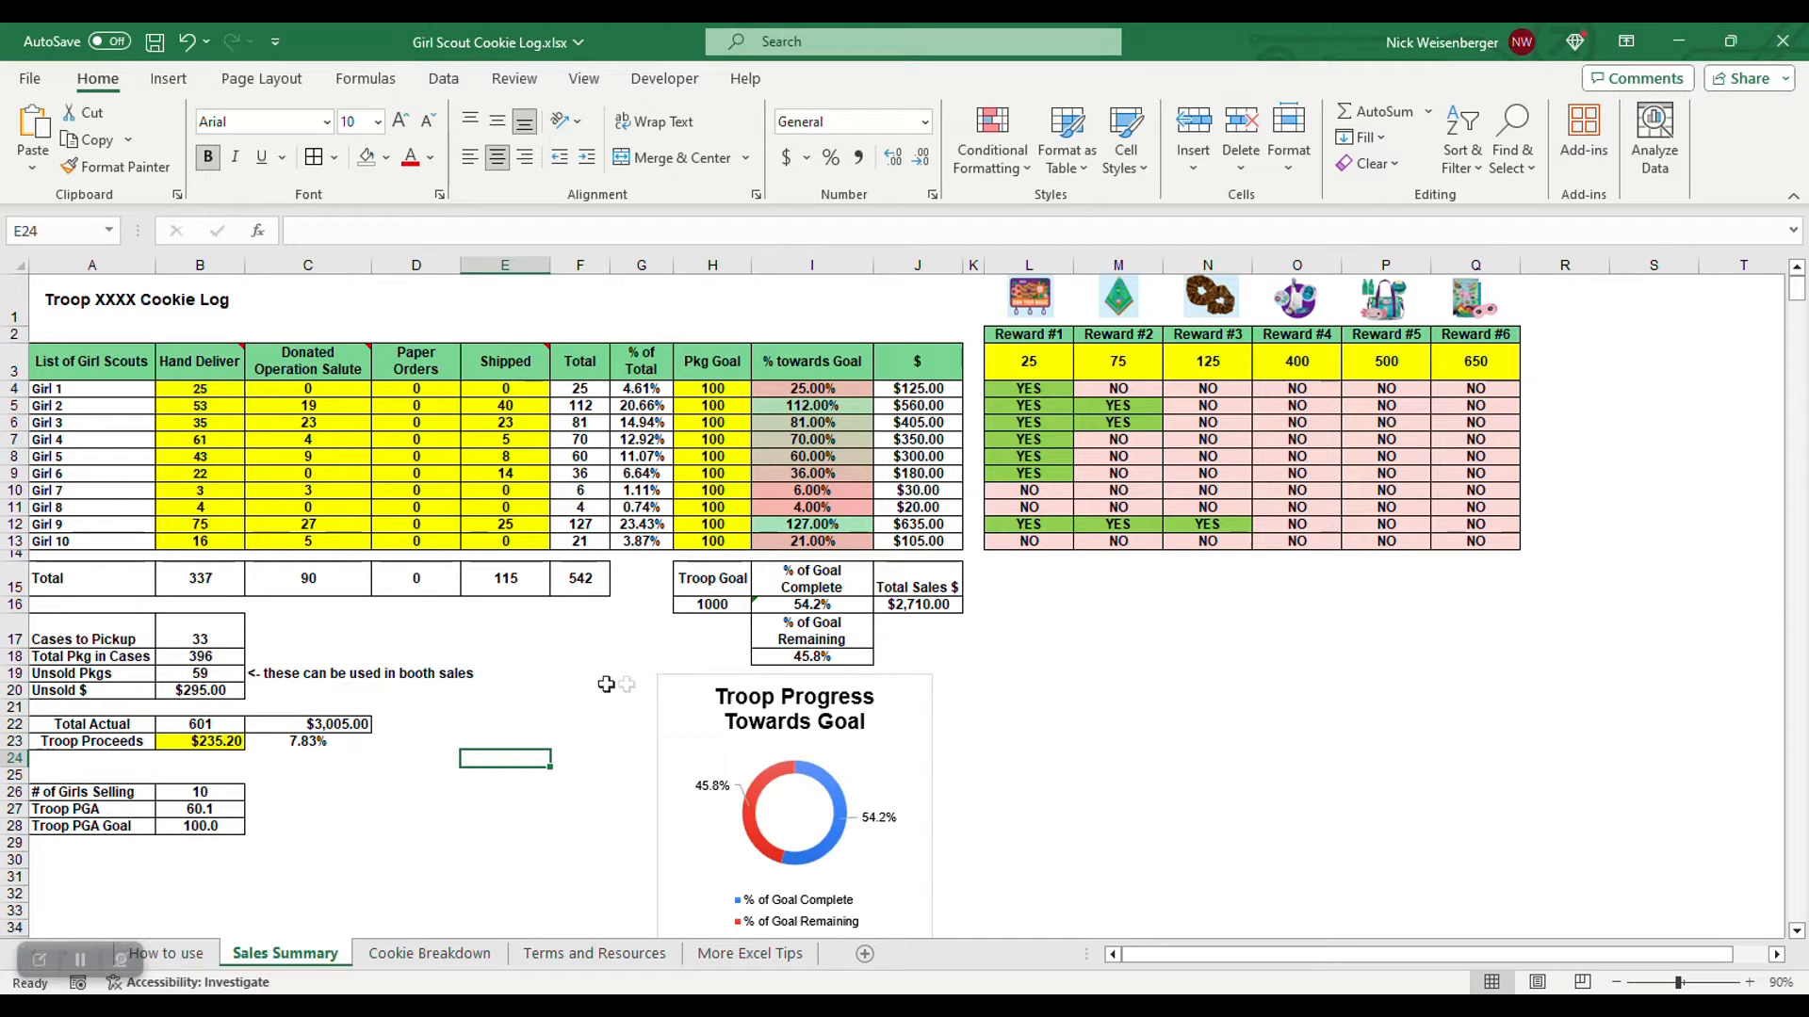
{"action": "mouse_move", "coordinate": [1055, 471]}
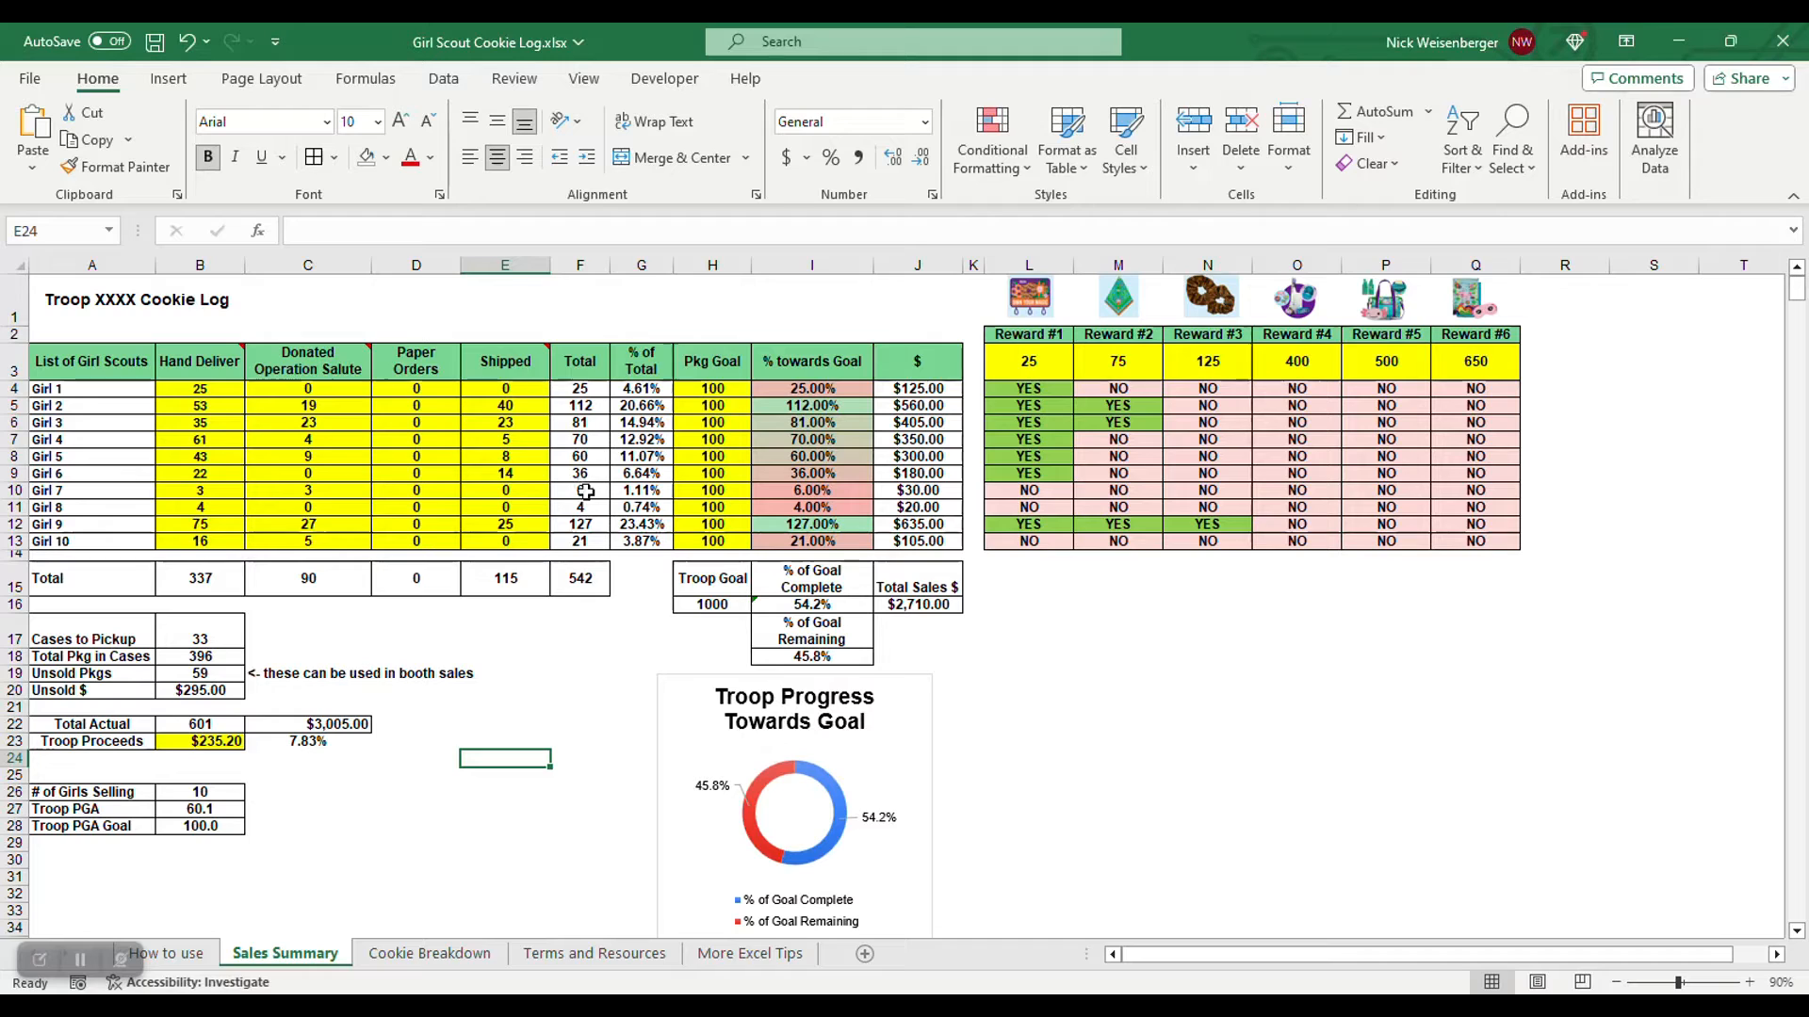
{"action": "left_click", "coordinate": [578, 632]}
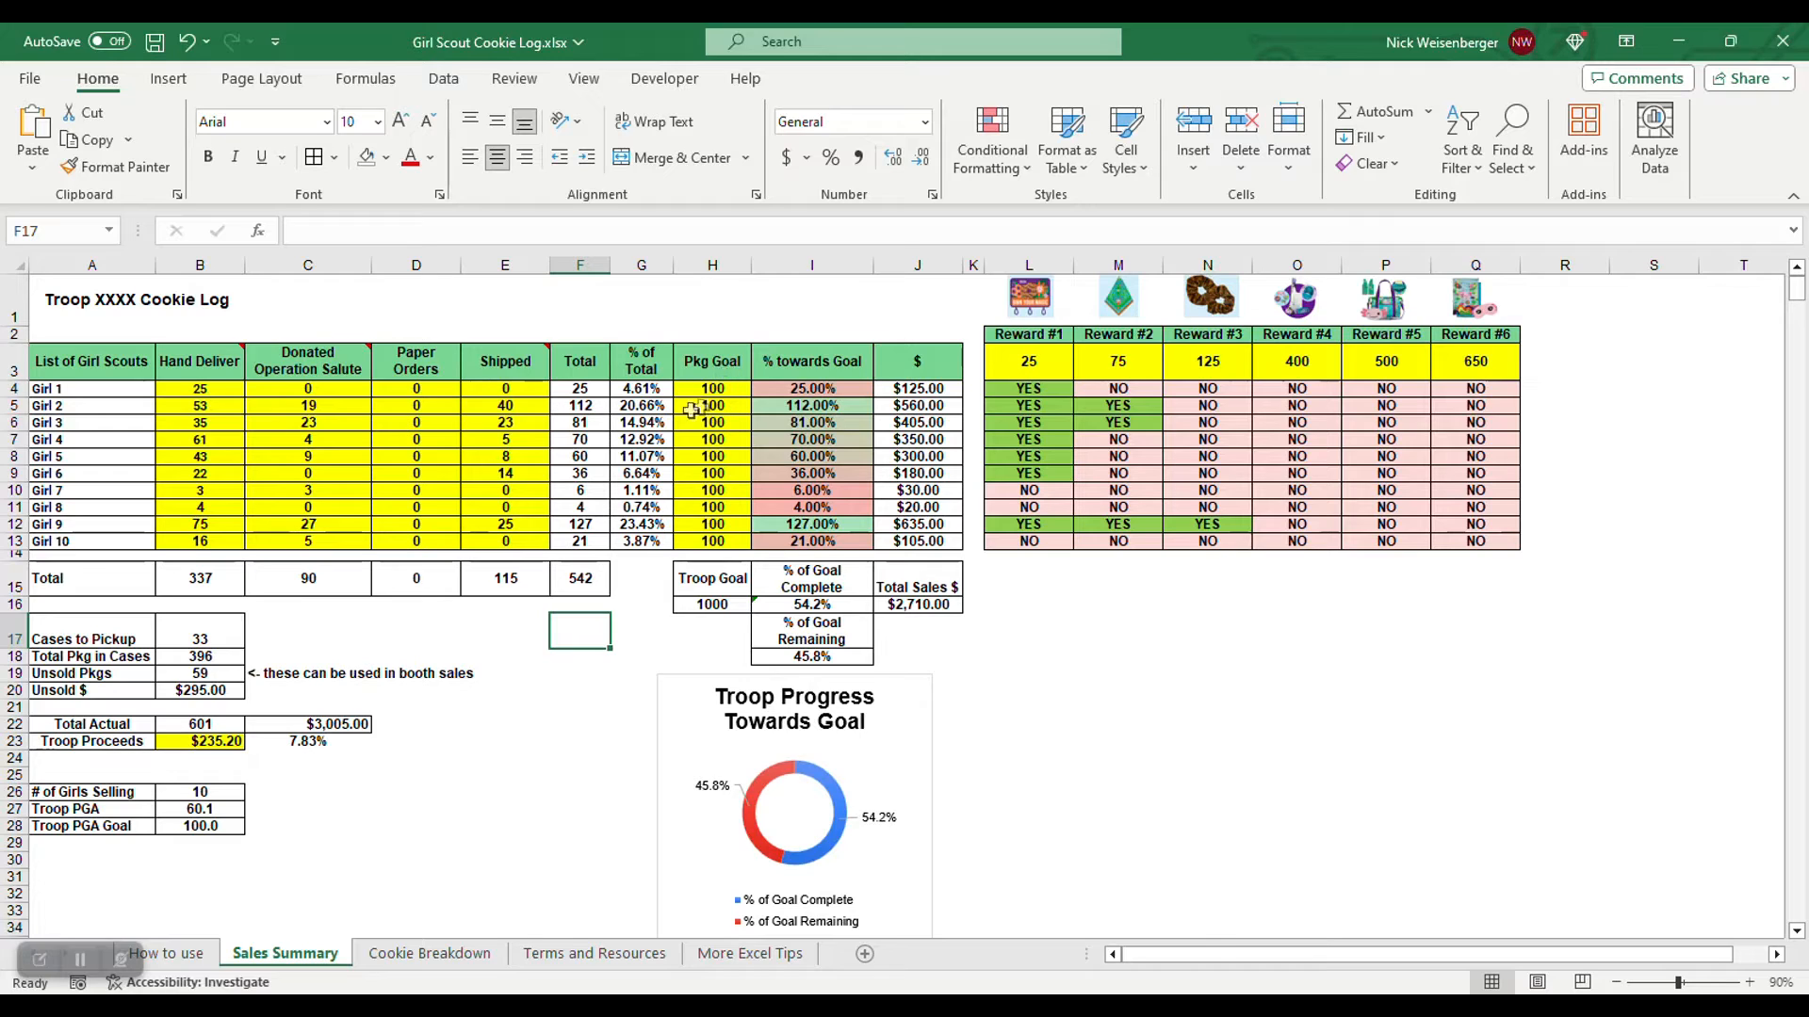
{"action": "left_click", "coordinate": [712, 388]}
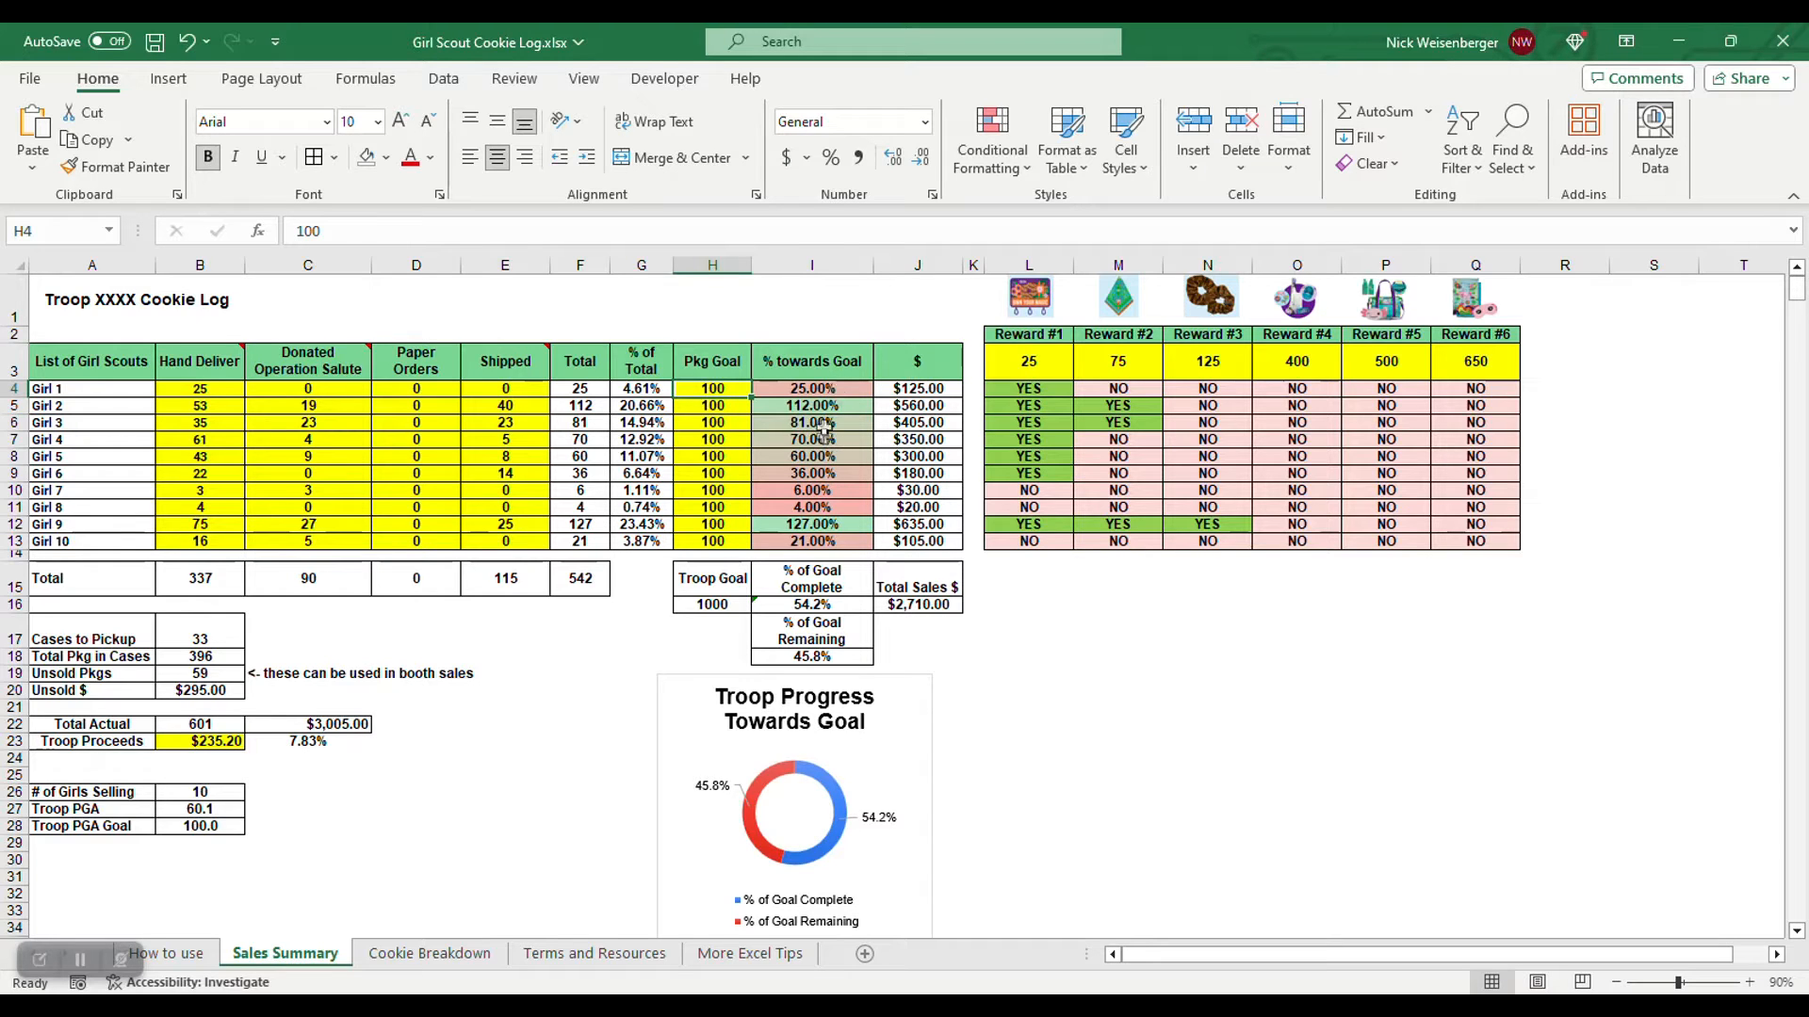
{"action": "left_click", "coordinate": [810, 388]}
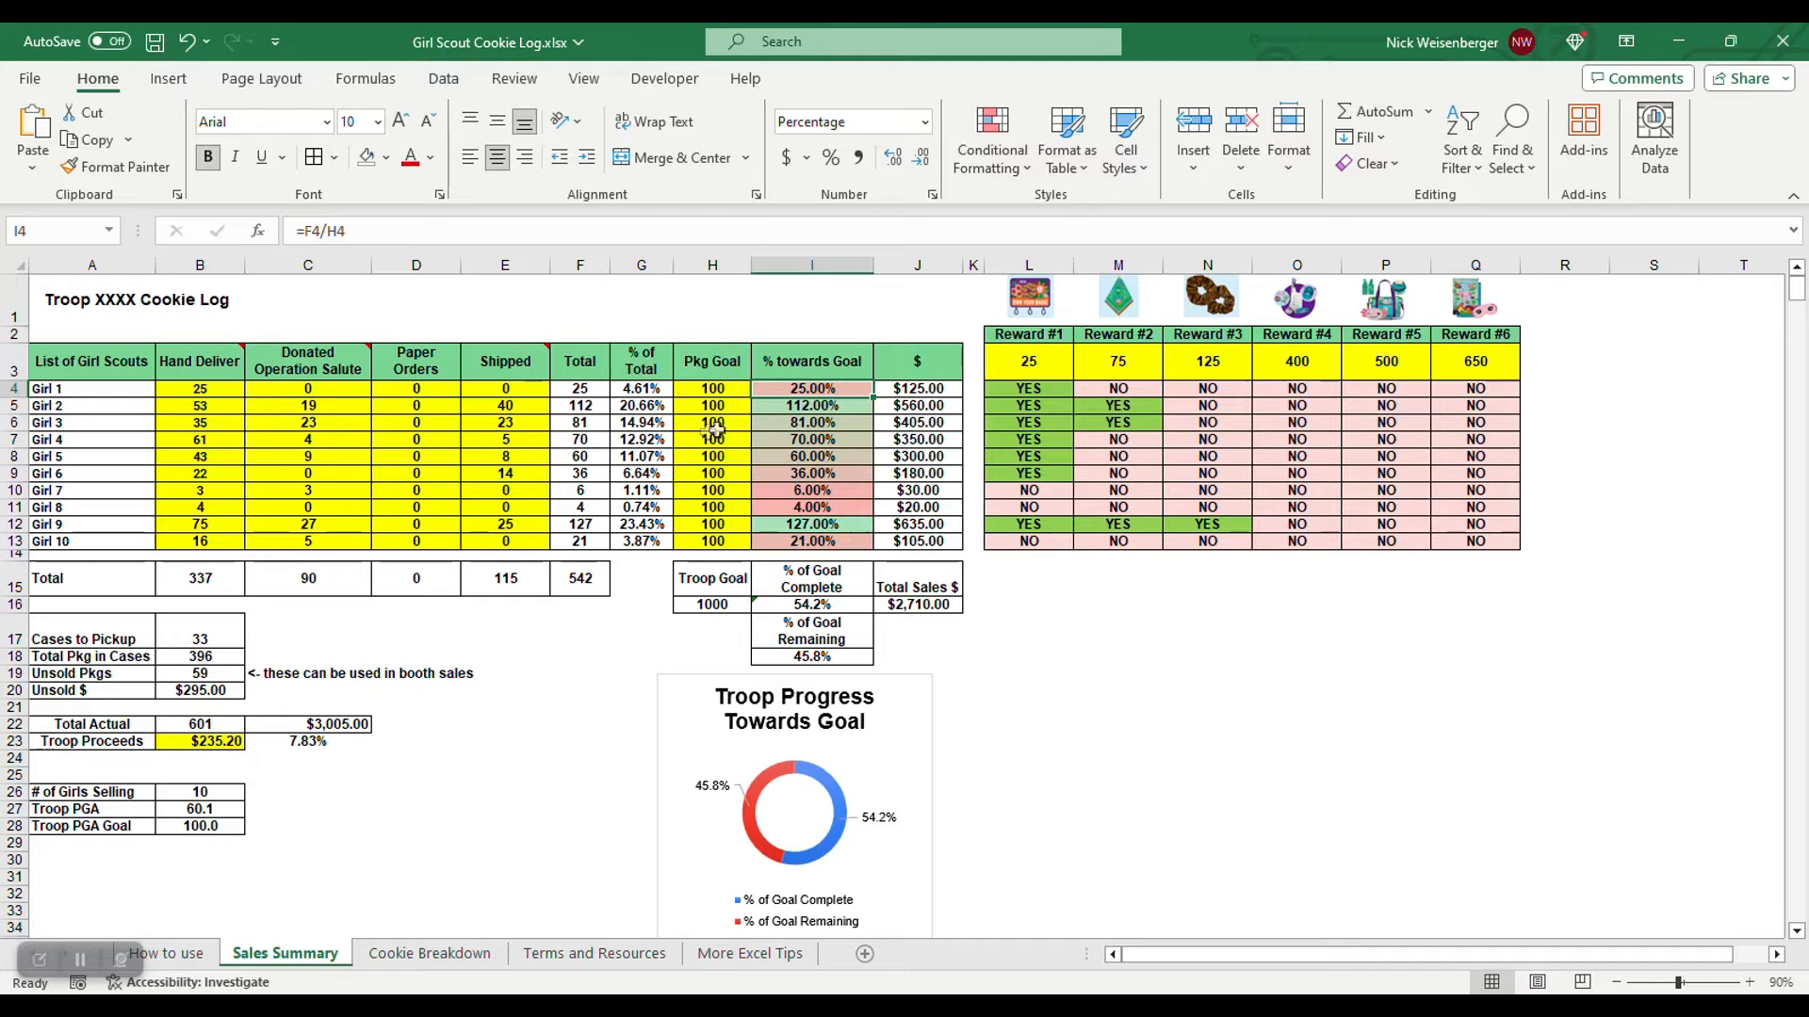
{"action": "mouse_move", "coordinate": [808, 532]}
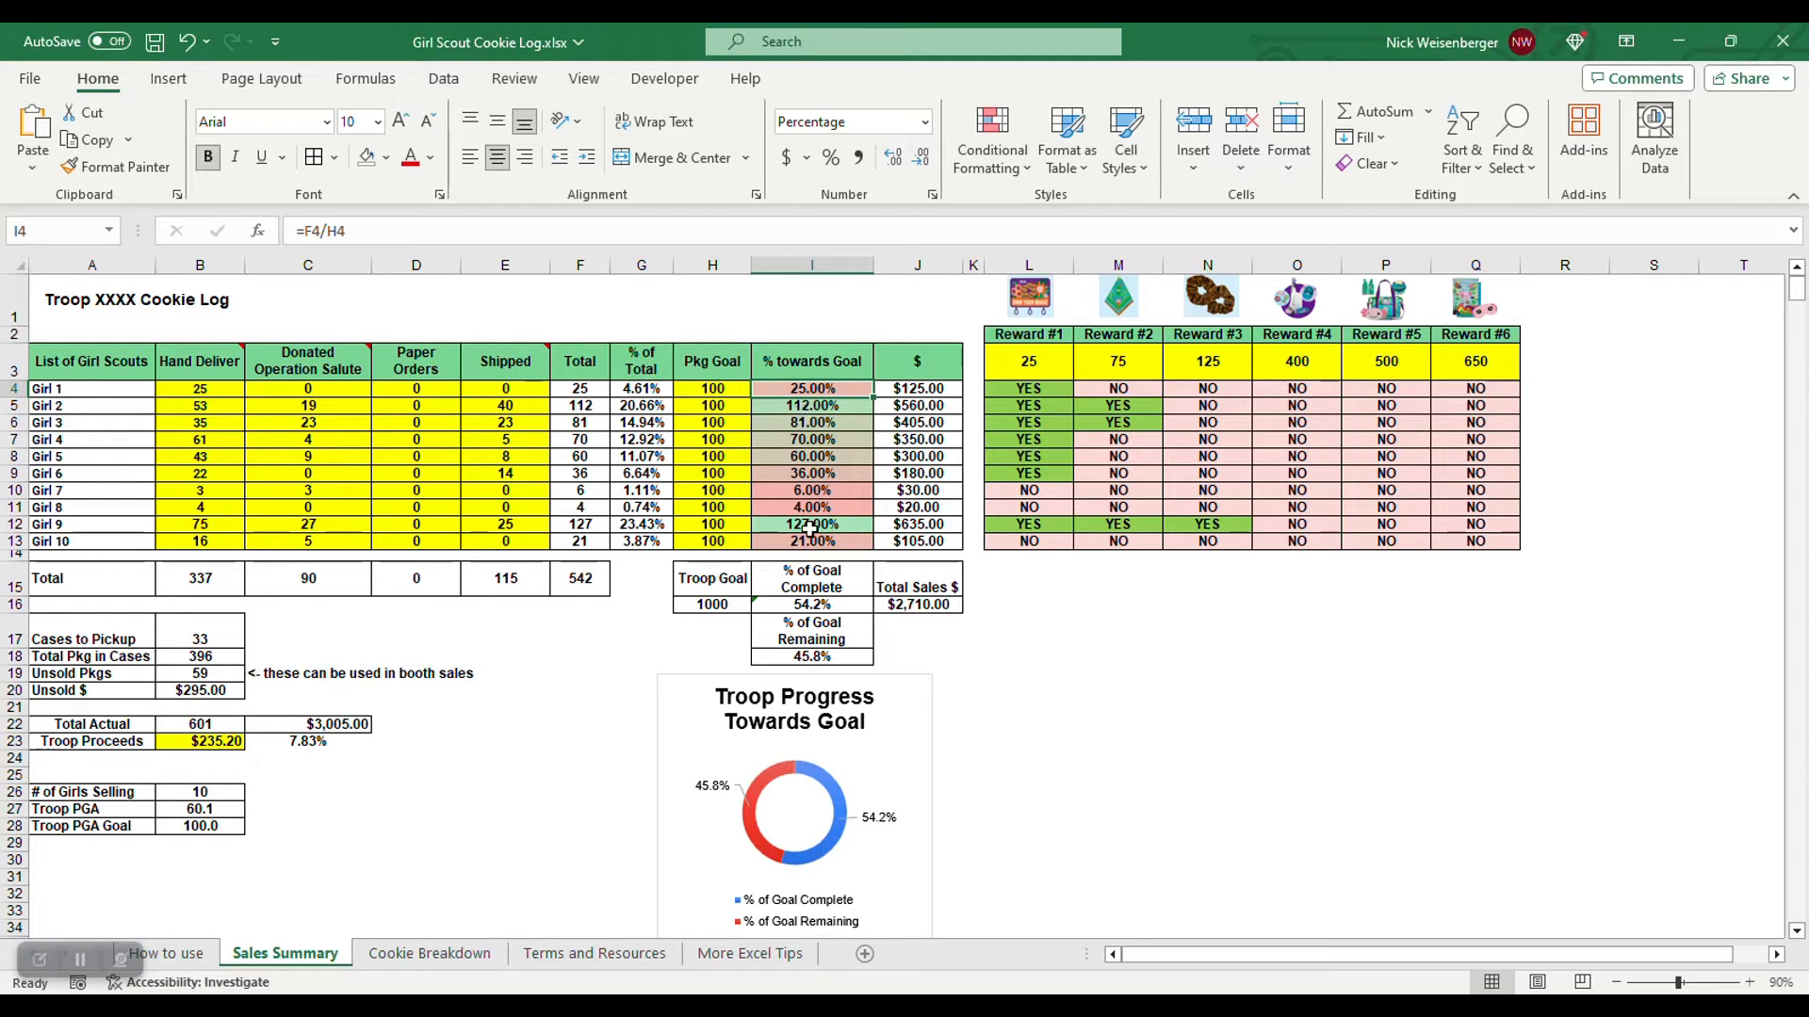
{"action": "left_click", "coordinate": [712, 405]}
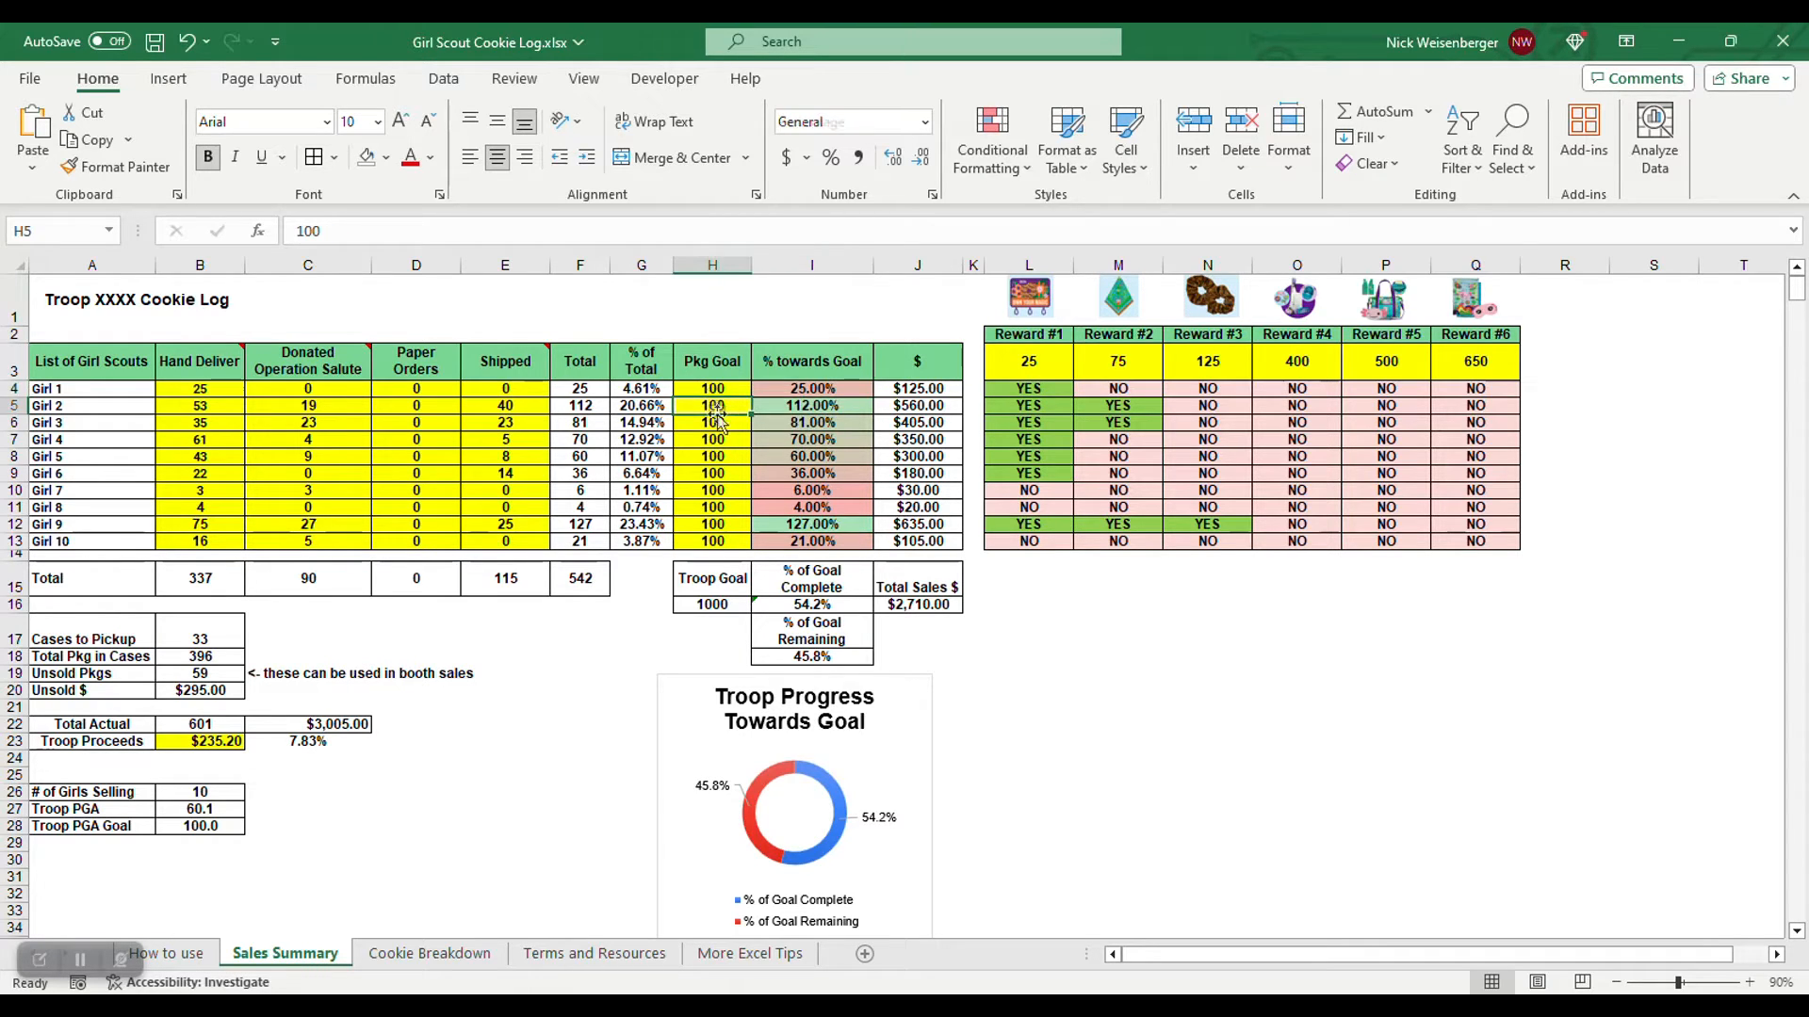
Set package goals to 50 for Girl 4, 150 for Girl 2 and 5 for Girl 8, giving a troop goal of 905
{"action": "type", "text": "50"}
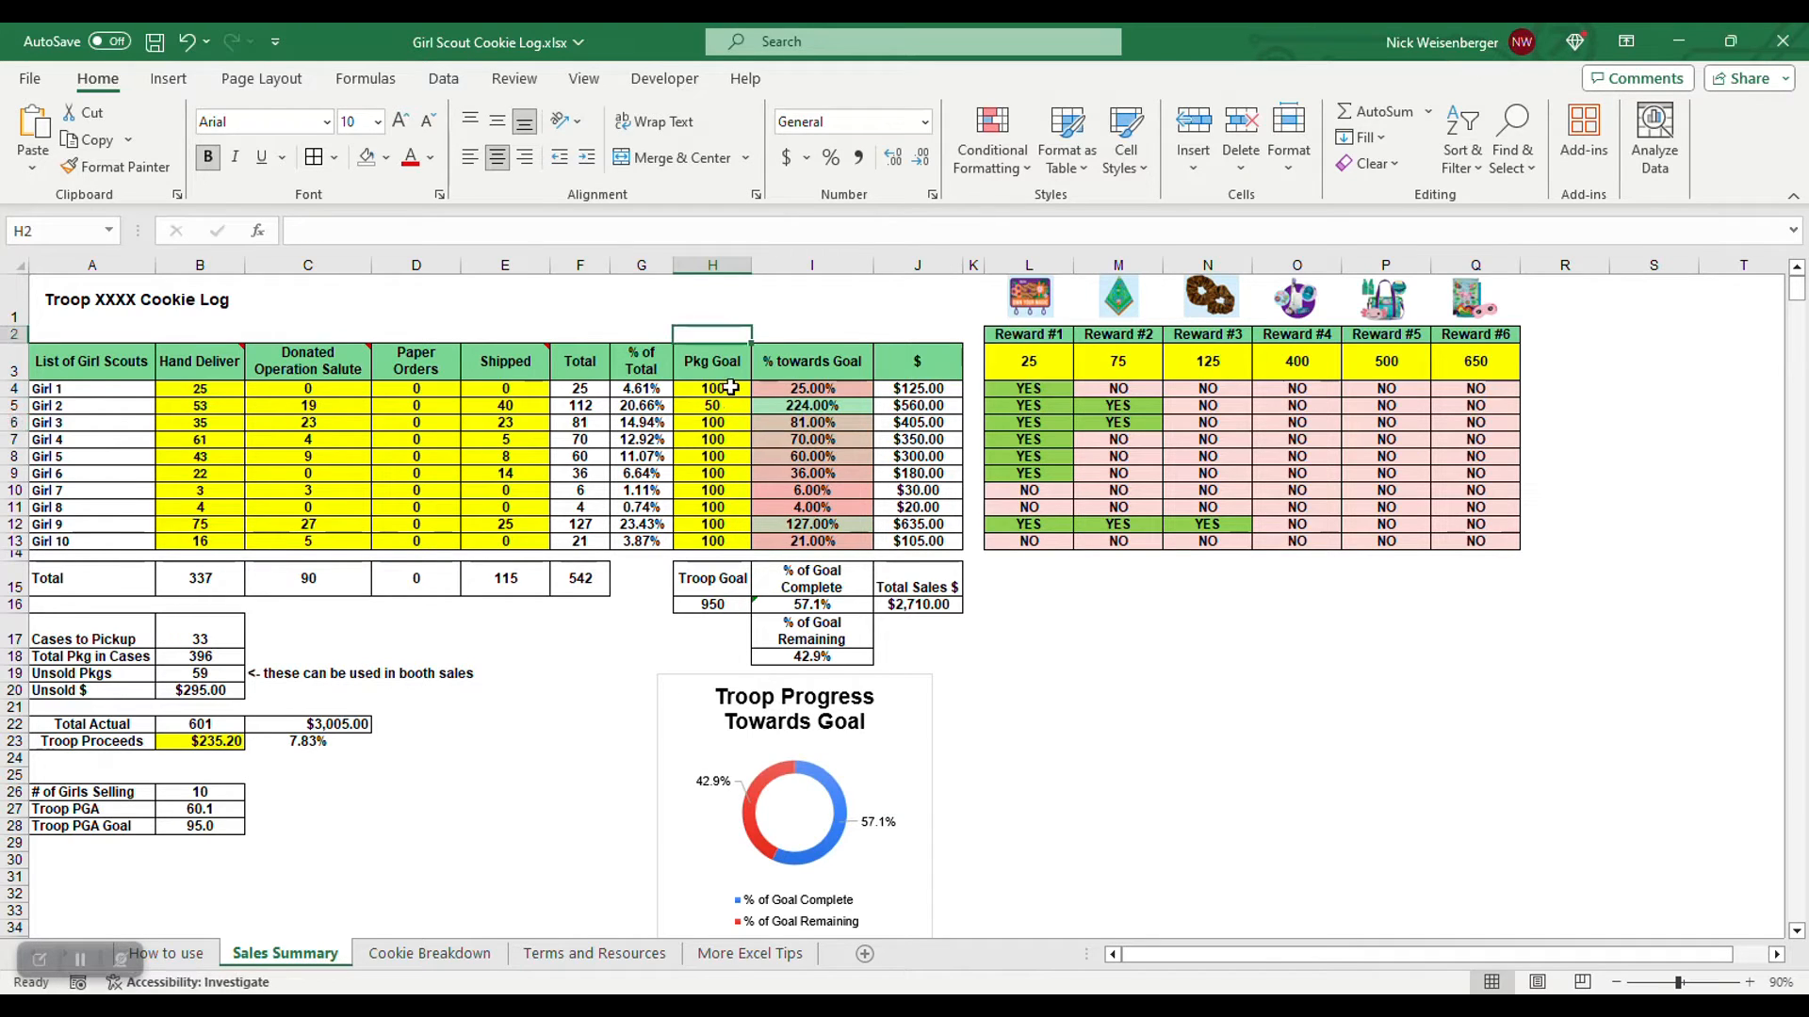
{"action": "left_click", "coordinate": [712, 405]}
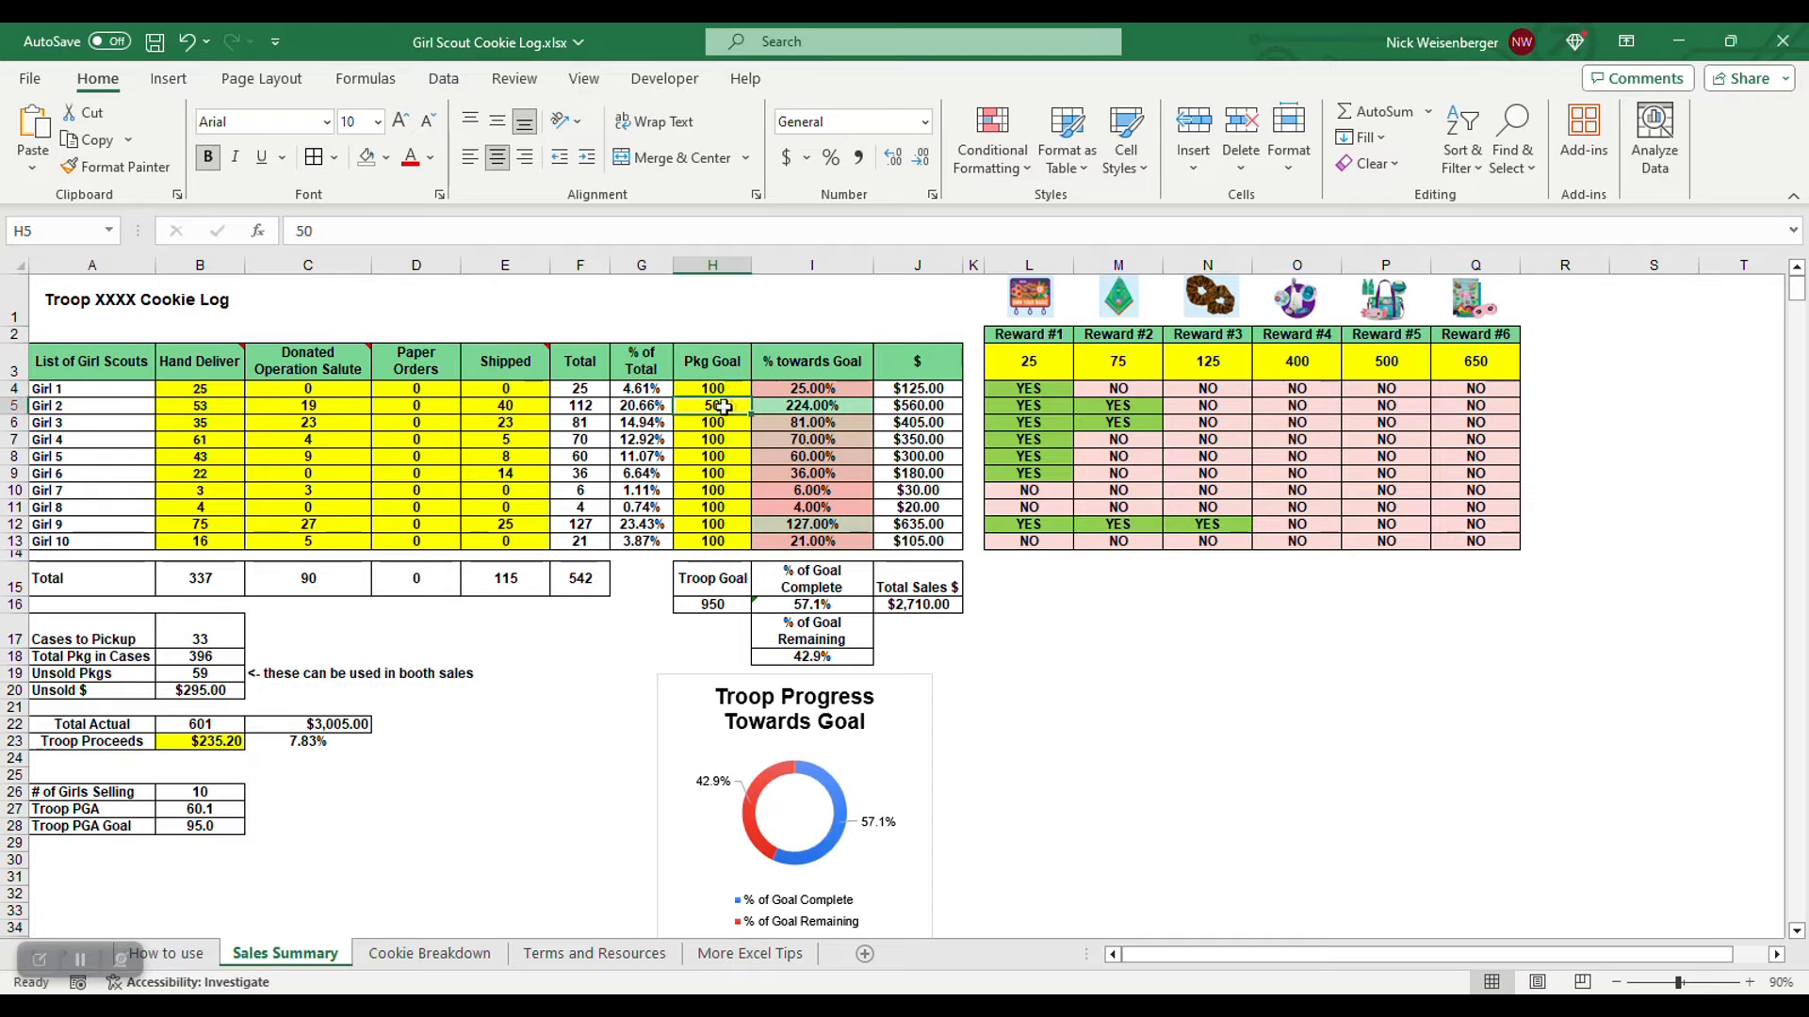
{"action": "type", "text": "150"}
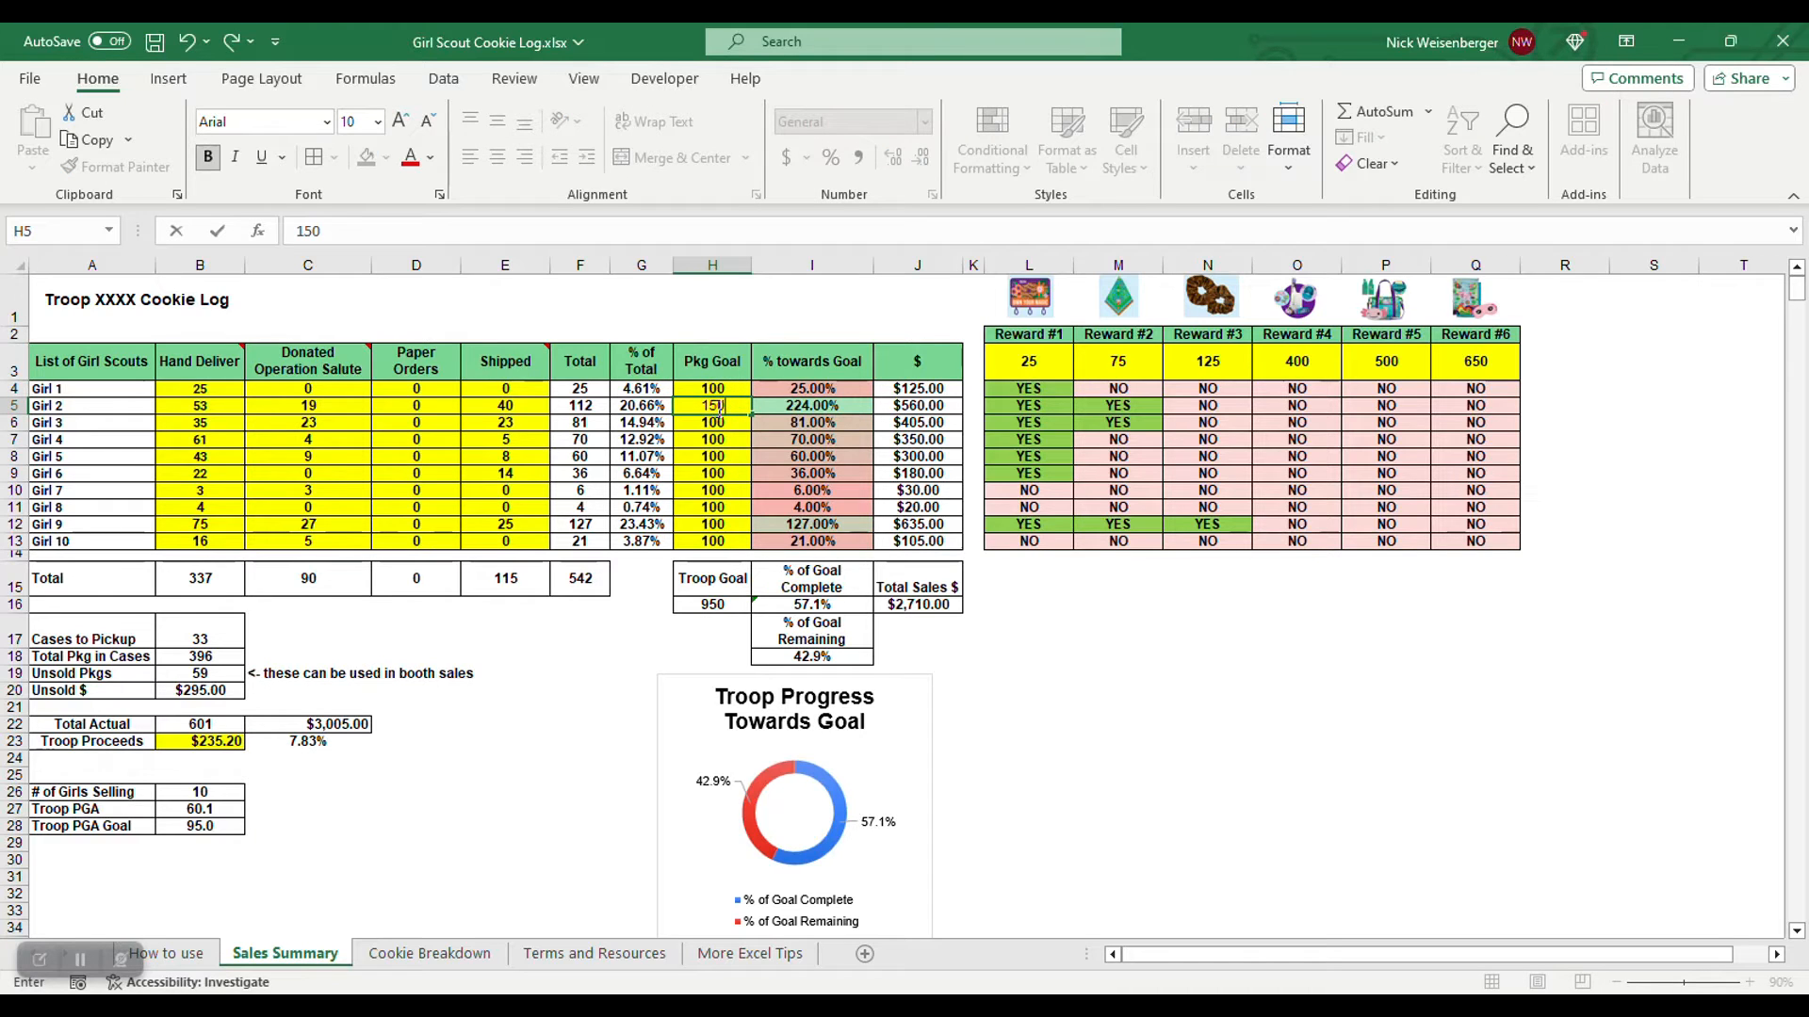
{"action": "key", "text": "Return"}
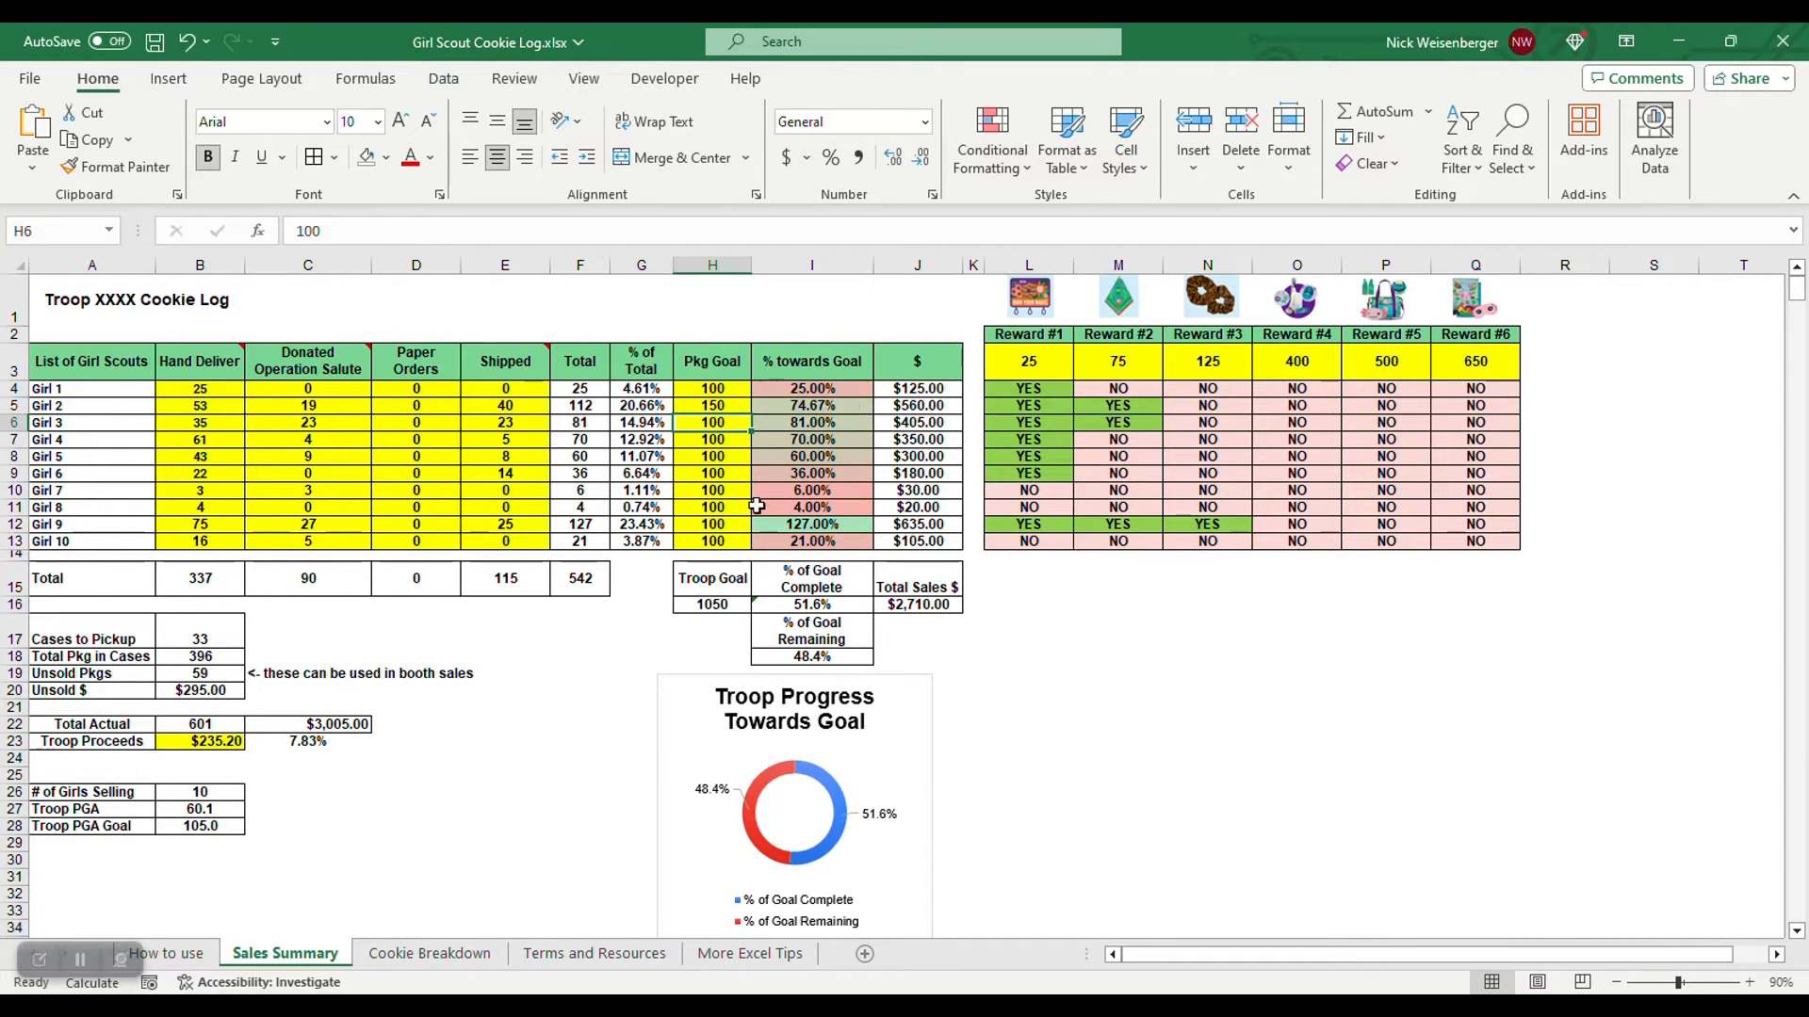
{"action": "left_click", "coordinate": [712, 523]}
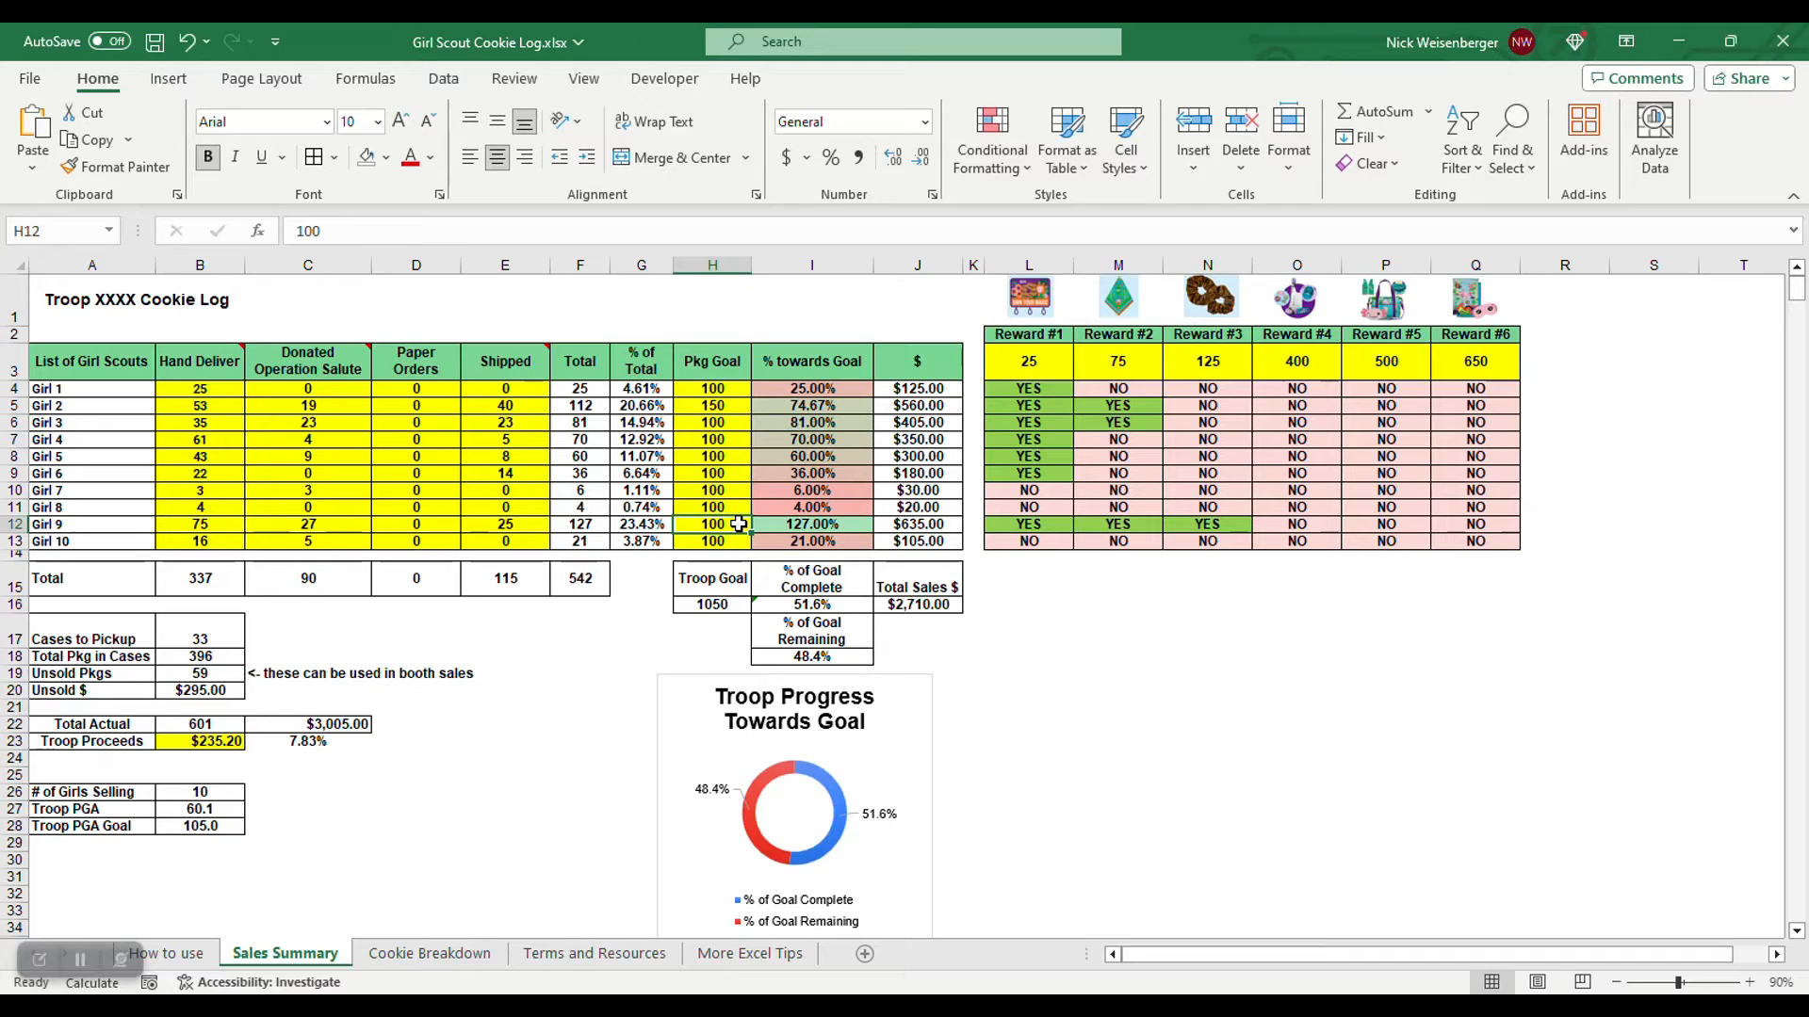
{"action": "left_click", "coordinate": [712, 507]}
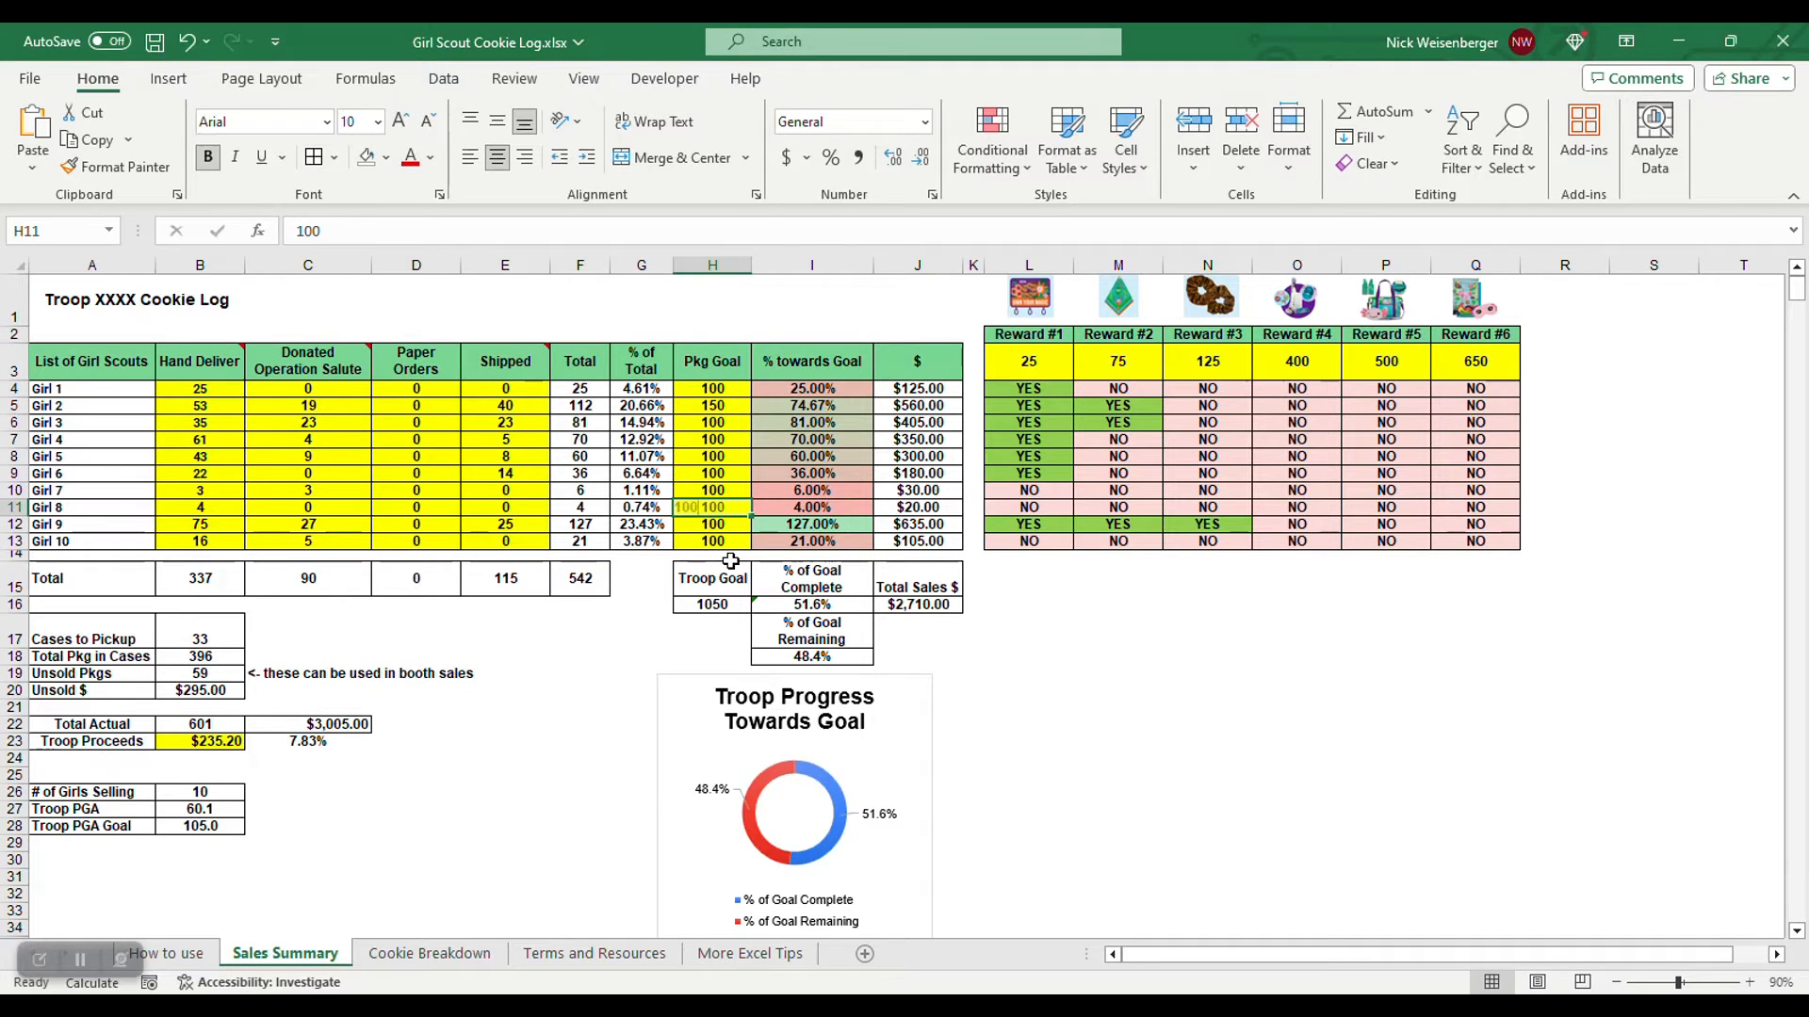
{"action": "type", "text": "5"}
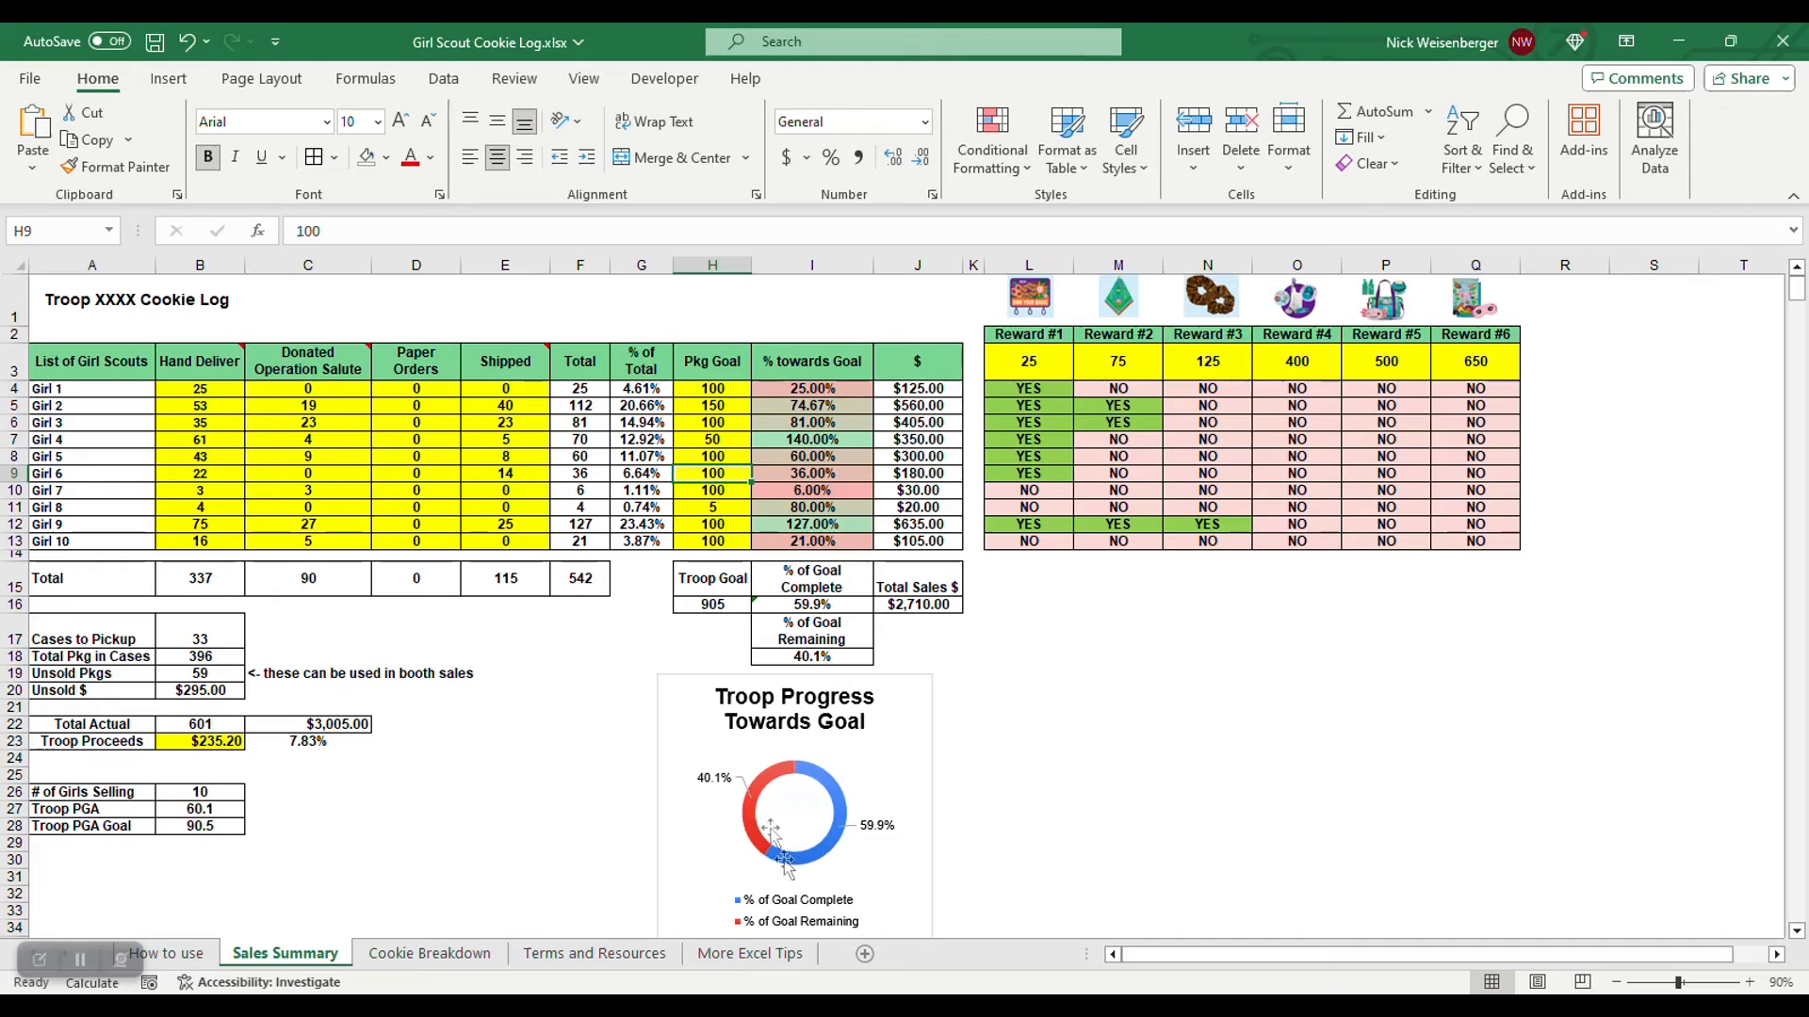
{"action": "mouse_move", "coordinate": [804, 810]}
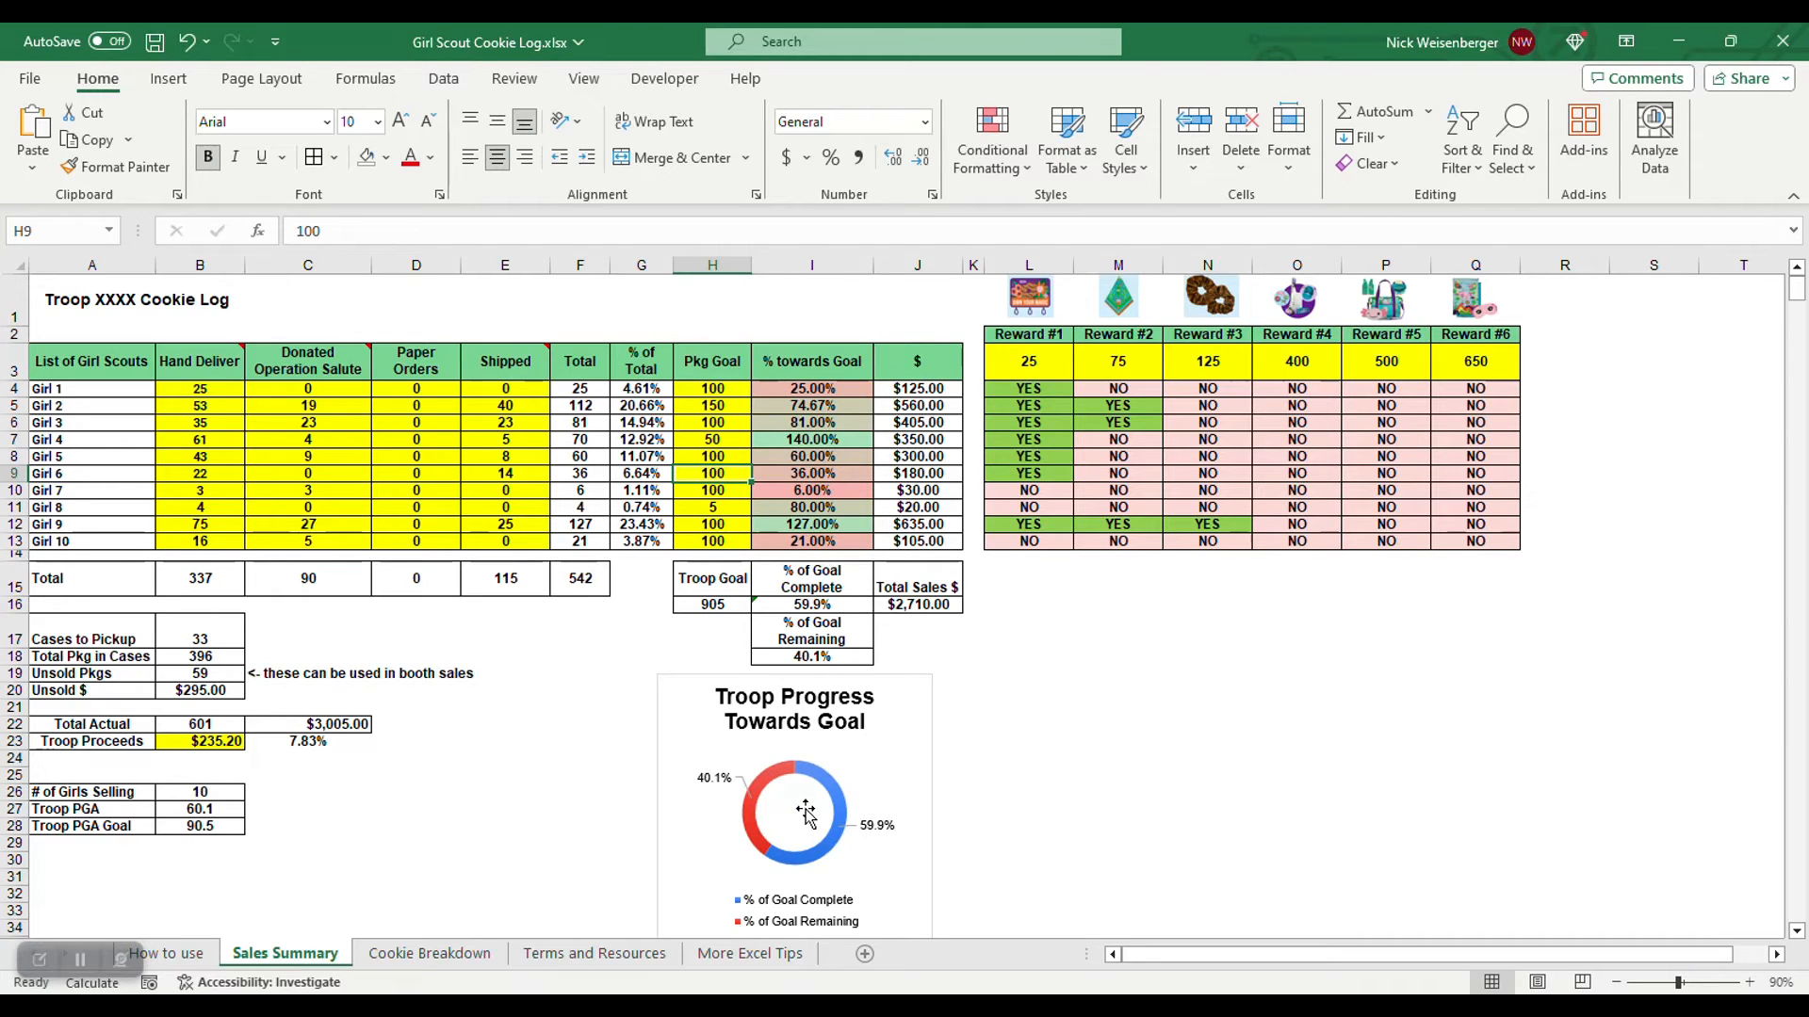
{"action": "mouse_move", "coordinate": [901, 808]}
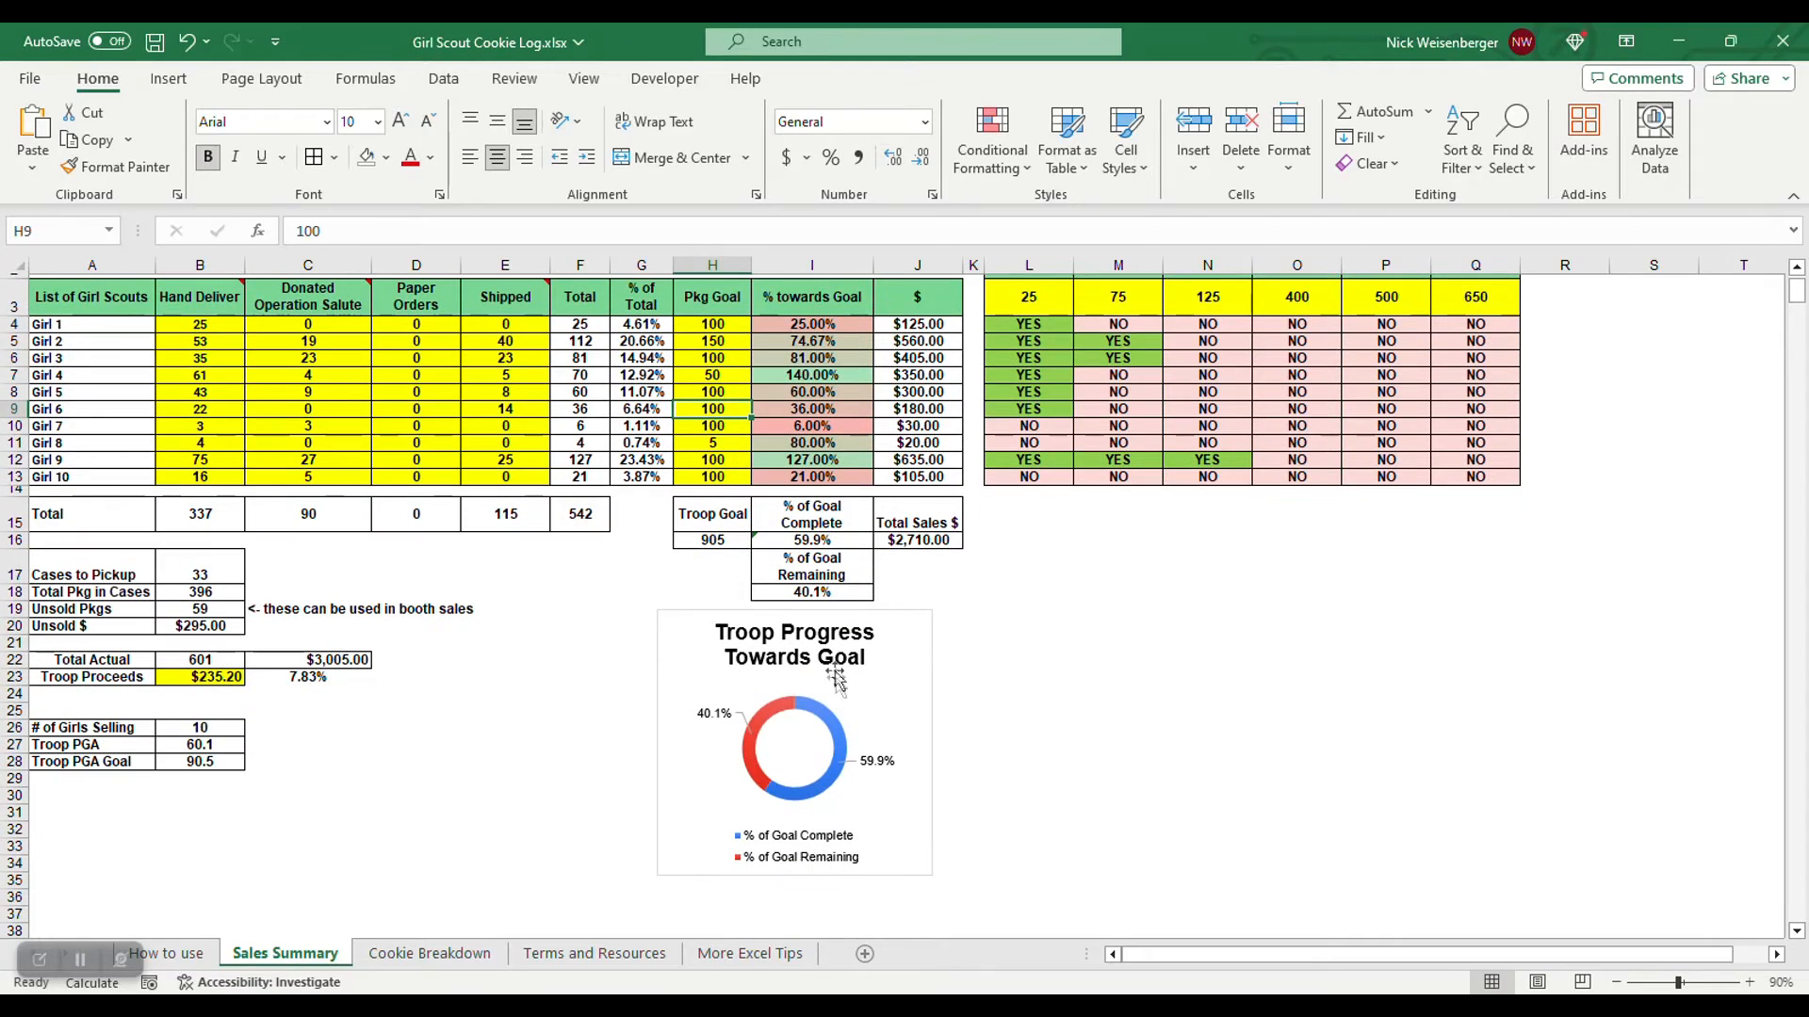
{"action": "scroll", "scroll_direction": "up", "scroll_amount": 3}
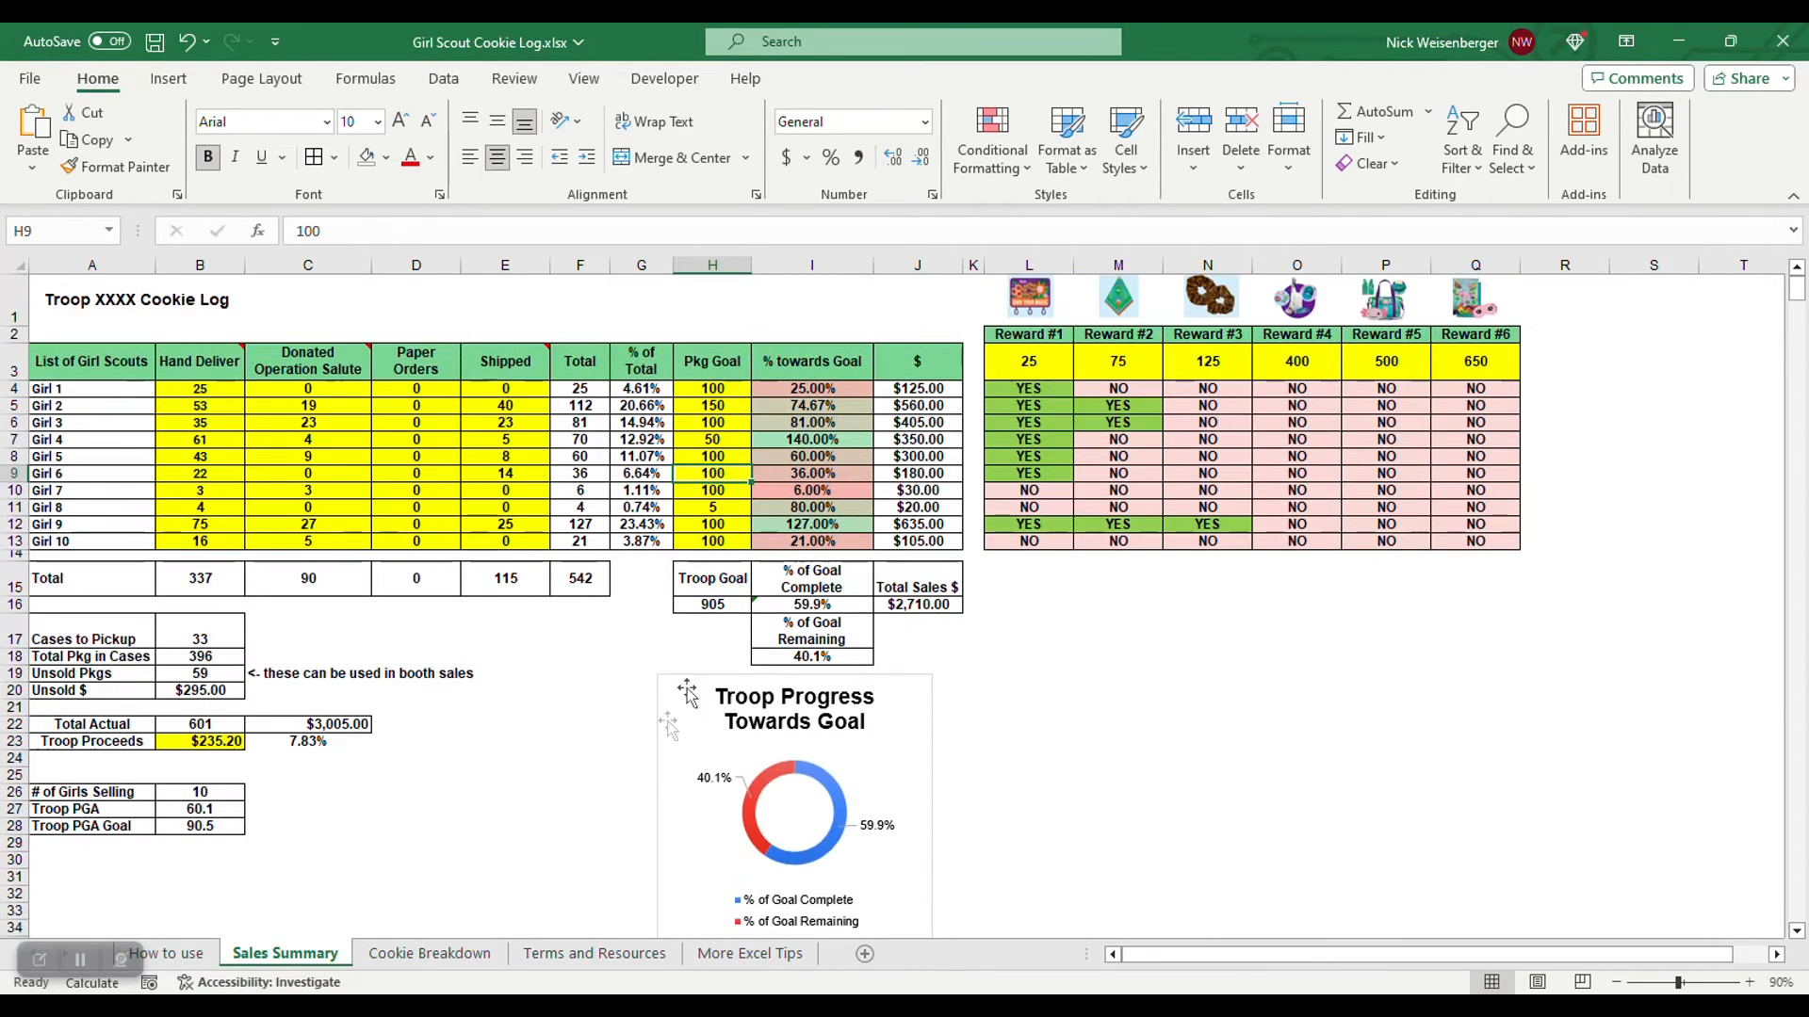
{"action": "mouse_move", "coordinate": [803, 507]}
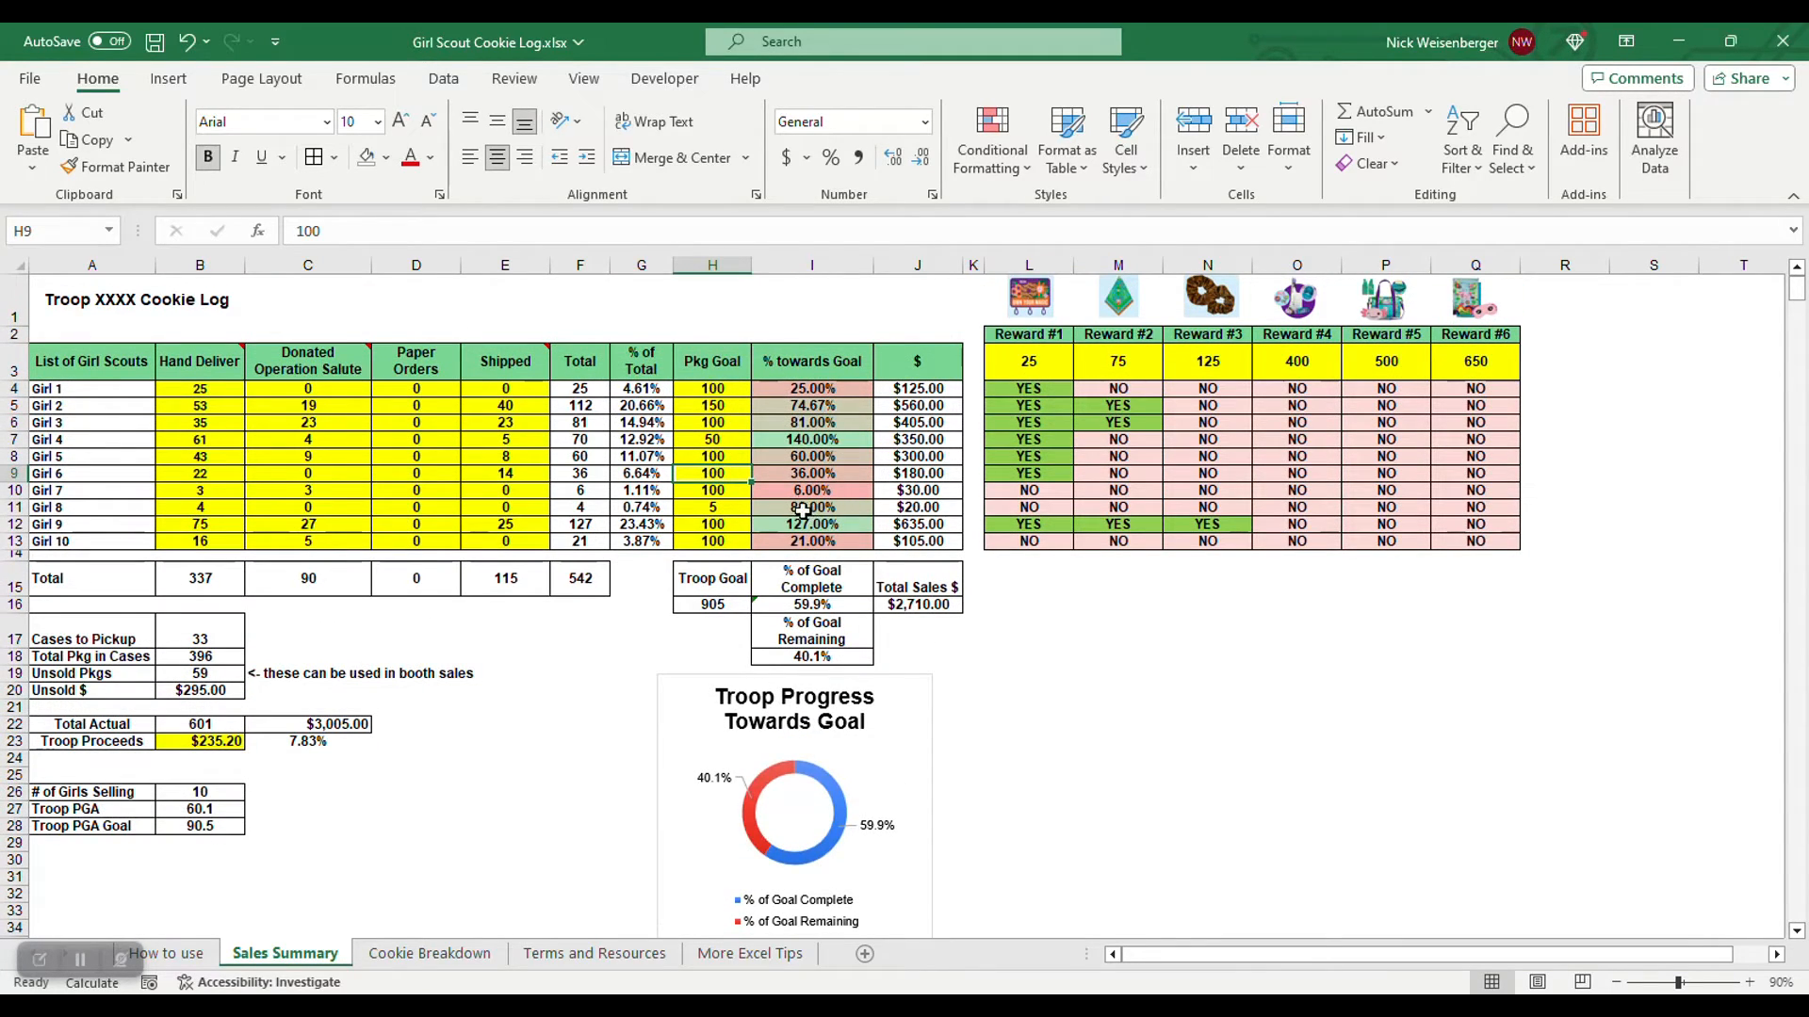
{"action": "left_click", "coordinate": [917, 389]}
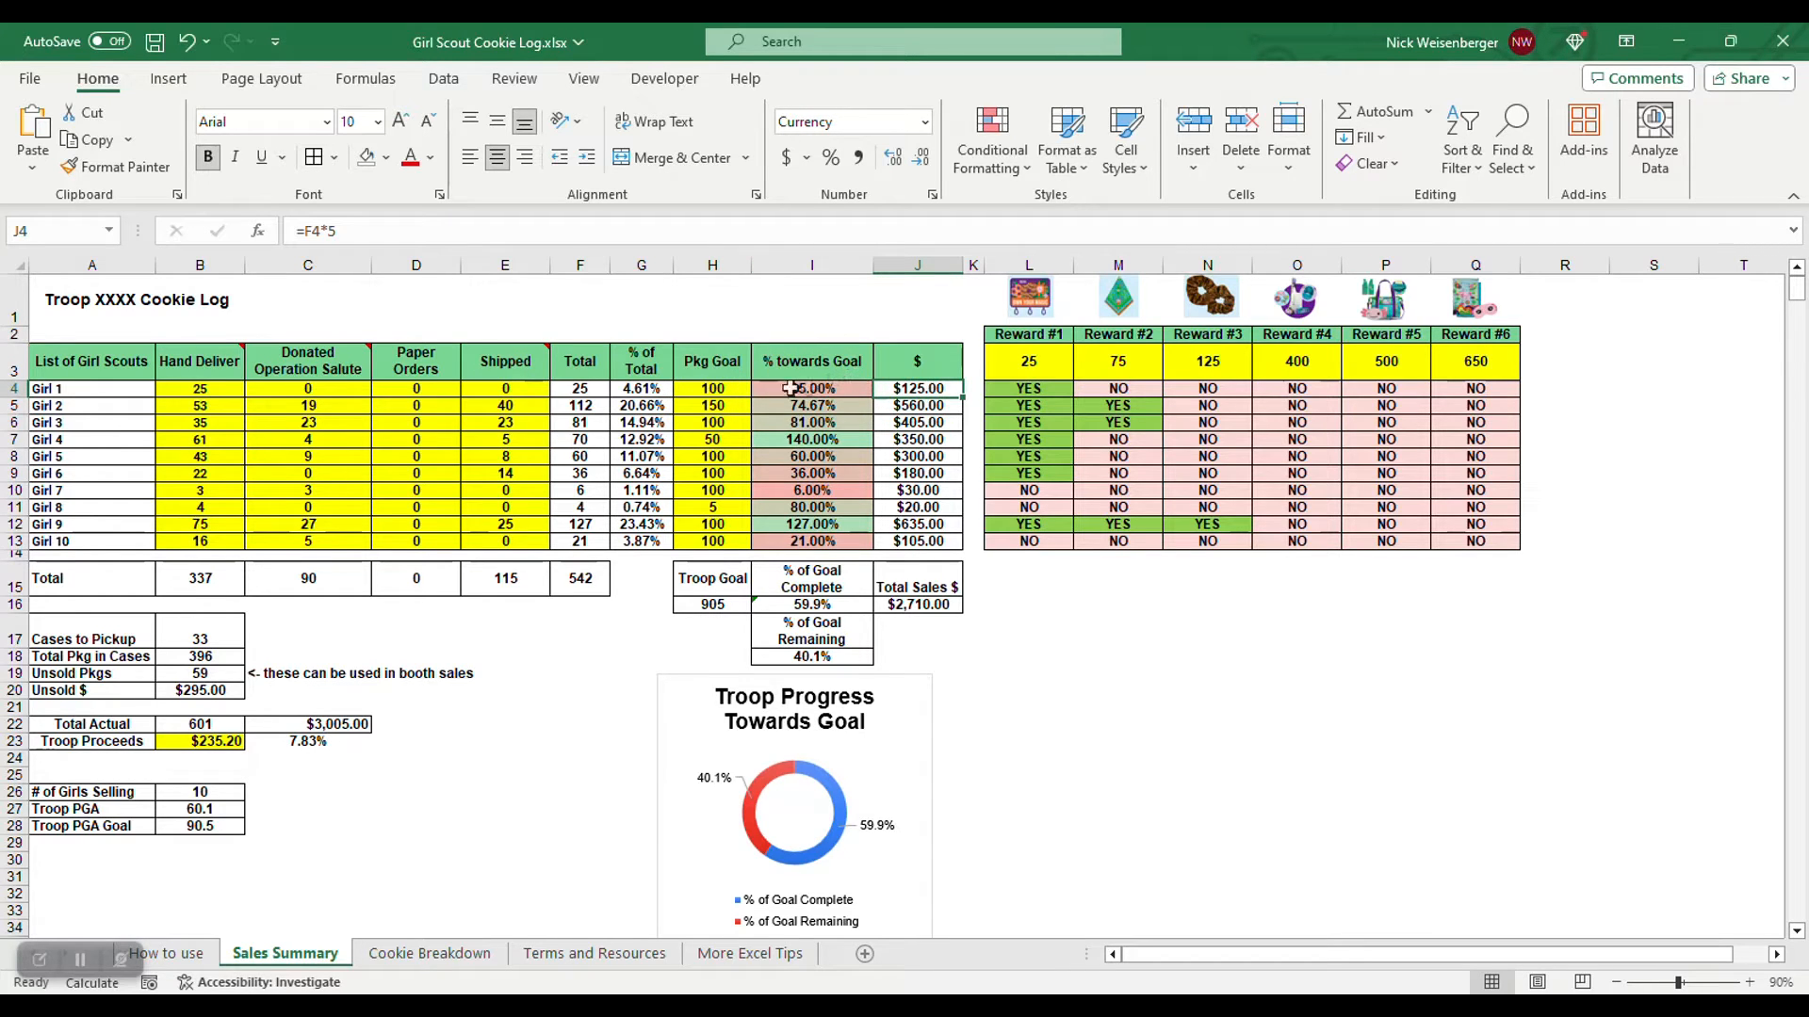
{"action": "left_click", "coordinate": [918, 605]}
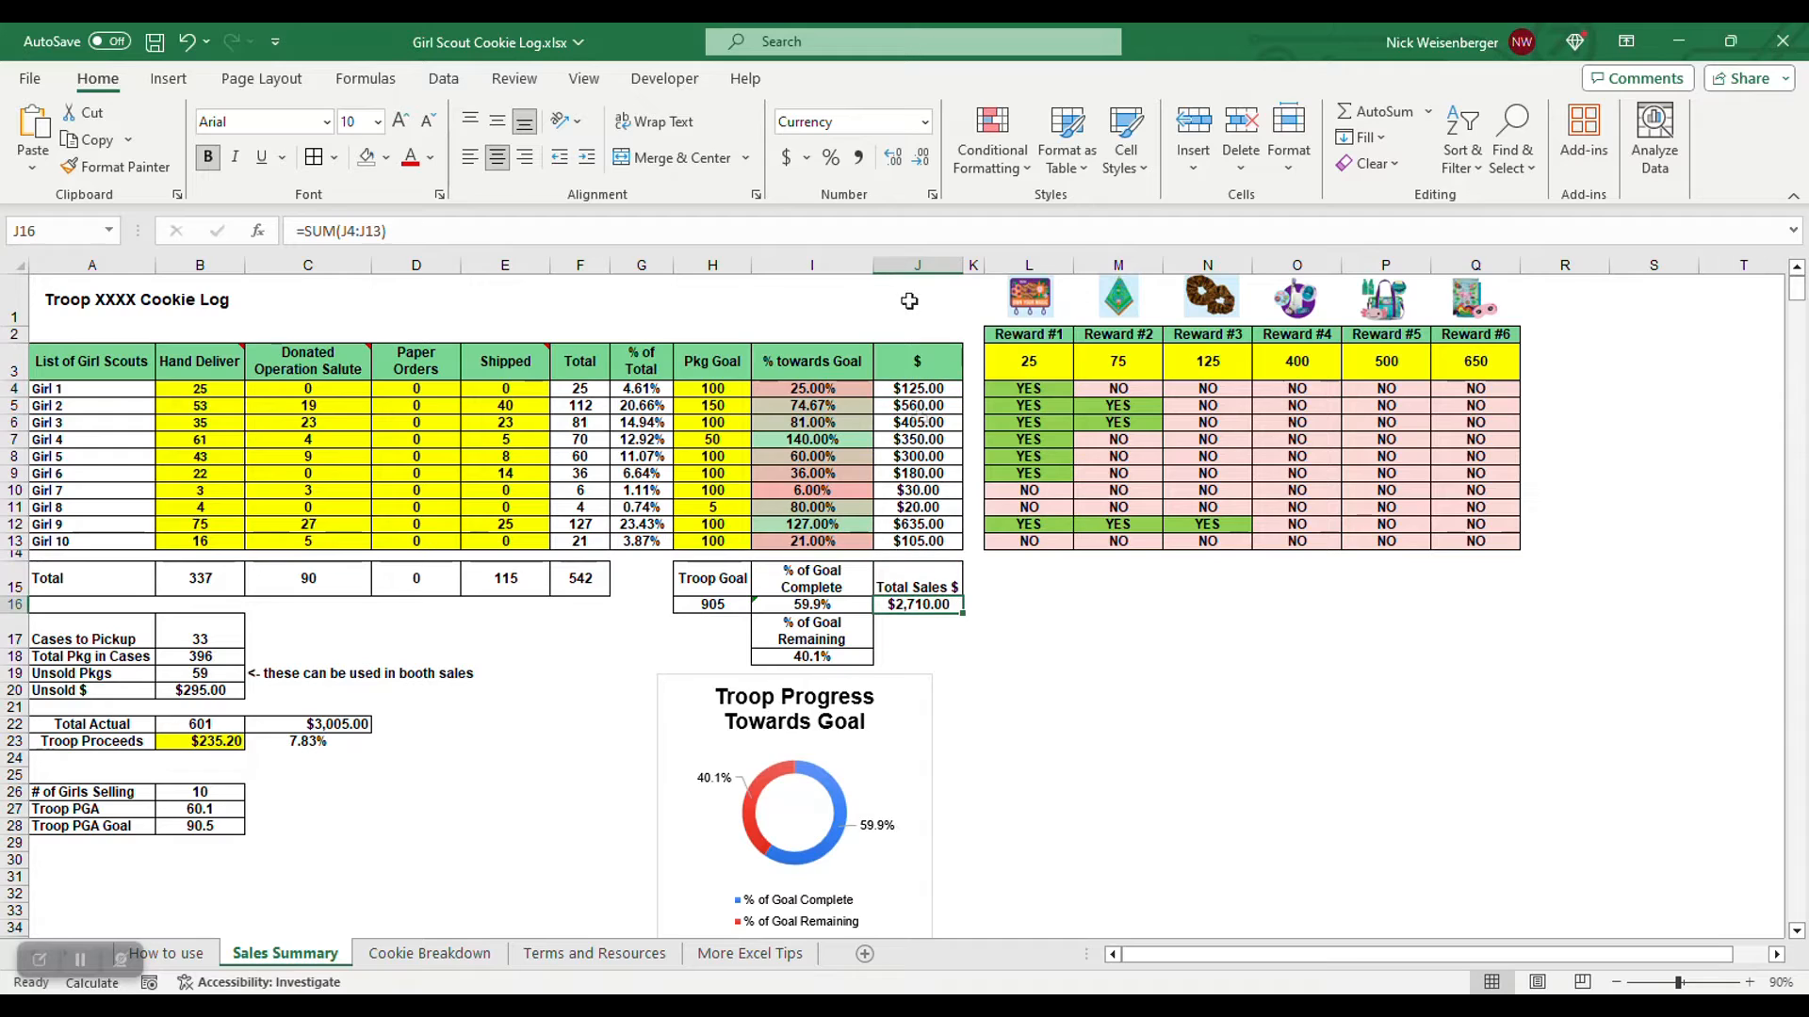
{"action": "left_click", "coordinate": [1029, 691]}
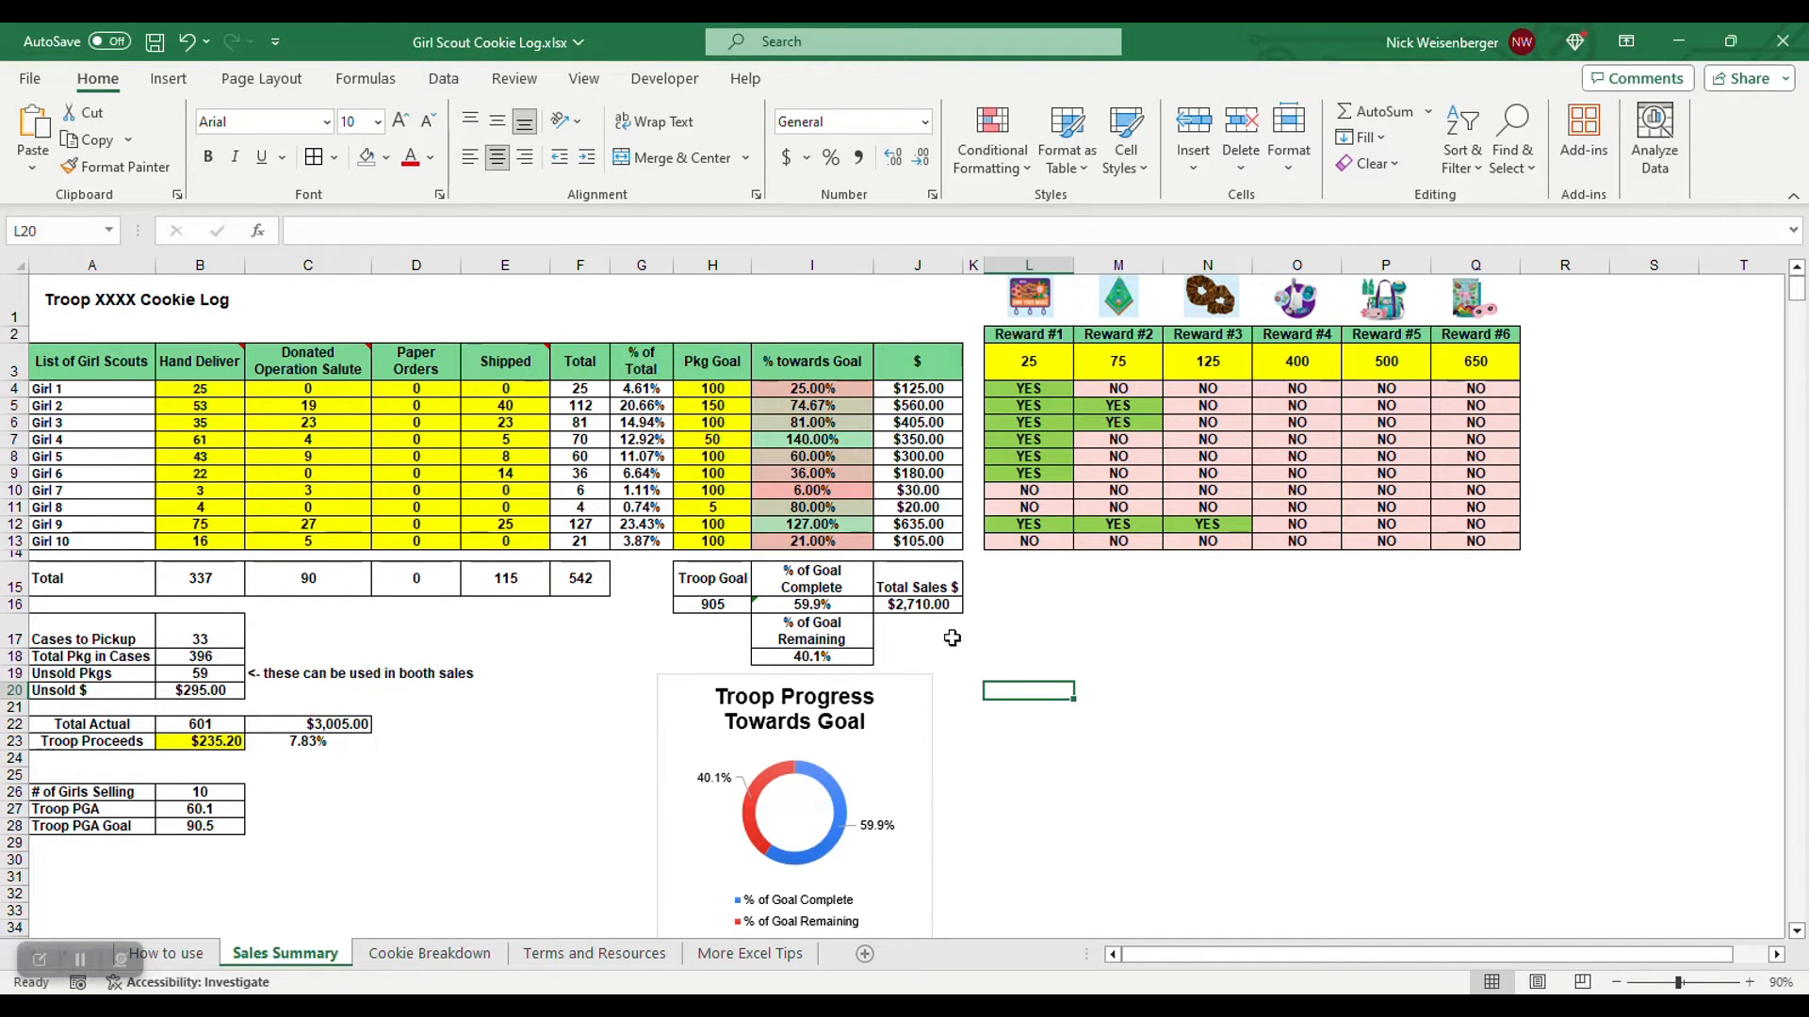
{"action": "mouse_move", "coordinate": [946, 635]}
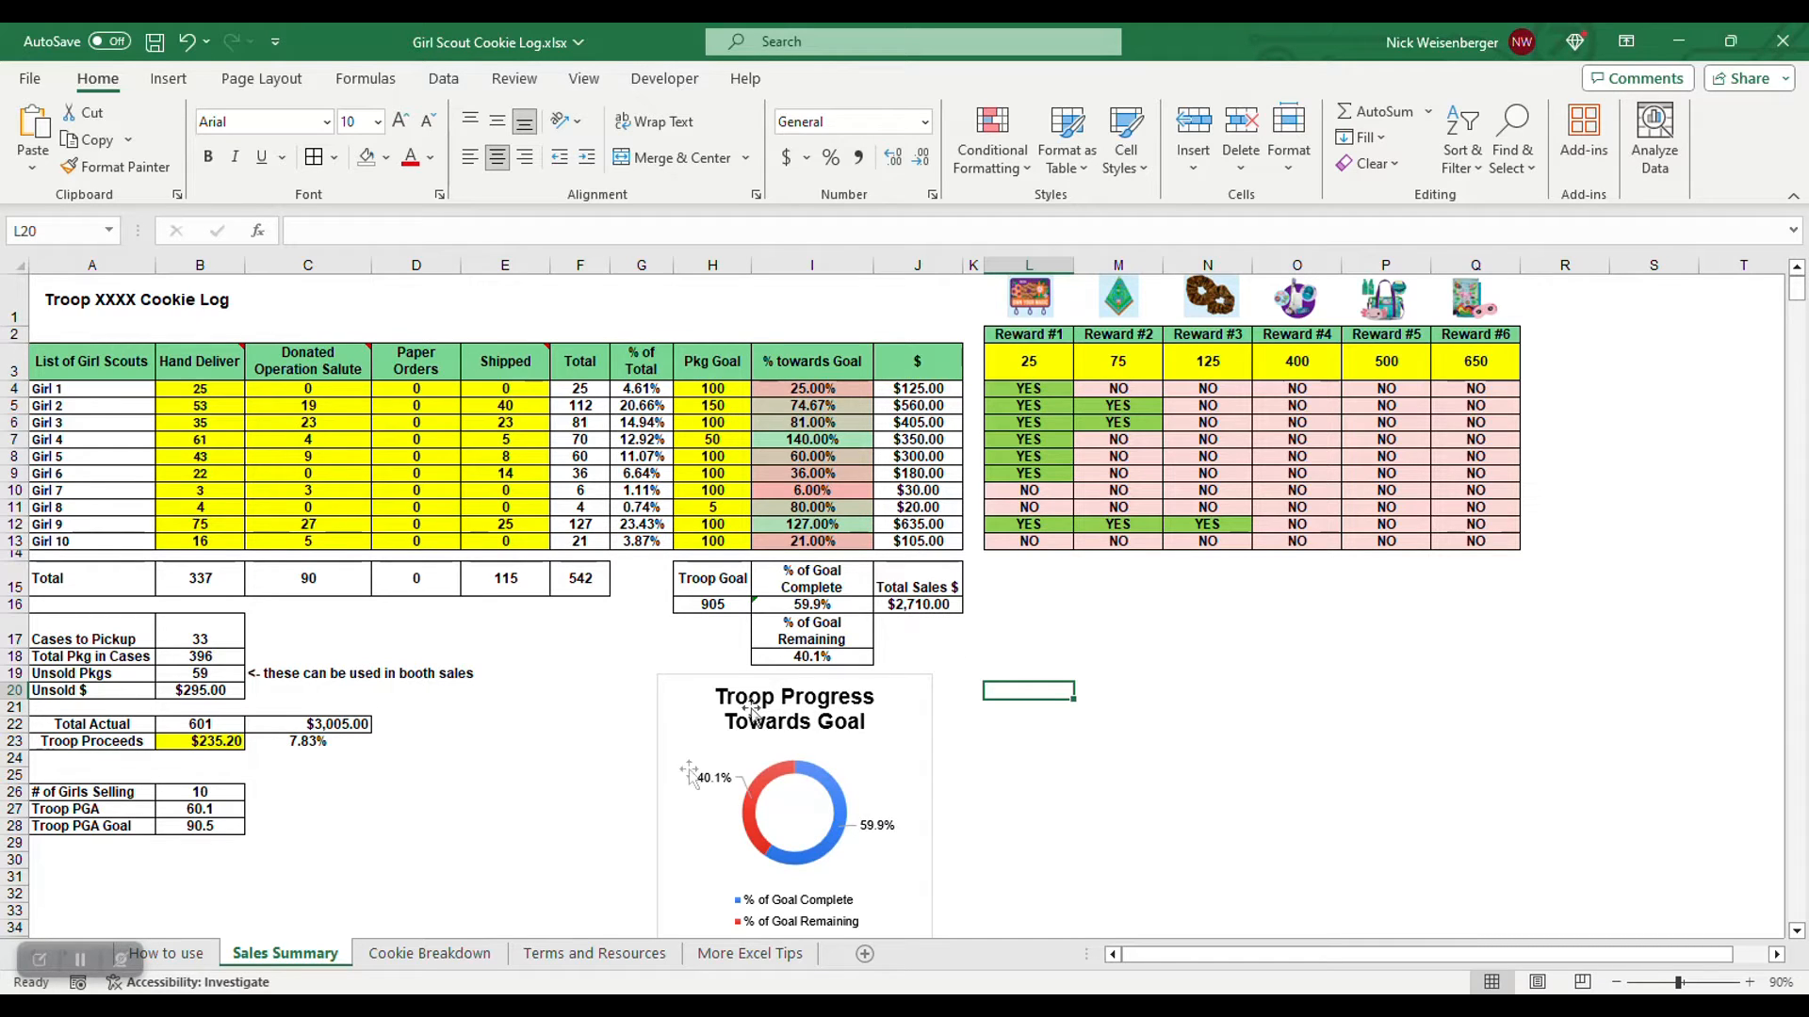
{"action": "mouse_move", "coordinate": [527, 731]}
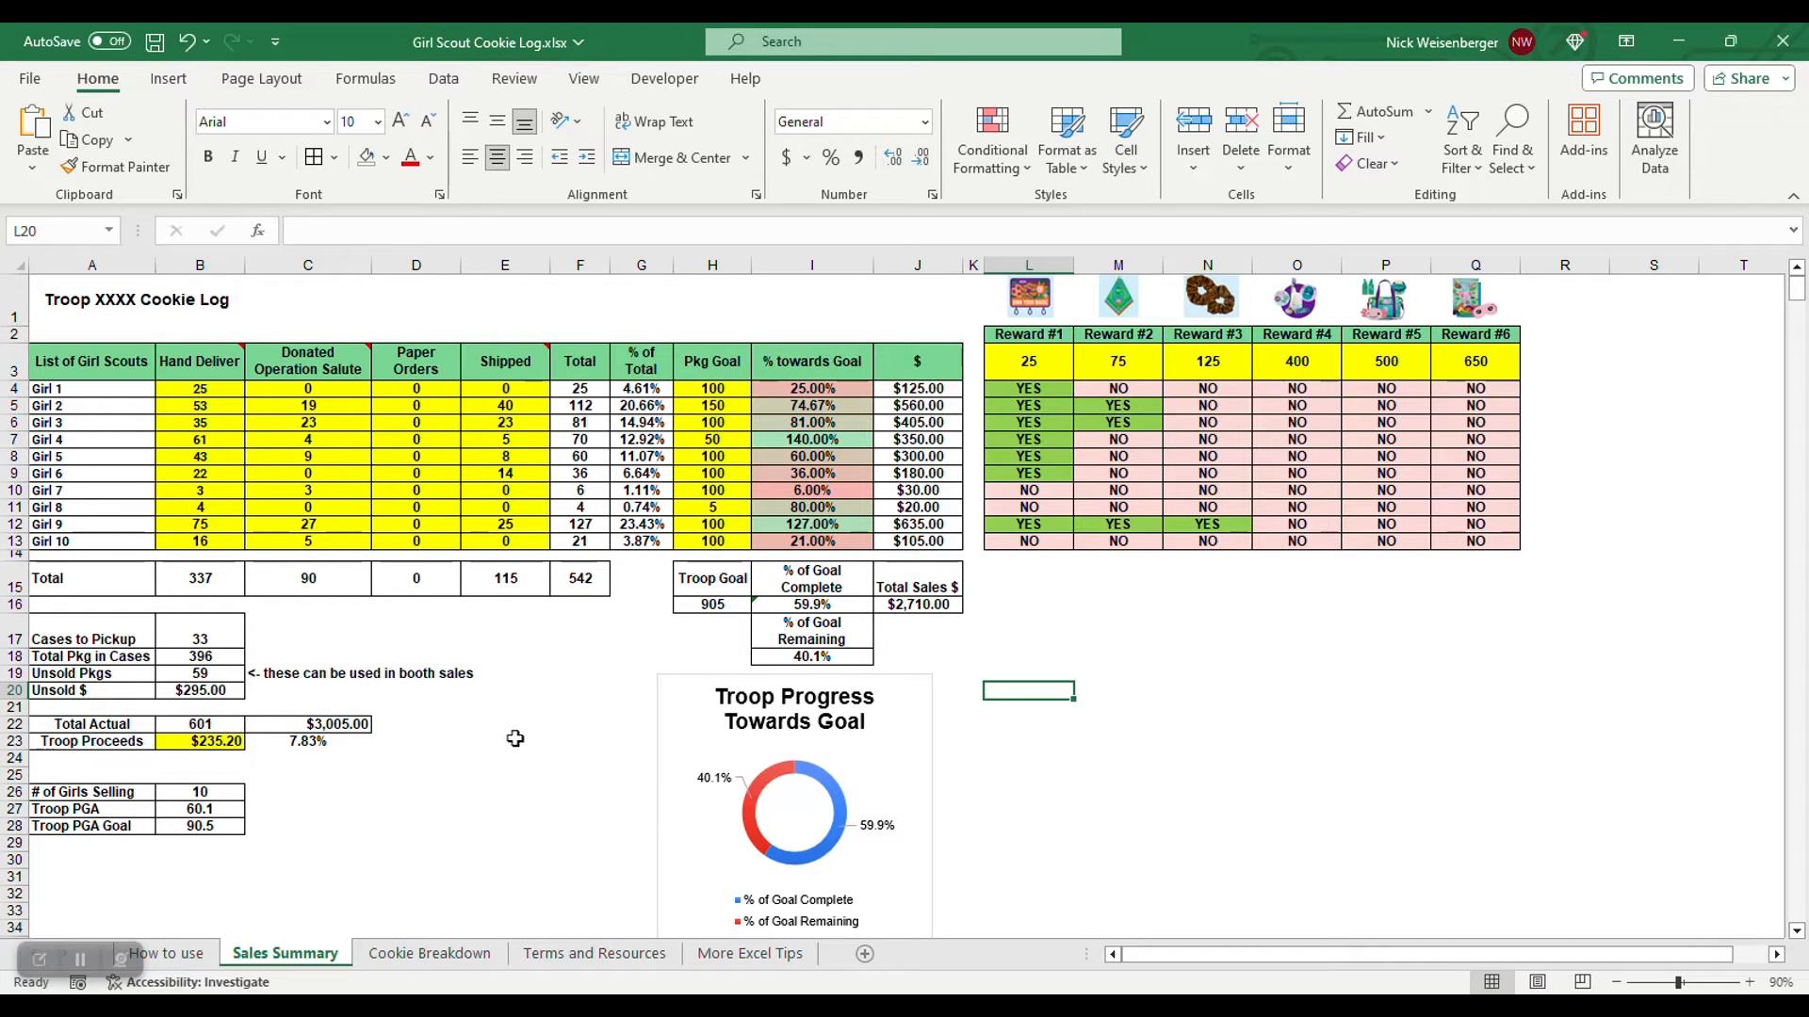
{"action": "mouse_move", "coordinate": [567, 725]}
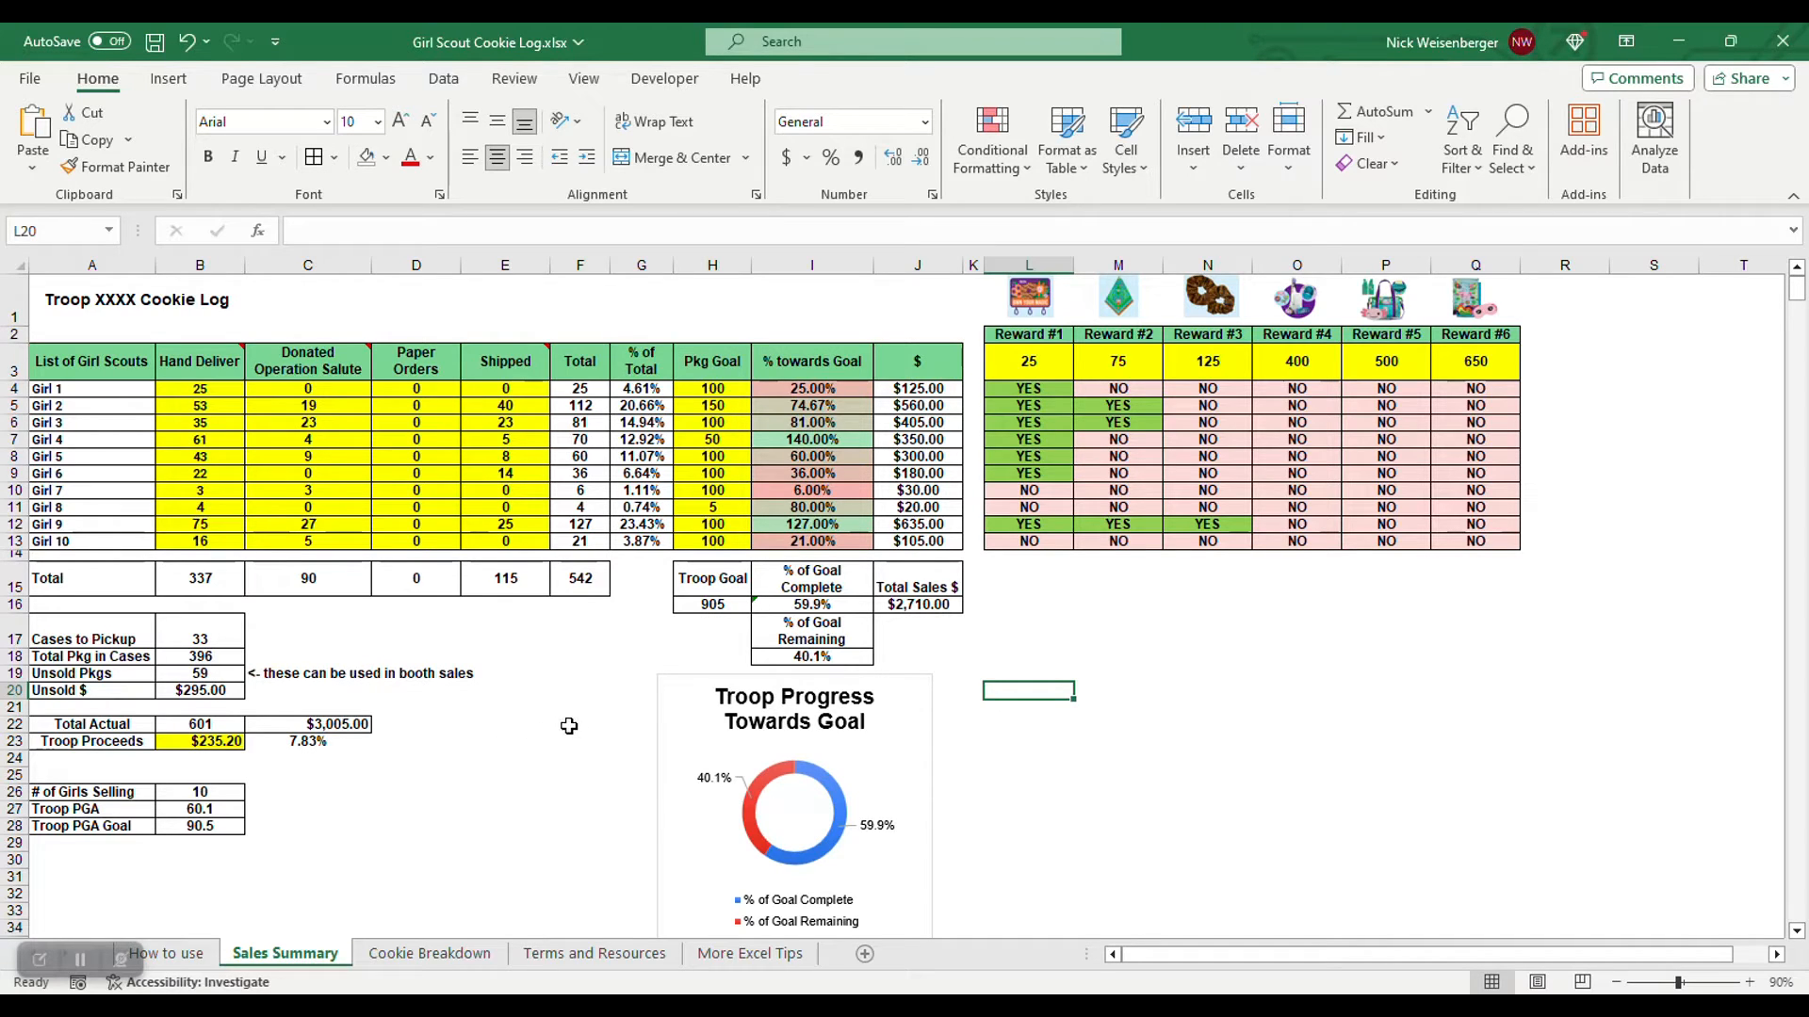
Review the troop proceeds value, reward thresholds and Girl 2's reward formula on the Sales Summary
{"action": "left_click", "coordinate": [200, 740]}
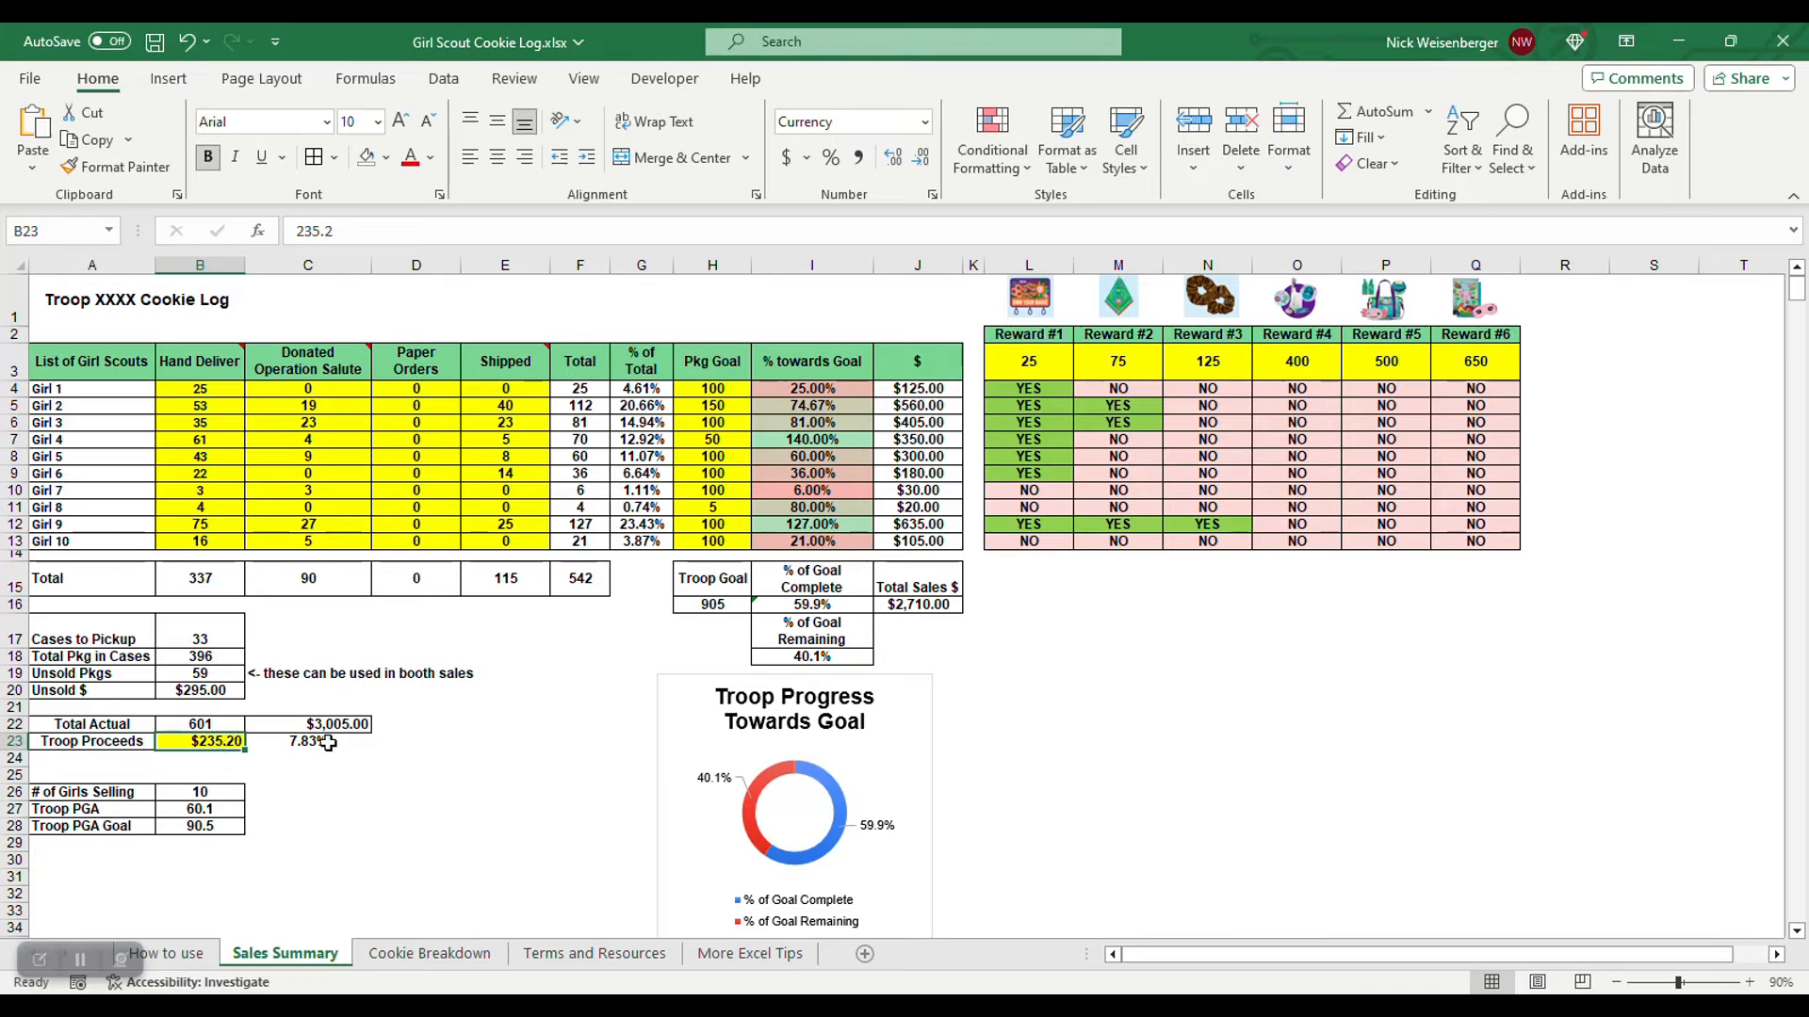
{"action": "mouse_move", "coordinate": [530, 696]}
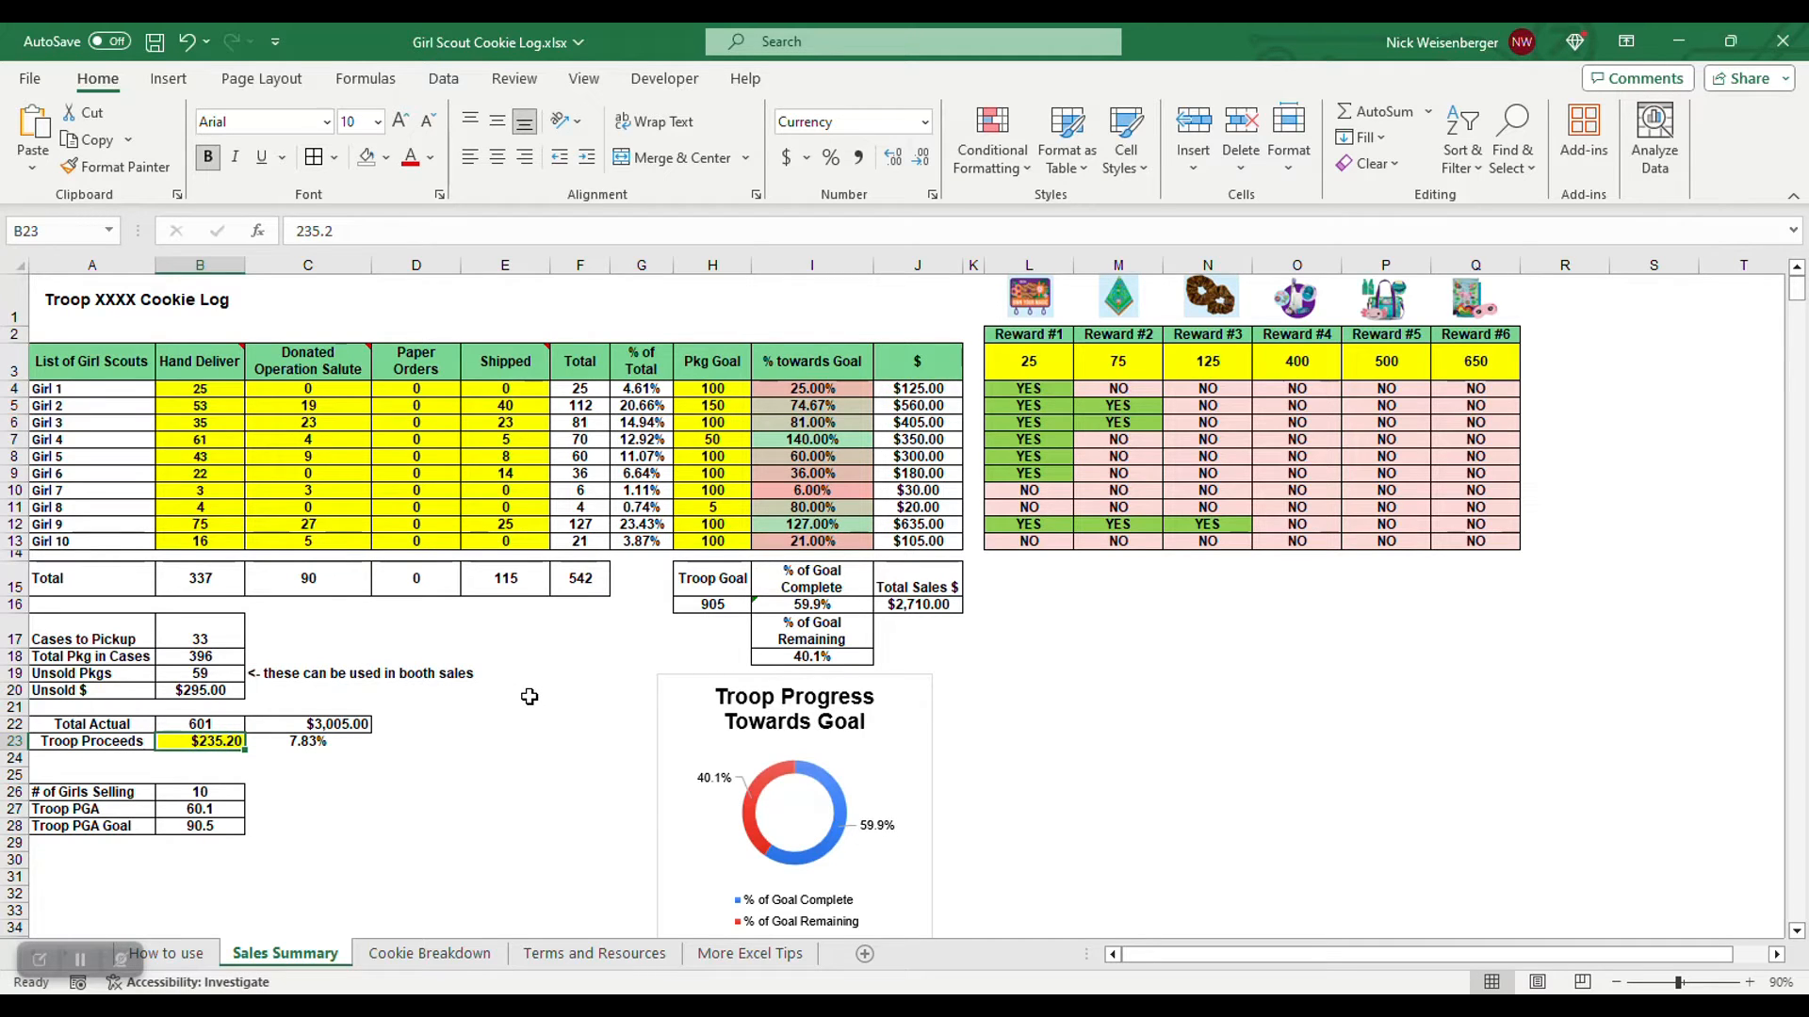
{"action": "mouse_move", "coordinate": [965, 657]}
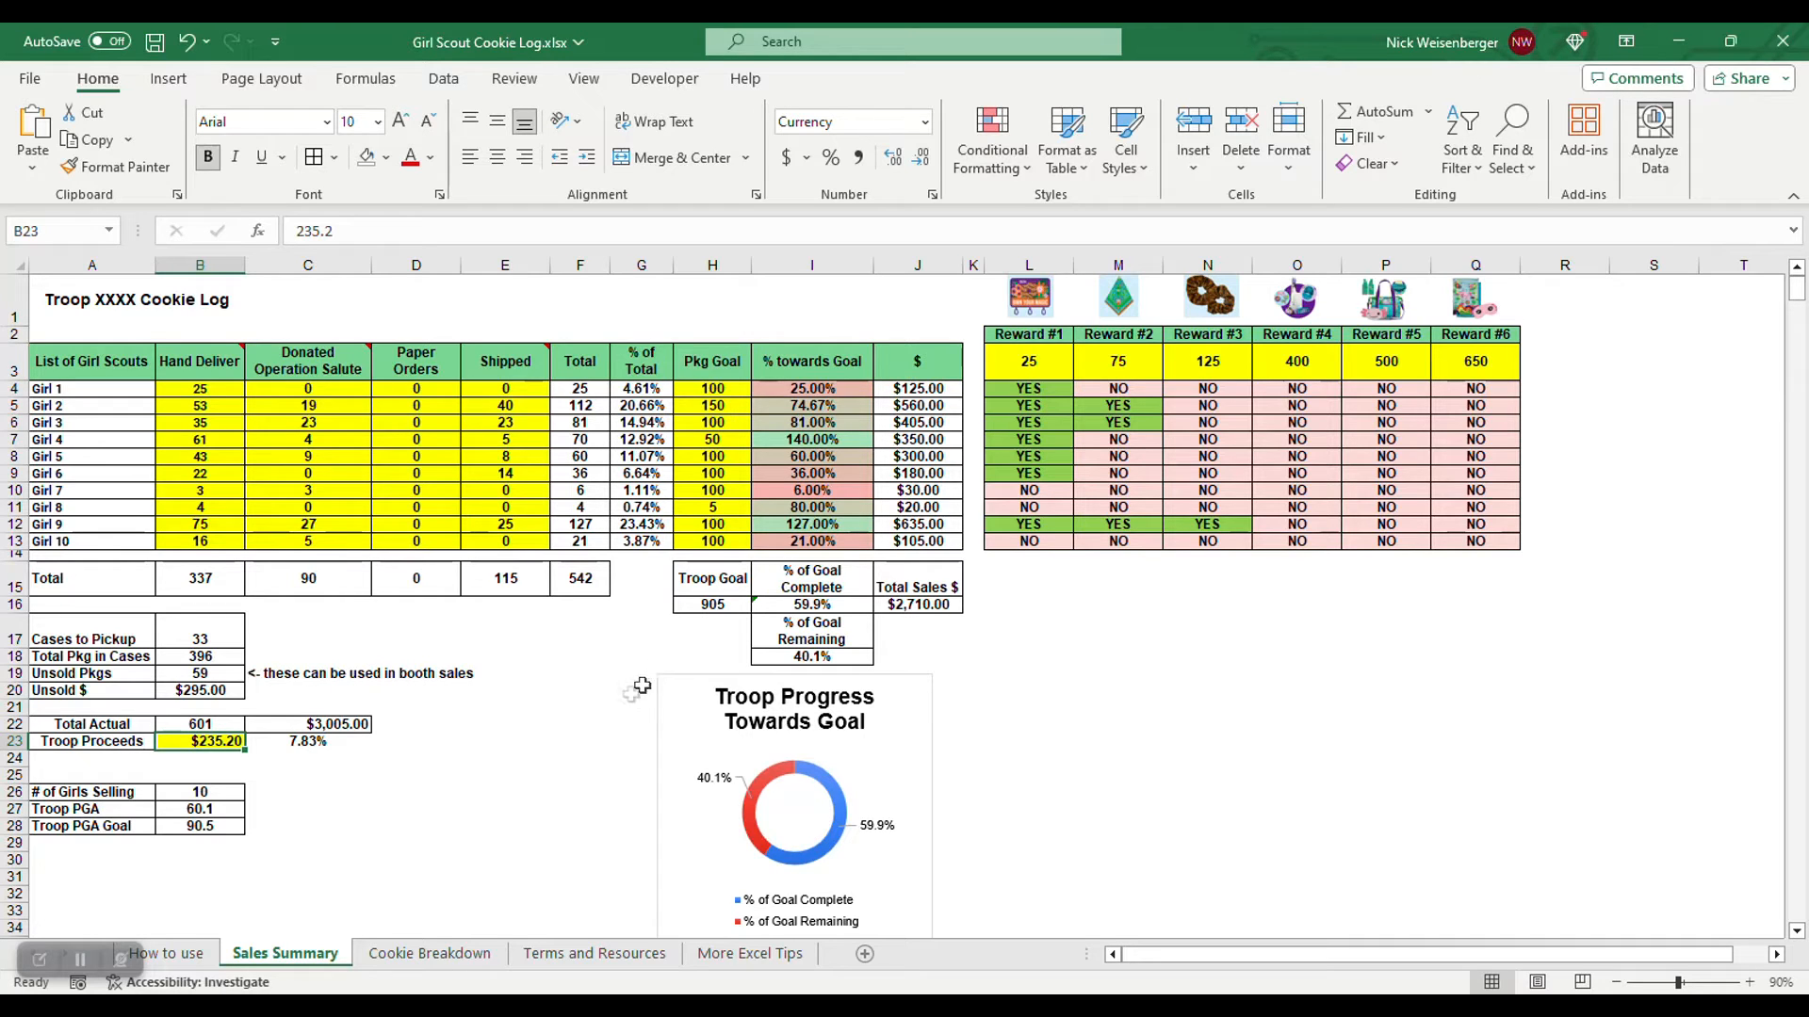
{"action": "mouse_move", "coordinate": [652, 641]}
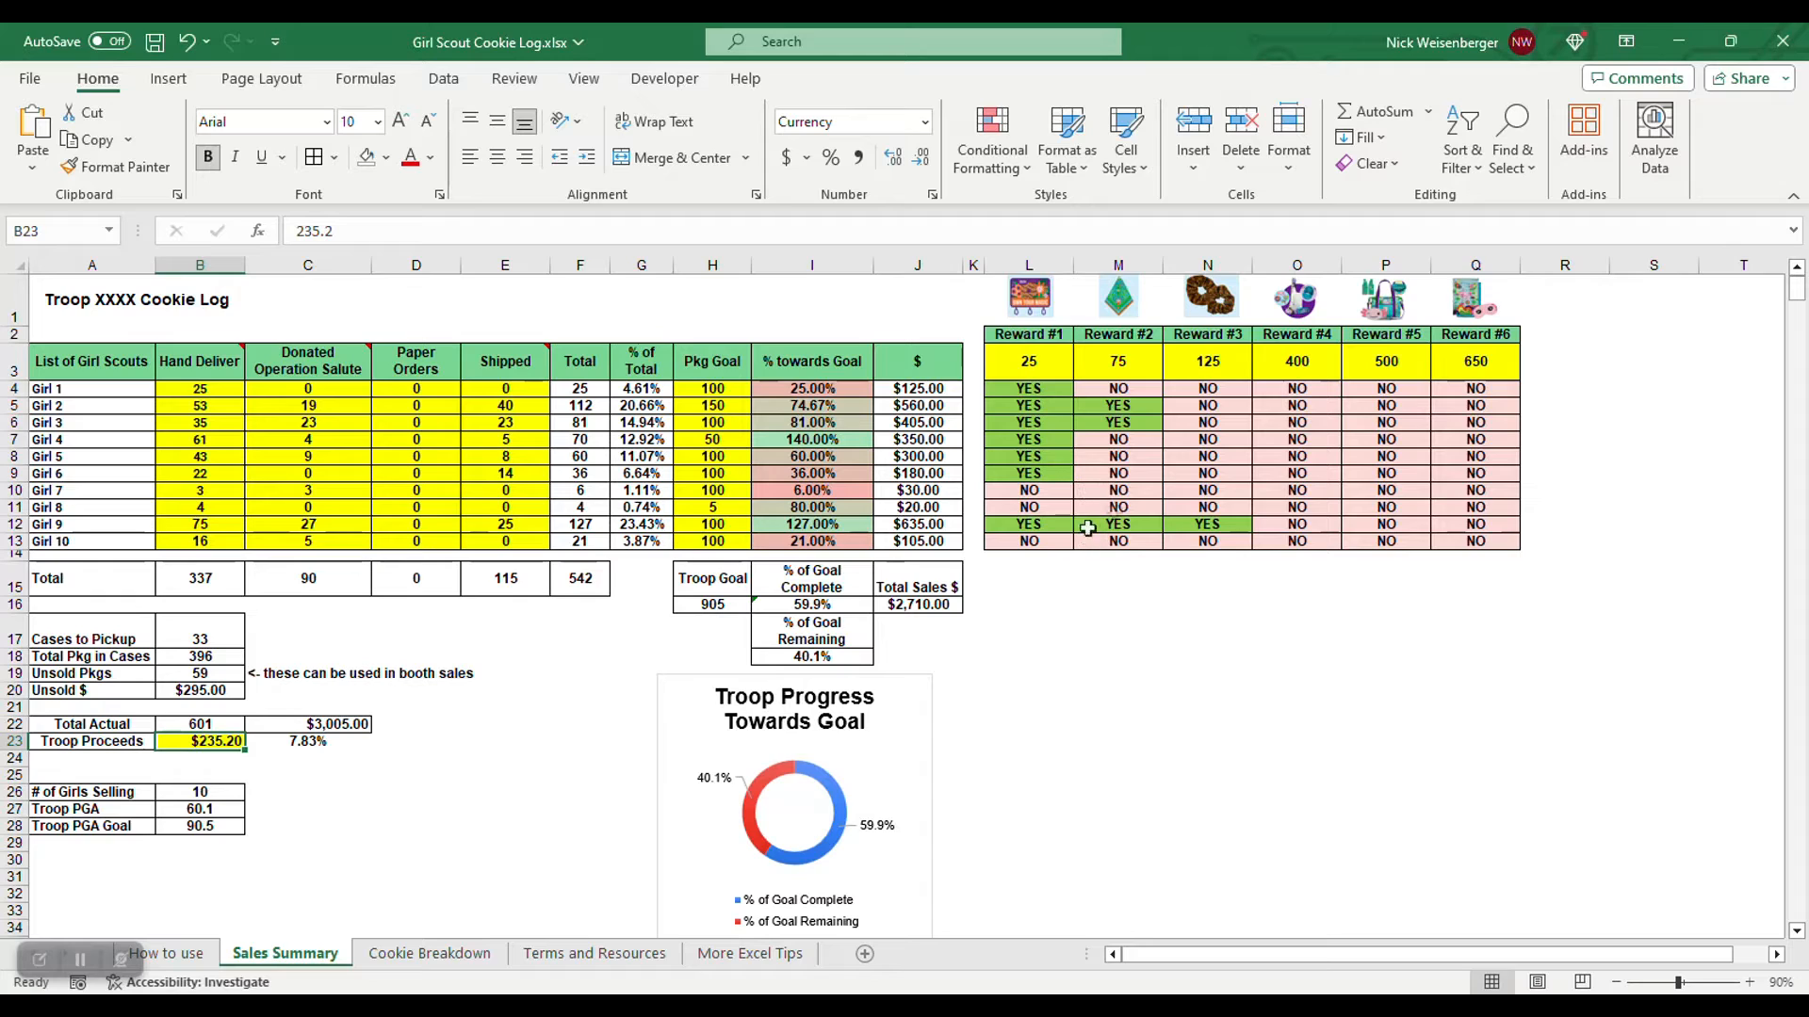
{"action": "mouse_move", "coordinate": [927, 635]}
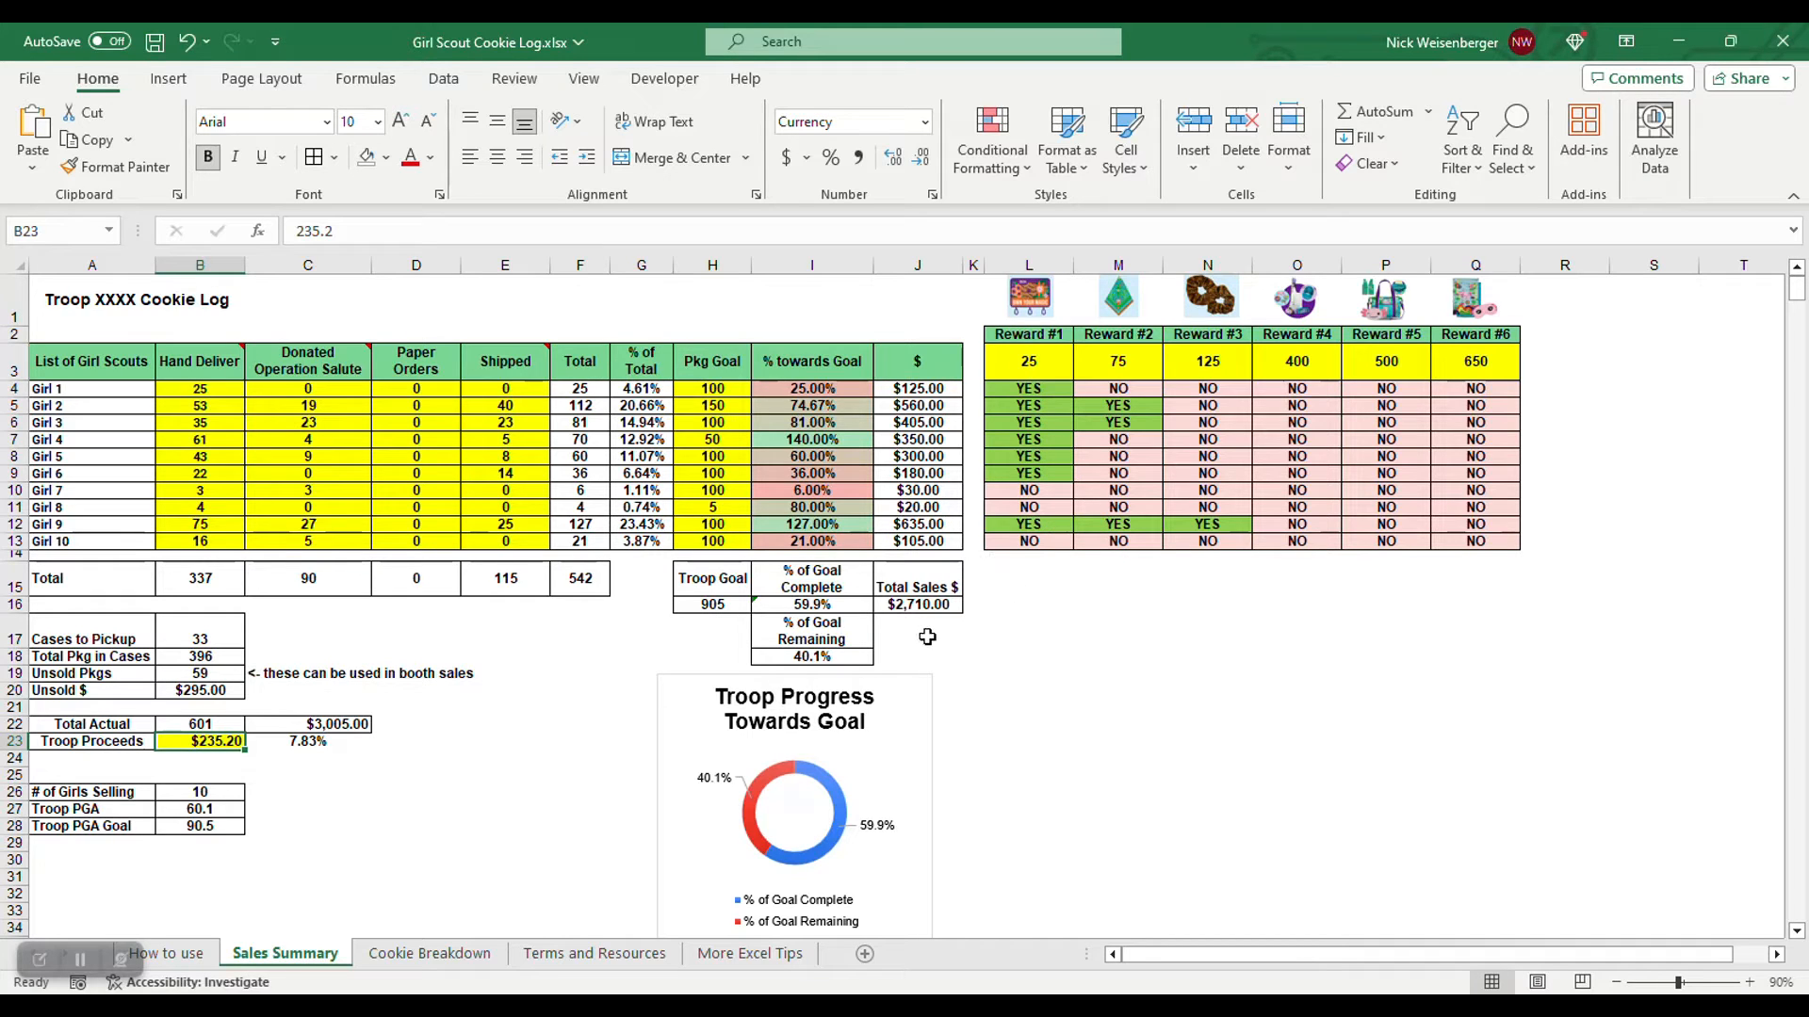
{"action": "mouse_move", "coordinate": [288, 729]}
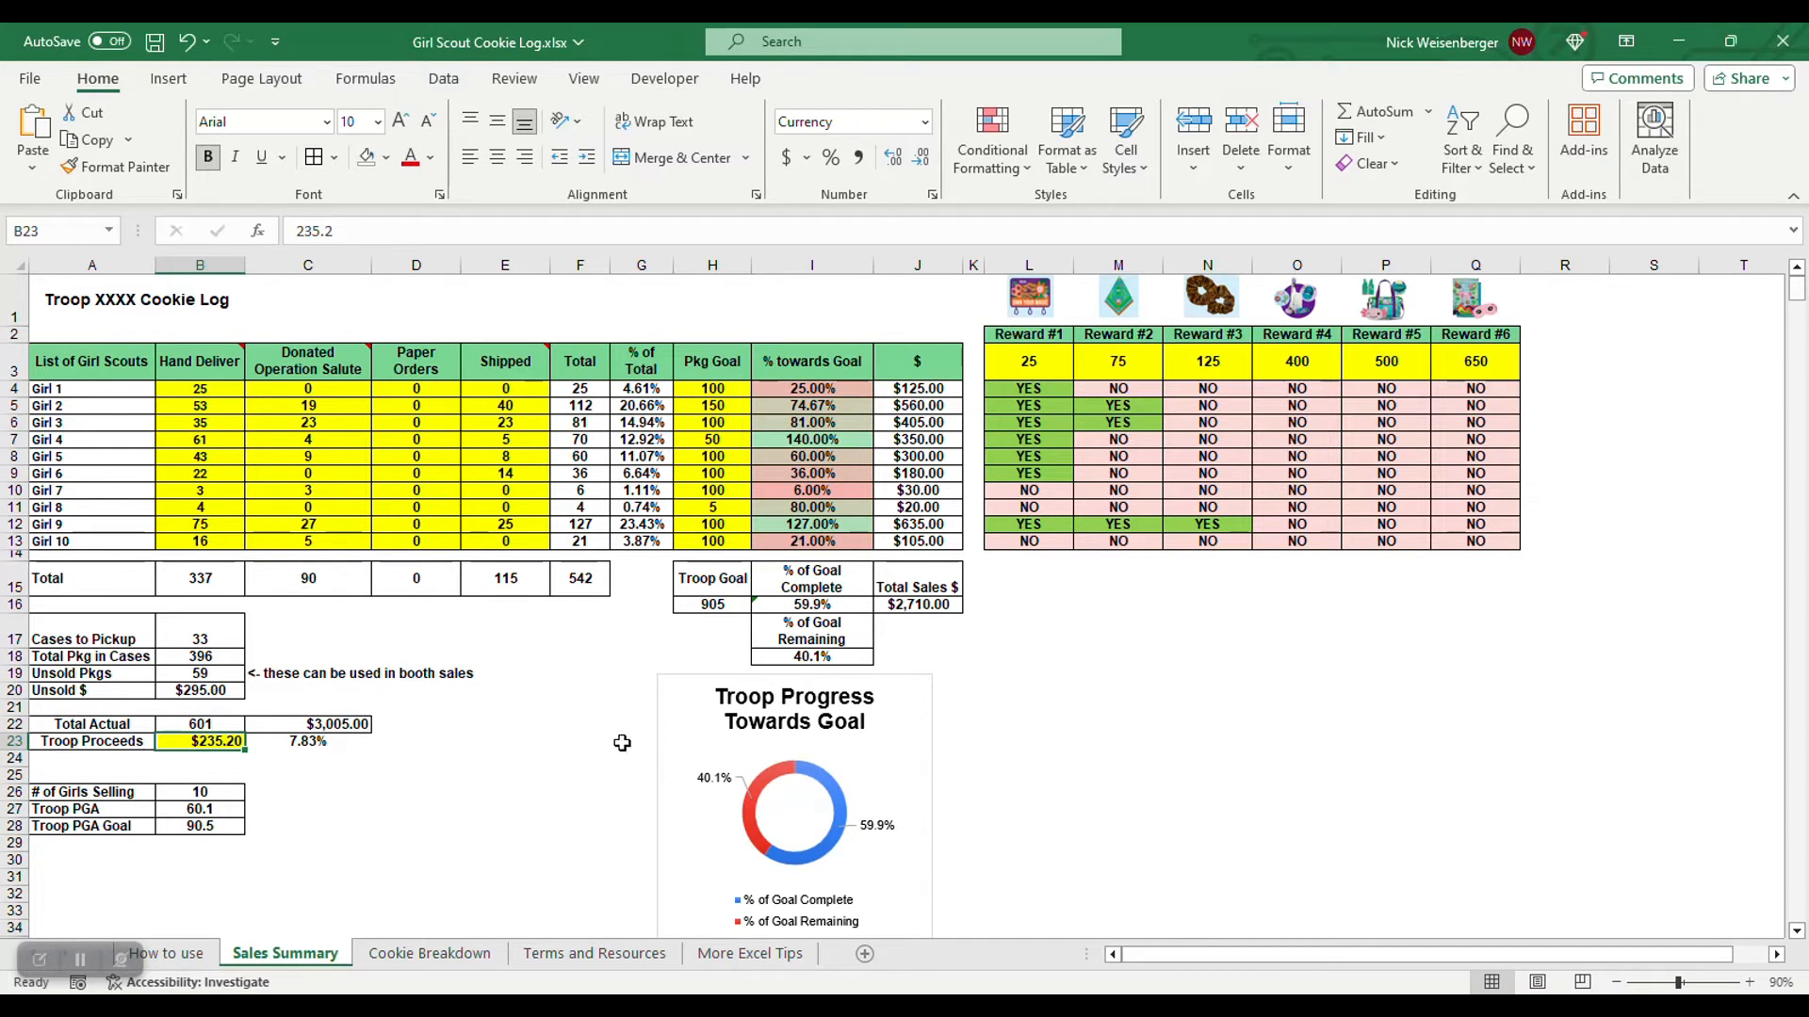
{"action": "mouse_move", "coordinate": [120, 743]}
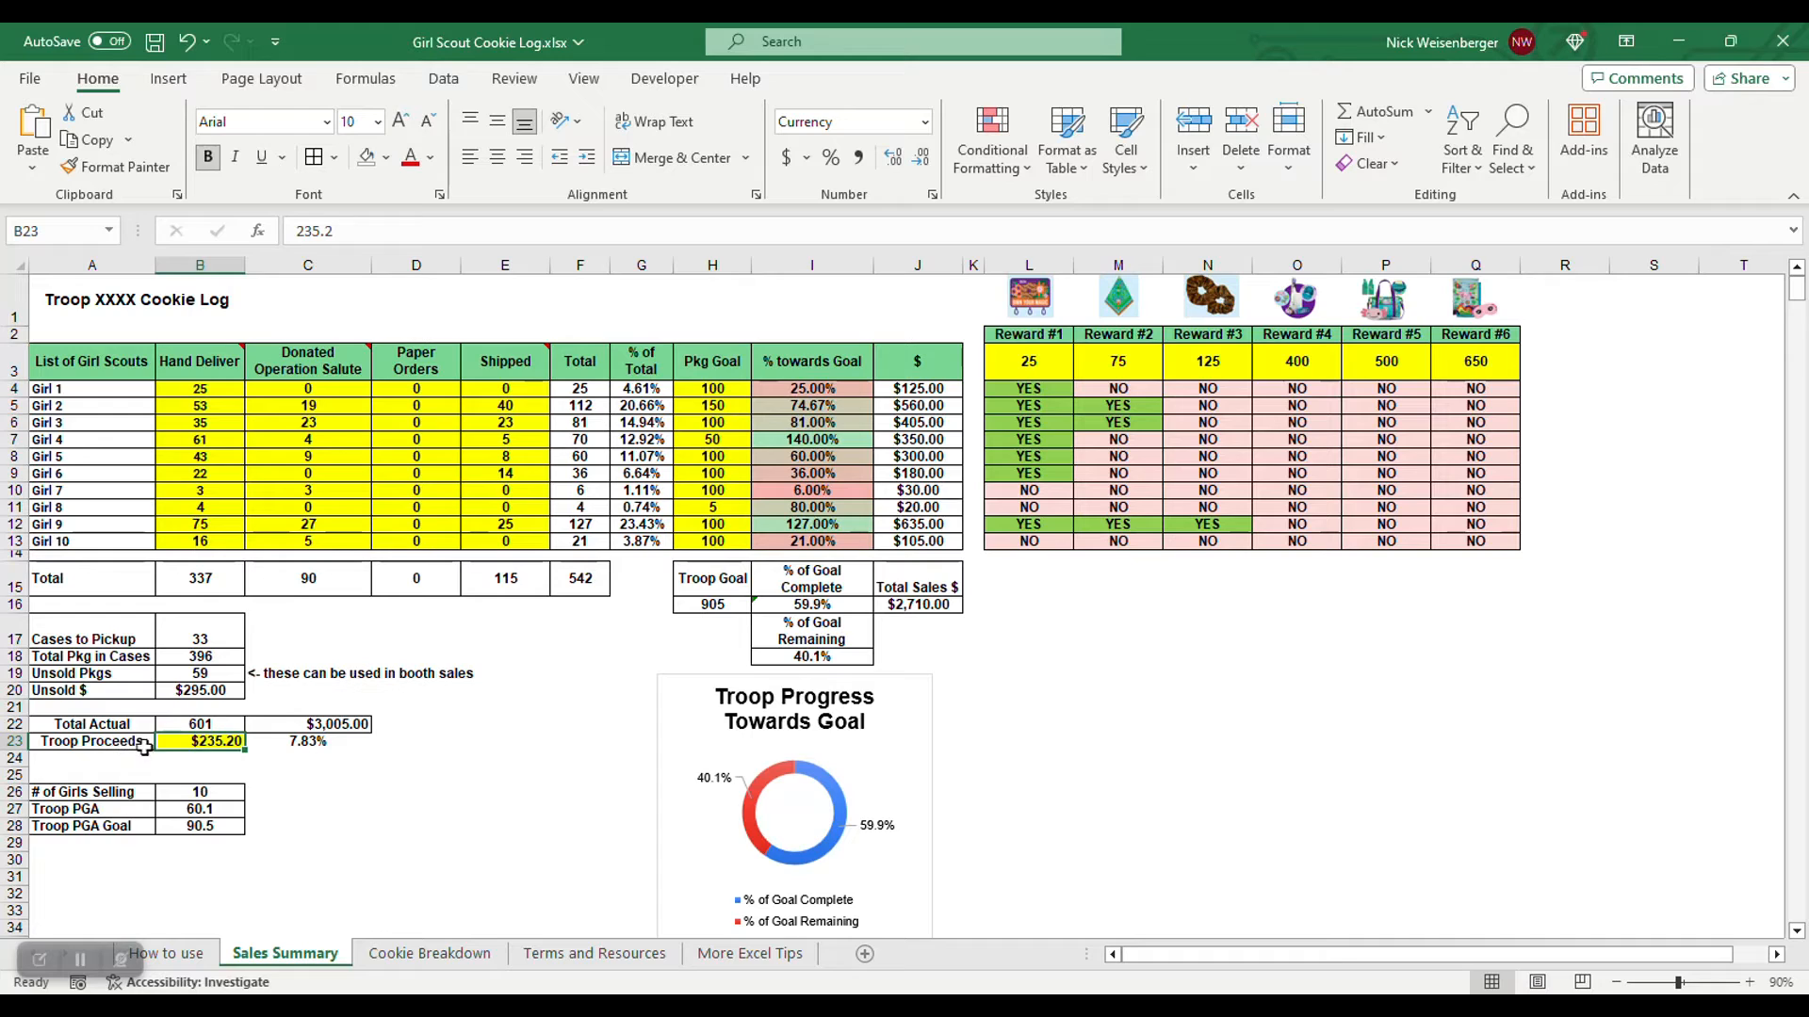
{"action": "mouse_move", "coordinate": [219, 752]}
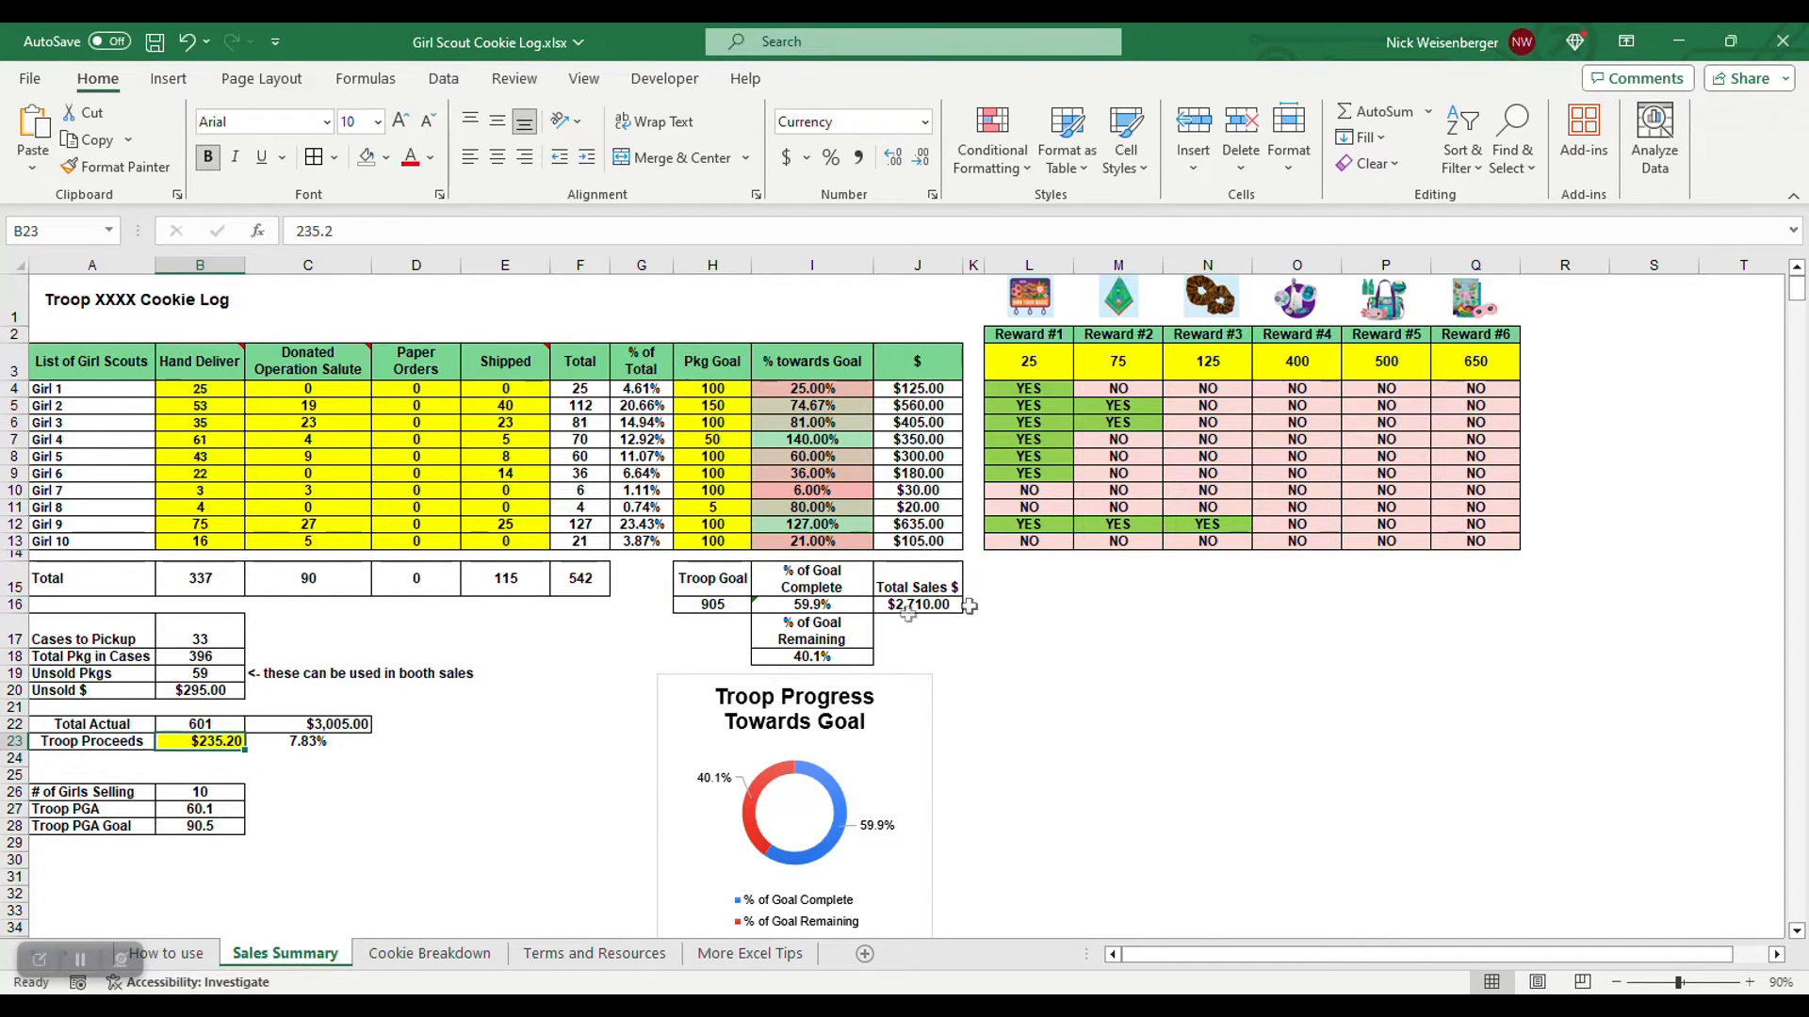
{"action": "left_click", "coordinate": [415, 793]}
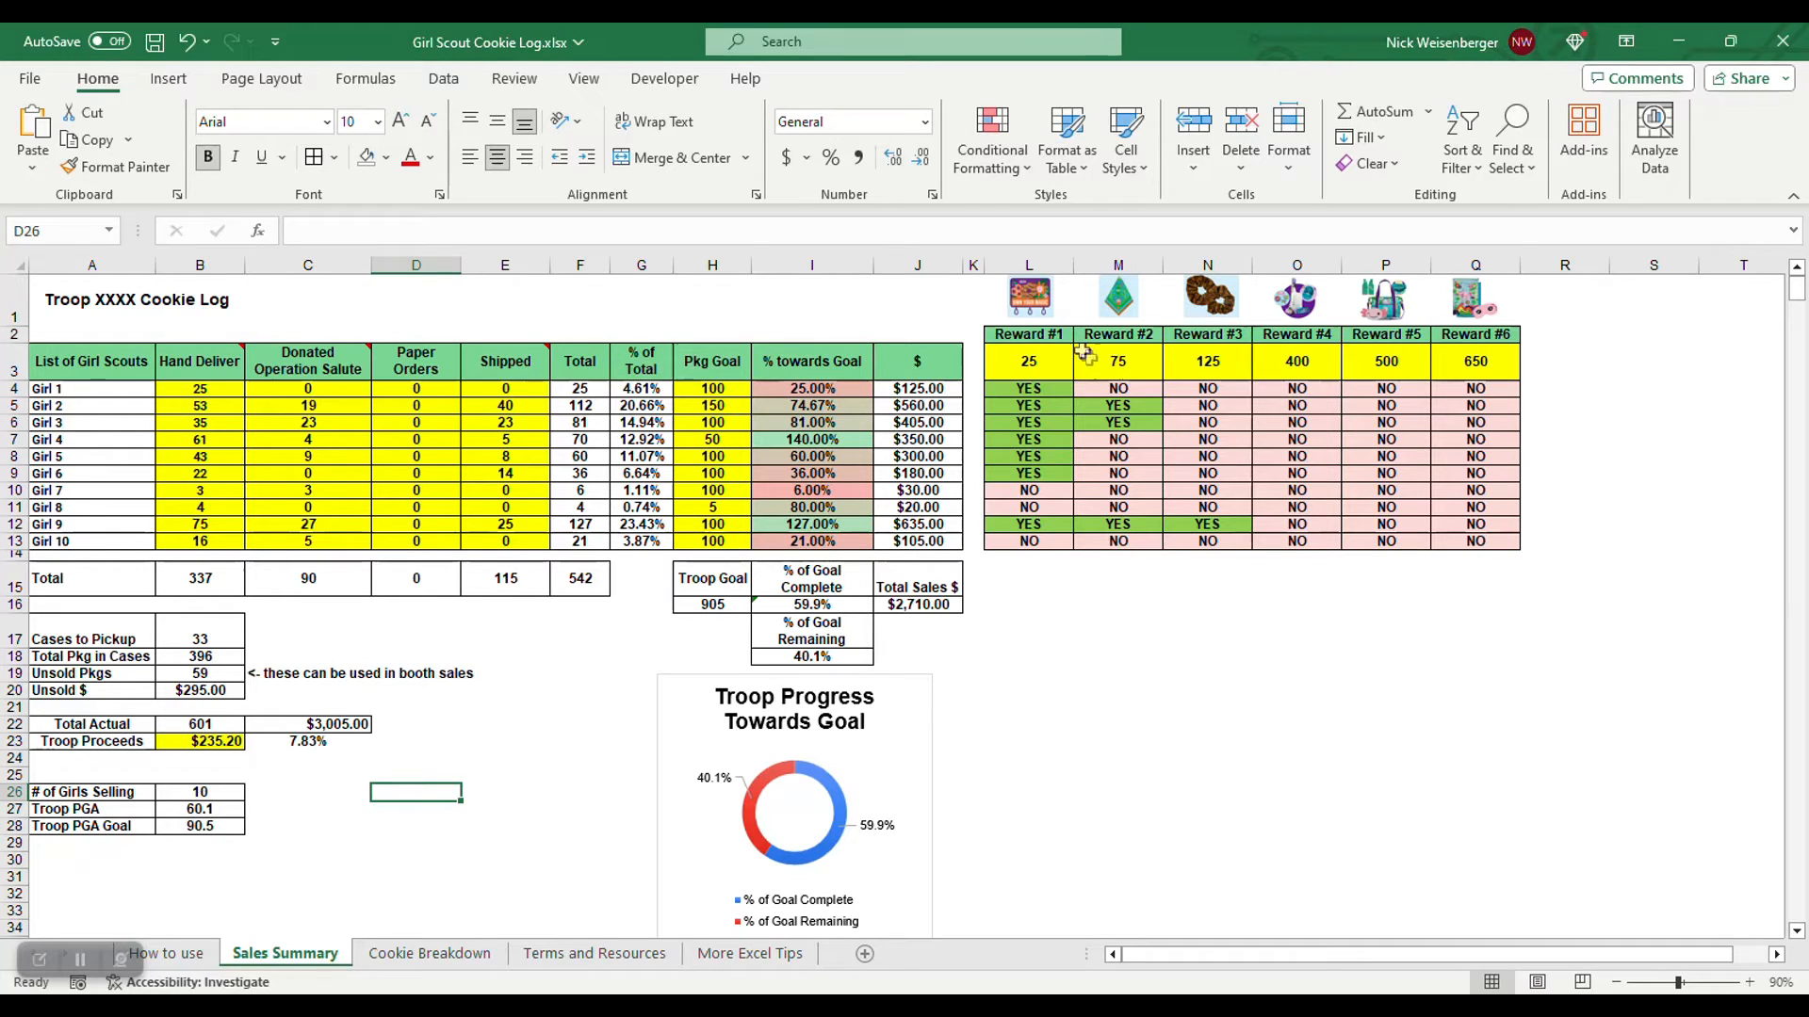
{"action": "mouse_move", "coordinate": [1049, 347]}
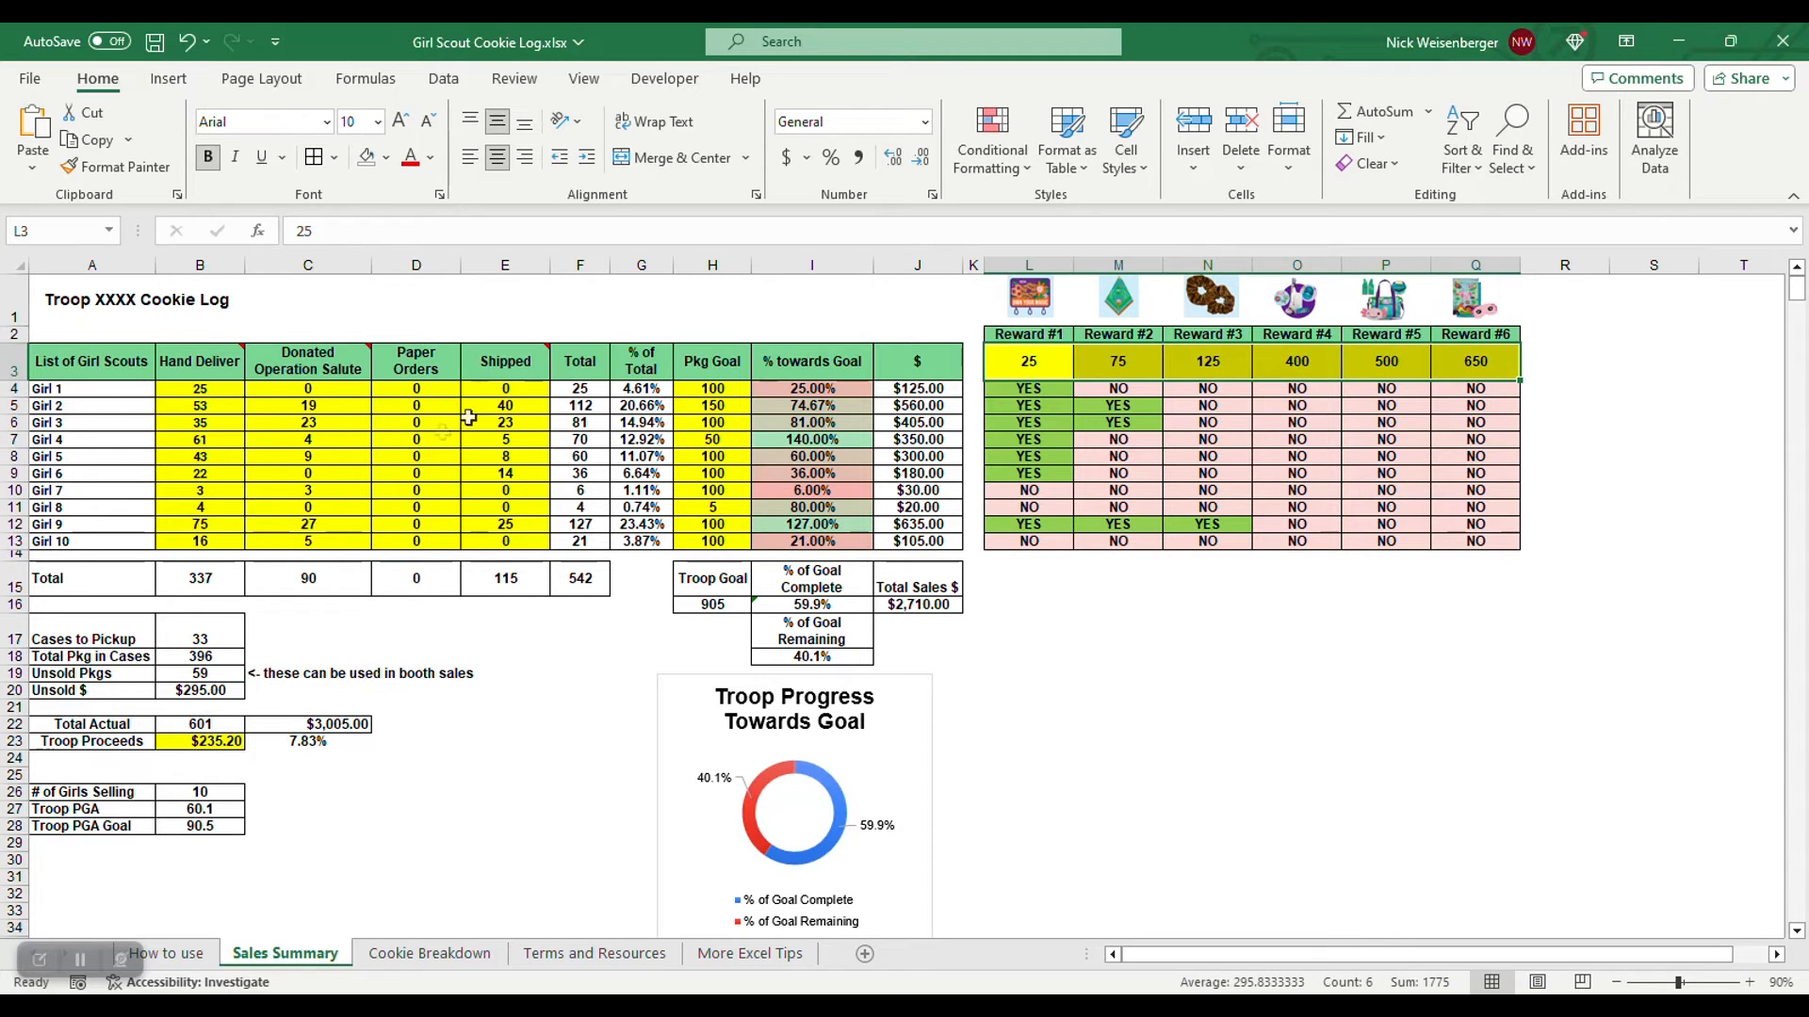
{"action": "left_click", "coordinate": [1118, 631]}
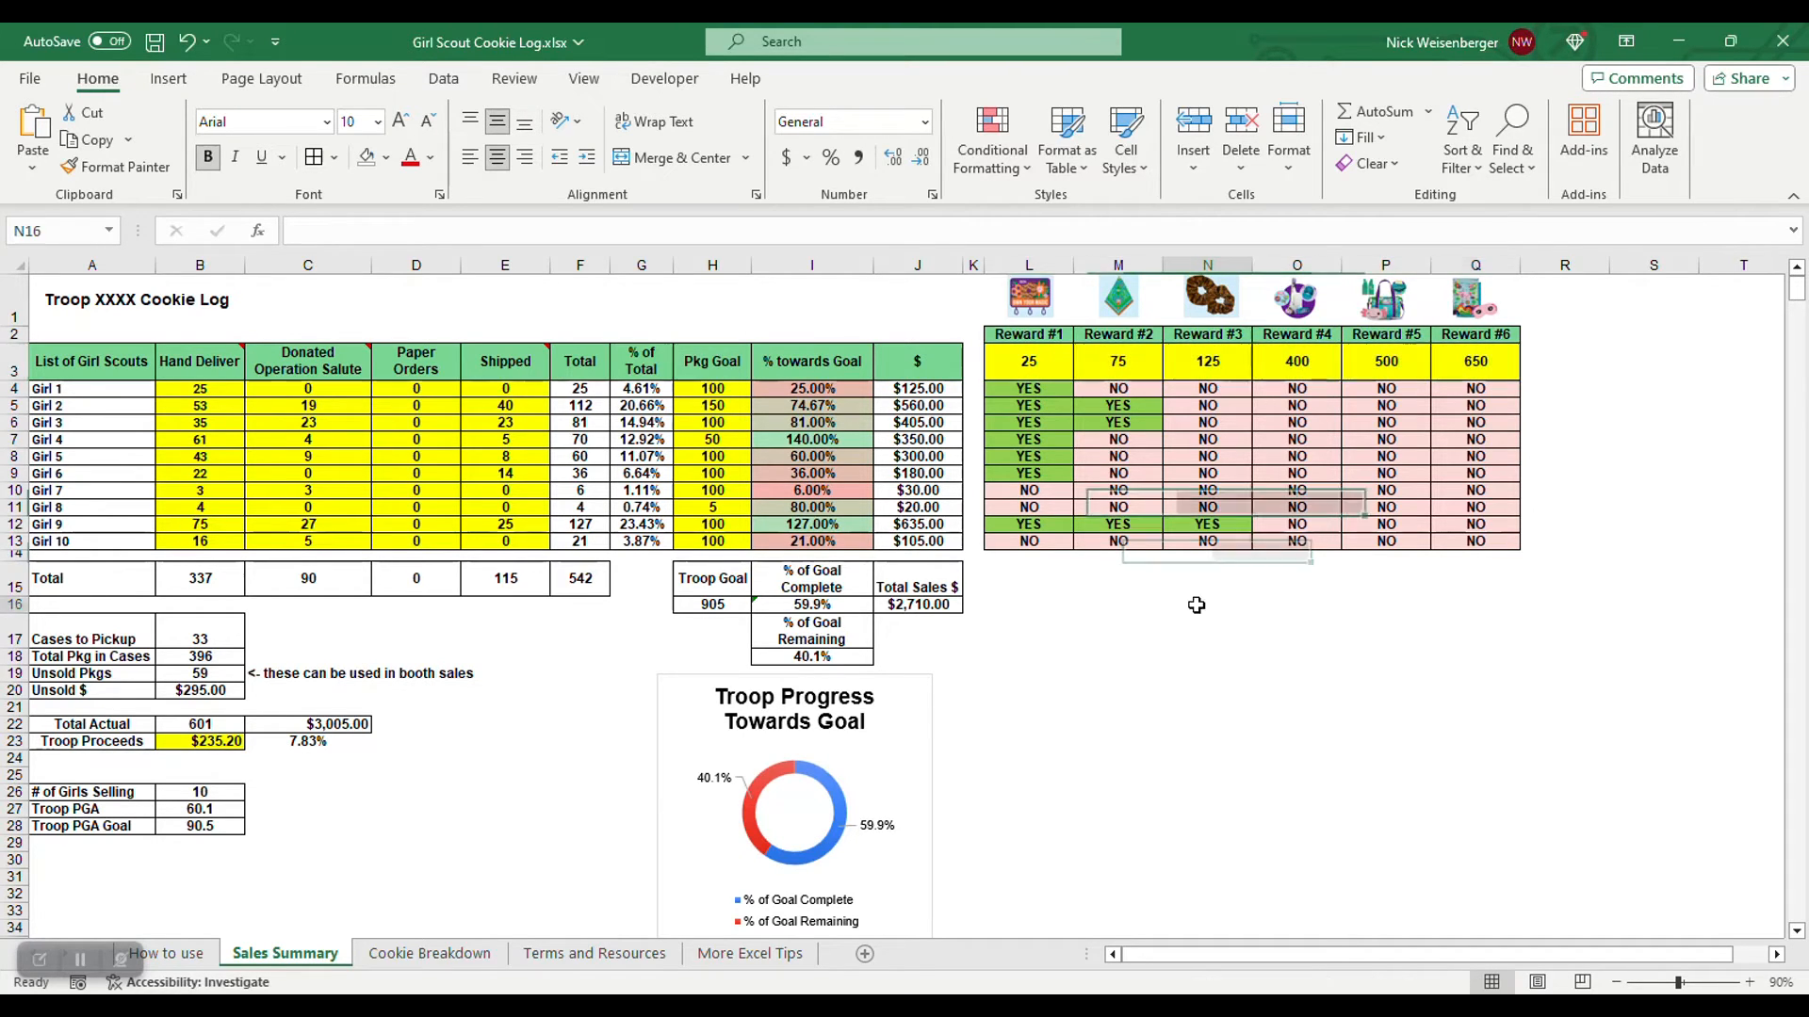
{"action": "left_click", "coordinate": [1206, 405]}
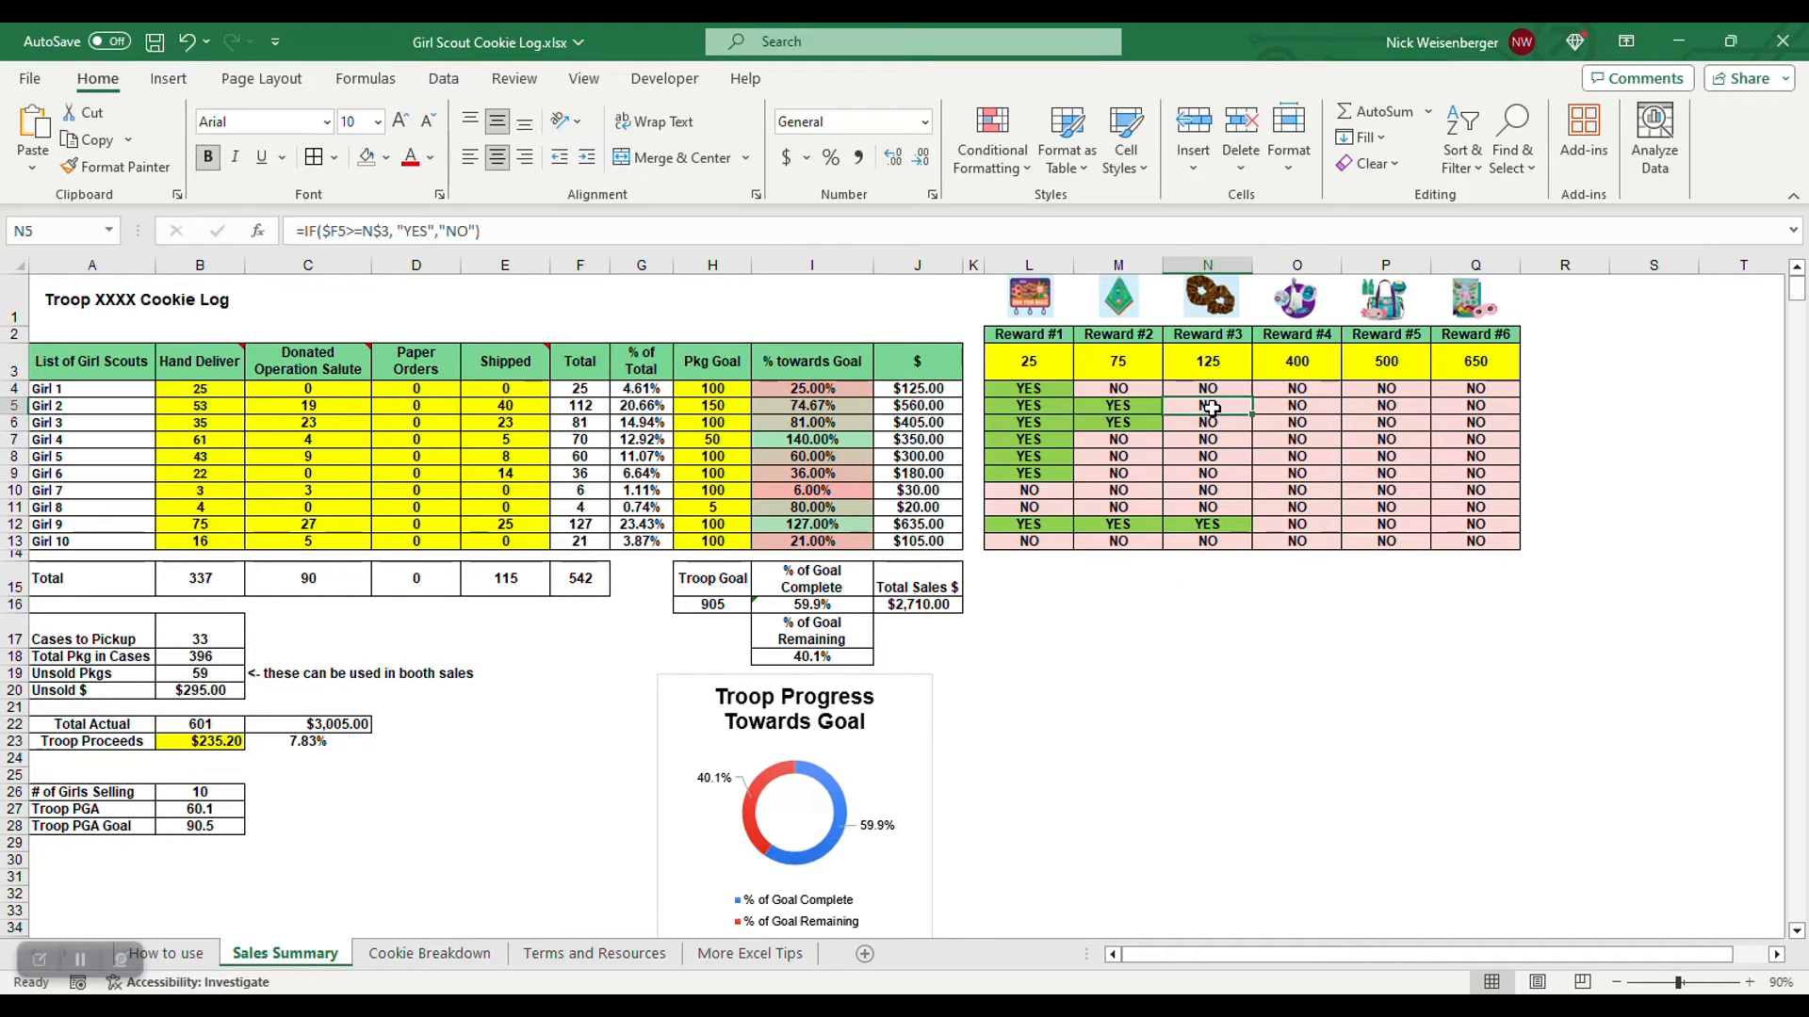
{"action": "left_click", "coordinate": [1296, 706]}
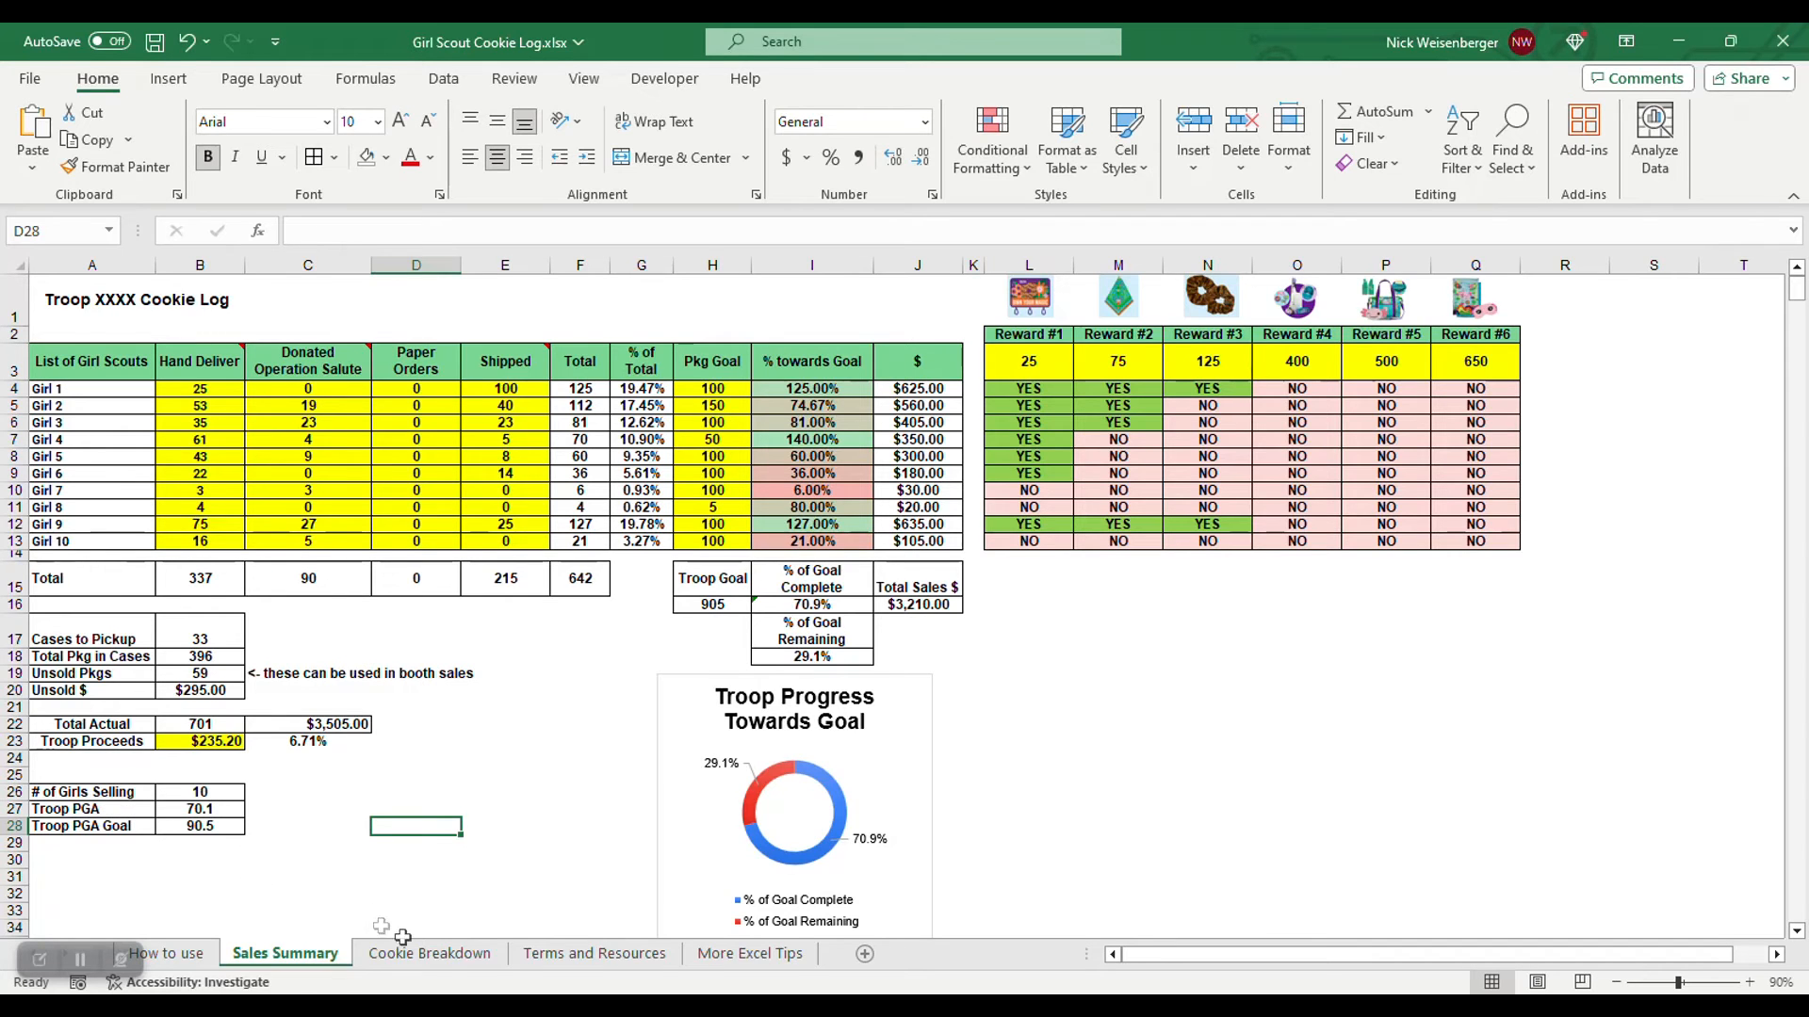
{"action": "left_click", "coordinate": [593, 953]}
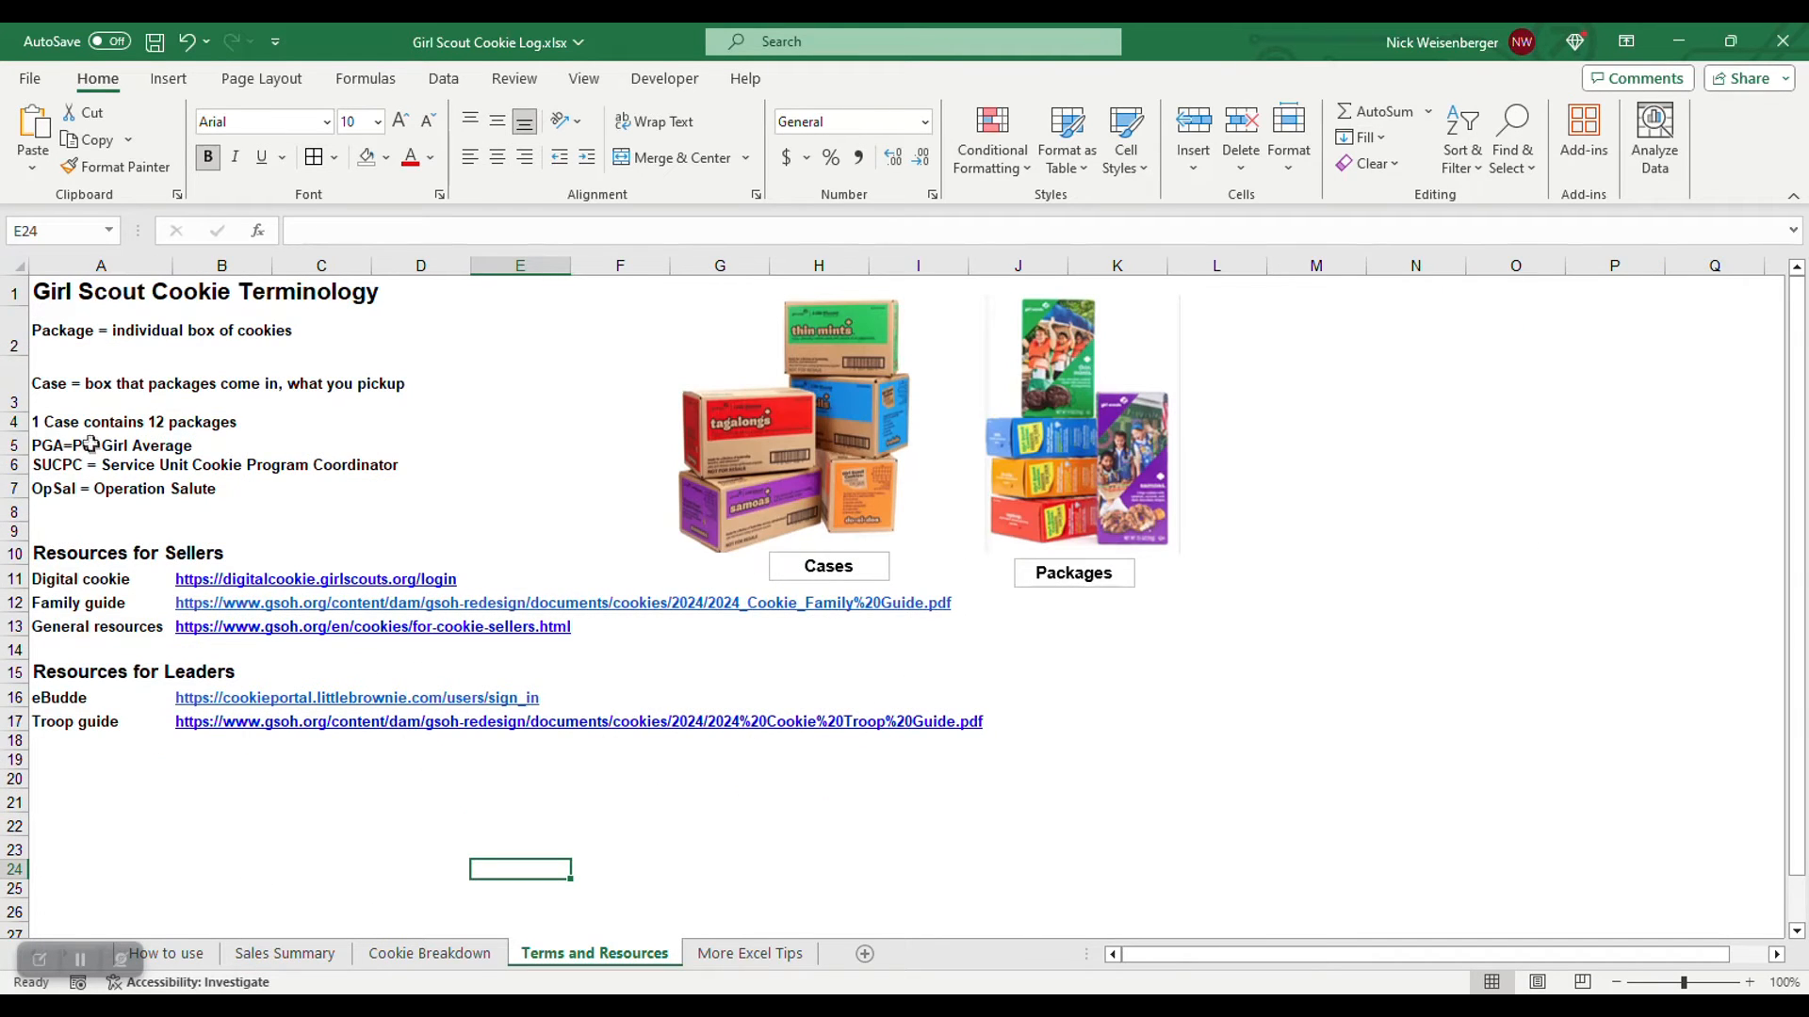
{"action": "left_click", "coordinate": [285, 954]}
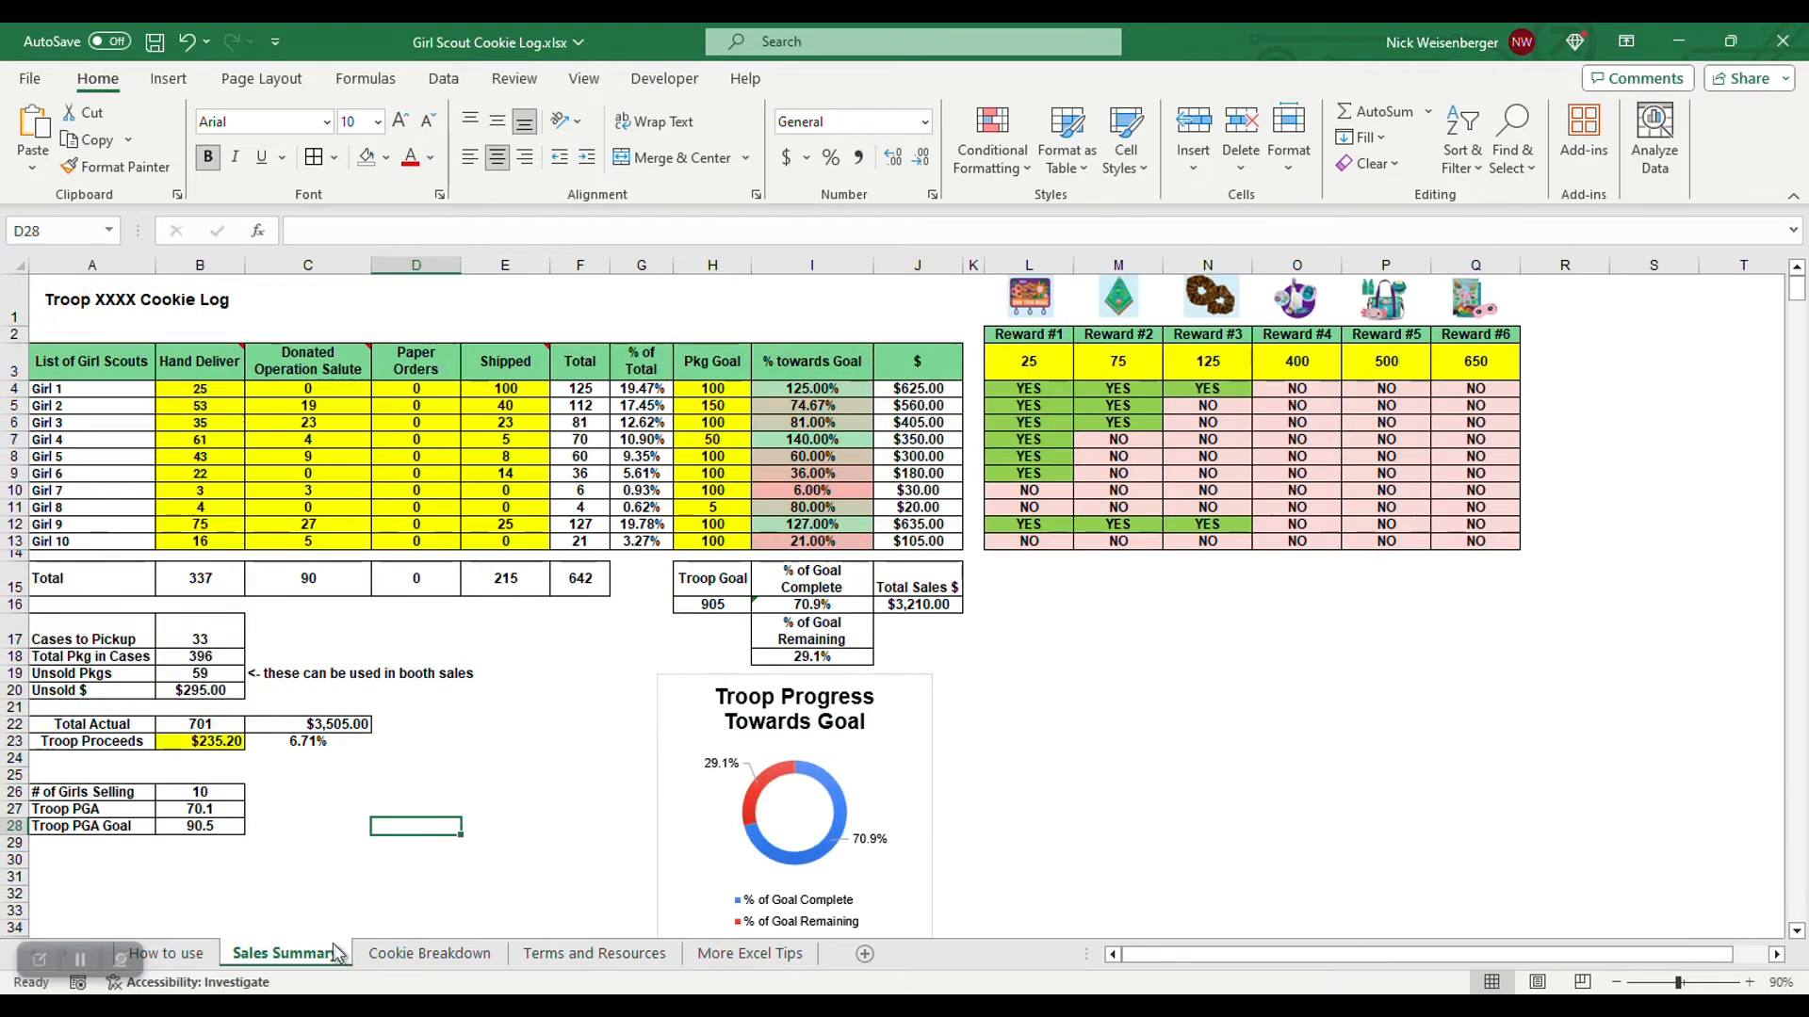
{"action": "left_click", "coordinate": [199, 808]}
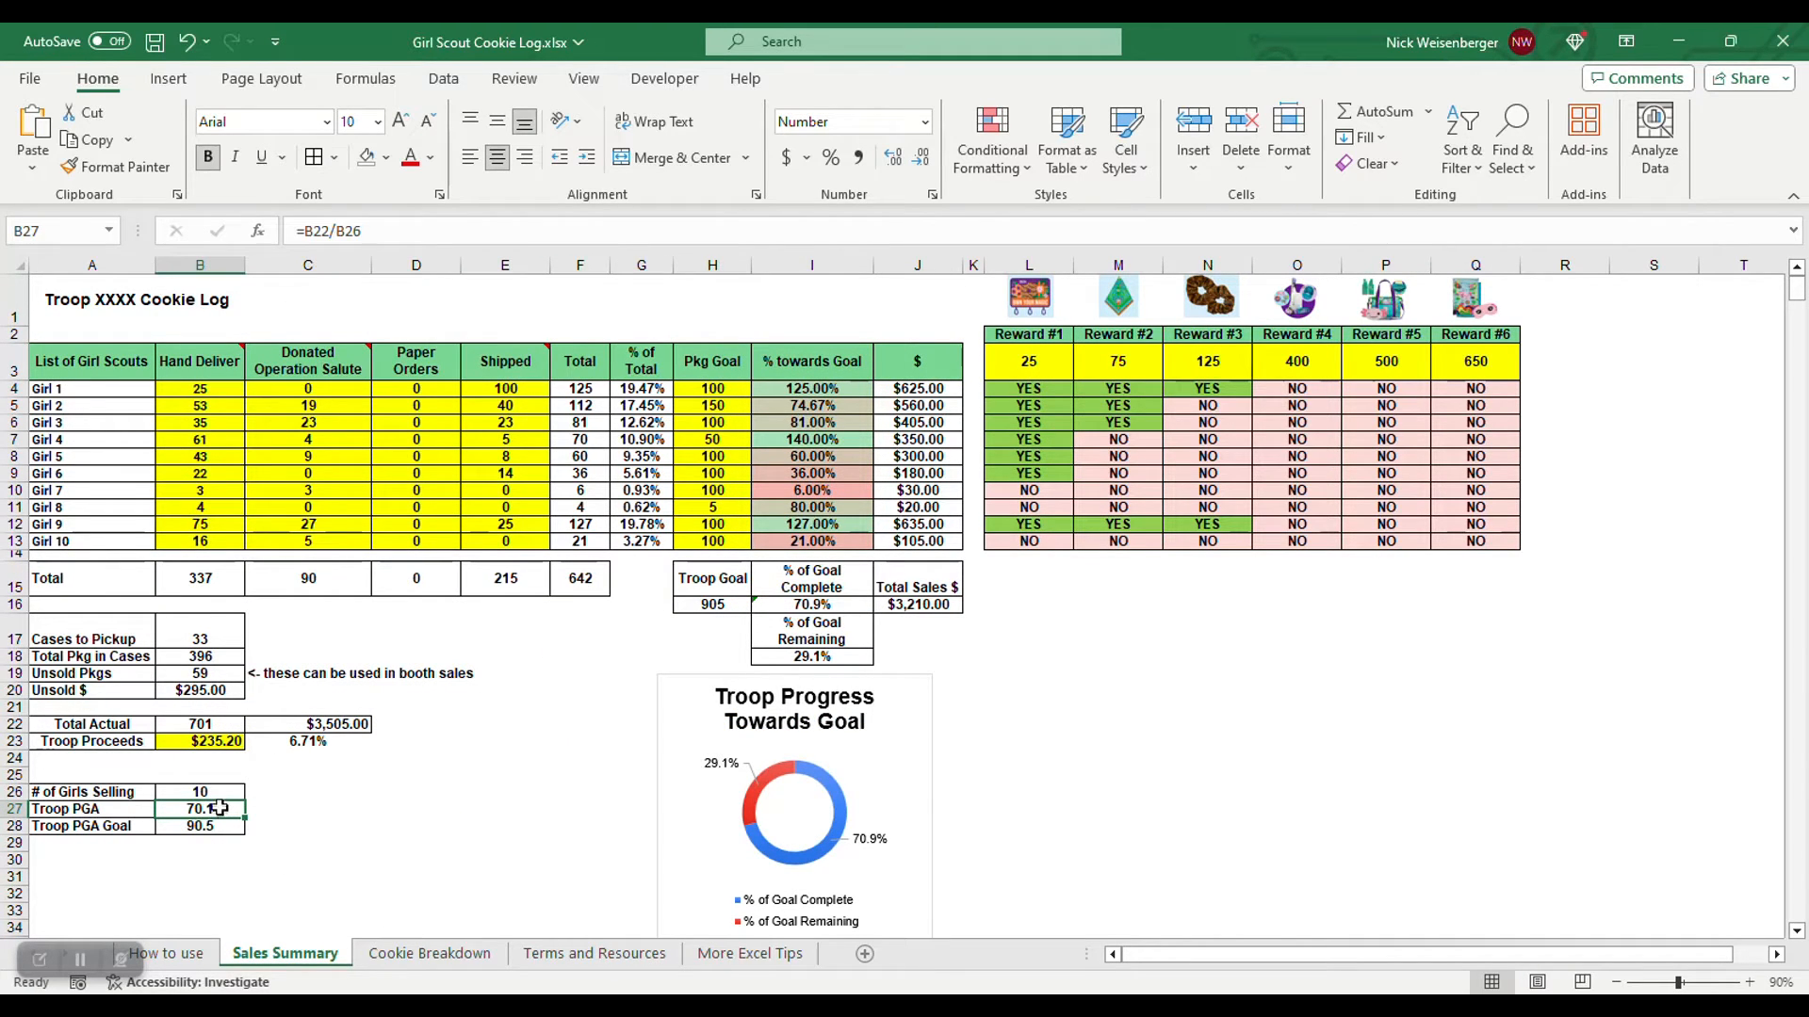
{"action": "left_click", "coordinate": [307, 825]}
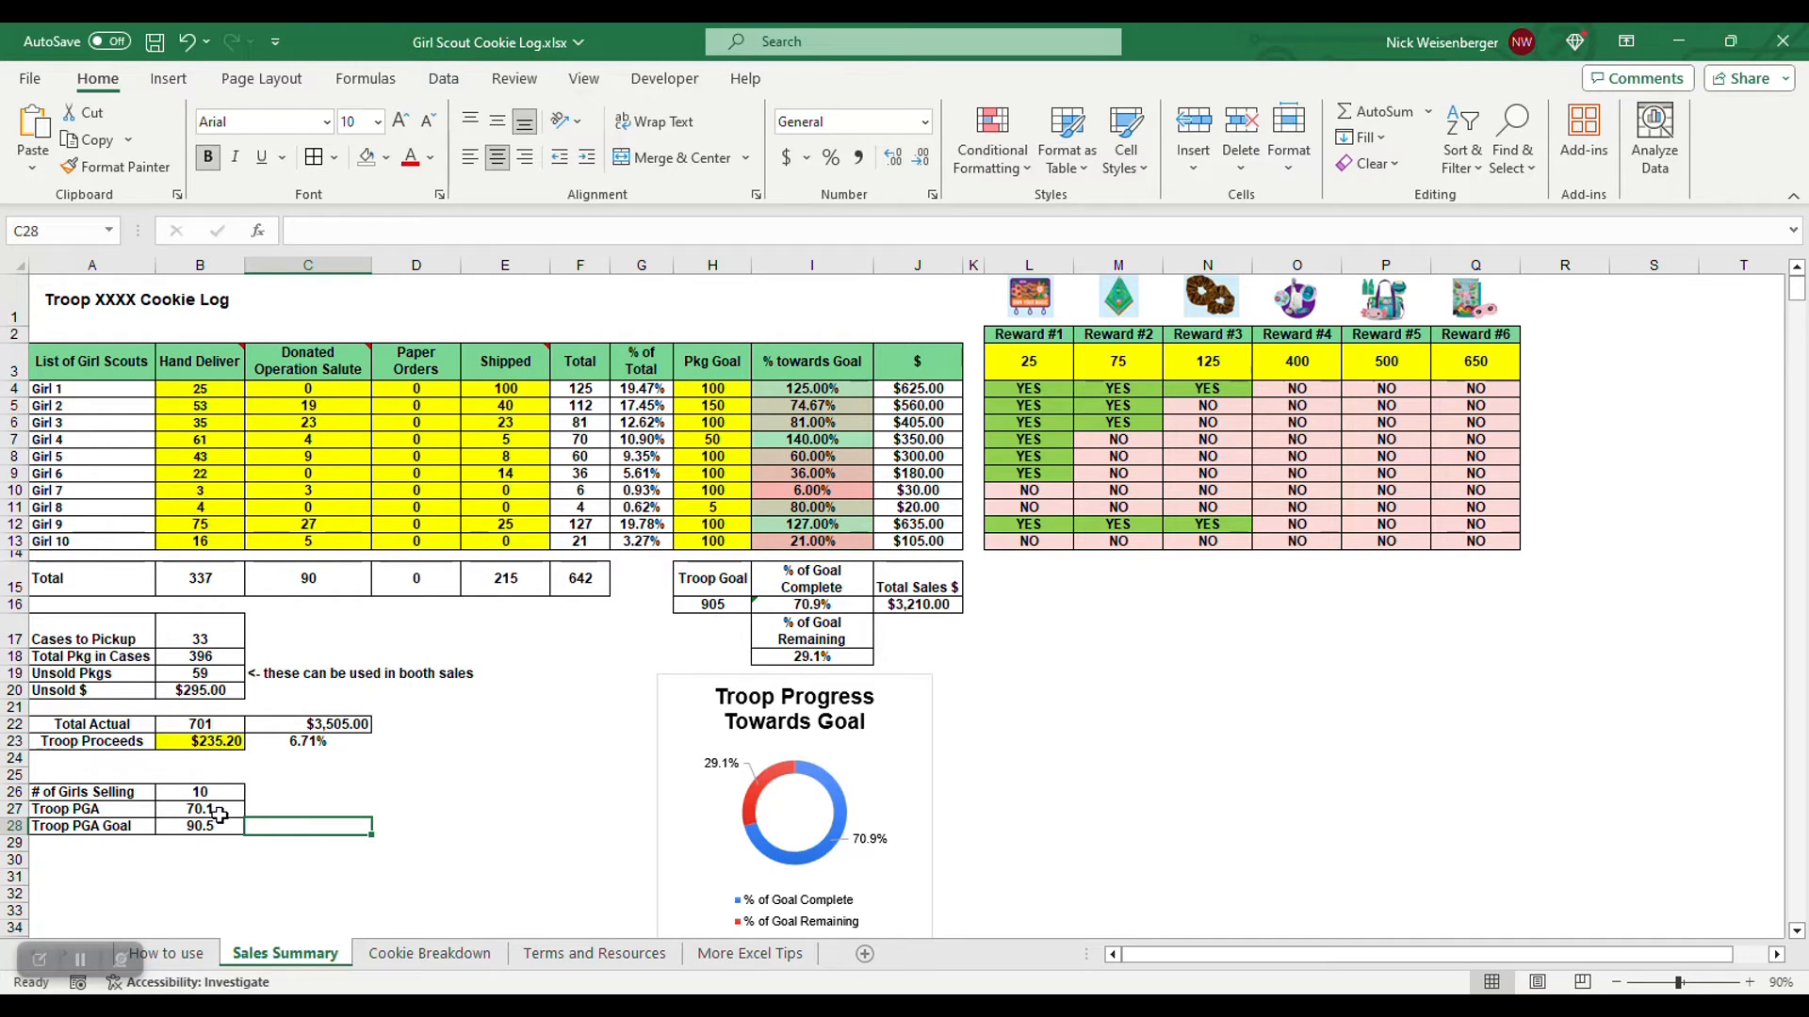
{"action": "mouse_move", "coordinate": [449, 816]}
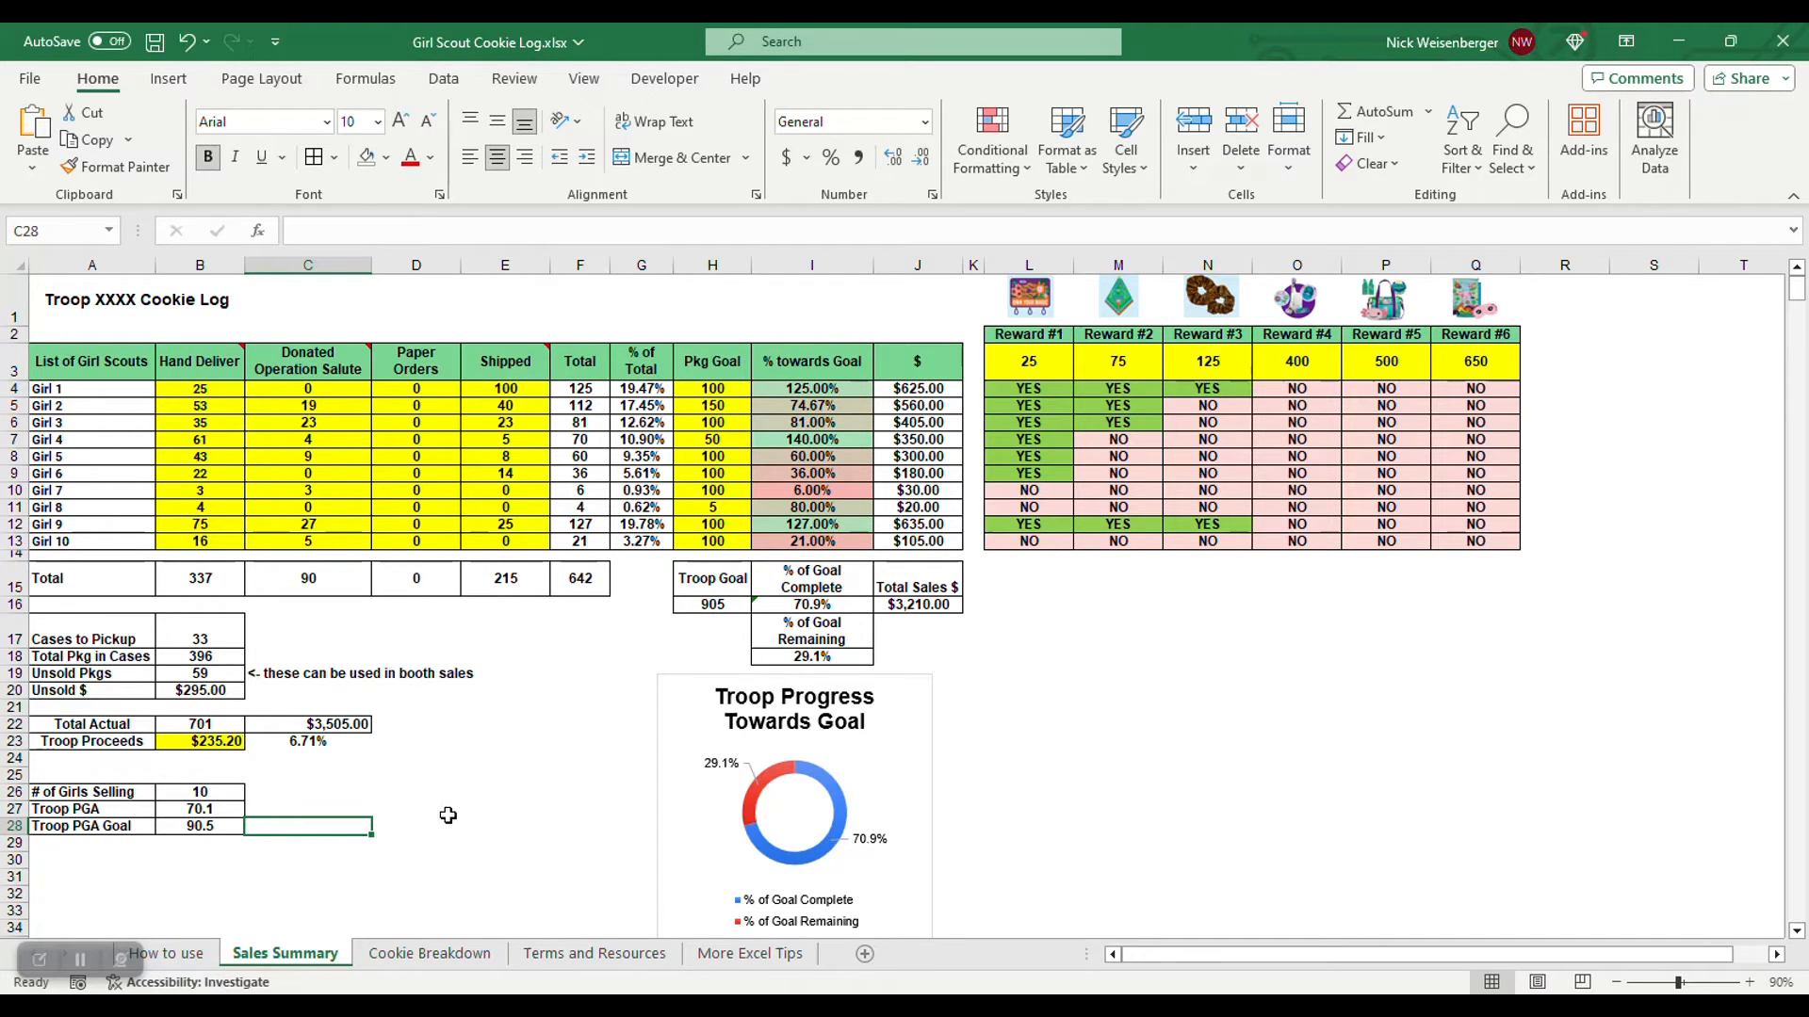
Check on the Cookie Breakdown sheet that girl names are pulled from the Sales Summary
{"action": "left_click", "coordinate": [430, 953]}
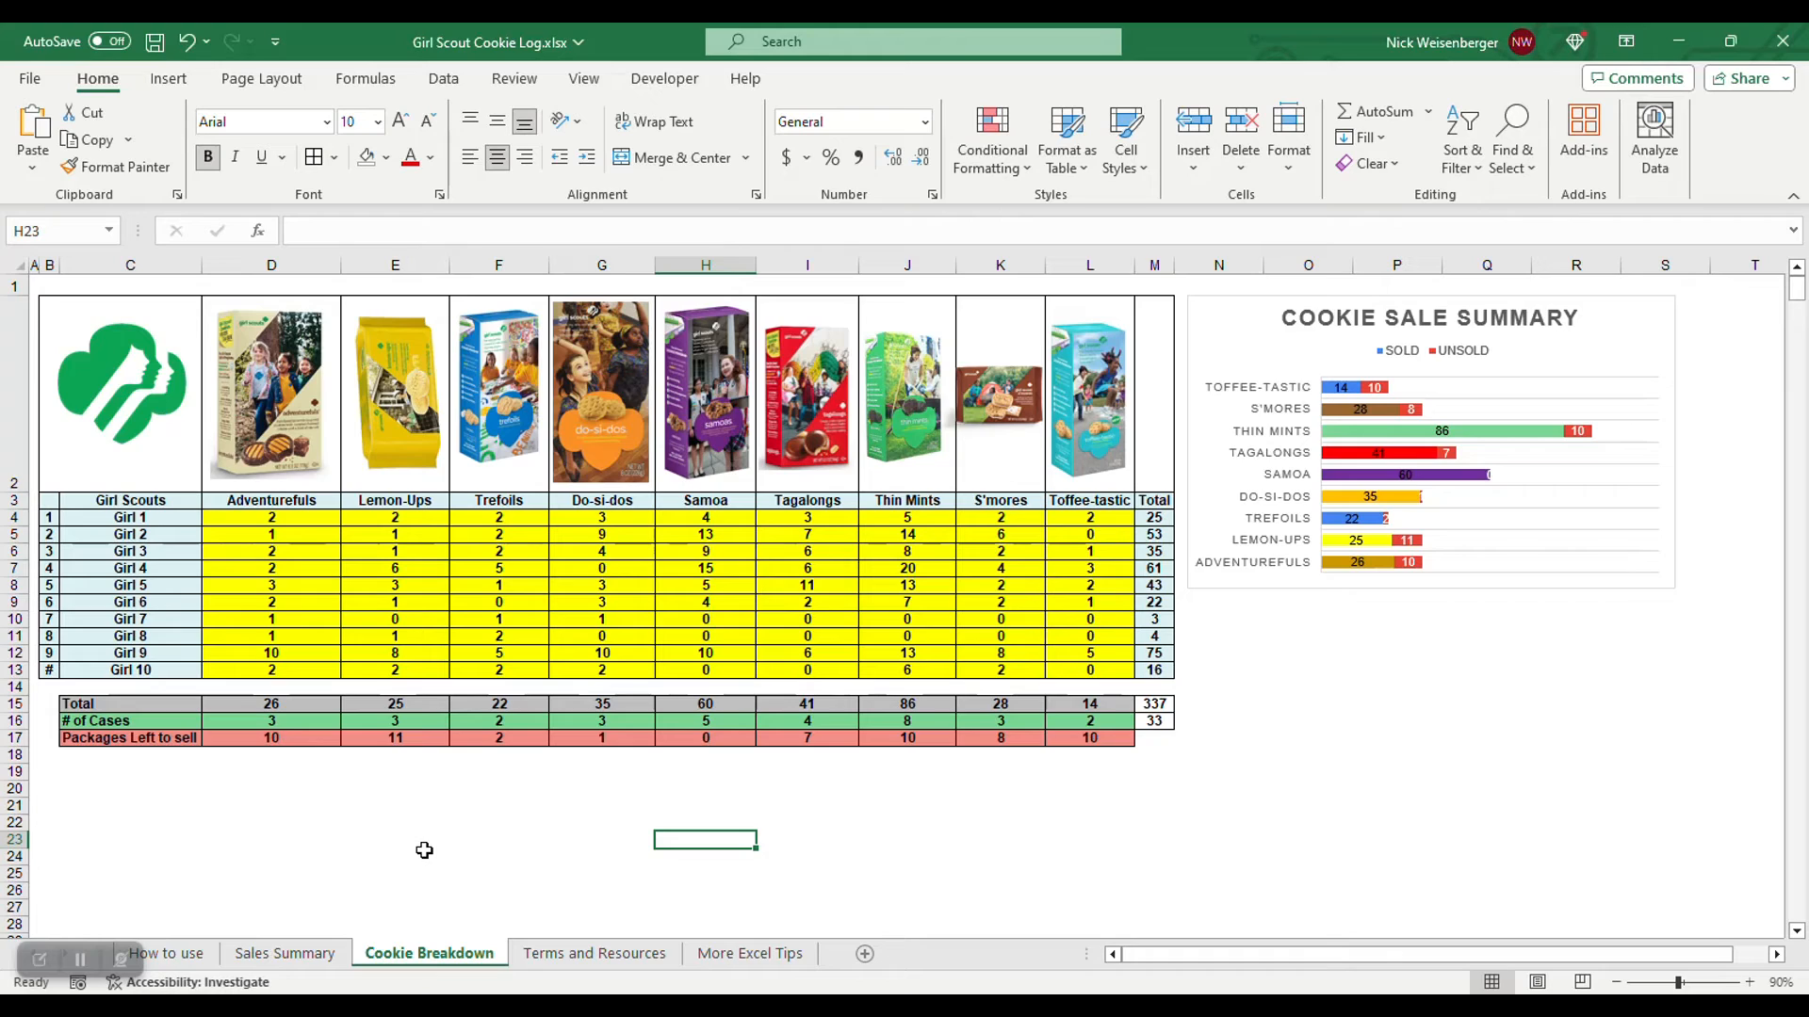
{"action": "mouse_move", "coordinate": [413, 858]}
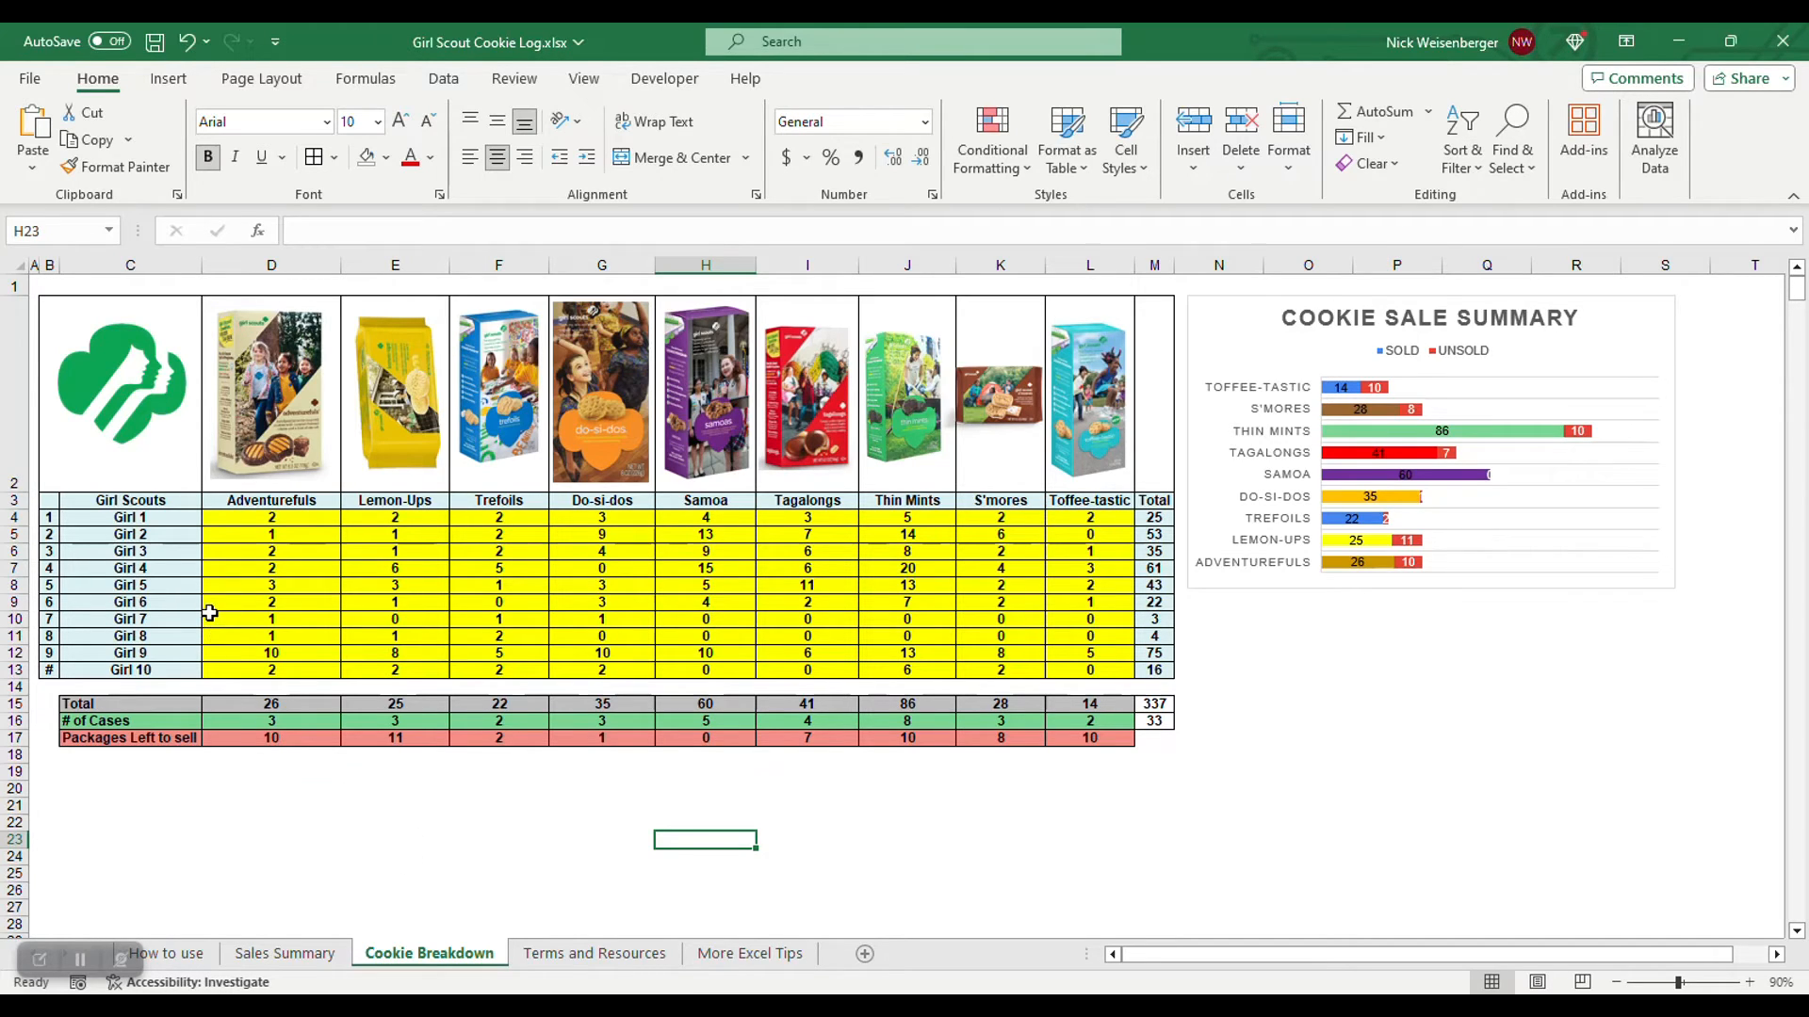
{"action": "left_click", "coordinate": [130, 517]}
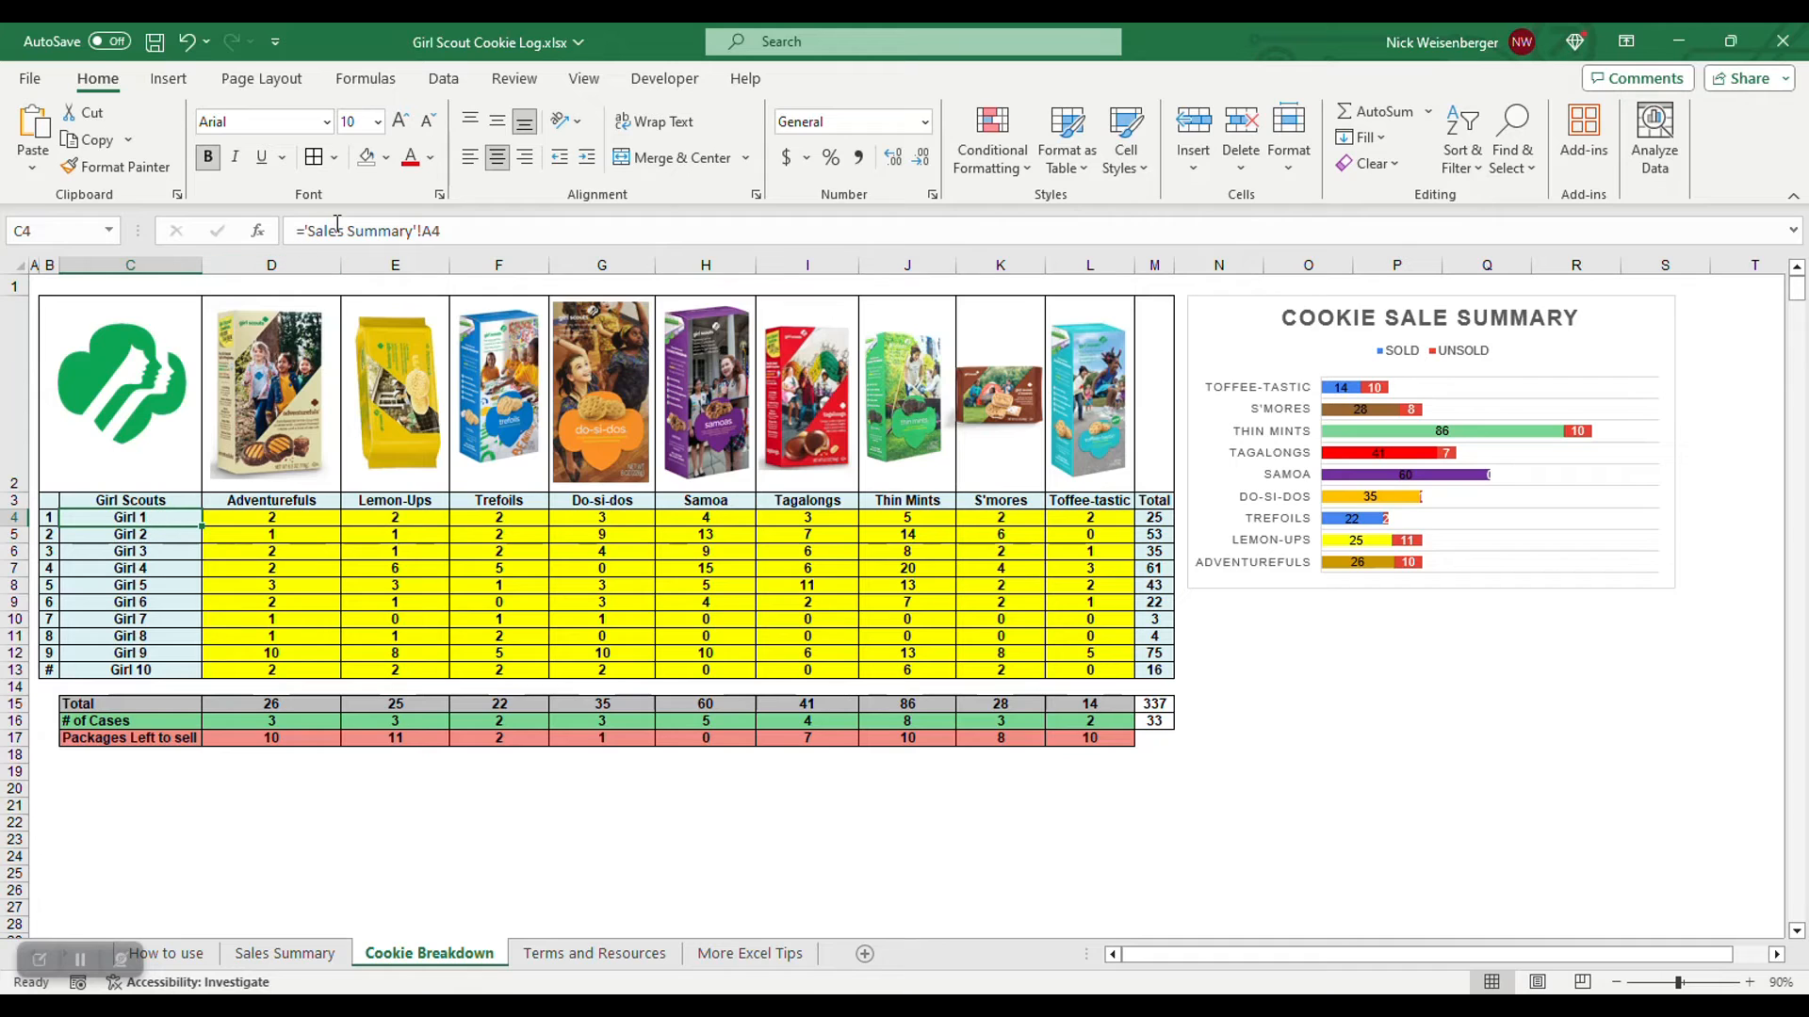
{"action": "left_click", "coordinate": [285, 953]}
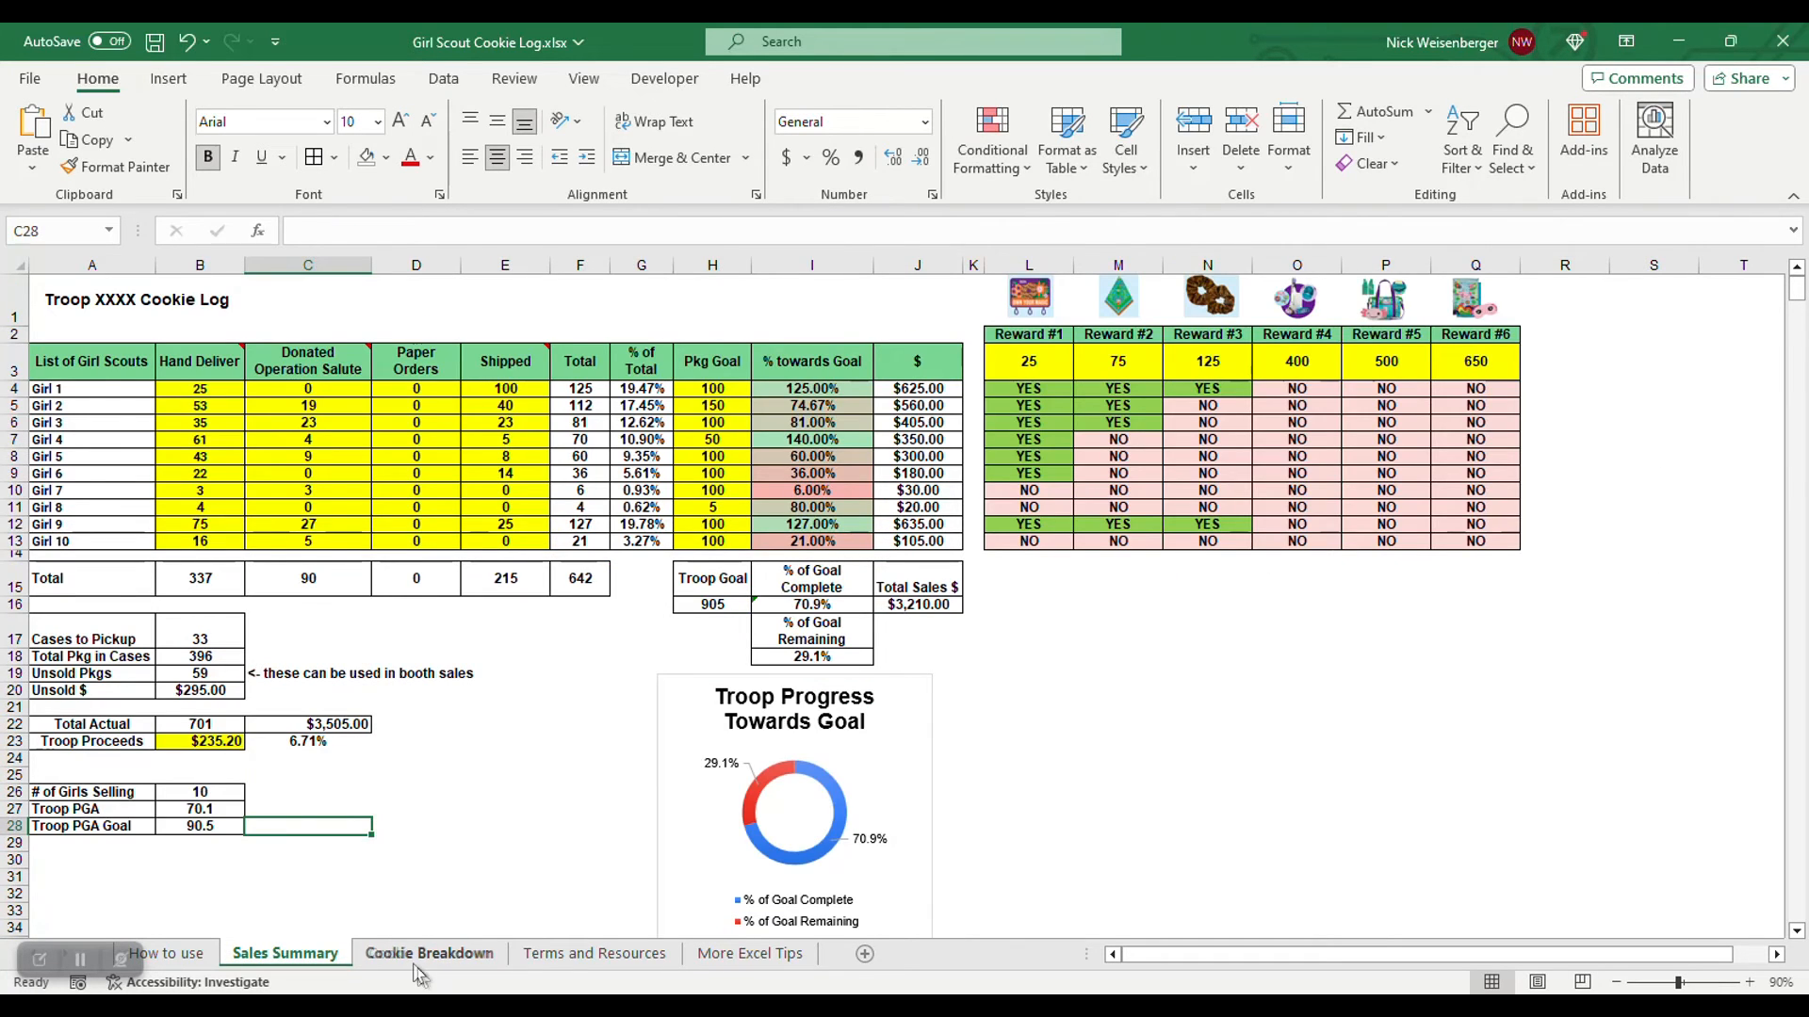
{"action": "left_click", "coordinate": [430, 954]}
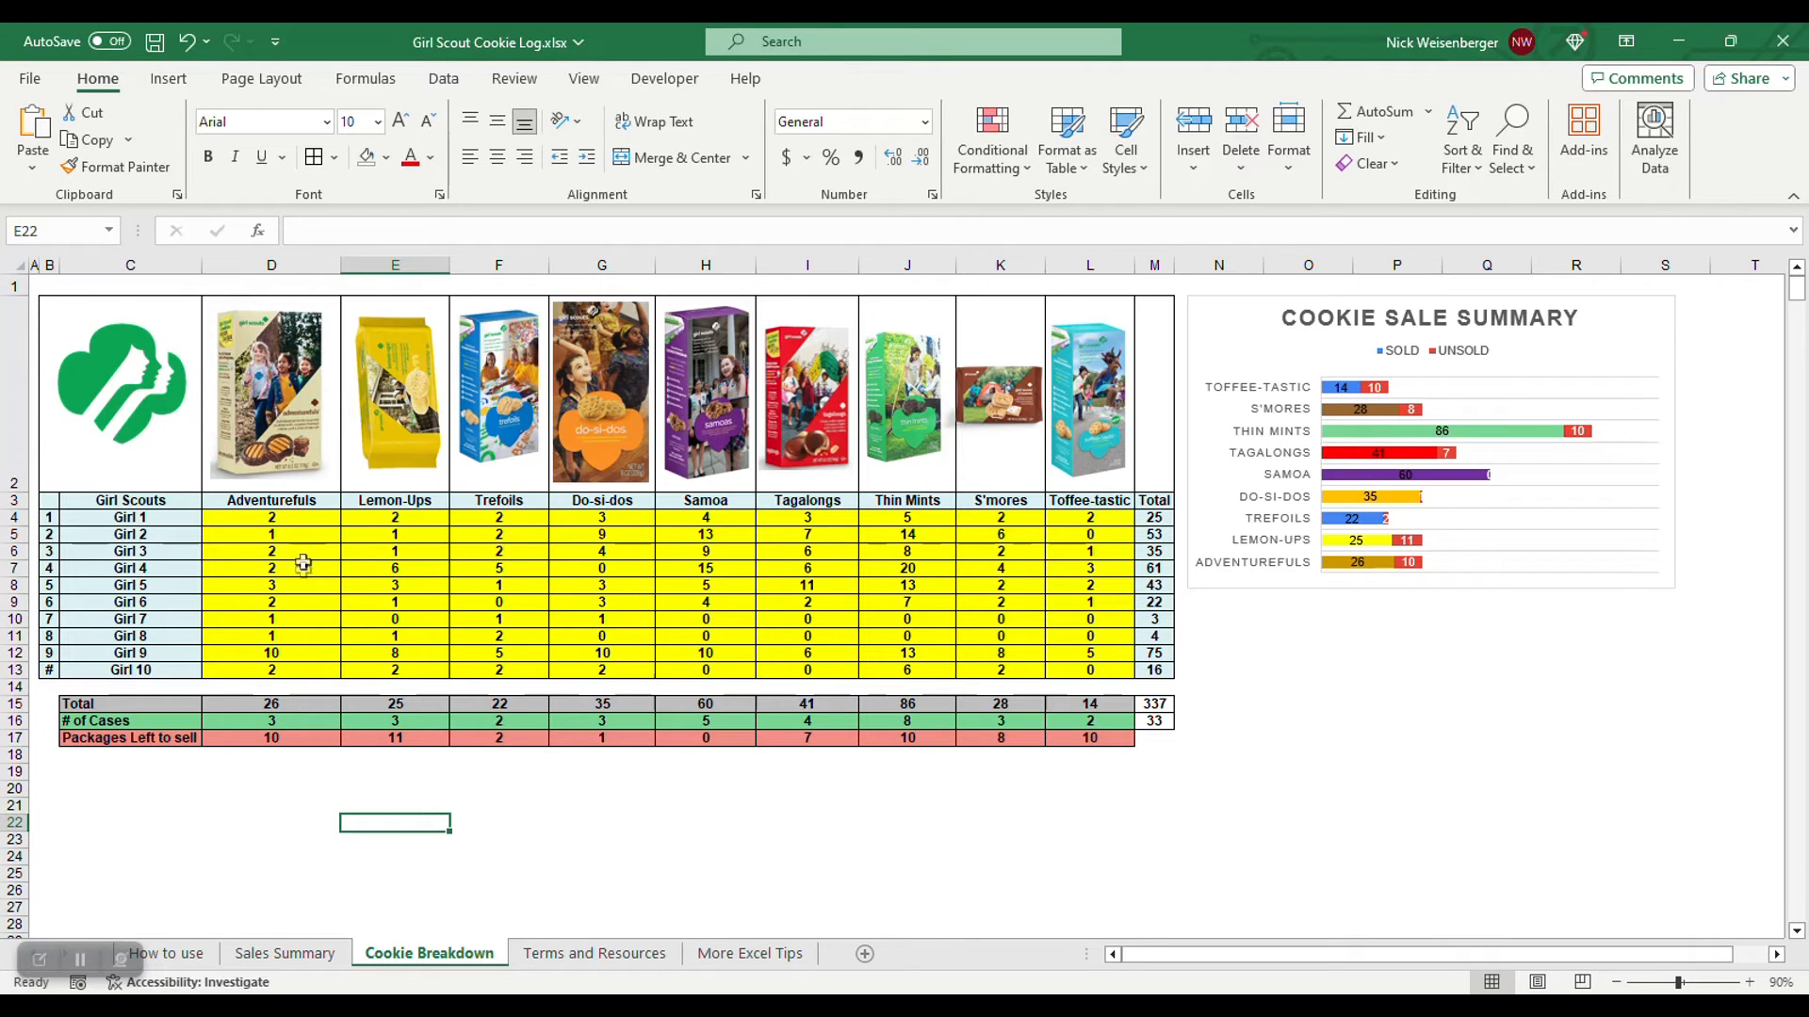
{"action": "mouse_move", "coordinate": [460, 626]}
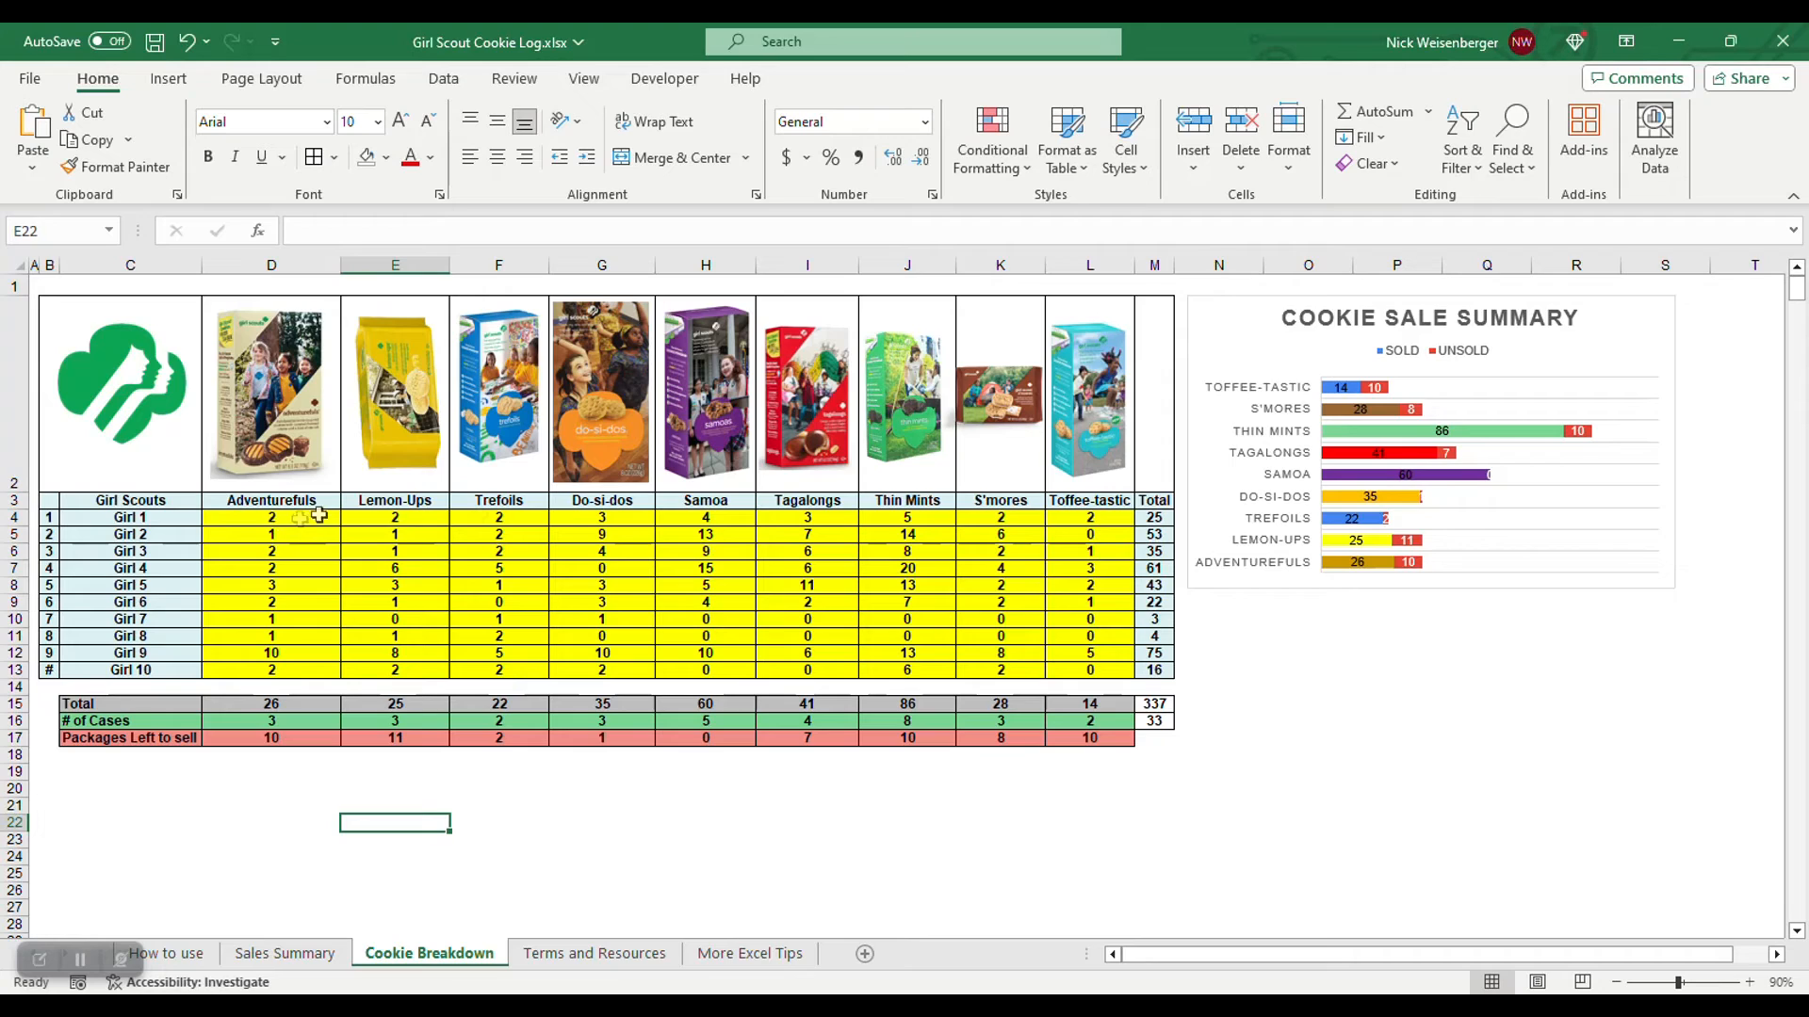
{"action": "mouse_move", "coordinate": [923, 456]}
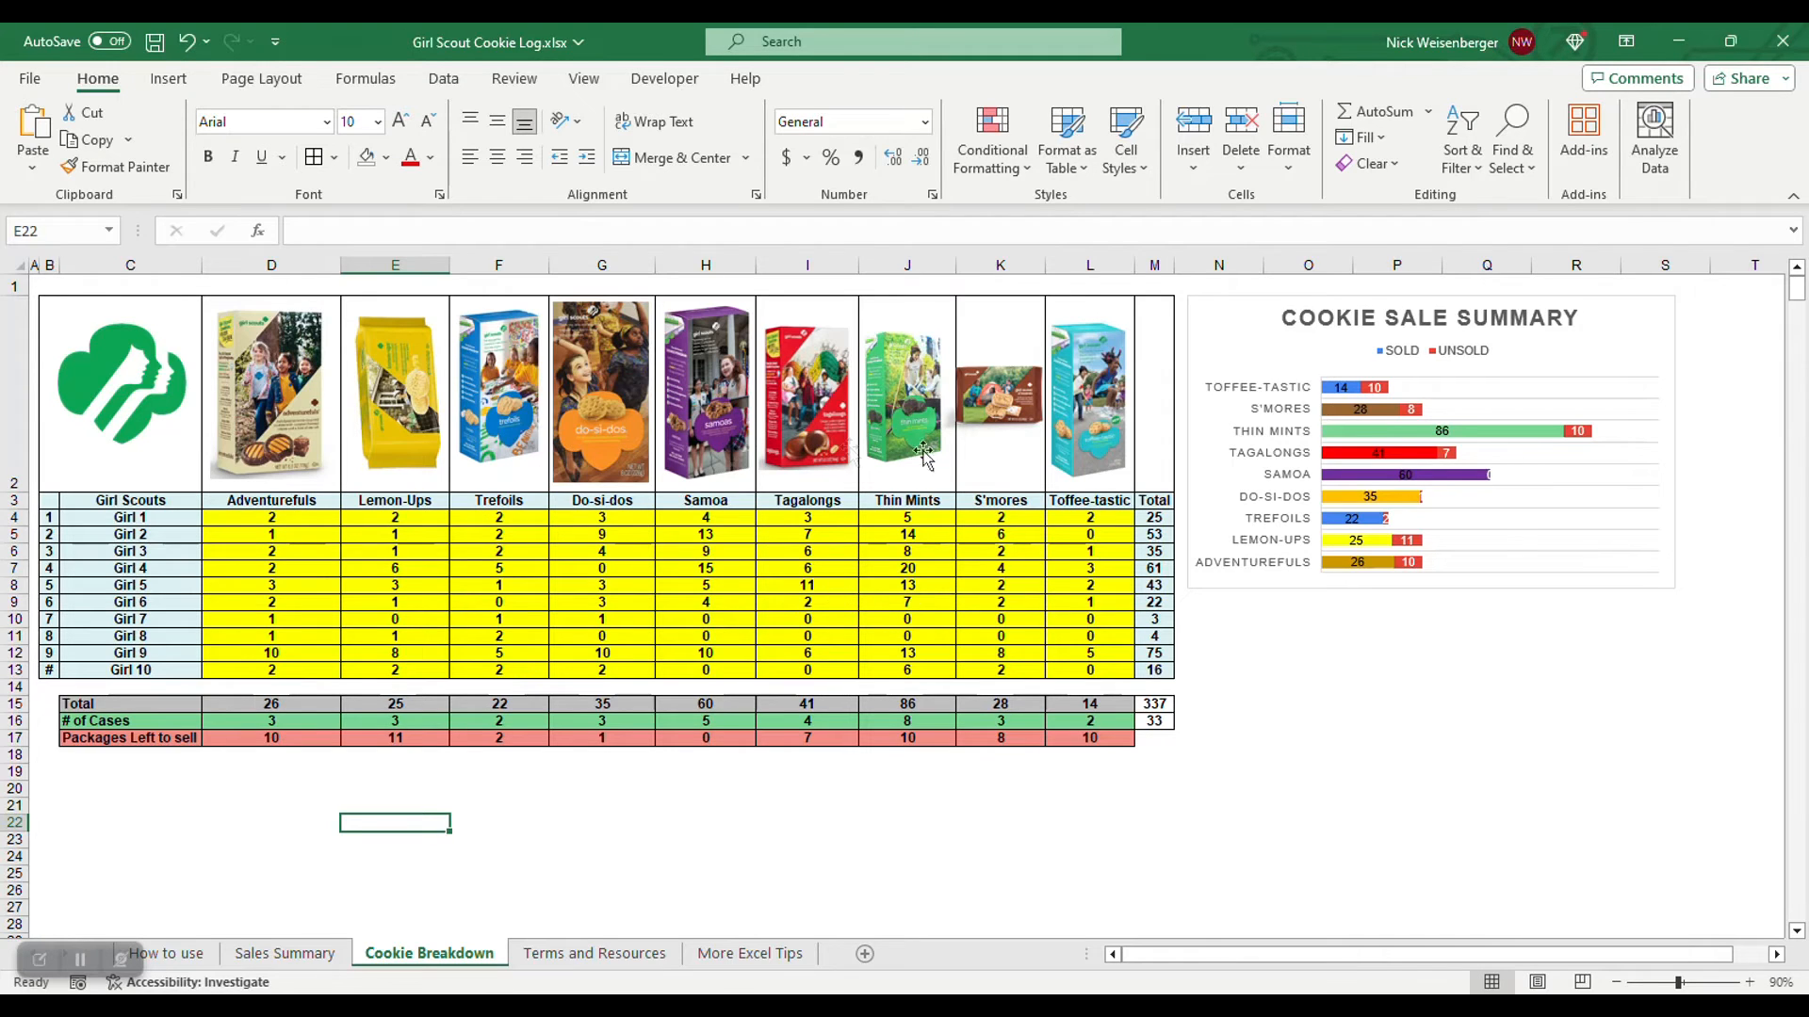
{"action": "mouse_move", "coordinate": [358, 387]}
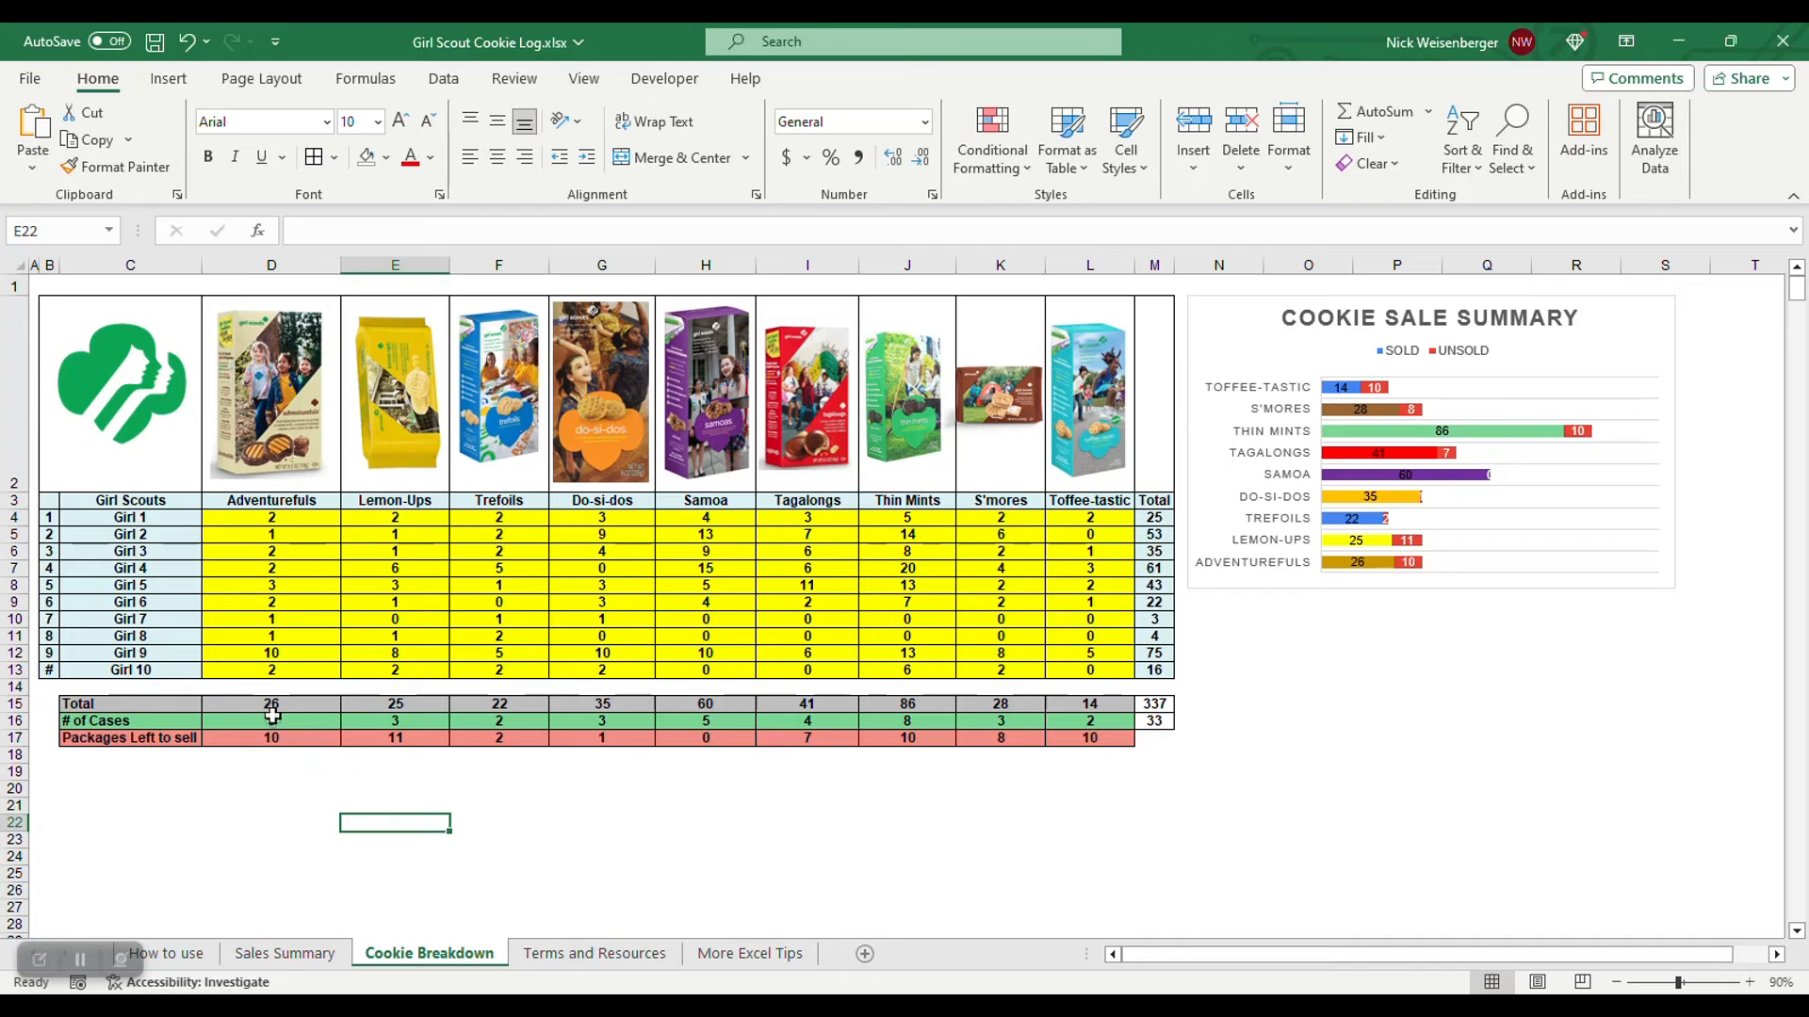
Inspect the Adventurefuls case-count and total cases formulas on Cookie Breakdown, then return to Sales Summary
{"action": "left_click", "coordinate": [272, 840]}
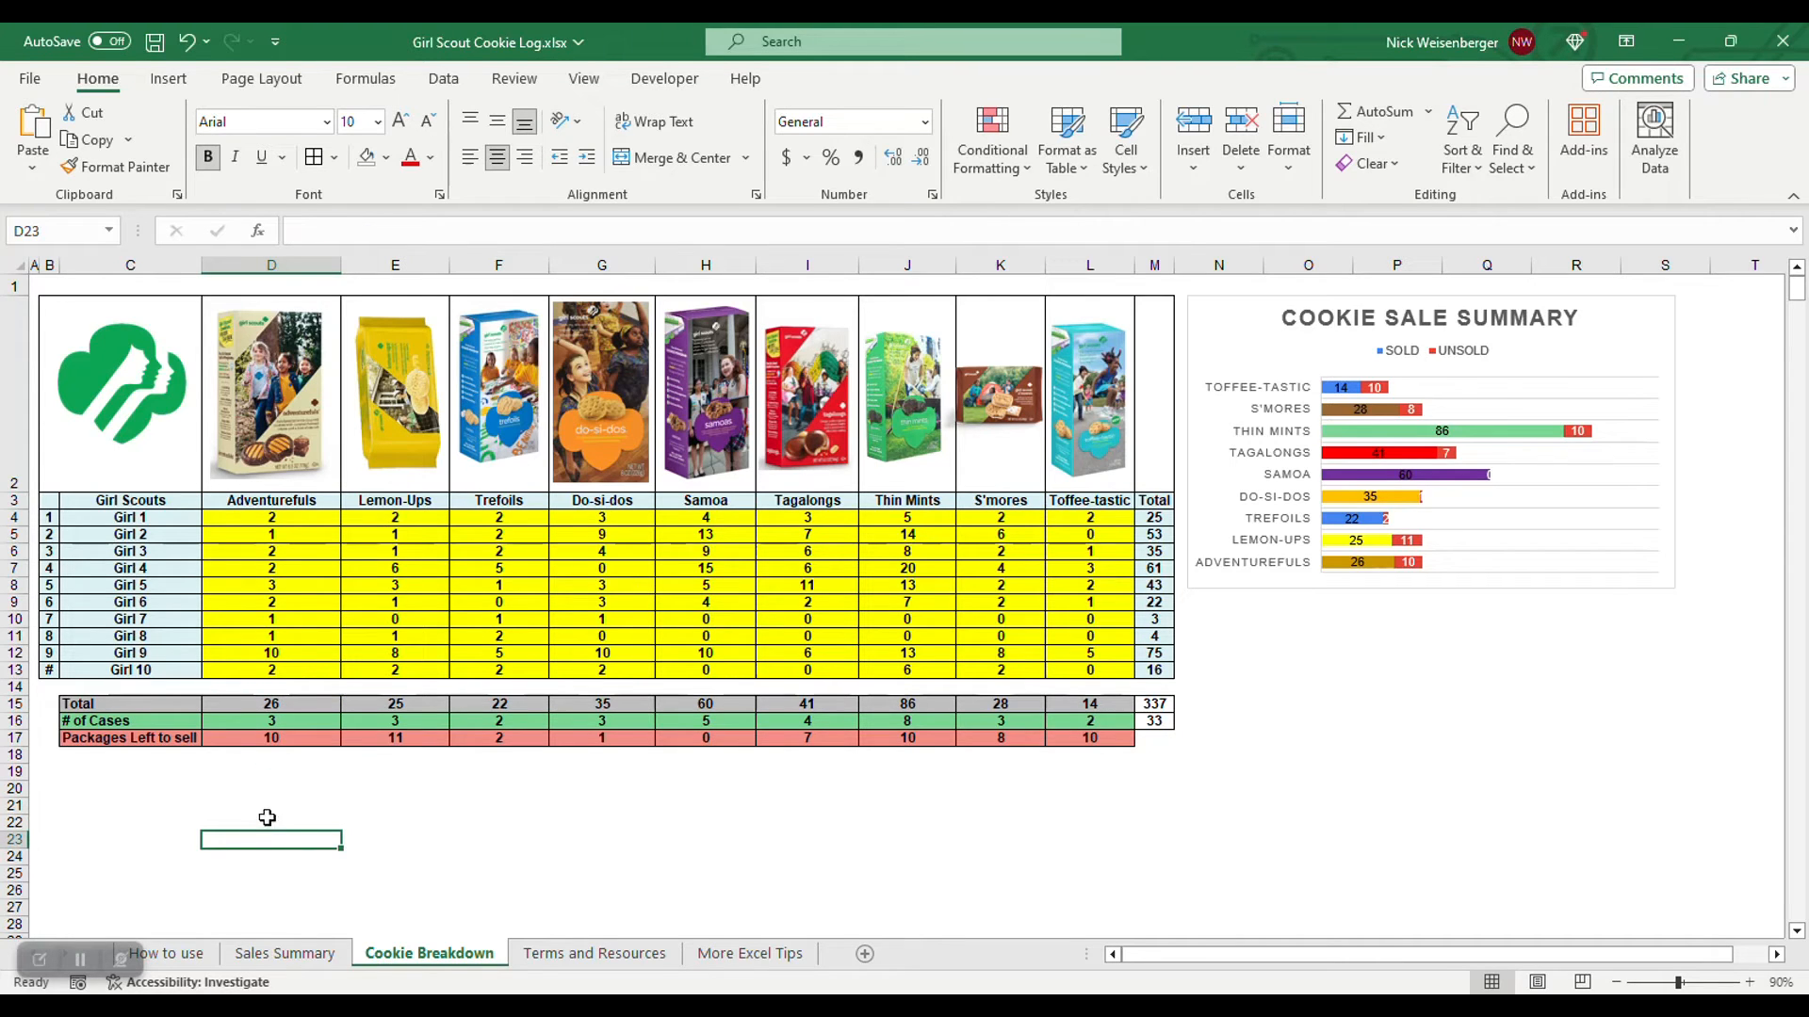
{"action": "left_click", "coordinate": [593, 954]}
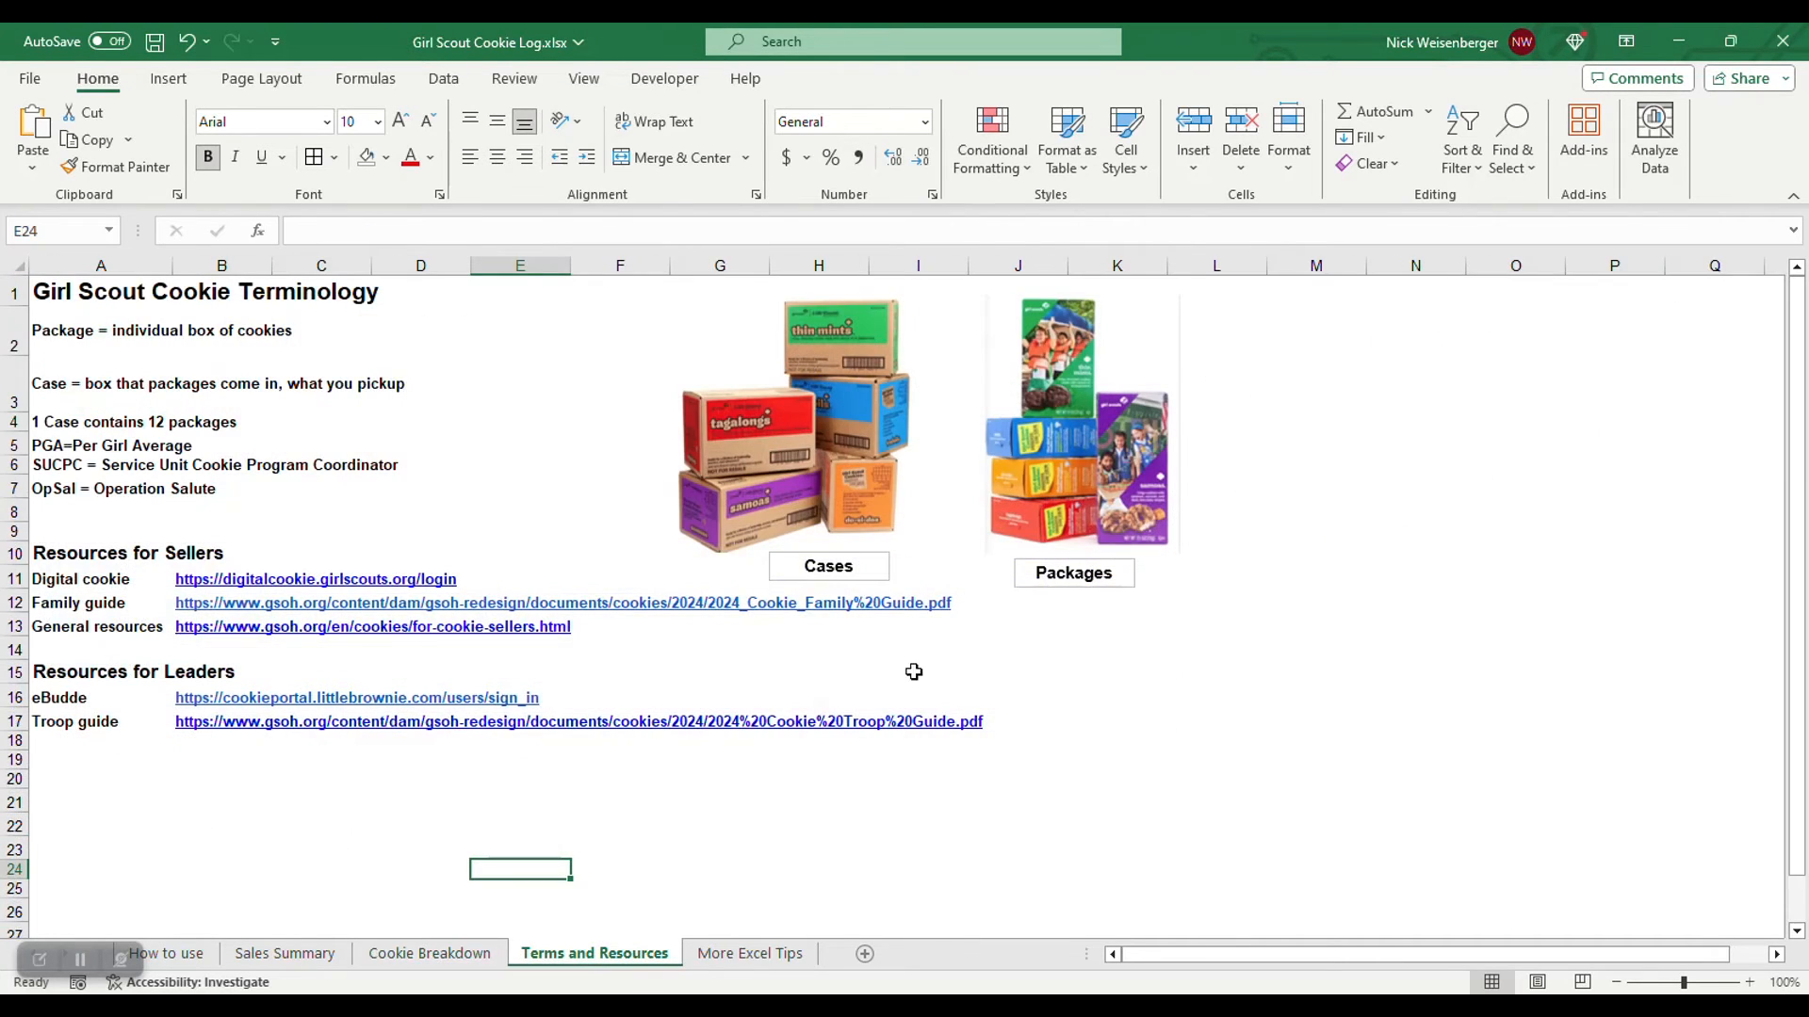
{"action": "mouse_move", "coordinate": [907, 476]}
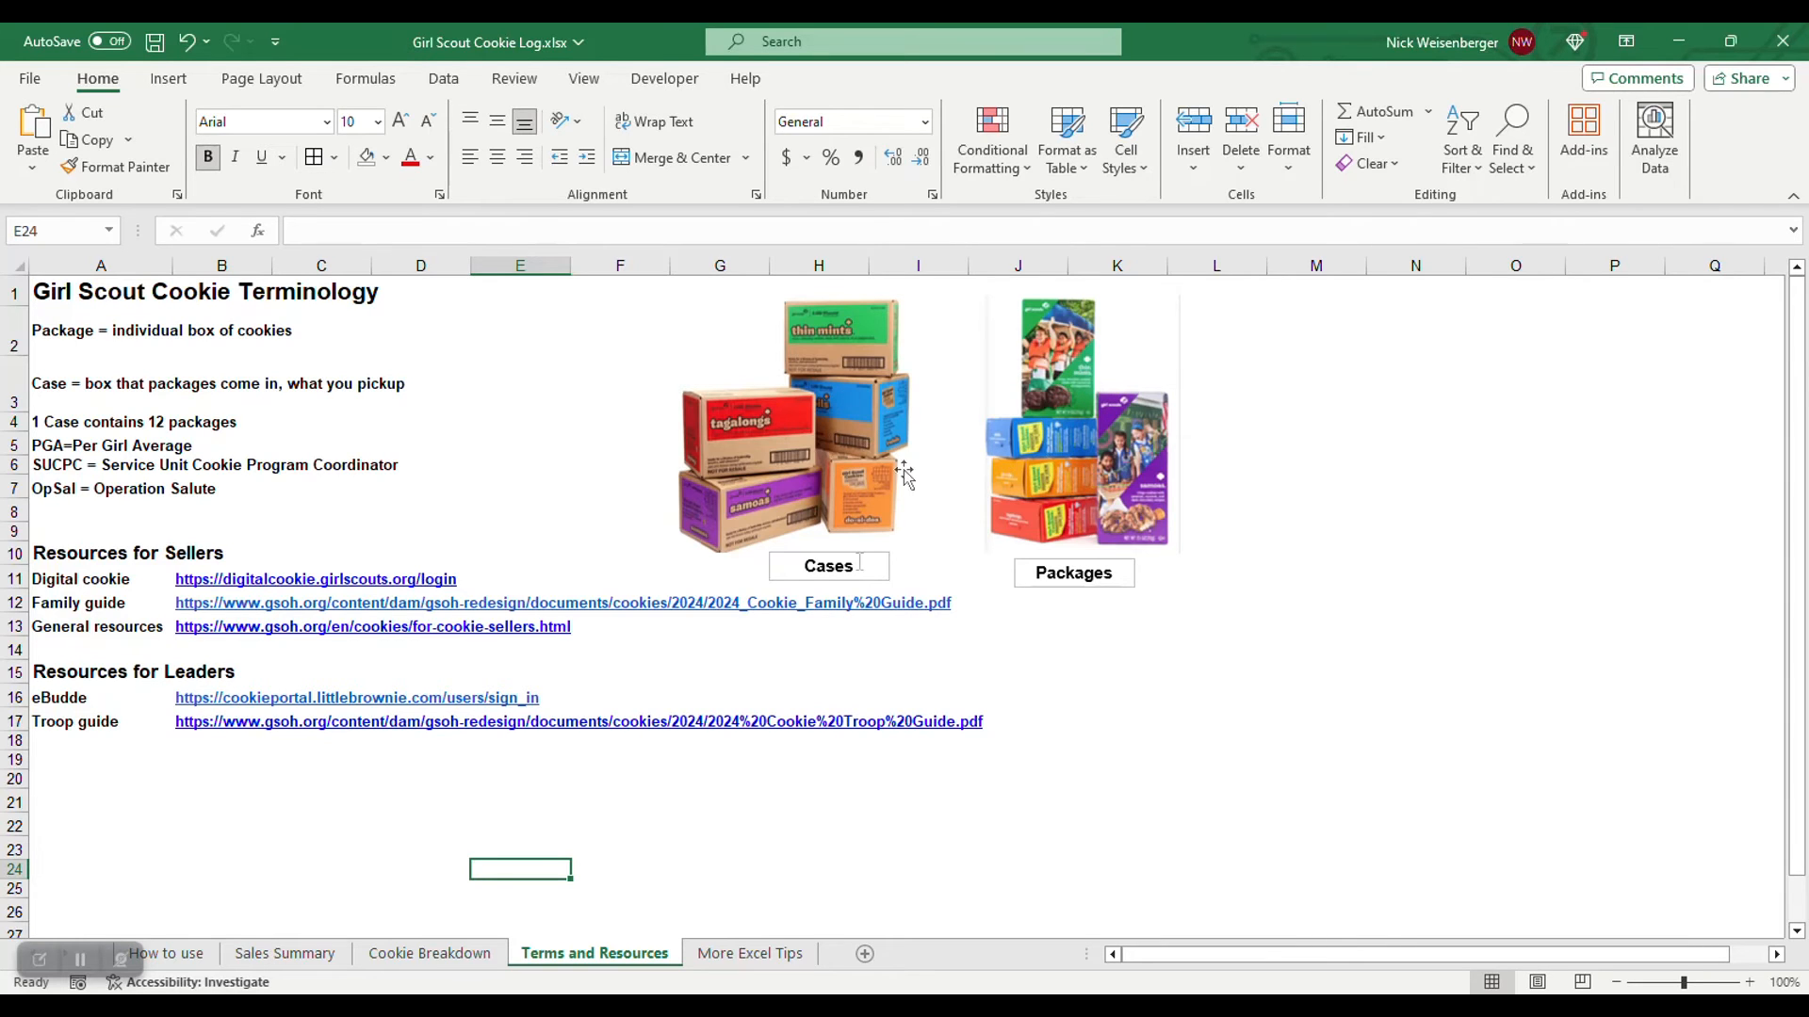
{"action": "left_click", "coordinate": [428, 953]}
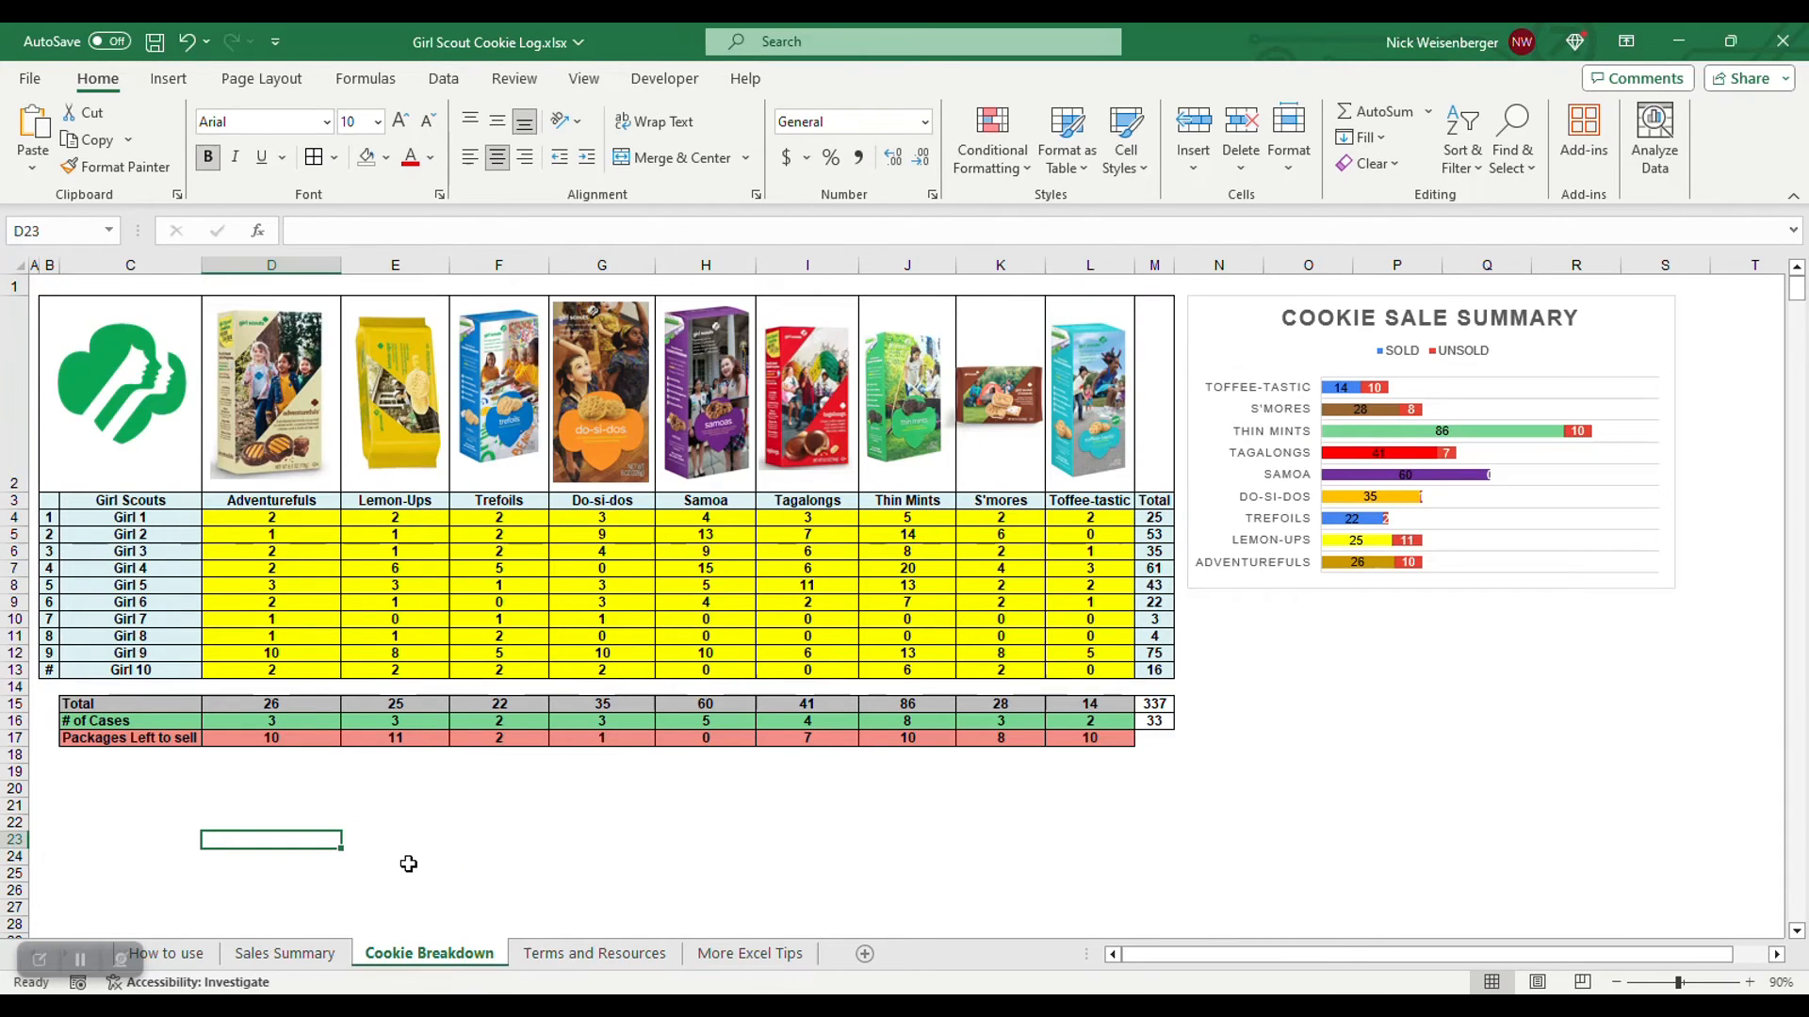
{"action": "mouse_move", "coordinate": [481, 846]}
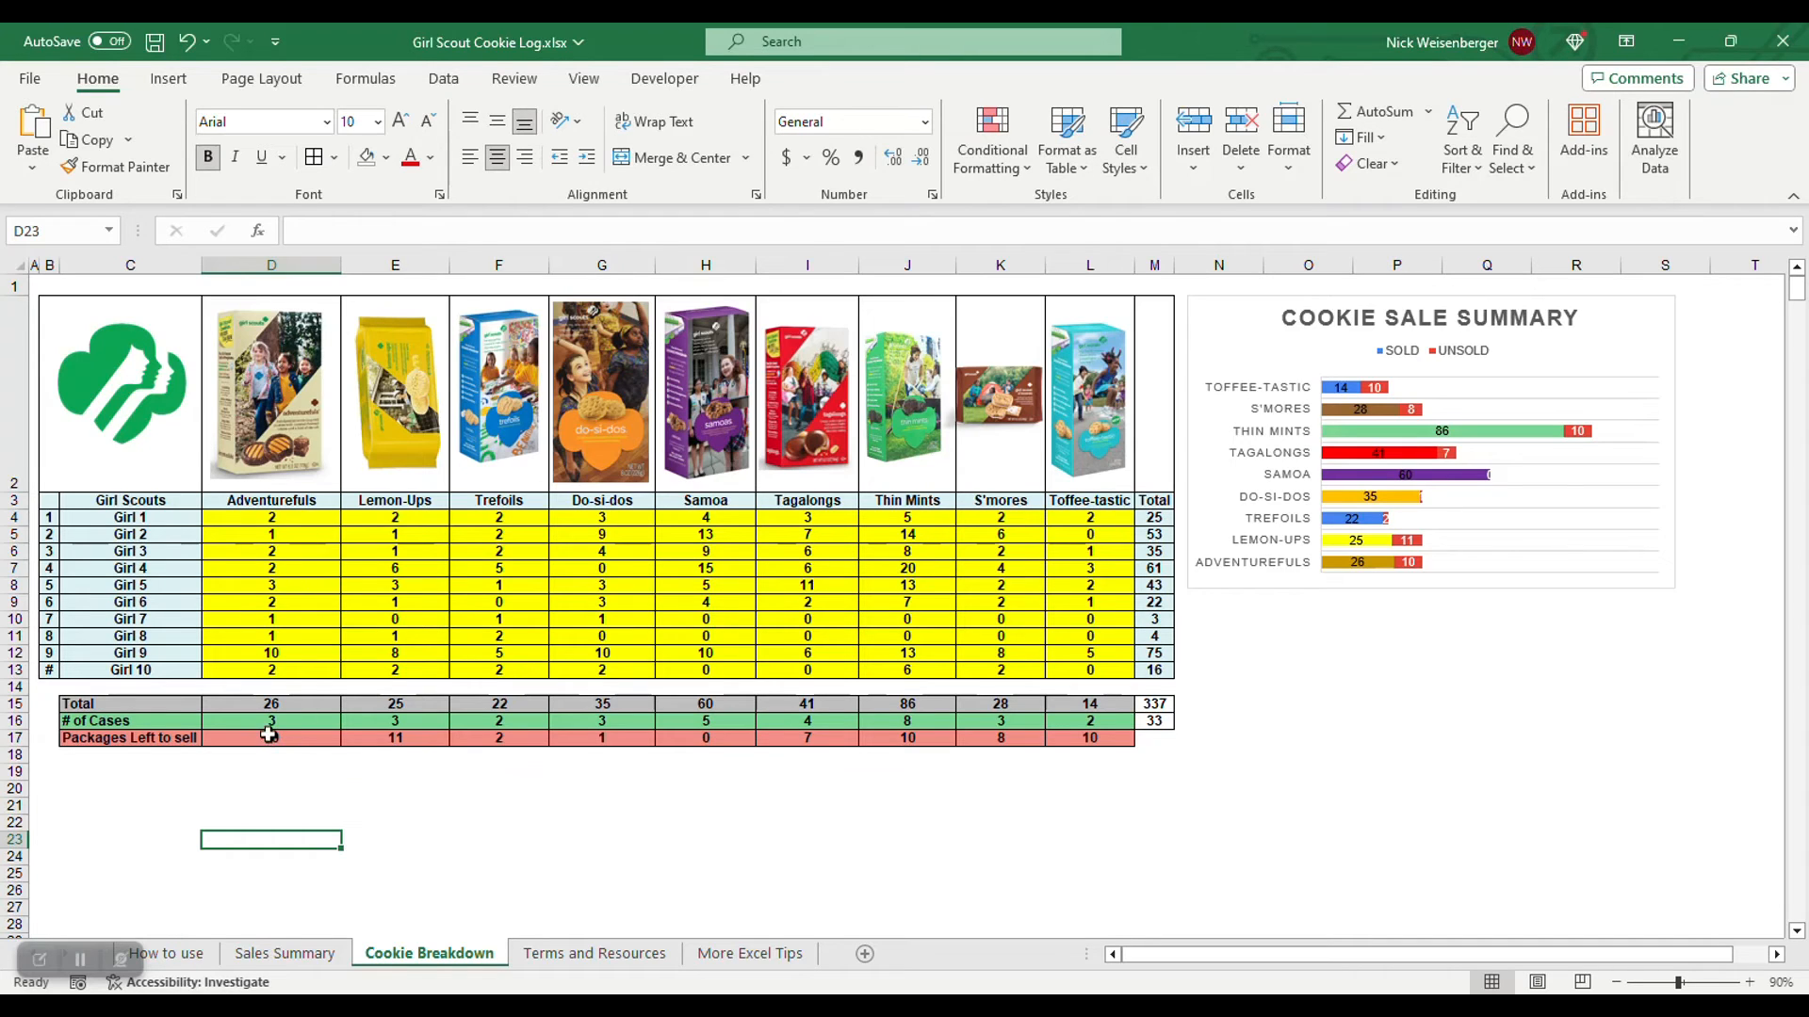
{"action": "left_click", "coordinate": [271, 721]}
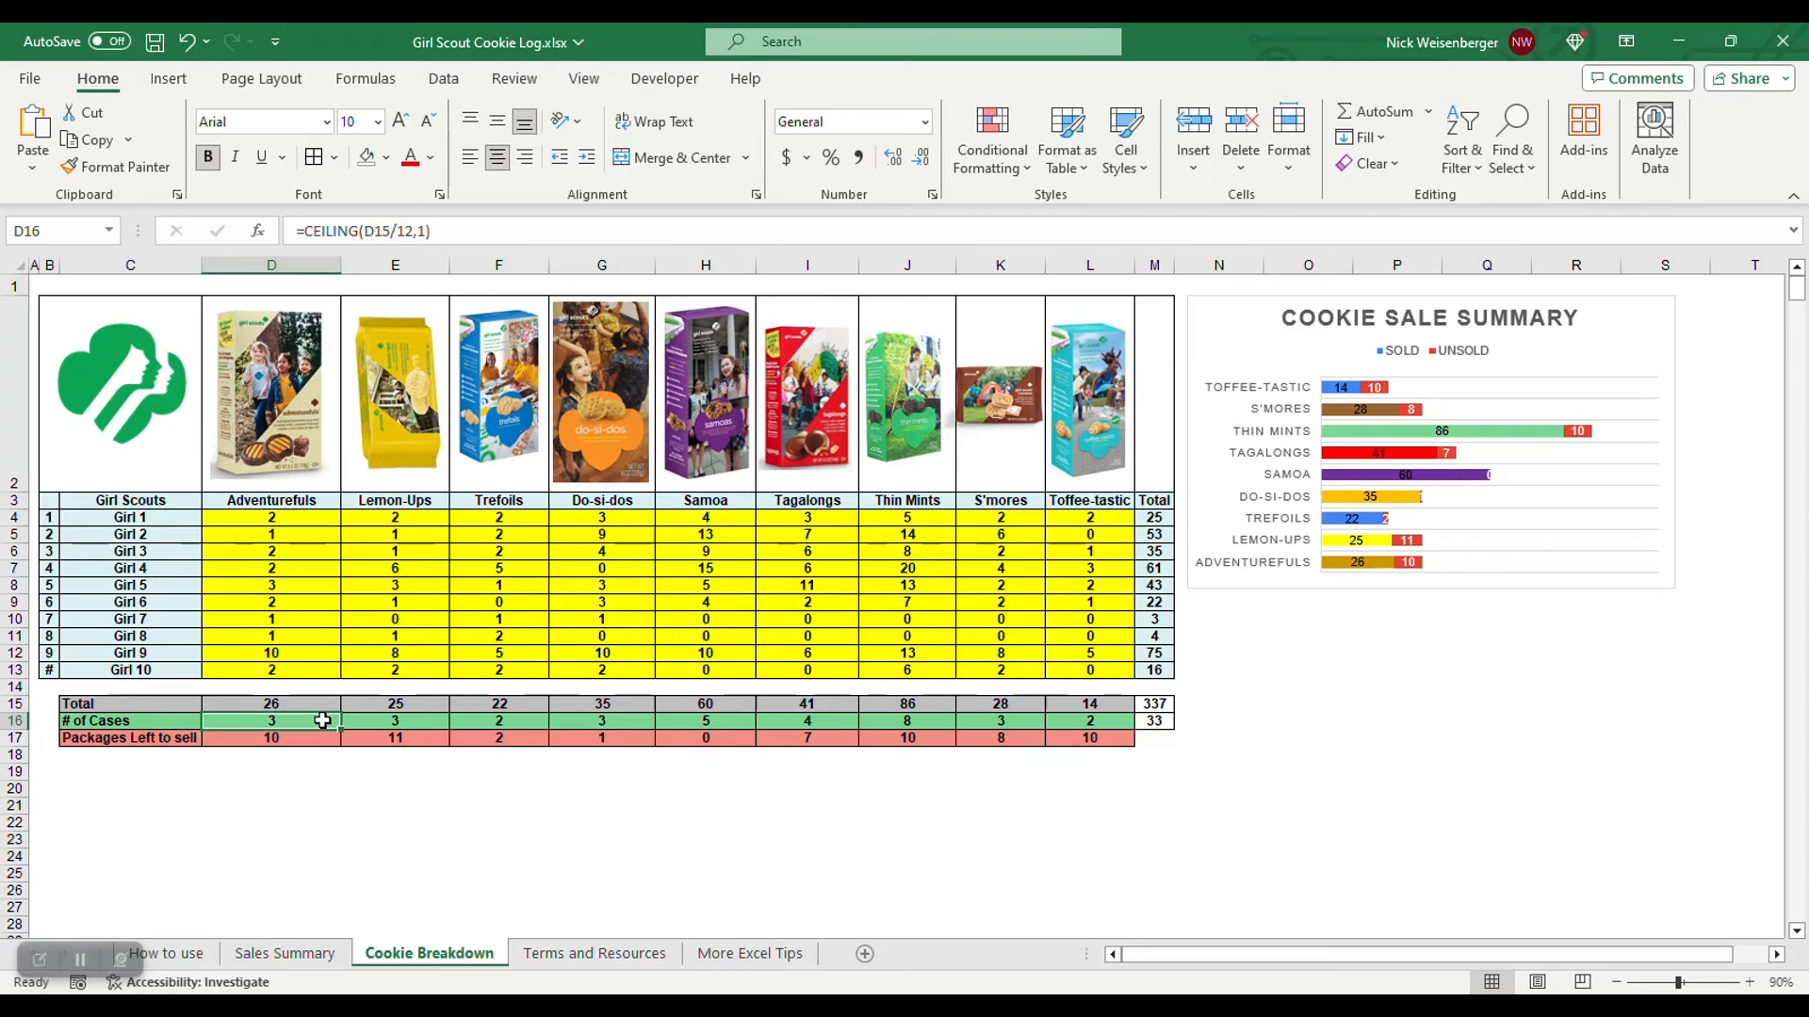
{"action": "left_click", "coordinate": [1153, 722]}
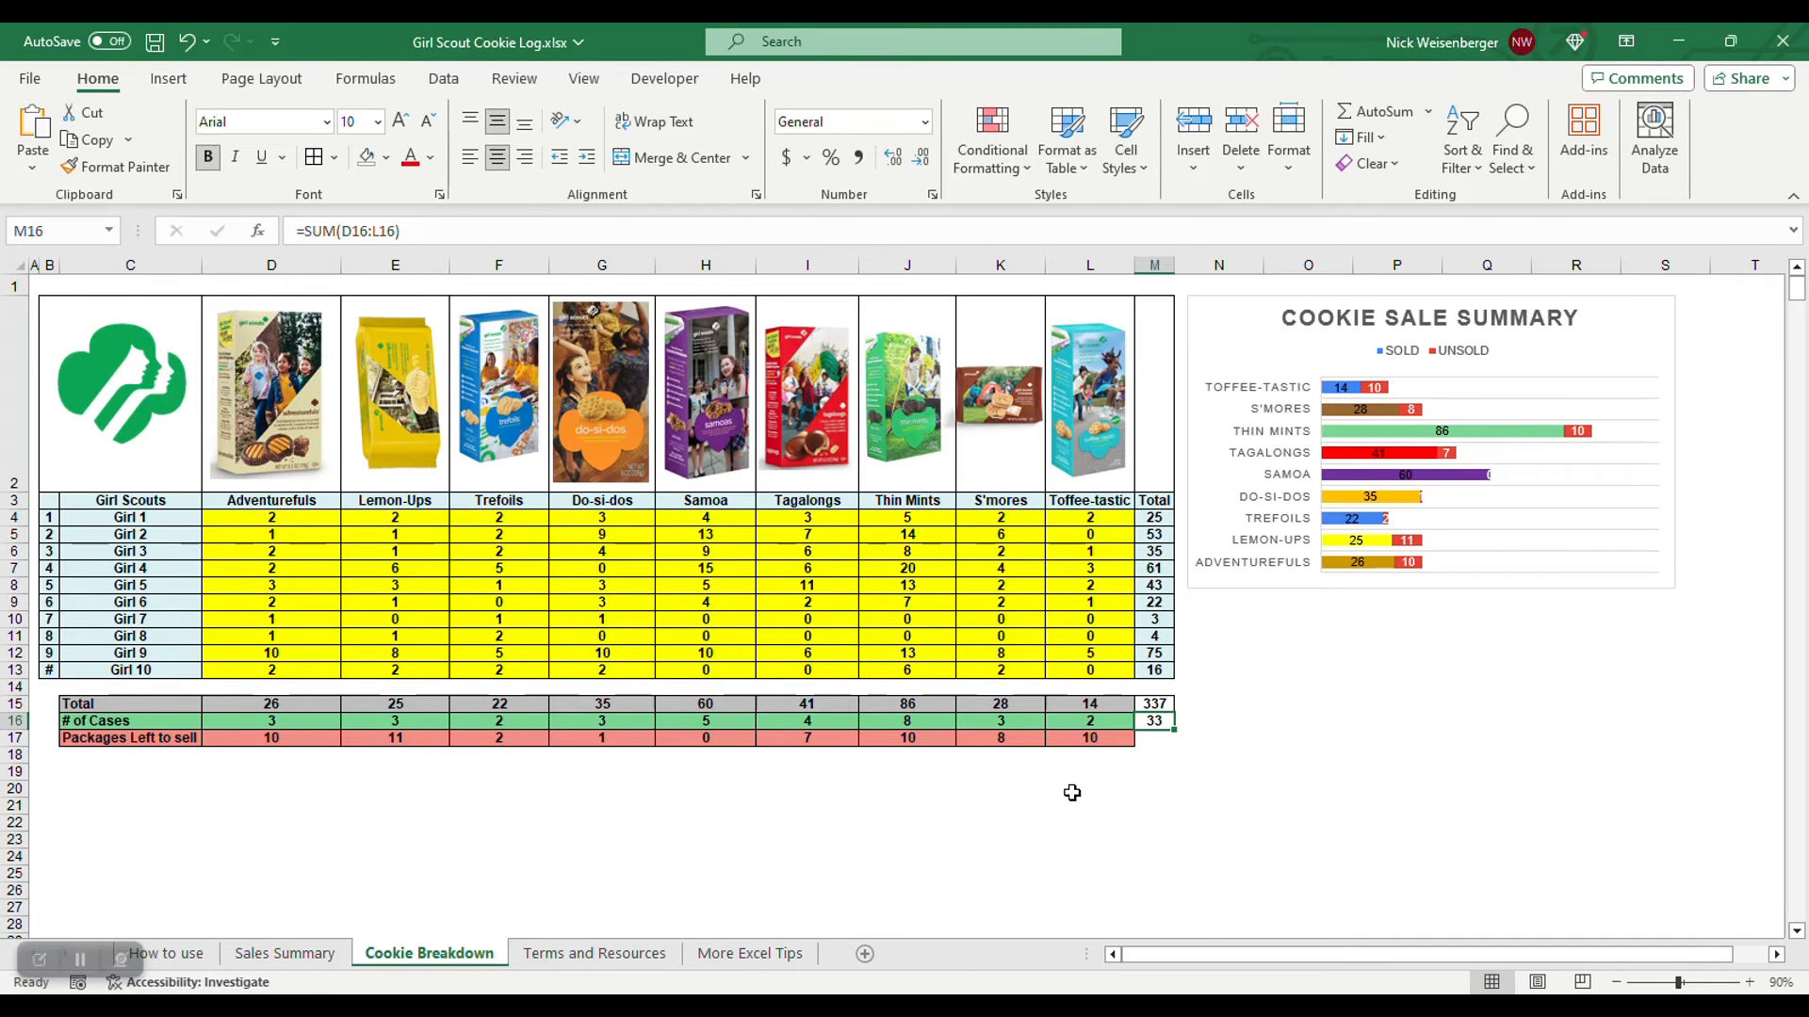
{"action": "left_click", "coordinate": [284, 953]}
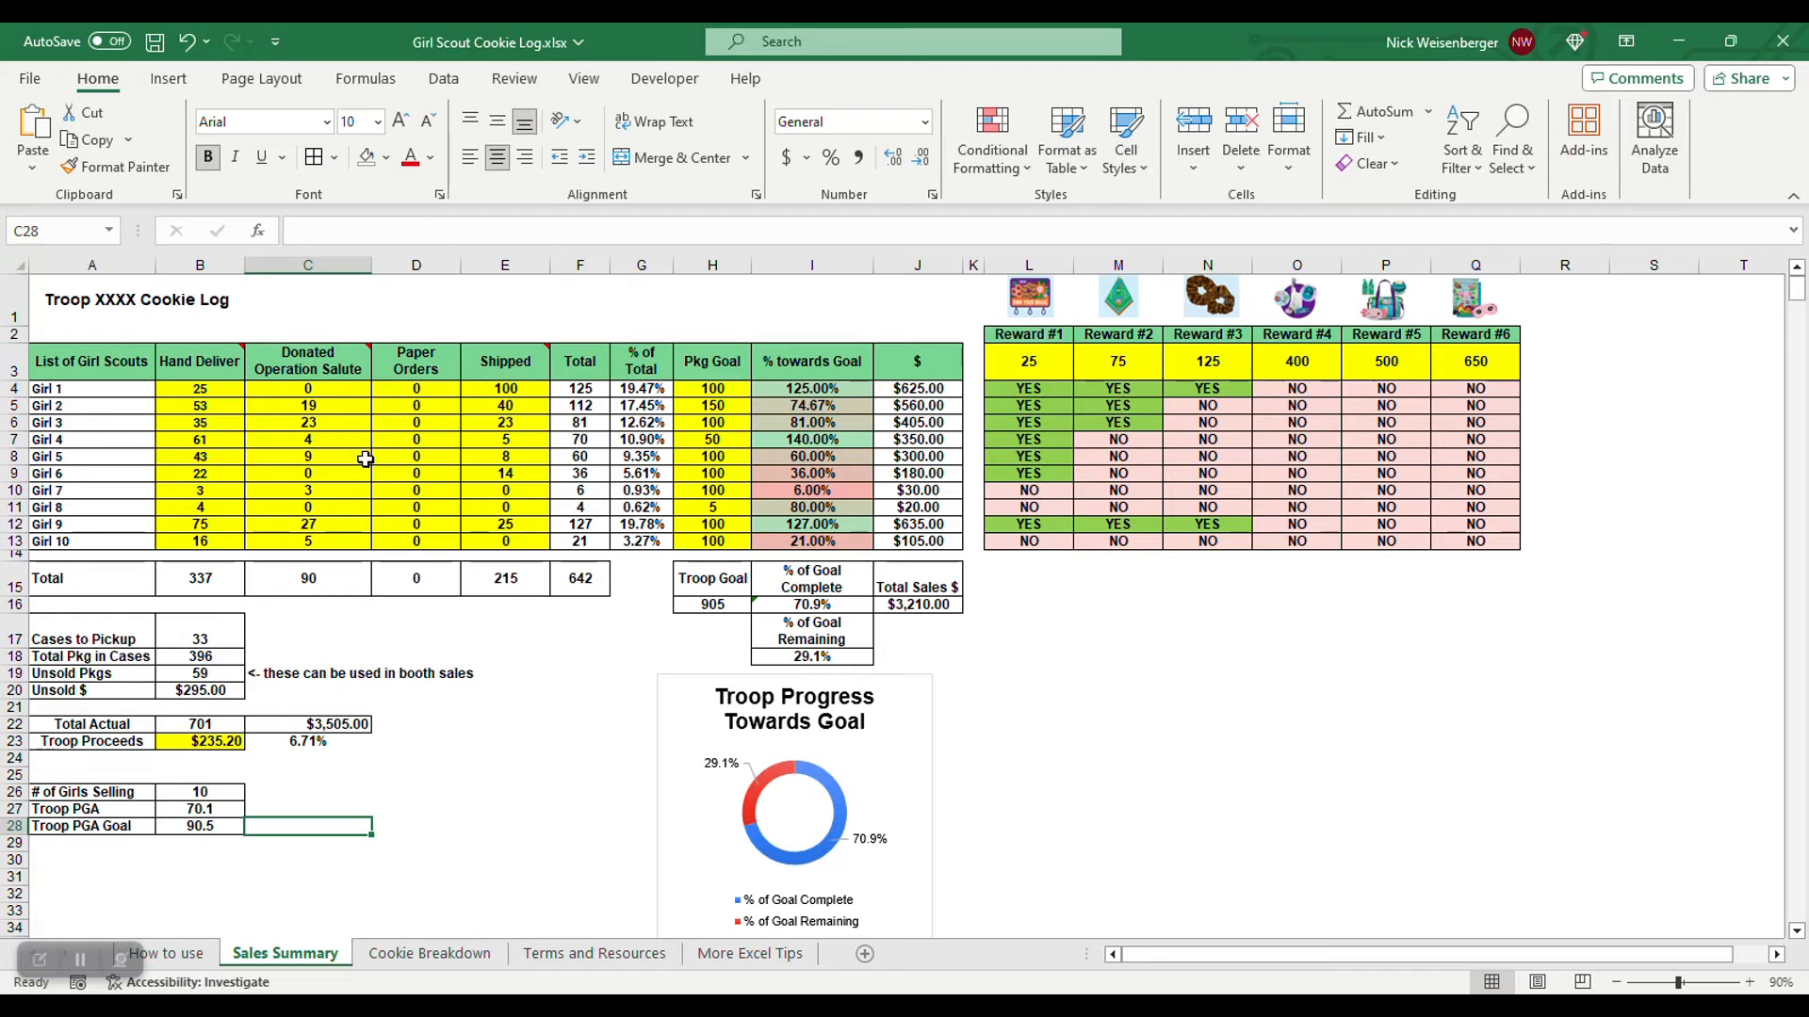
Compare Girl 1's hand-delivered count on Sales Summary with the Cookie Breakdown per-girl totals
{"action": "left_click", "coordinate": [430, 954]}
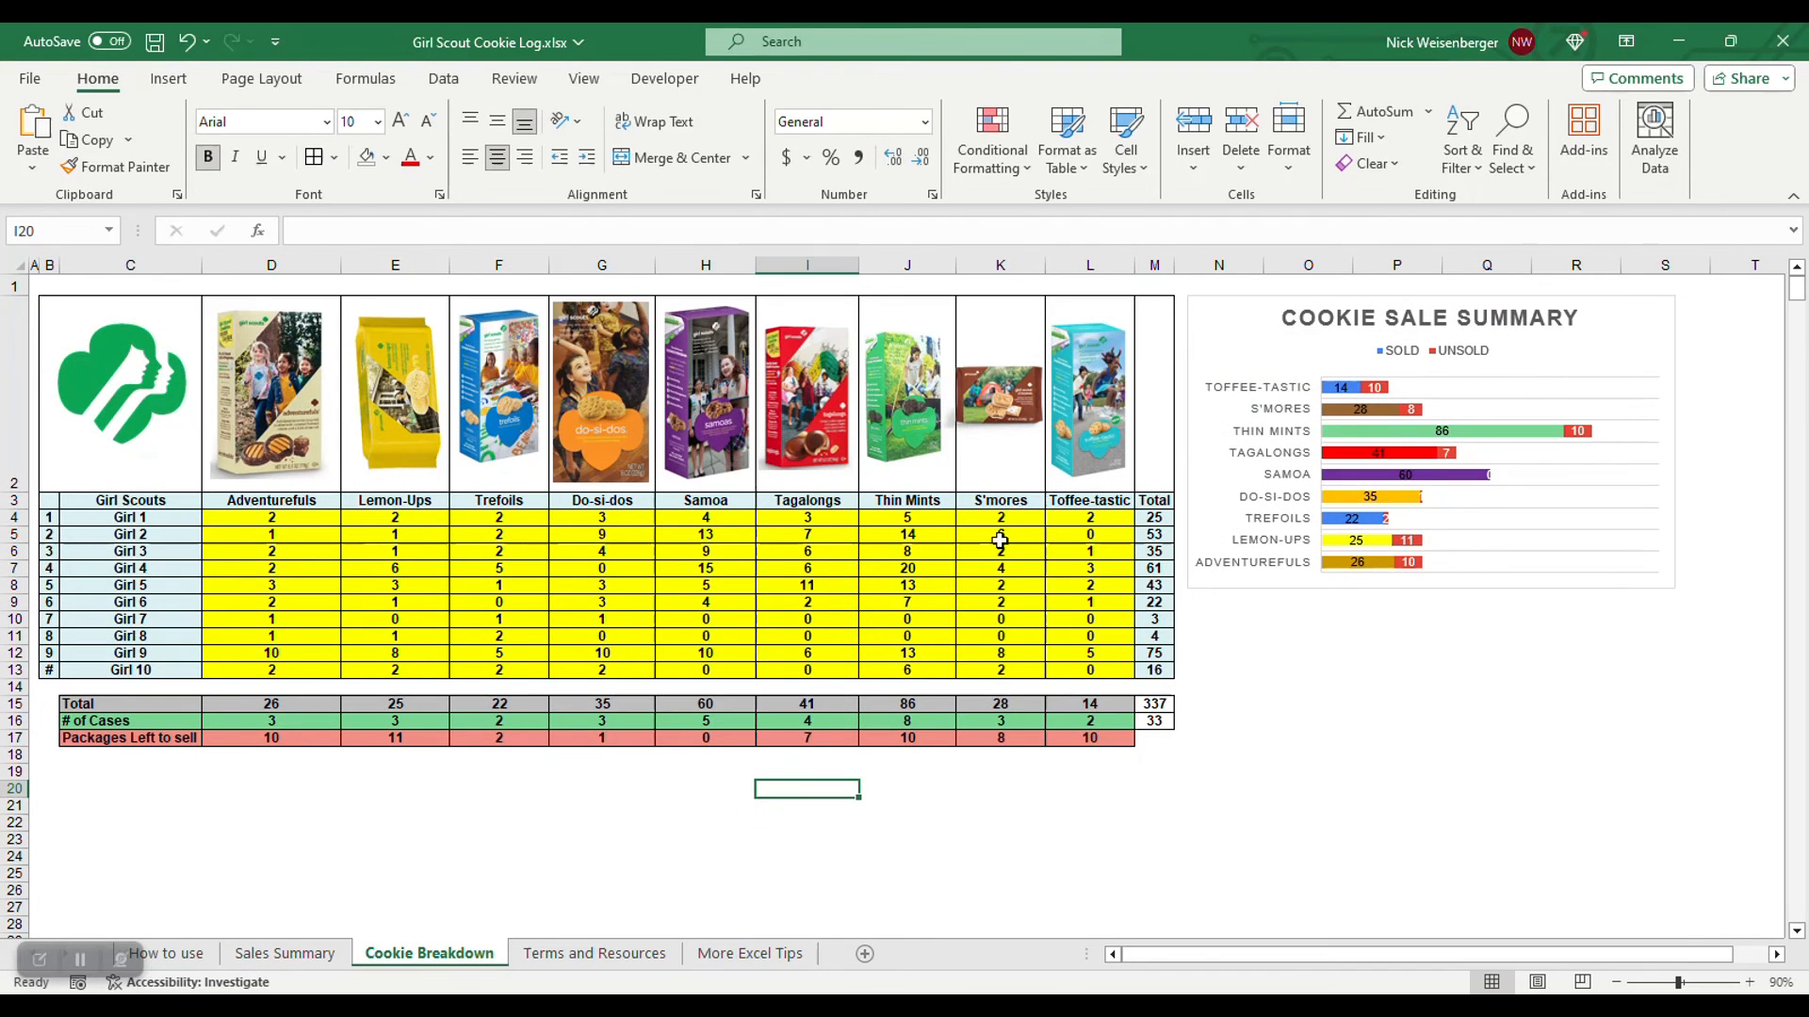
{"action": "mouse_move", "coordinate": [630, 565]}
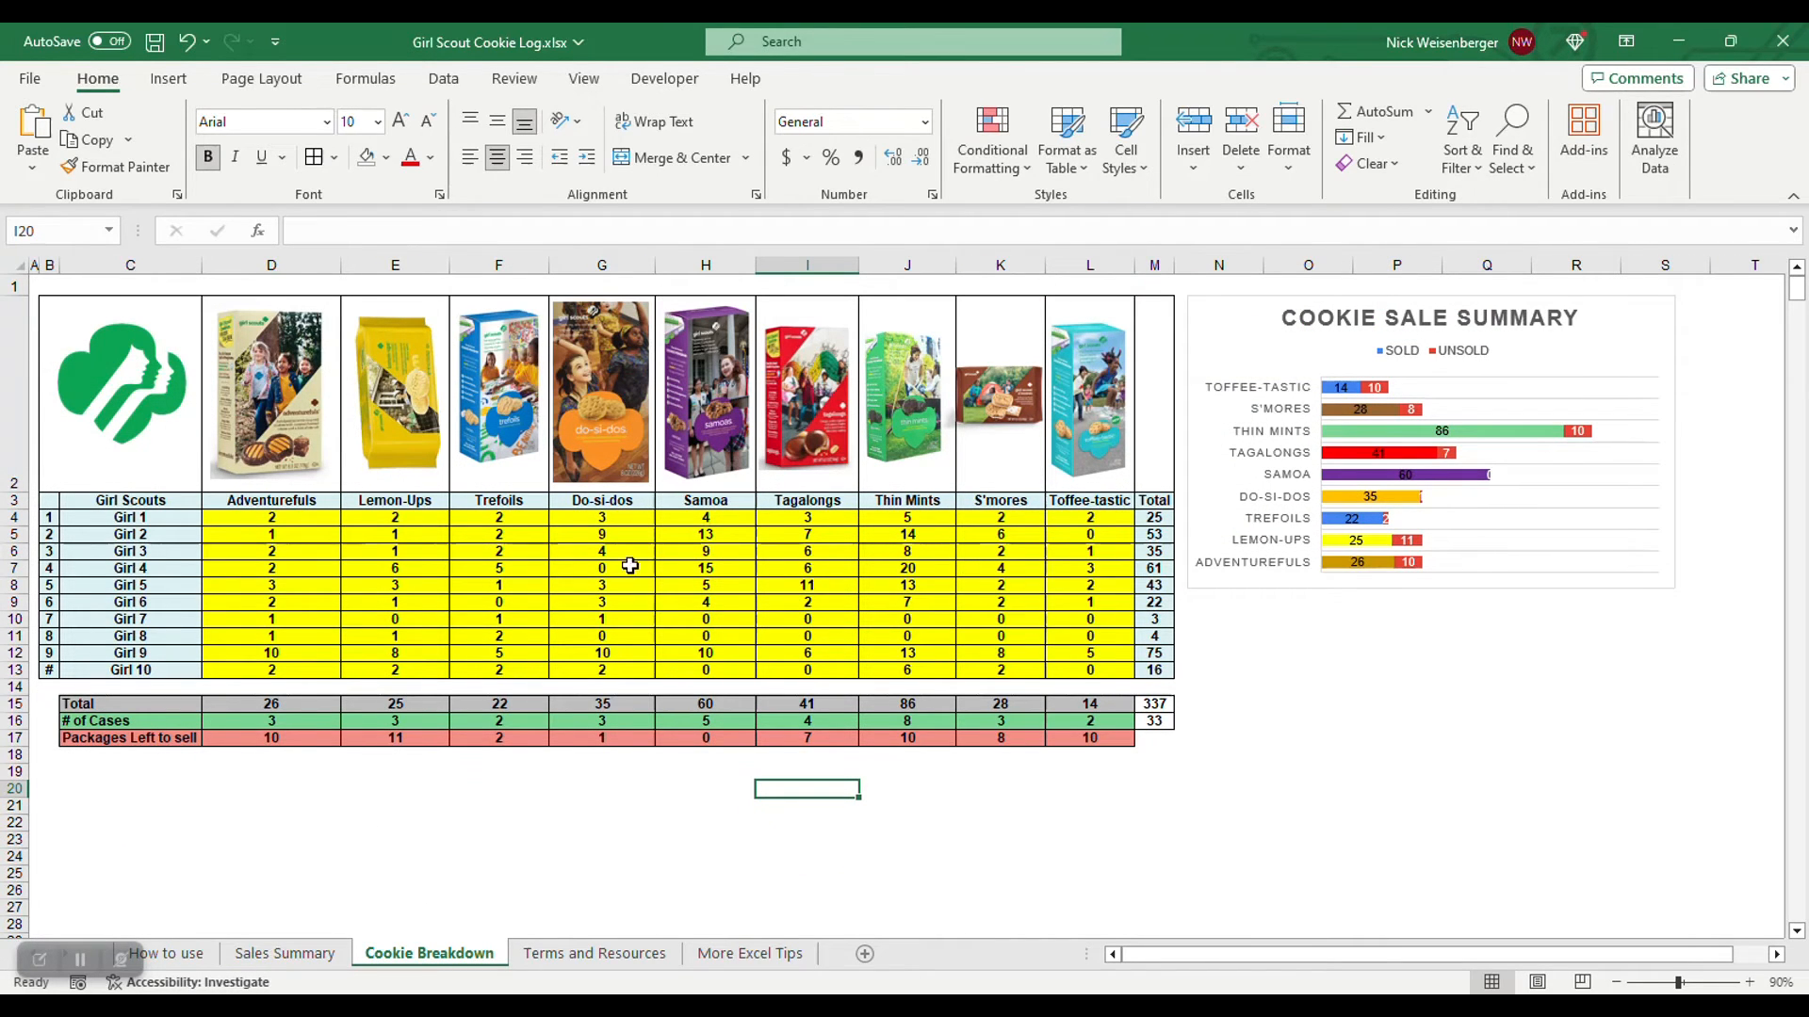
{"action": "left_click", "coordinate": [285, 953]}
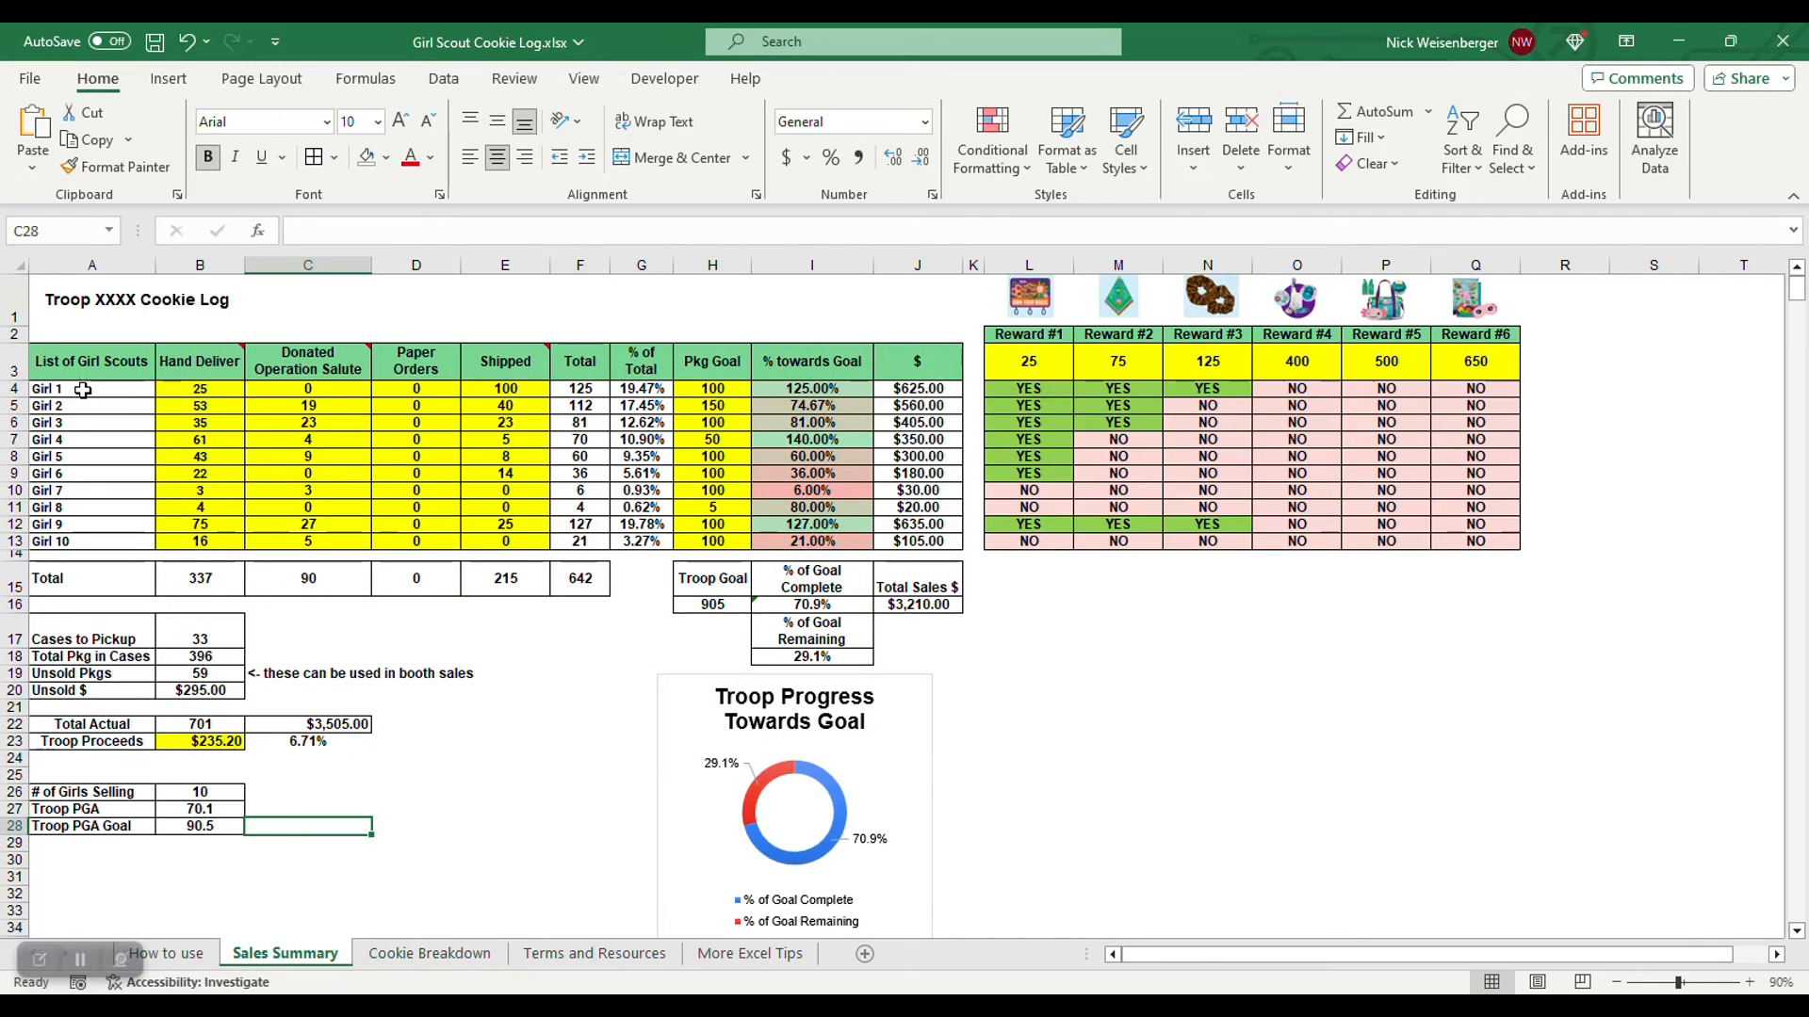
{"action": "left_click", "coordinate": [200, 389]}
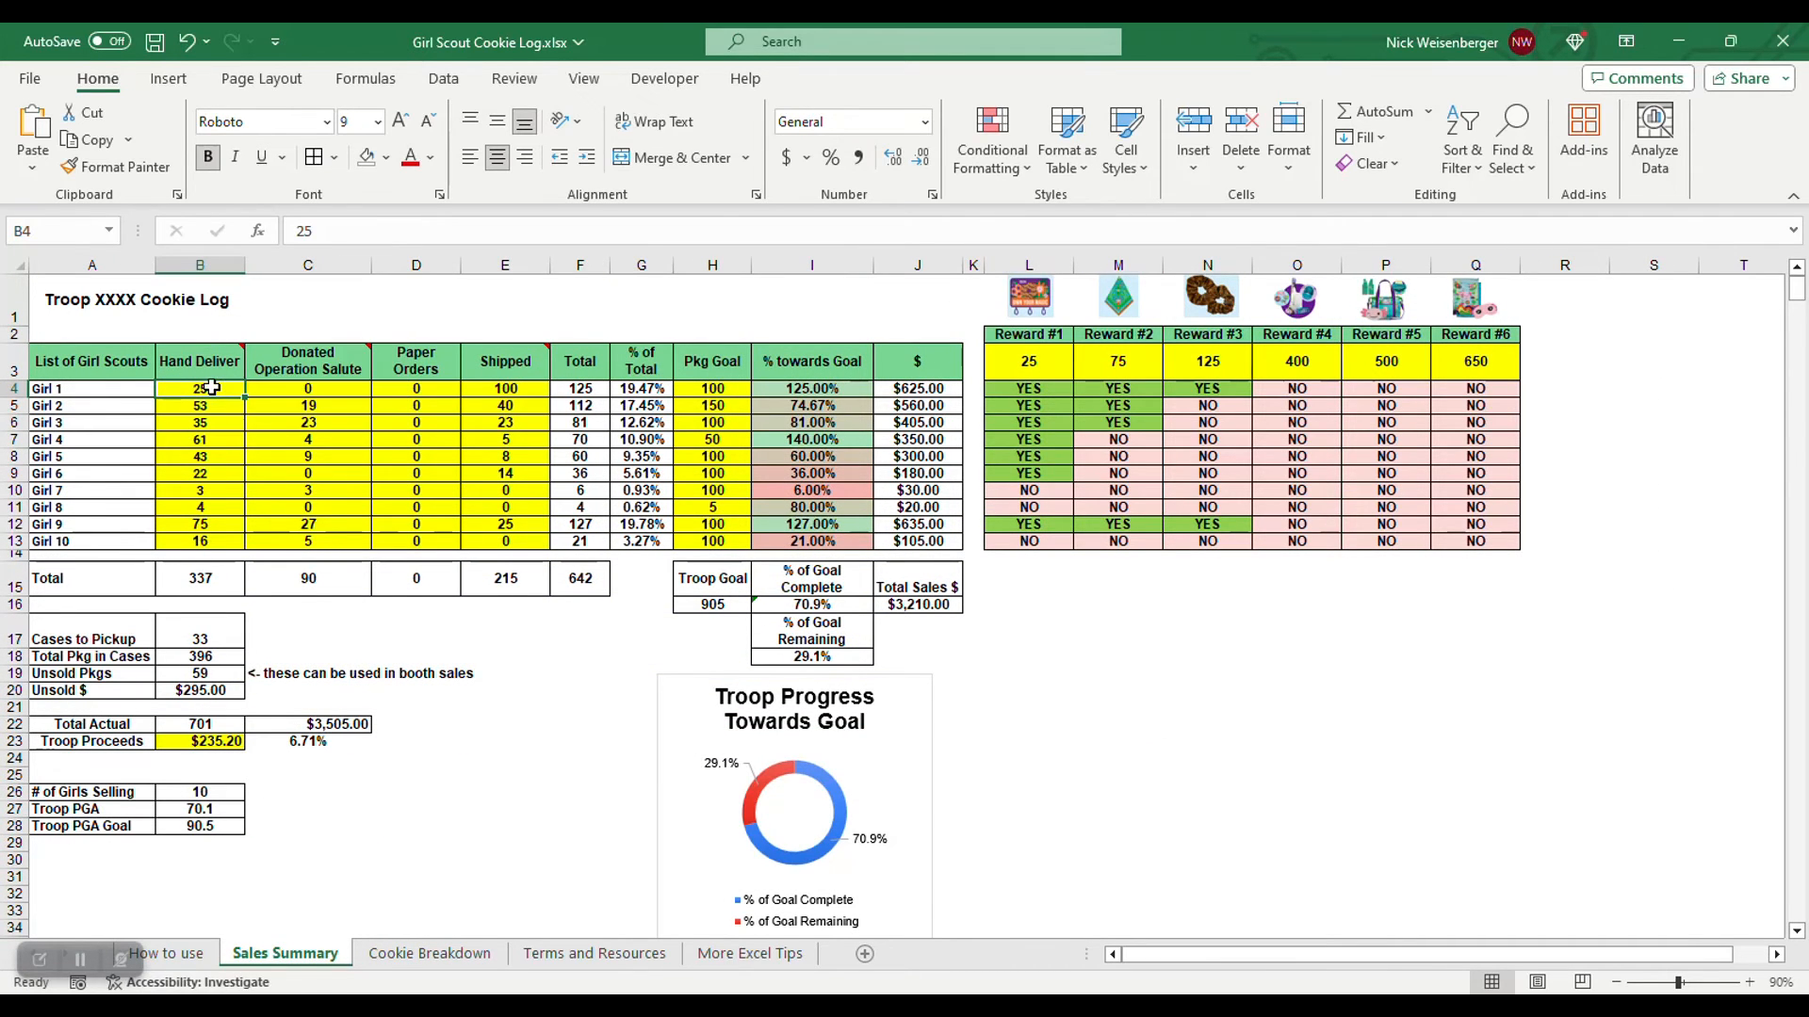
{"action": "left_click", "coordinate": [429, 953]}
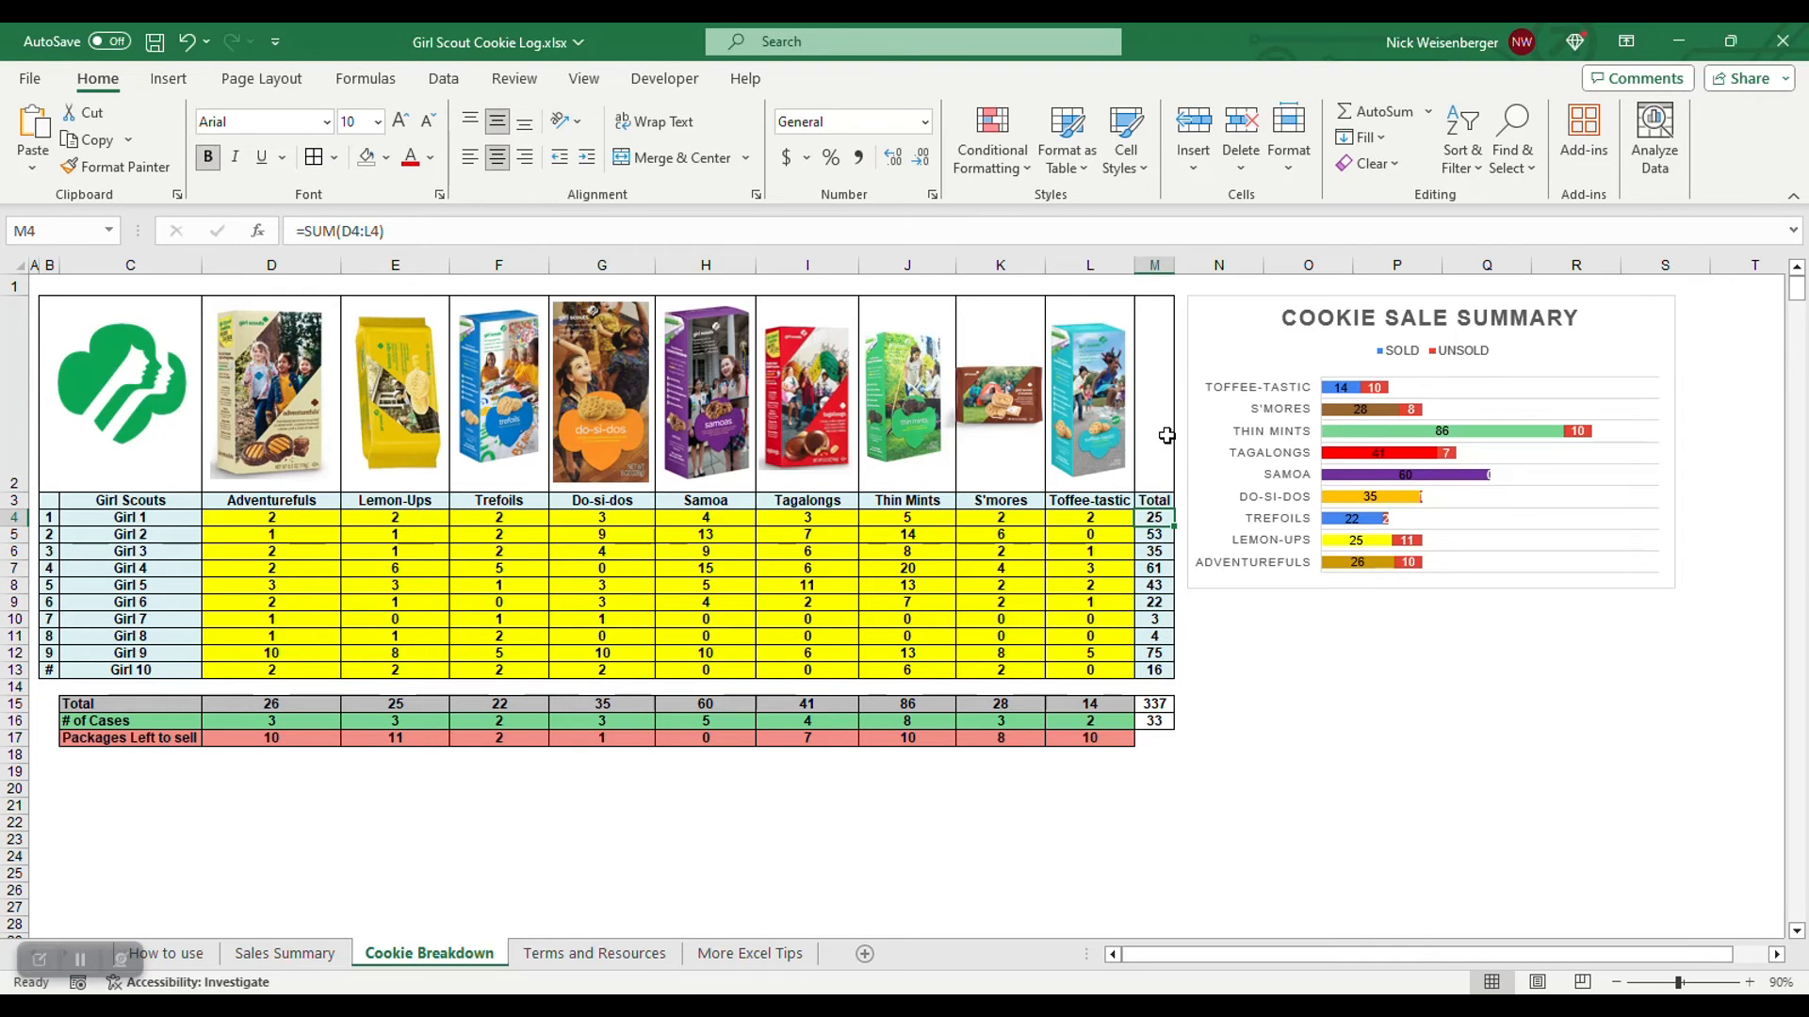
{"action": "left_click", "coordinate": [284, 954]}
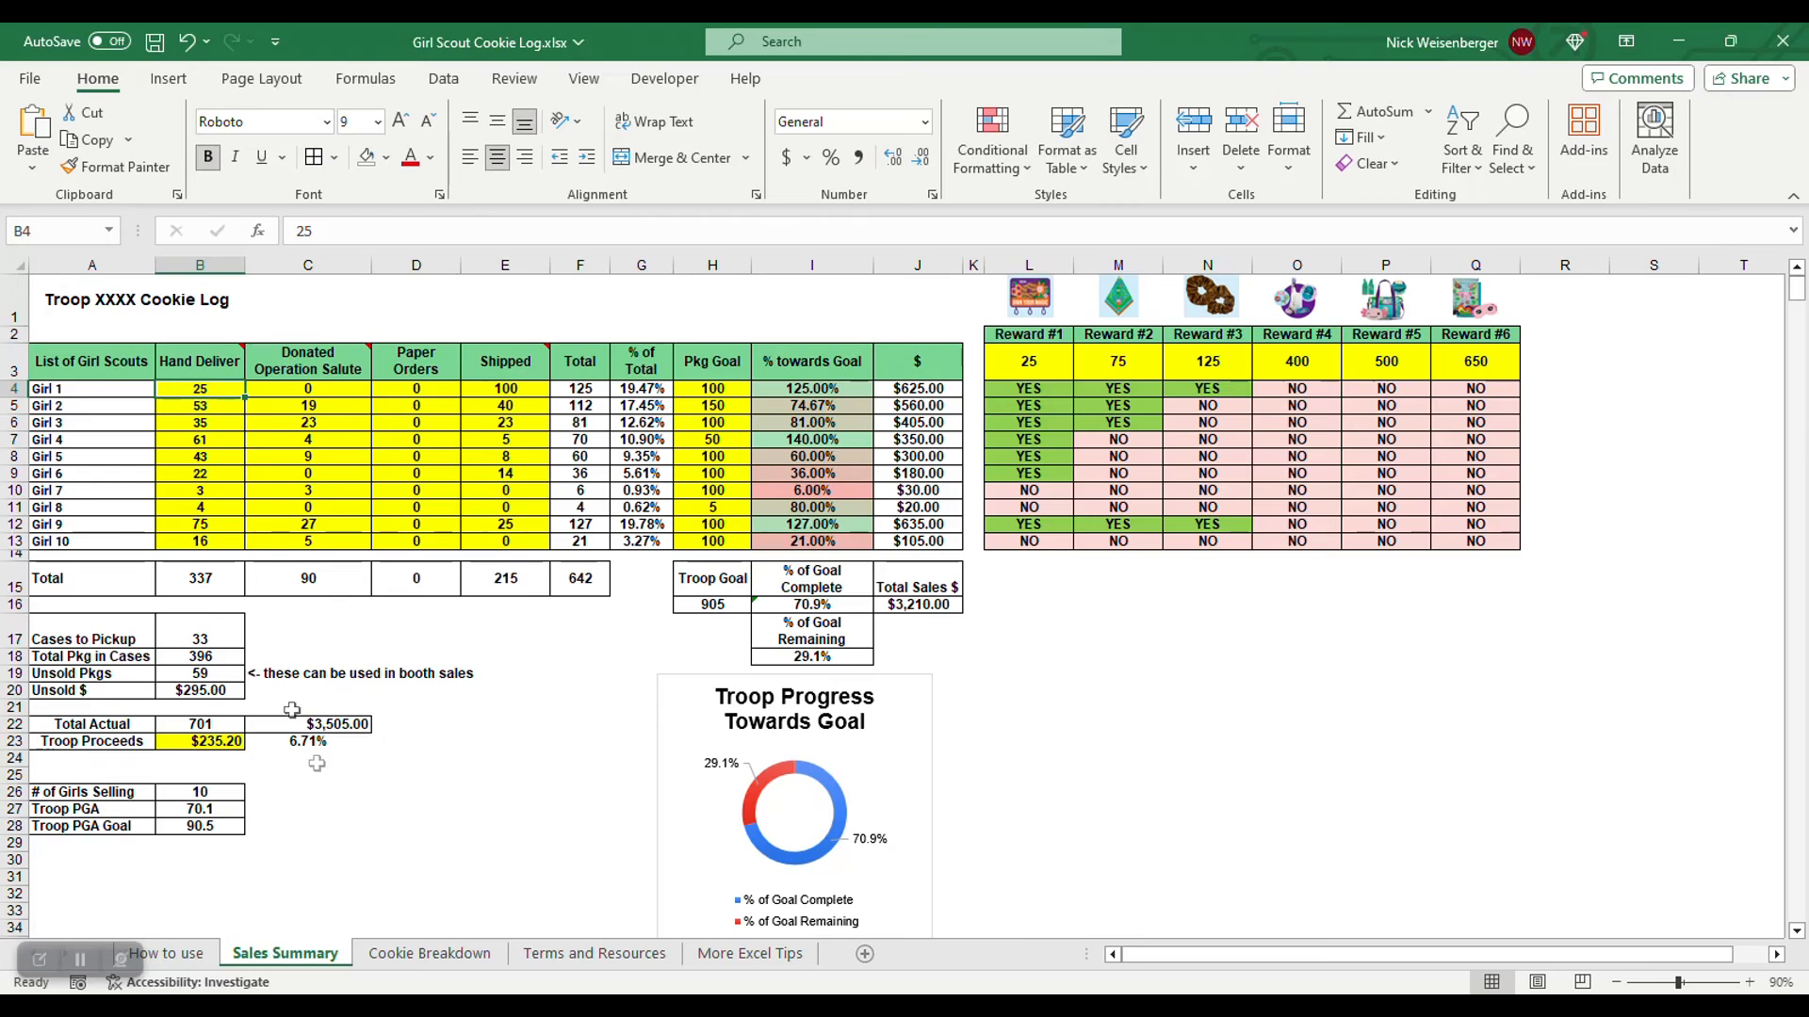
{"action": "left_click", "coordinate": [430, 953]}
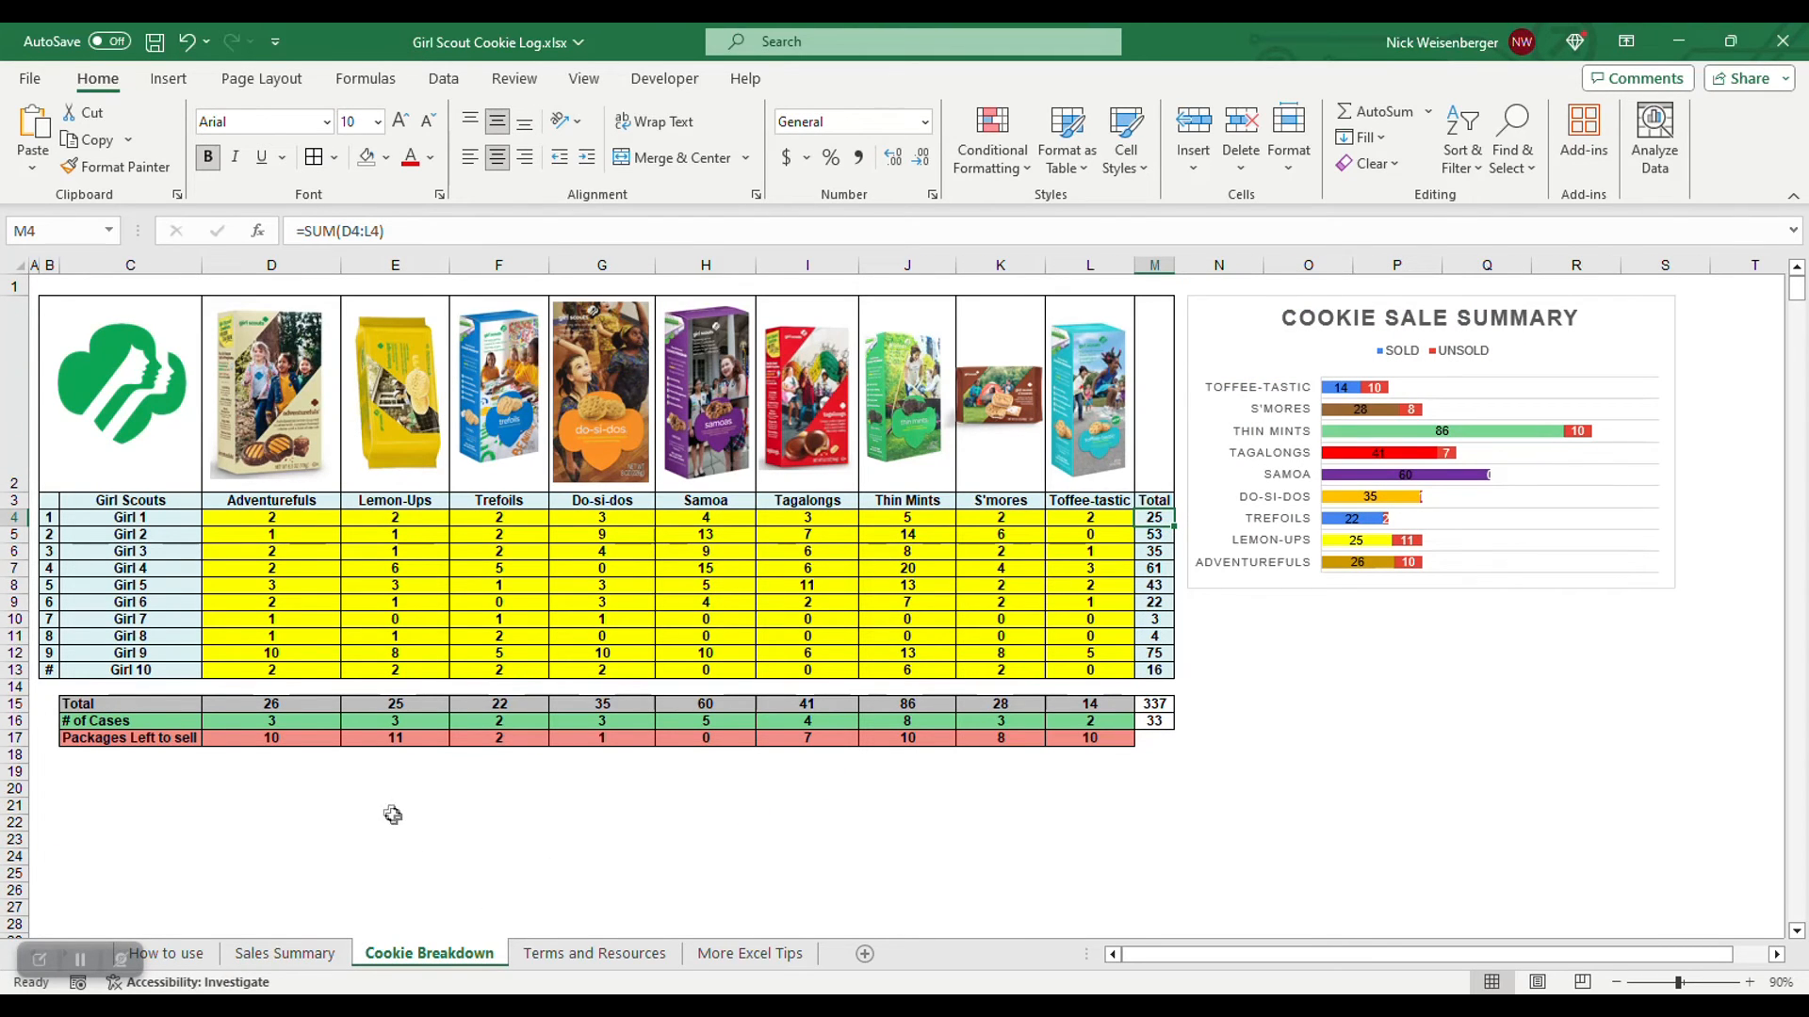
{"action": "mouse_move", "coordinate": [1191, 767]}
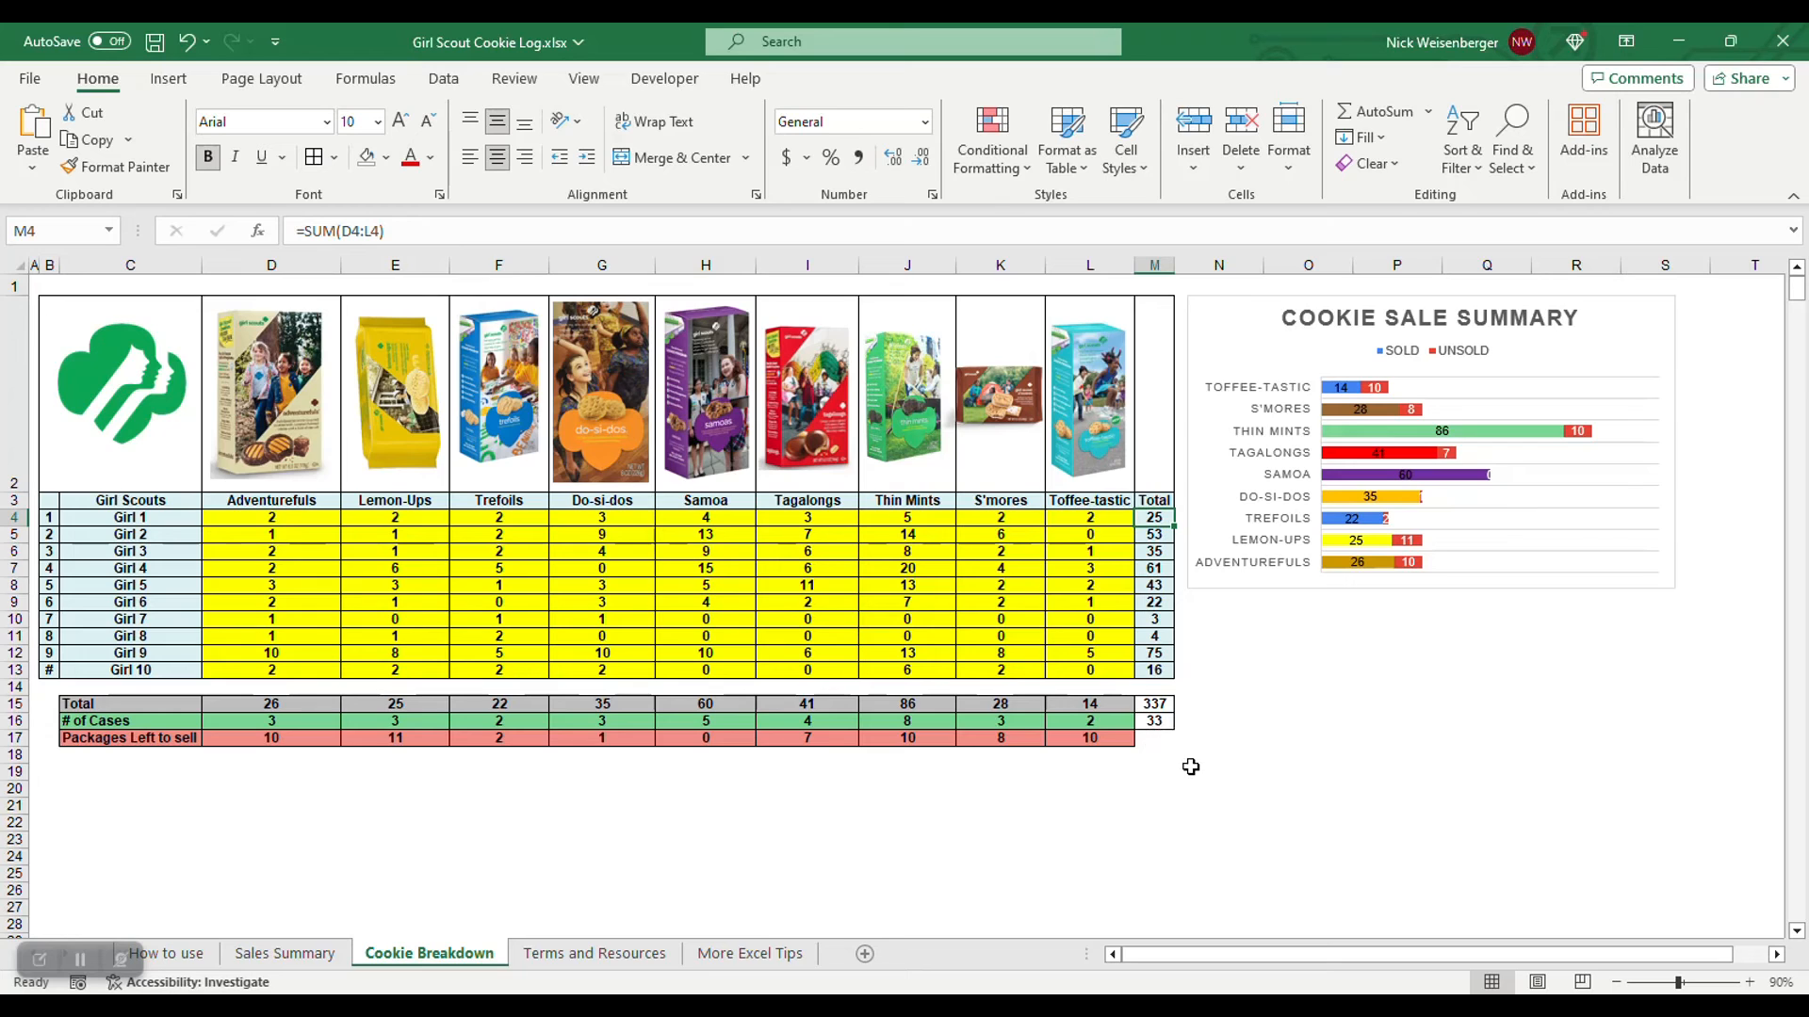
{"action": "left_click", "coordinate": [1000, 804]}
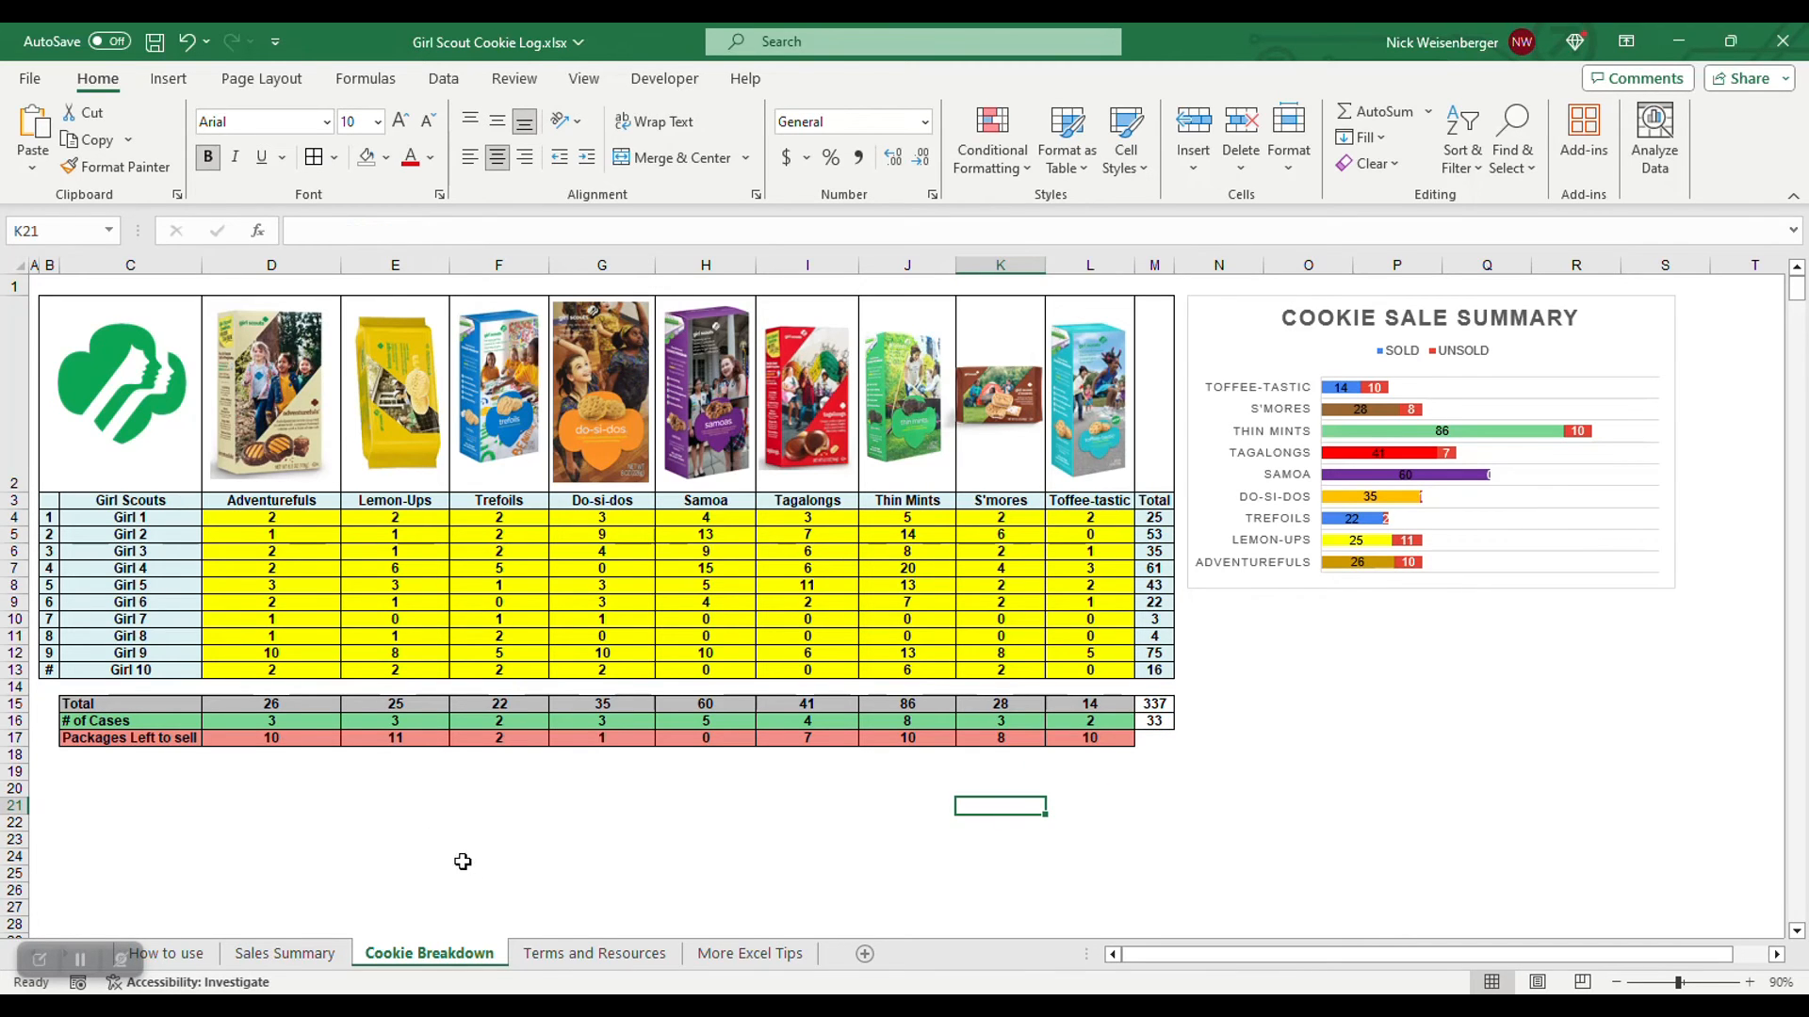
Switch to the Terms and Resources sheet with cookie terminology and links
{"action": "left_click", "coordinate": [593, 954]}
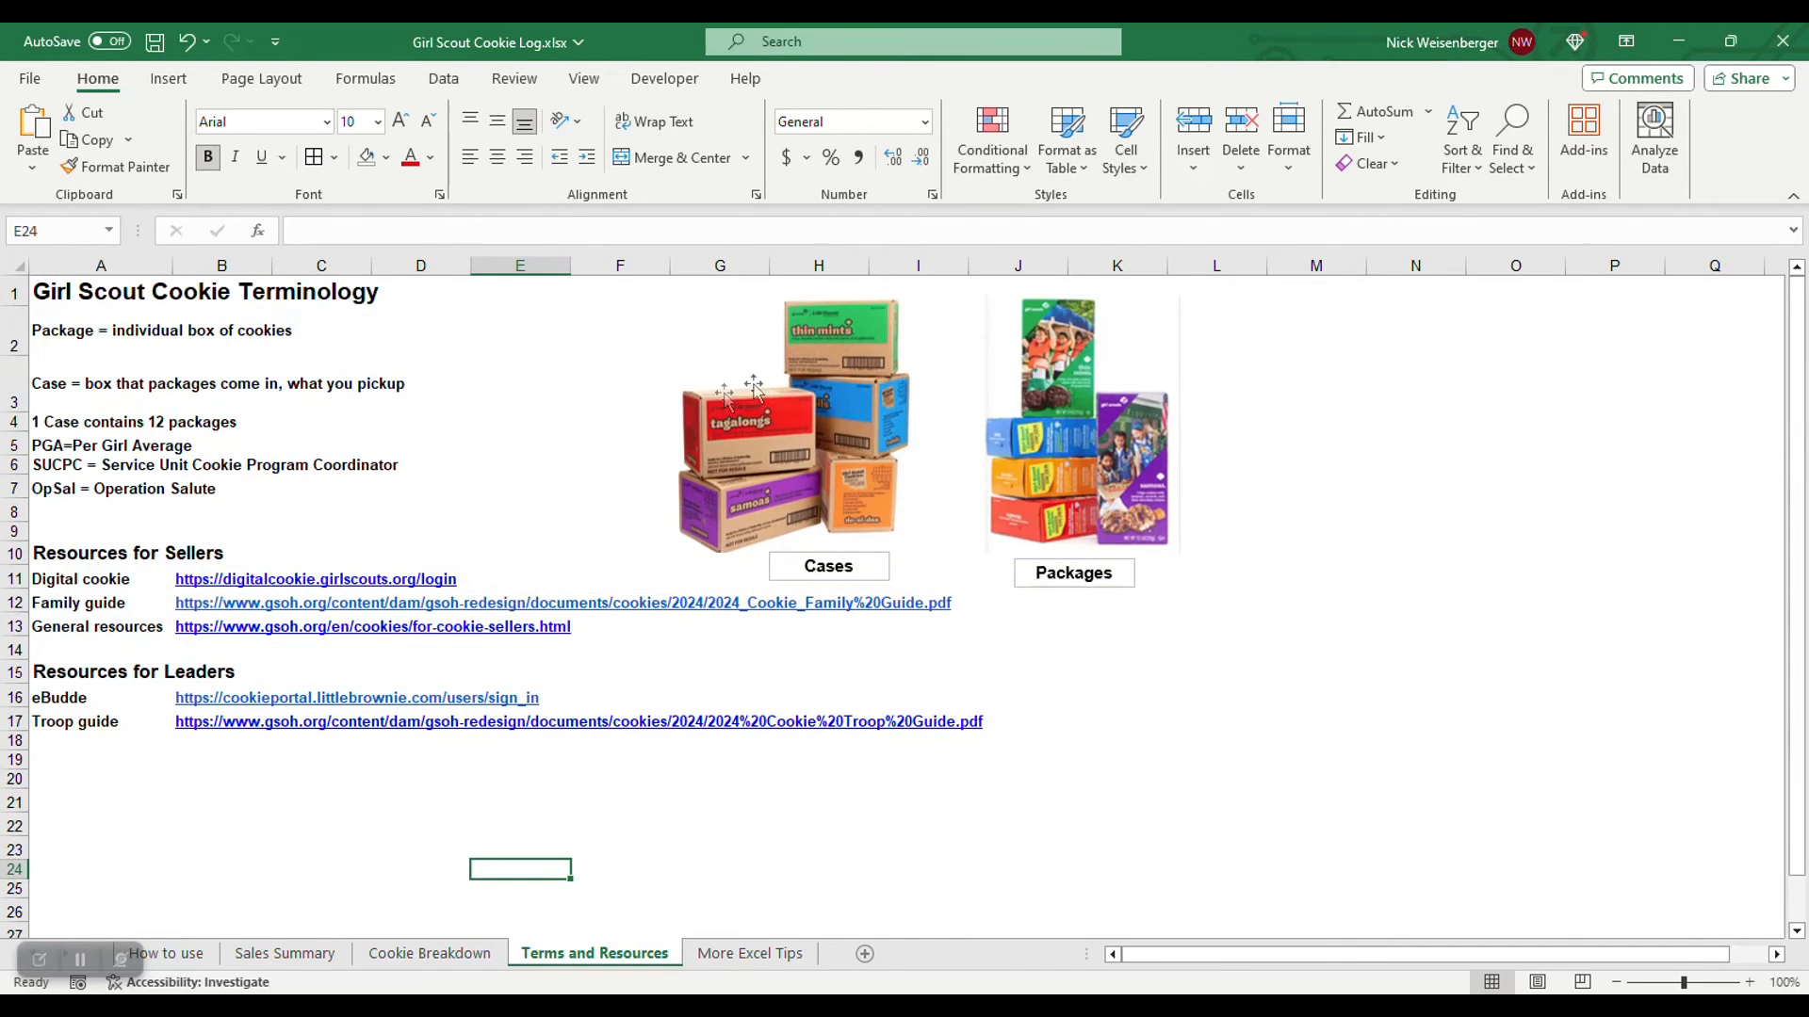
{"action": "mouse_move", "coordinate": [755, 479]}
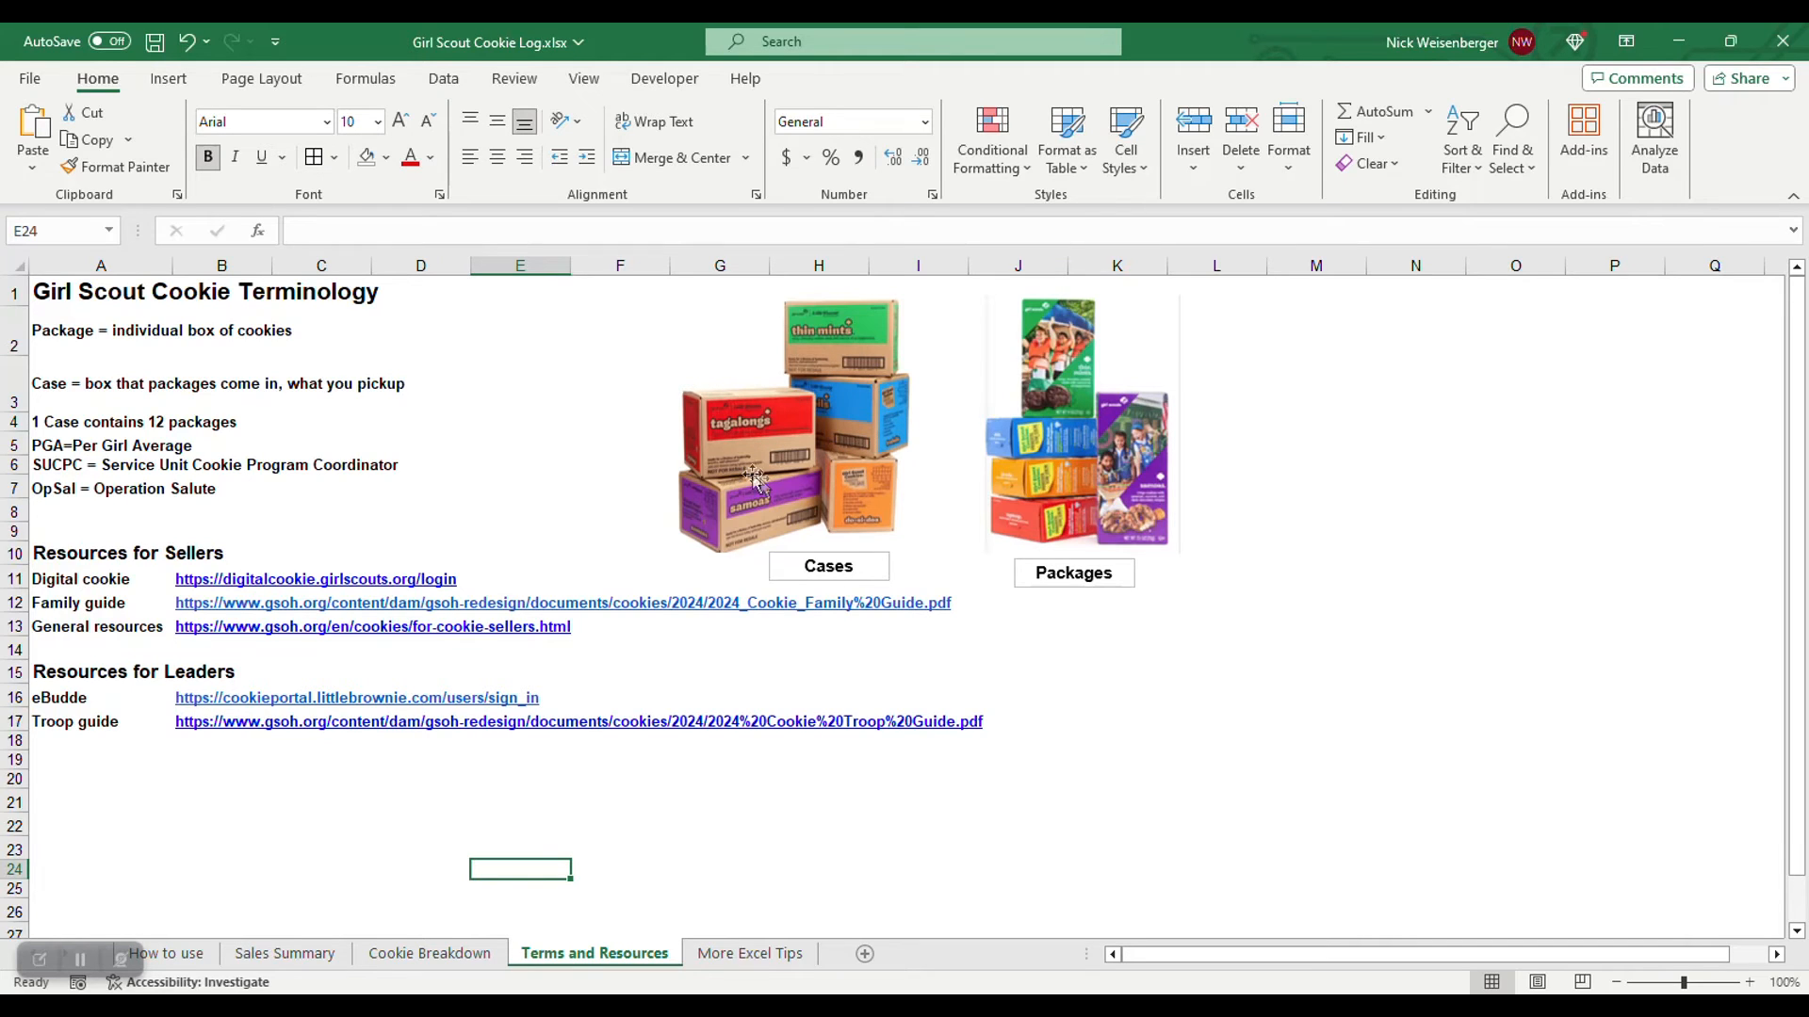
{"action": "mouse_move", "coordinate": [779, 456]}
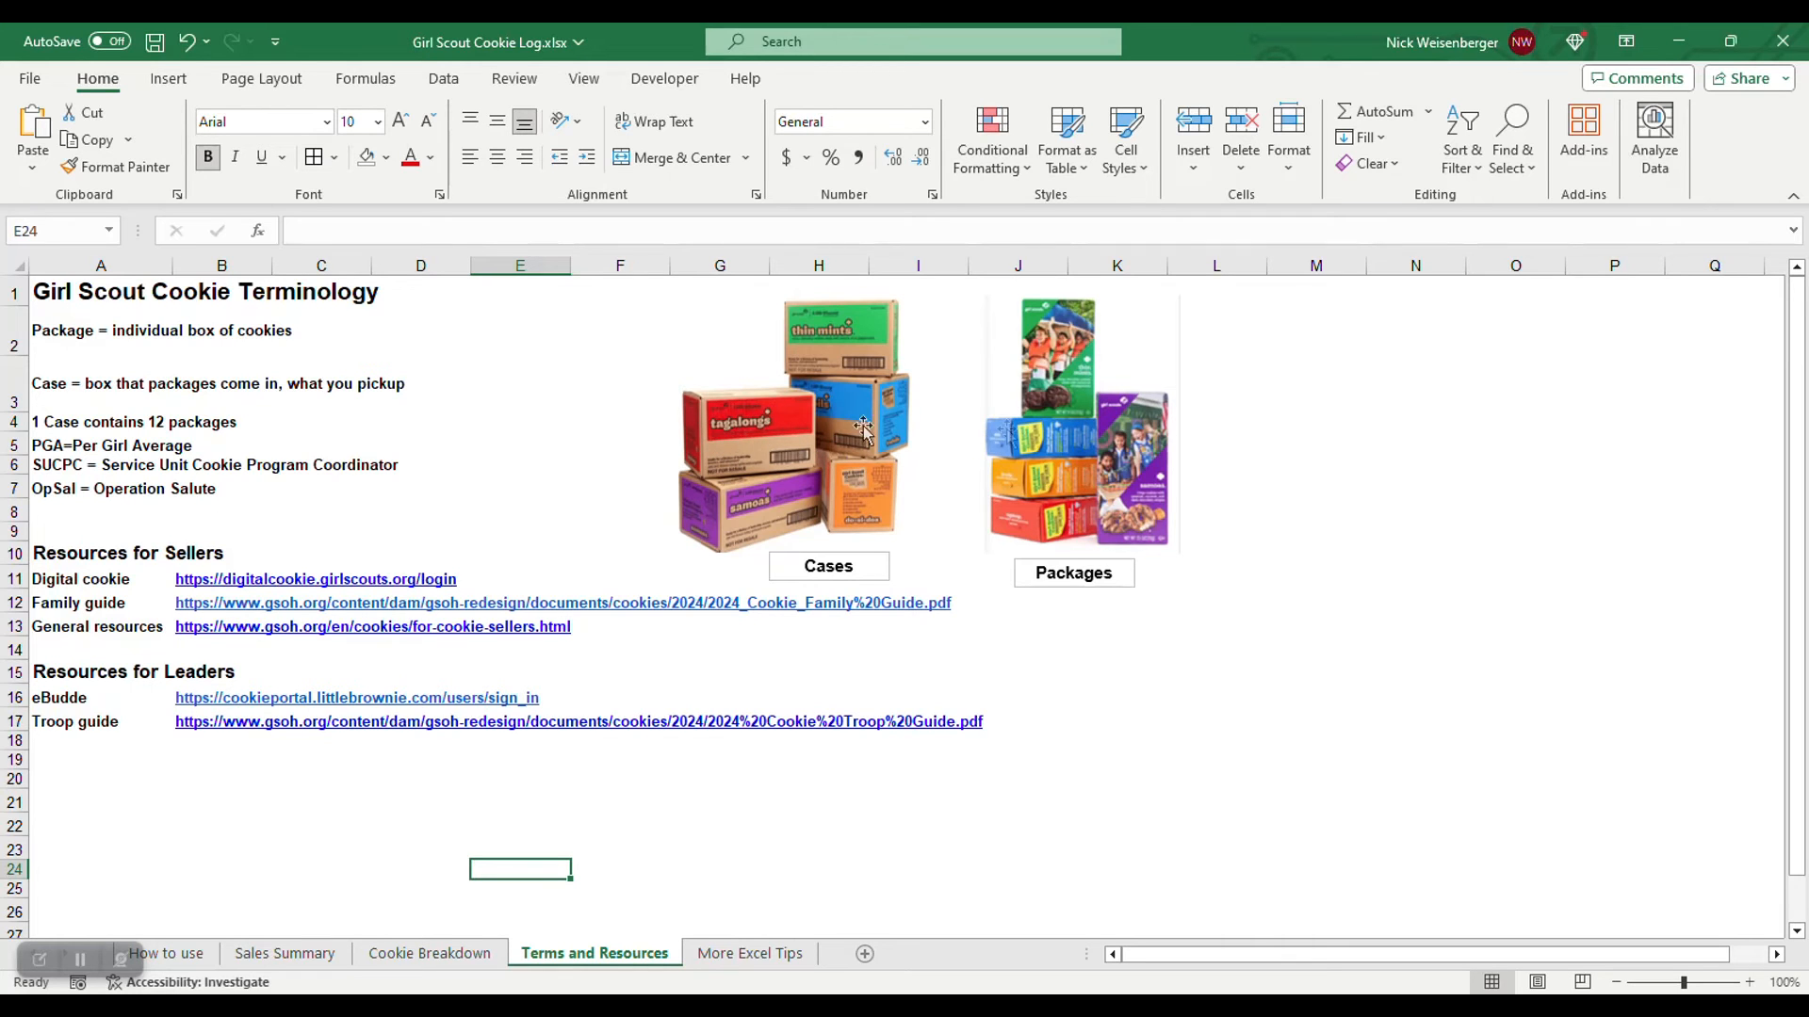
{"action": "mouse_move", "coordinate": [486, 910]}
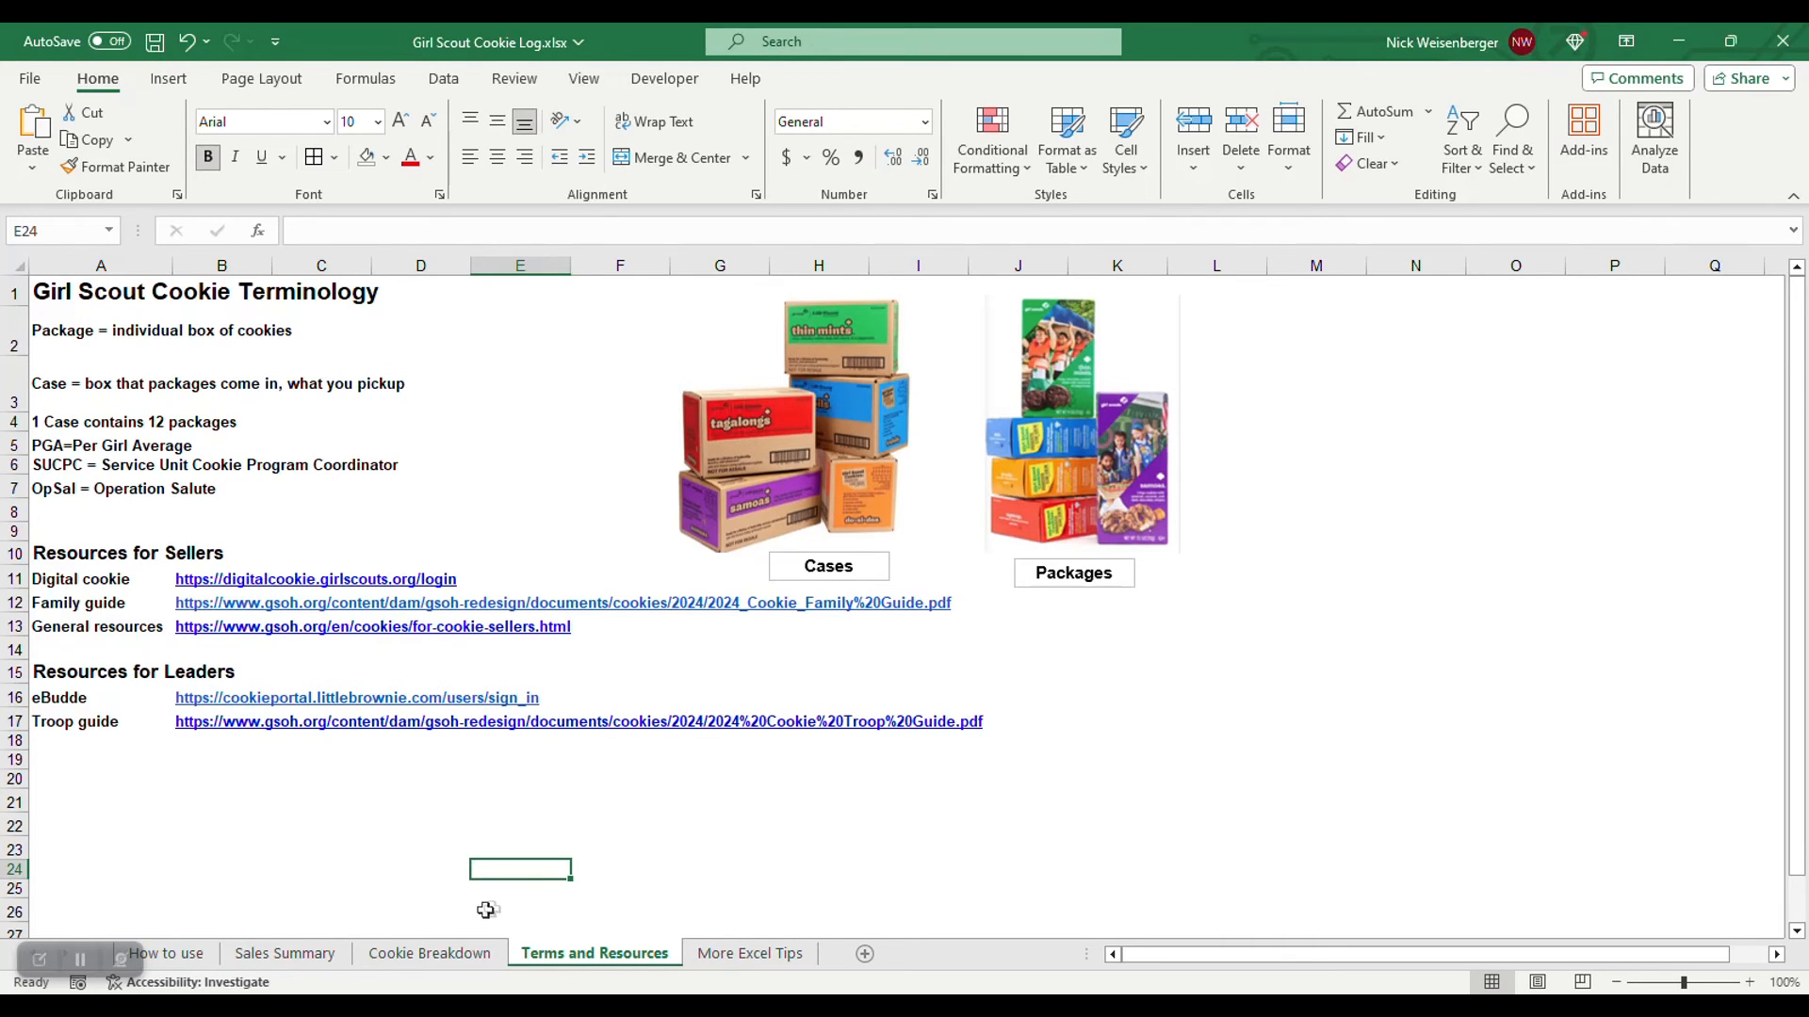
{"action": "left_click", "coordinate": [428, 954]}
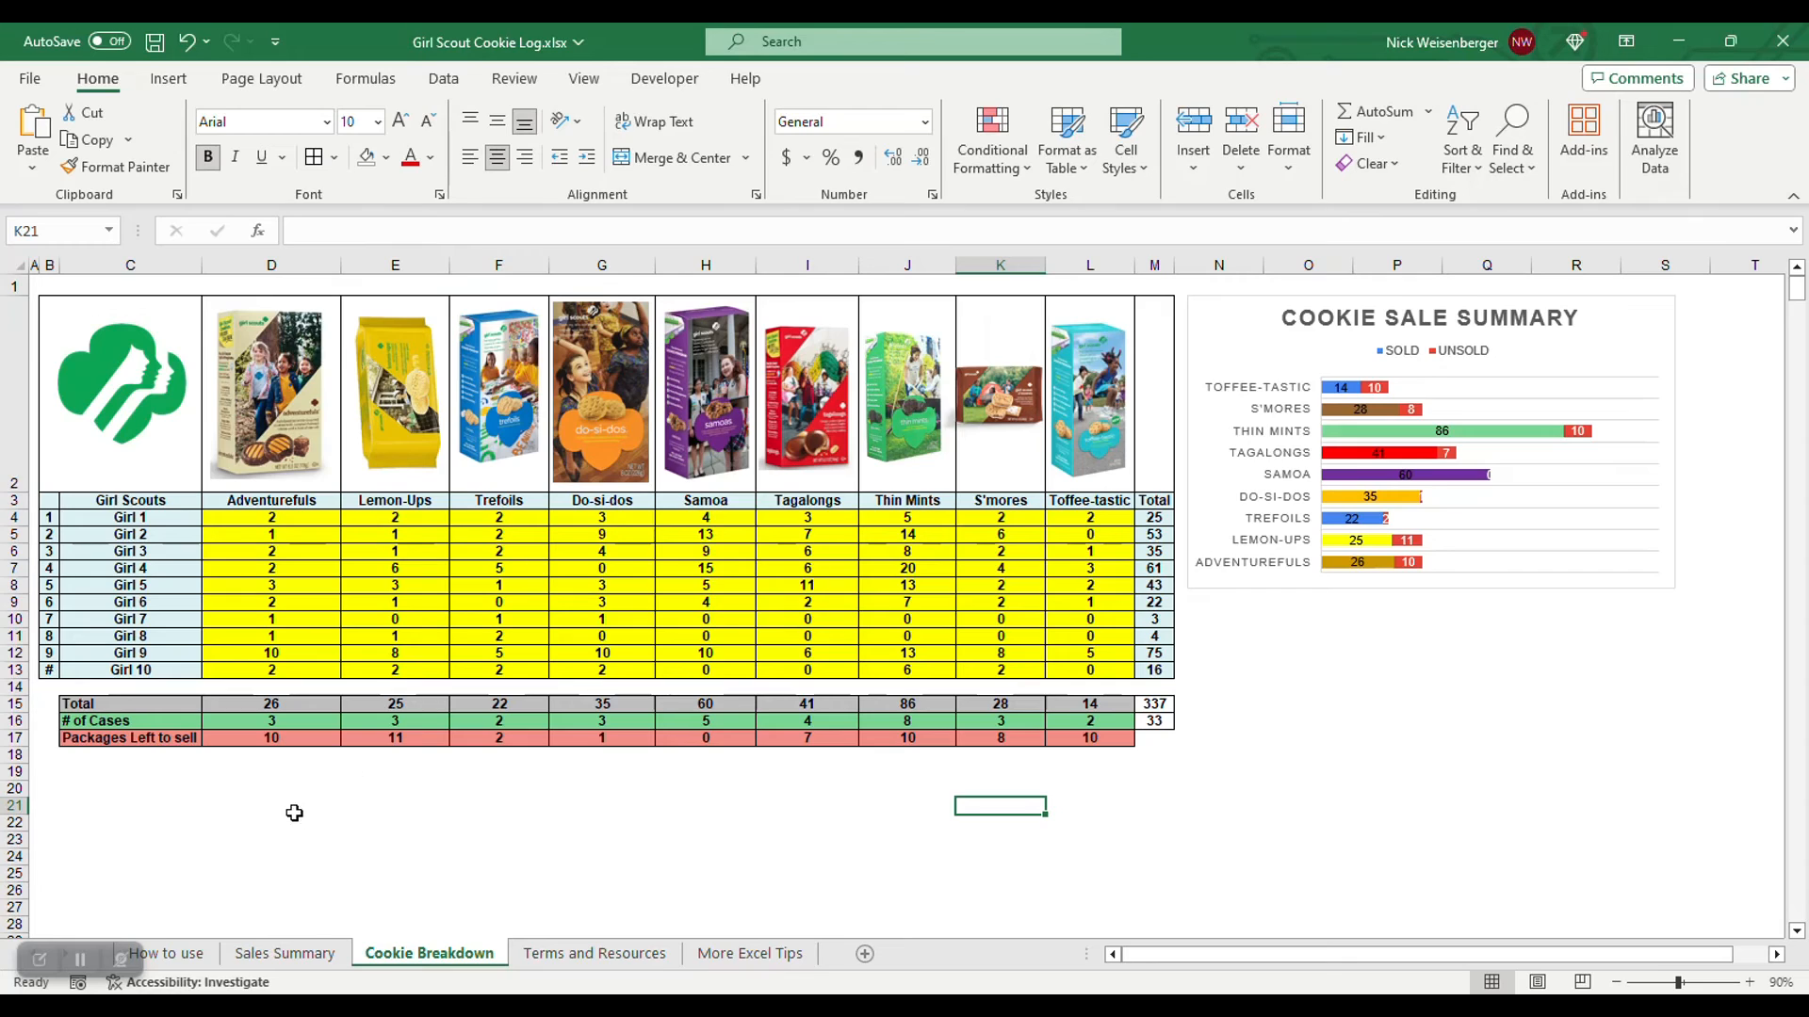
{"action": "mouse_move", "coordinate": [908, 763]}
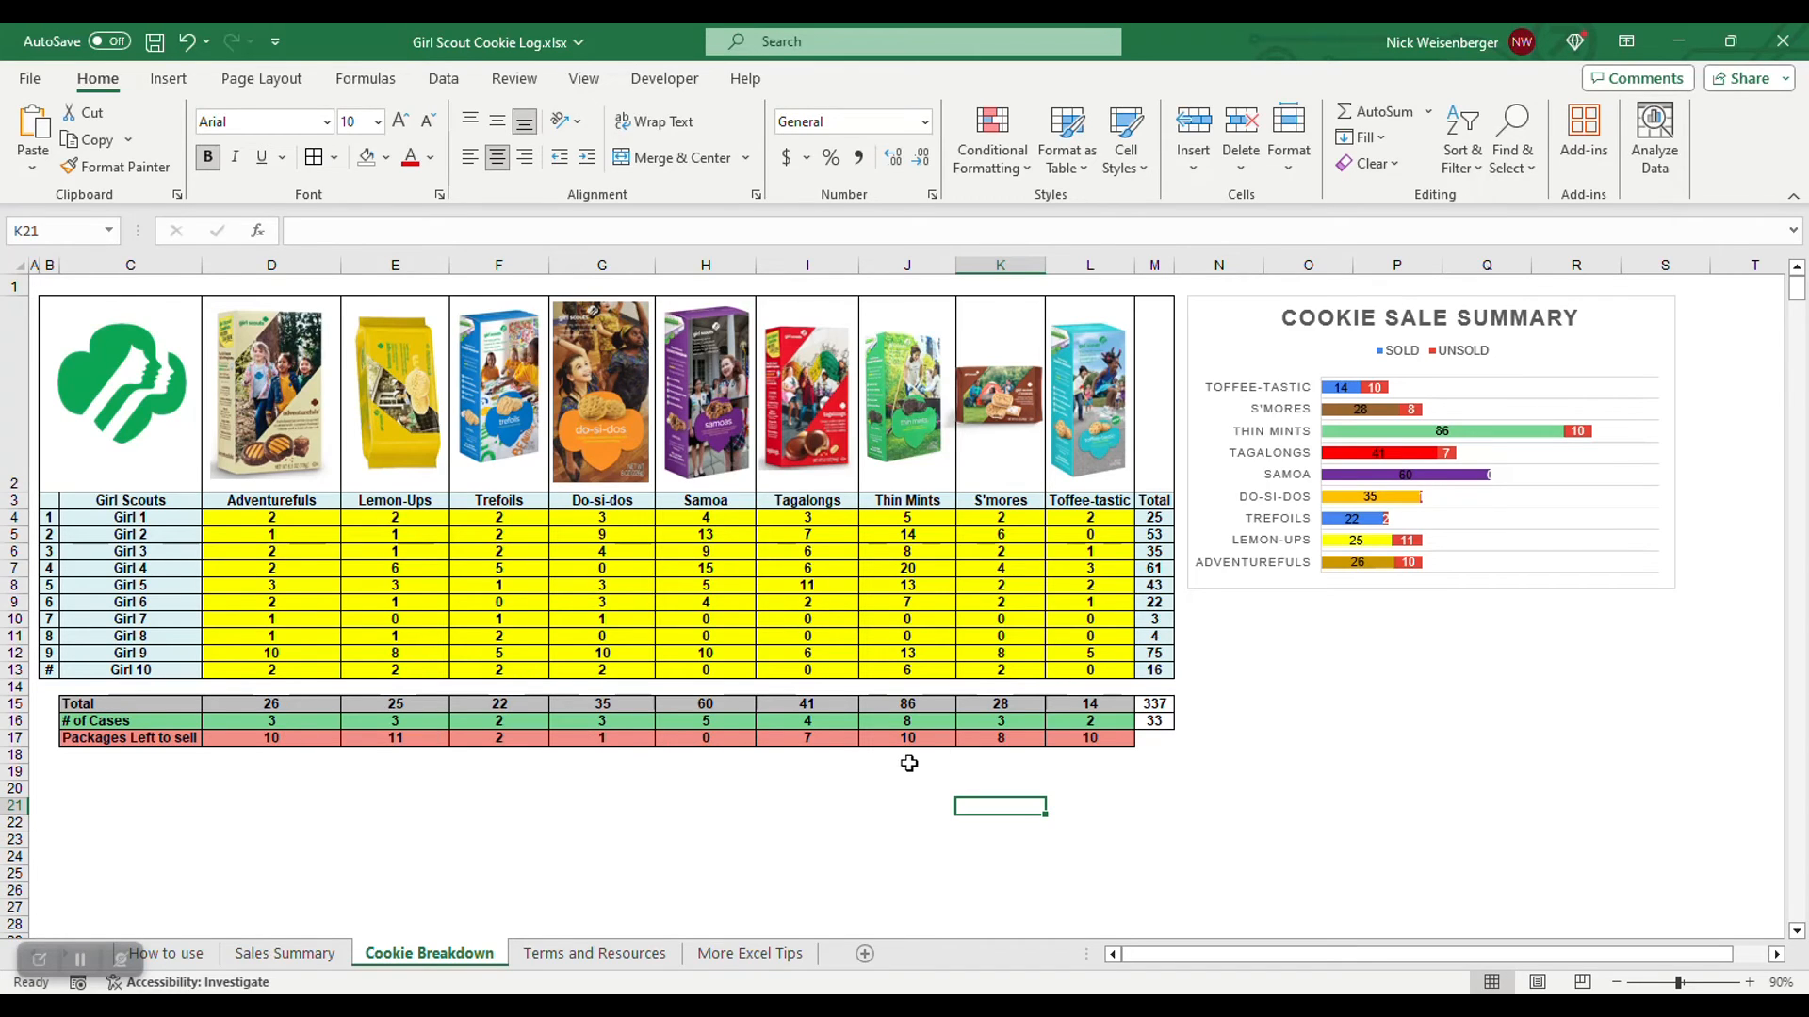
{"action": "left_click", "coordinate": [272, 703]}
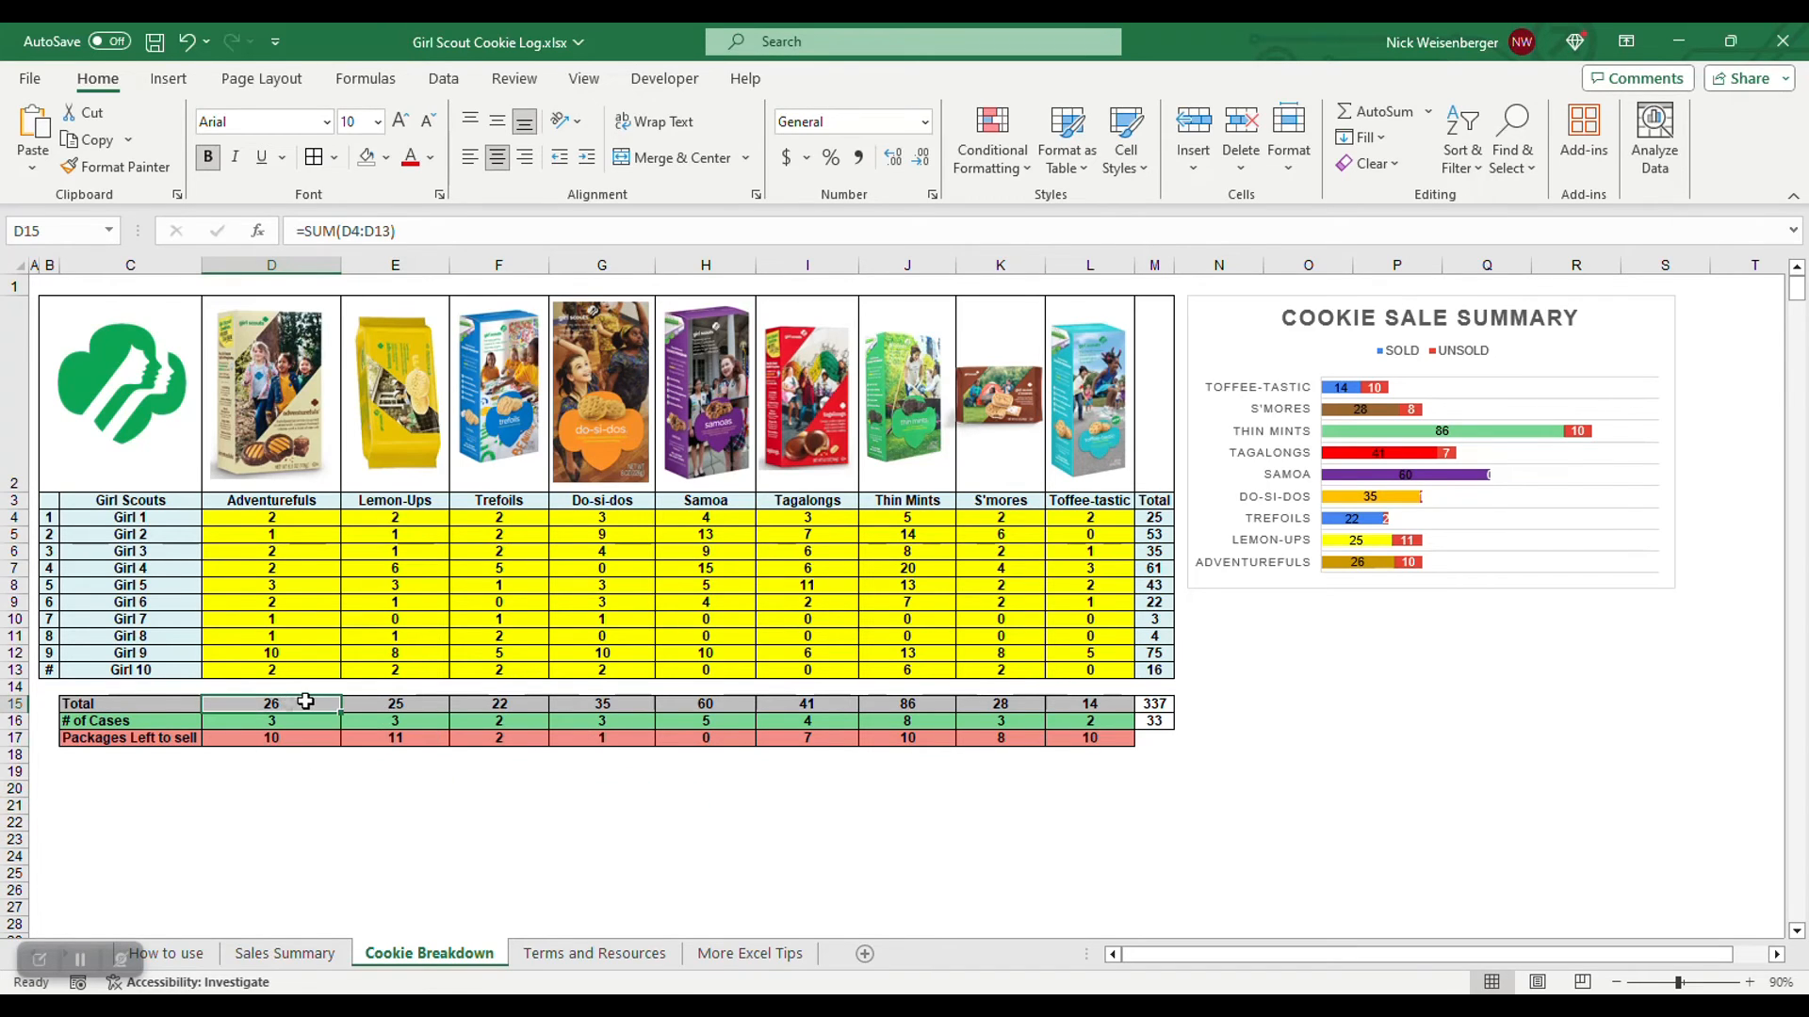
{"action": "left_click", "coordinate": [272, 824]}
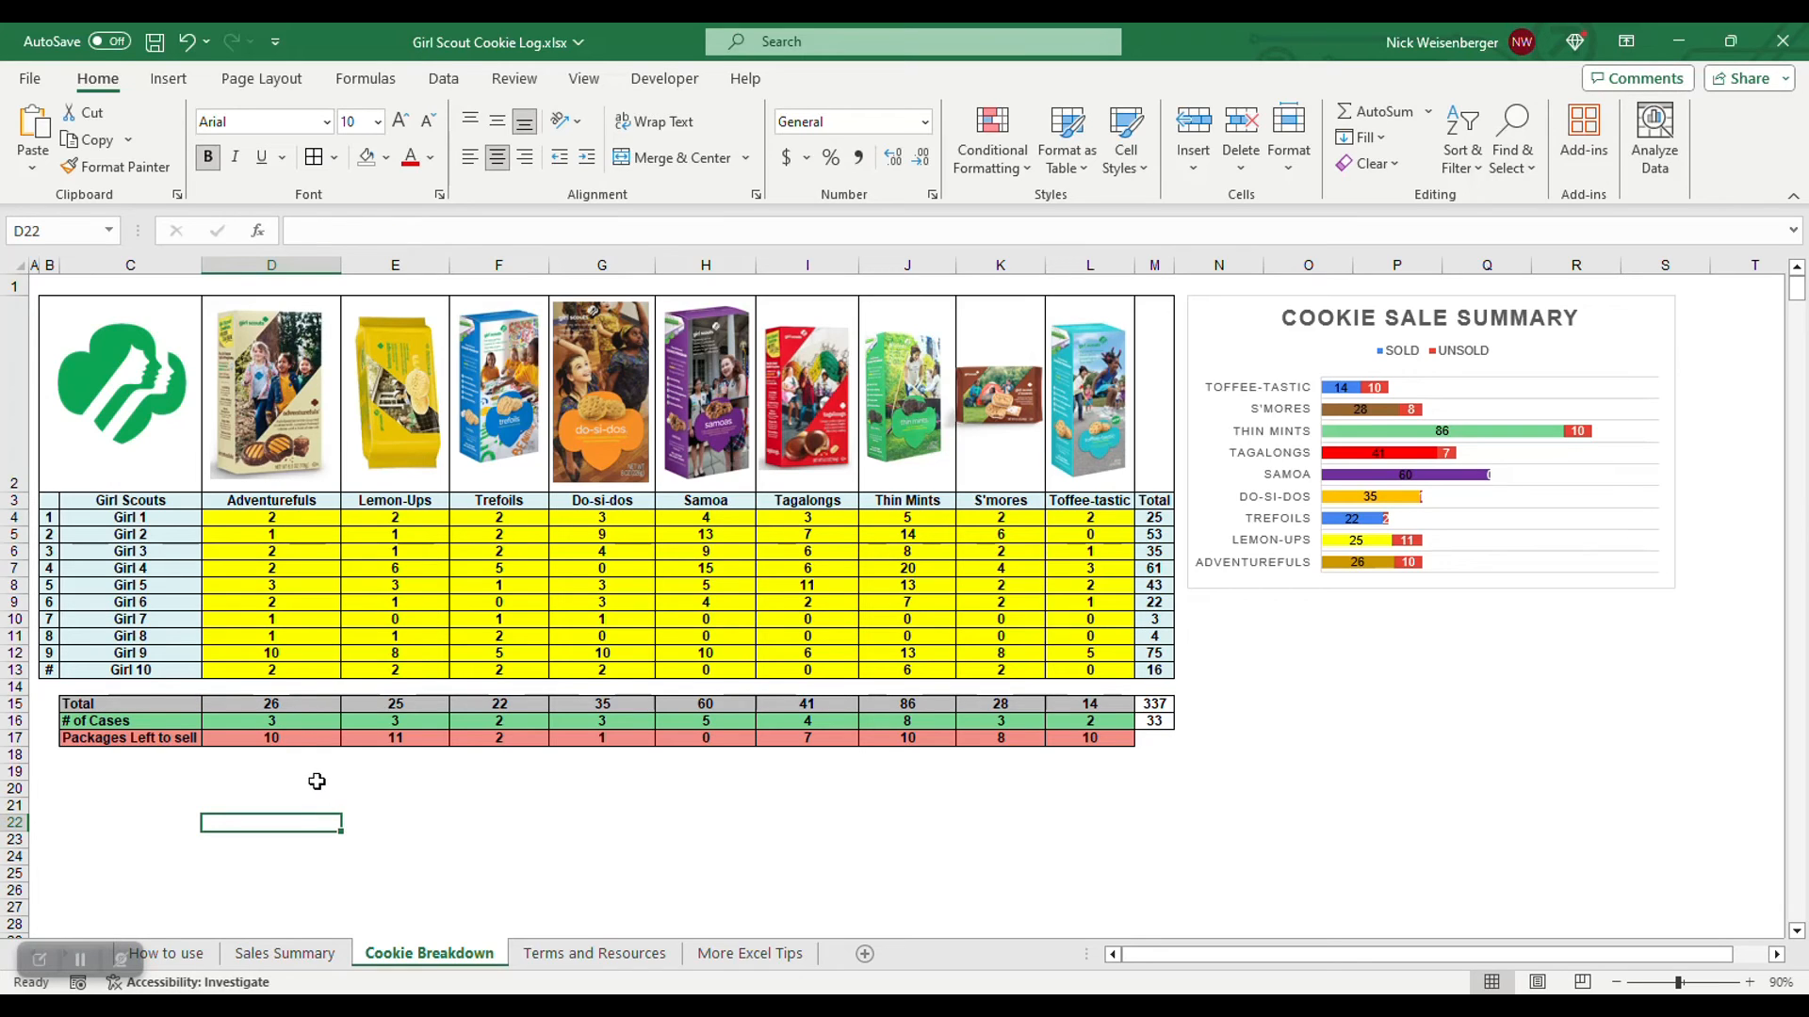
{"action": "left_click", "coordinate": [271, 703]}
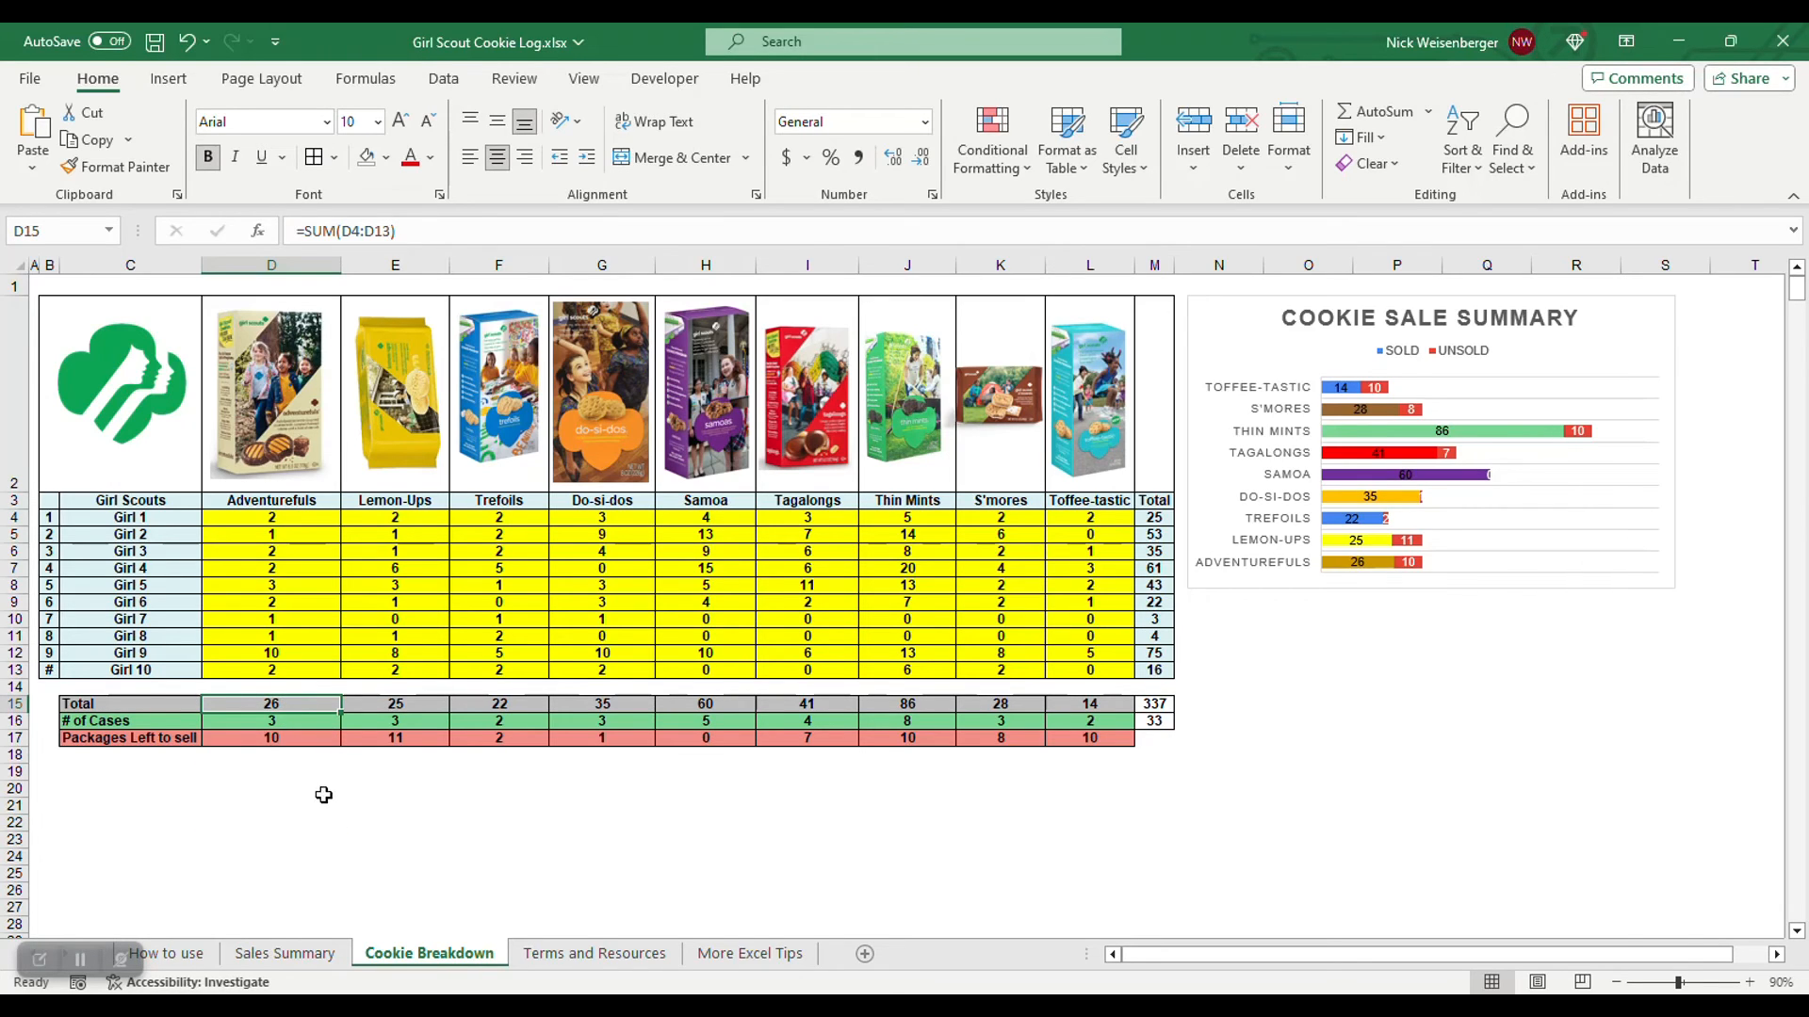
{"action": "left_click", "coordinate": [271, 720]}
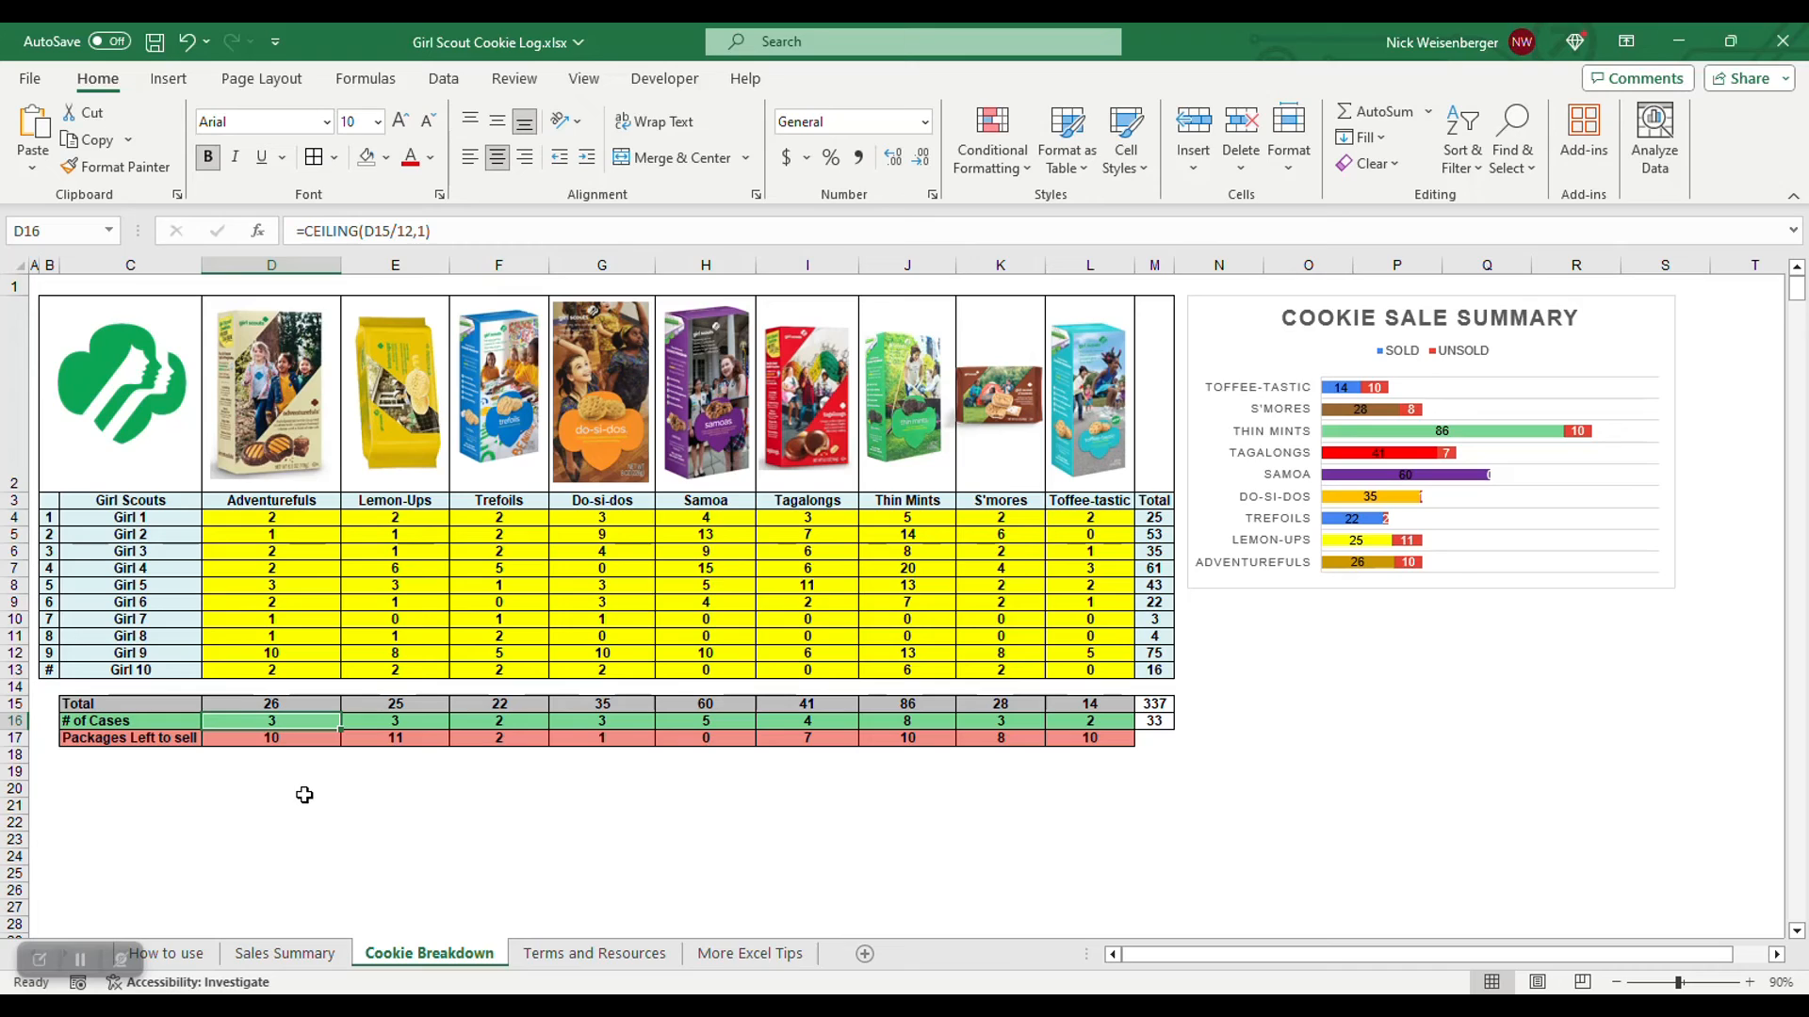
{"action": "mouse_move", "coordinate": [279, 768]}
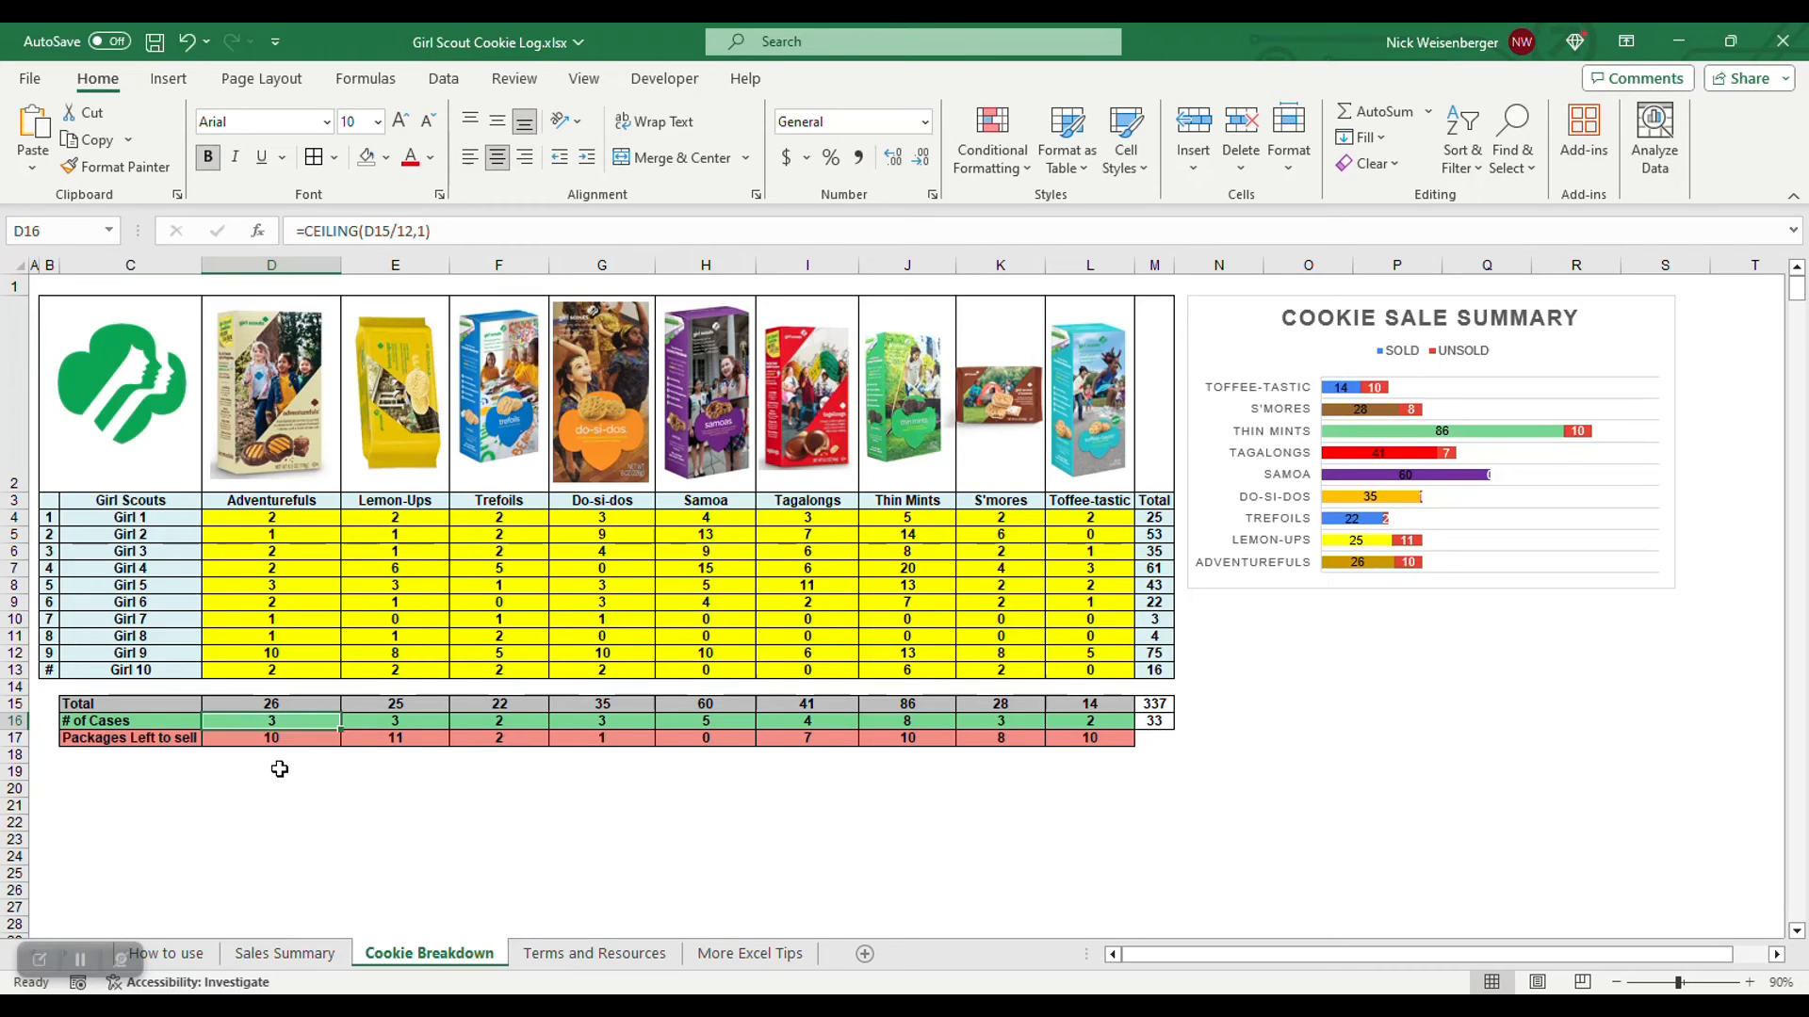
{"action": "left_click", "coordinate": [271, 737]}
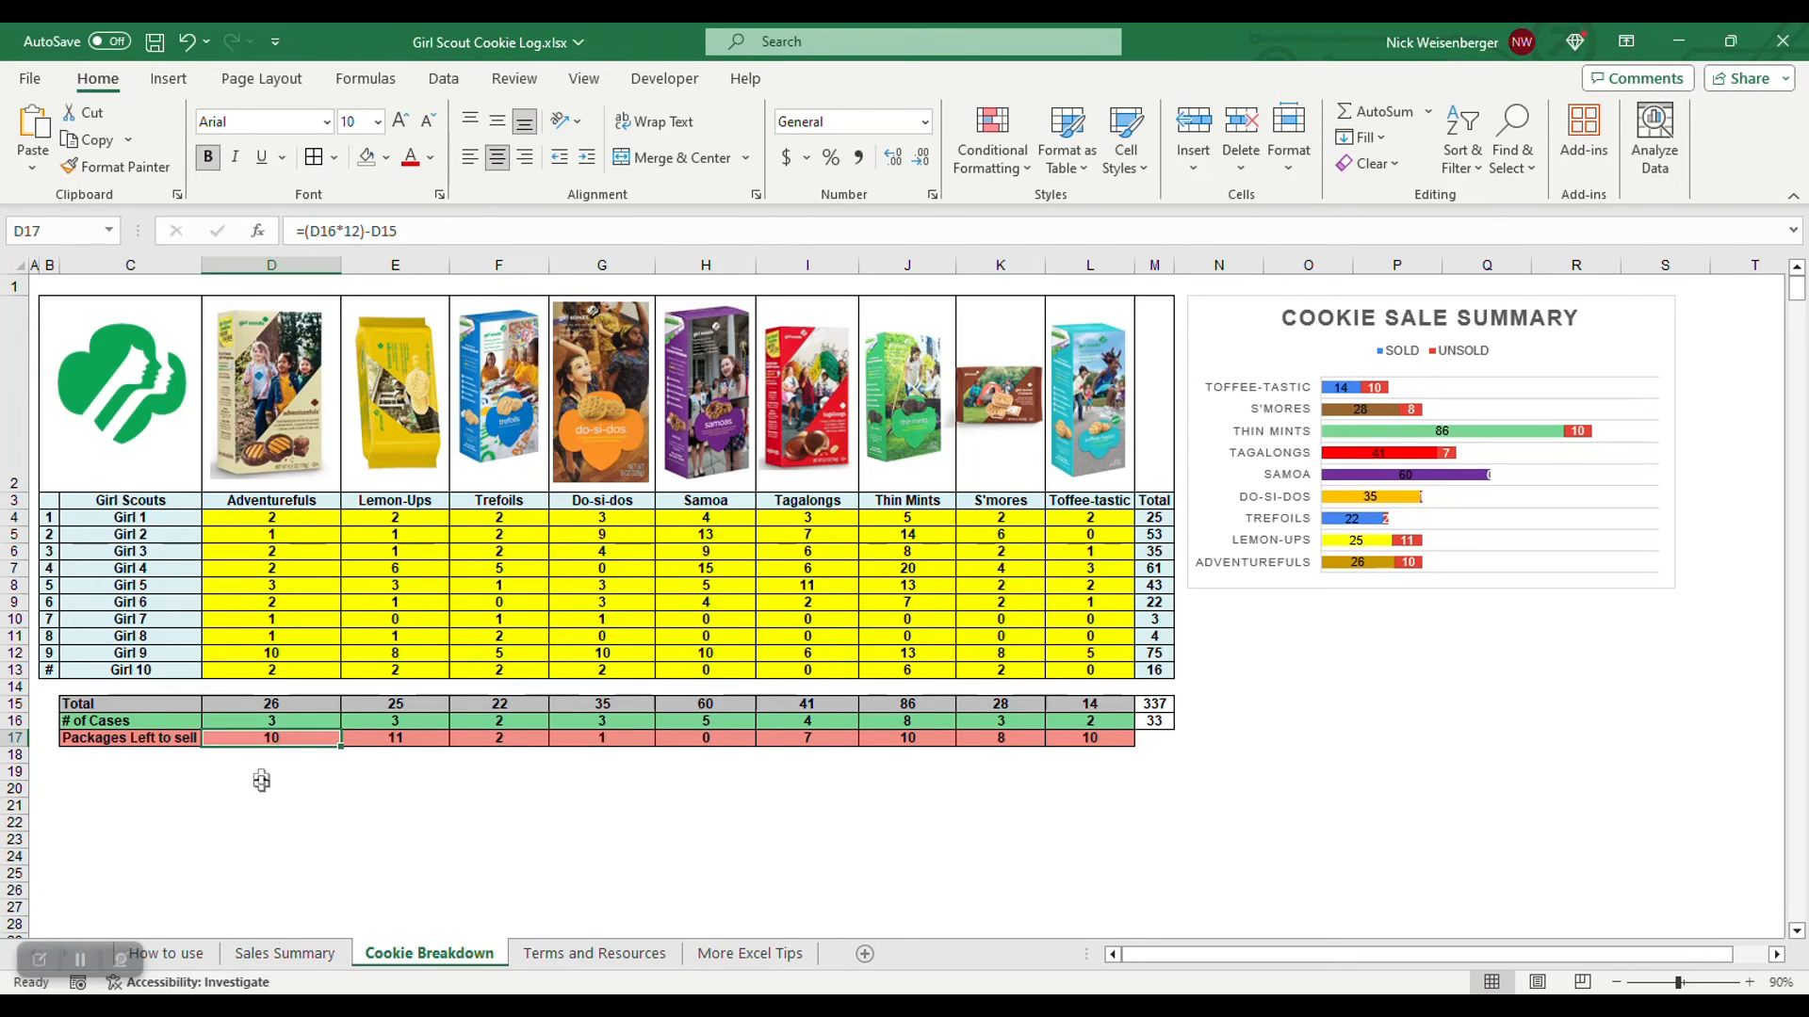
{"action": "mouse_move", "coordinate": [354, 784]}
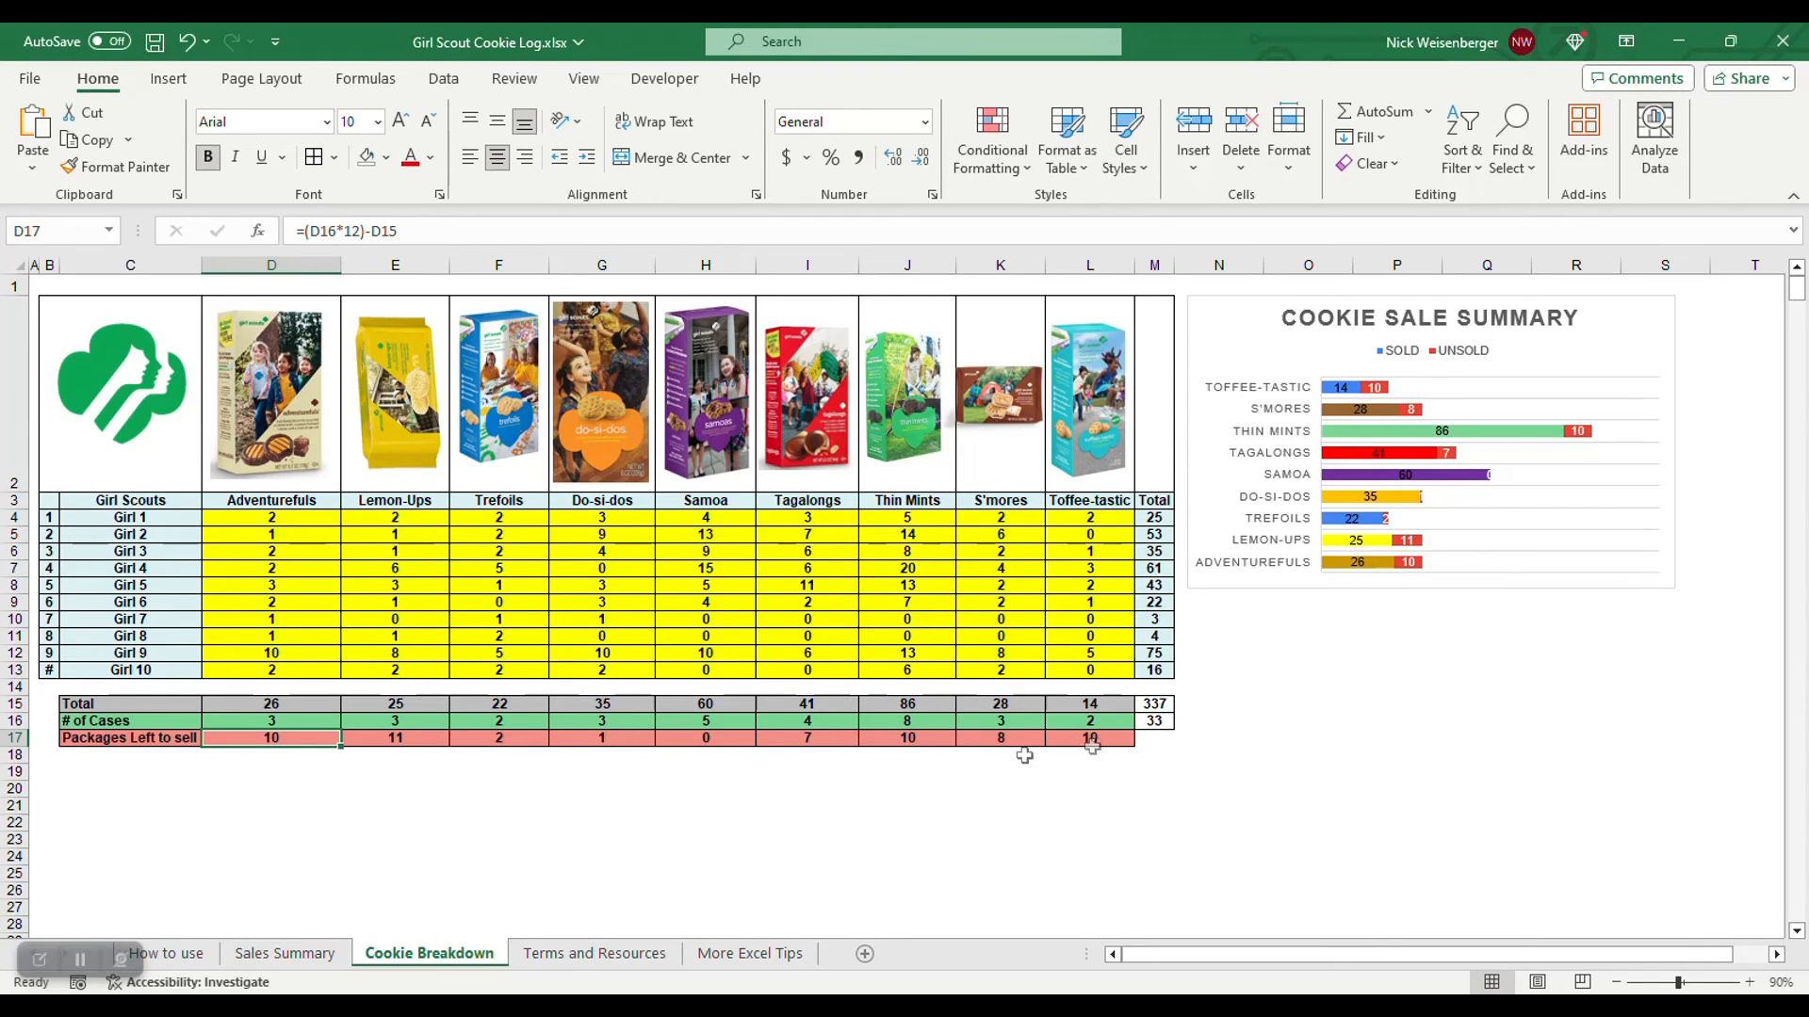
{"action": "left_click", "coordinate": [704, 739]}
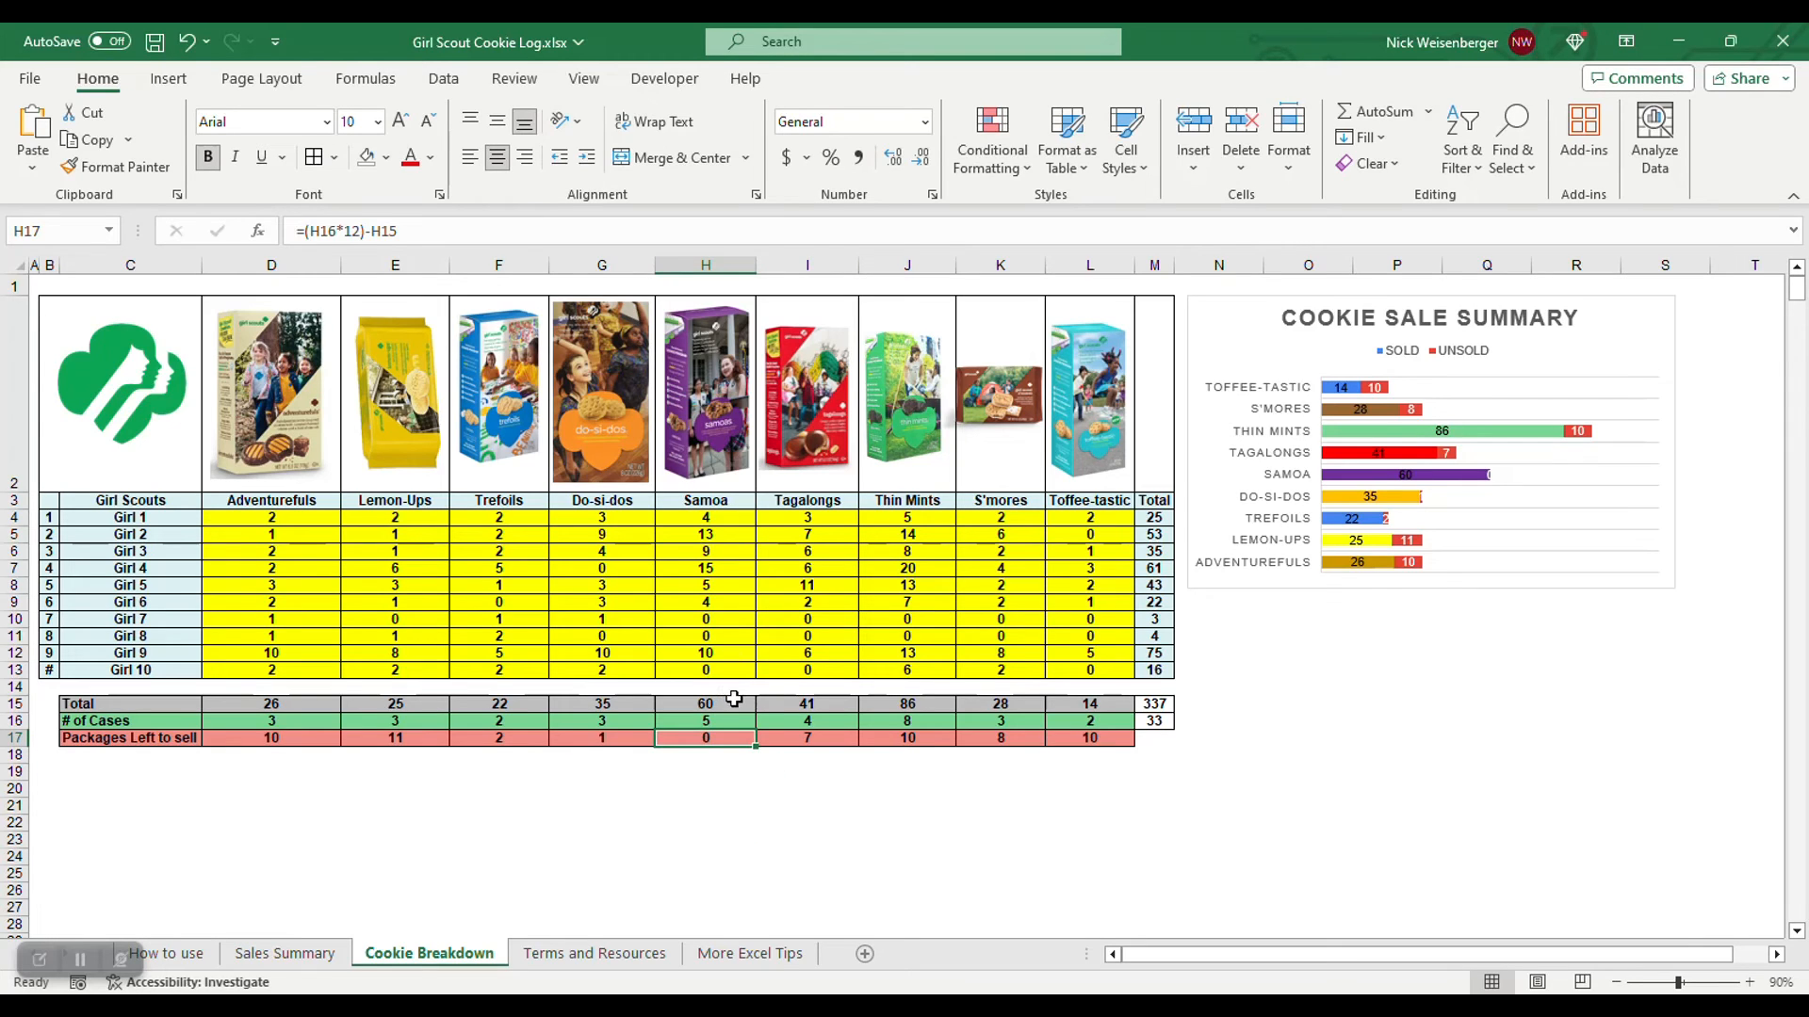
{"action": "left_click", "coordinate": [705, 702]}
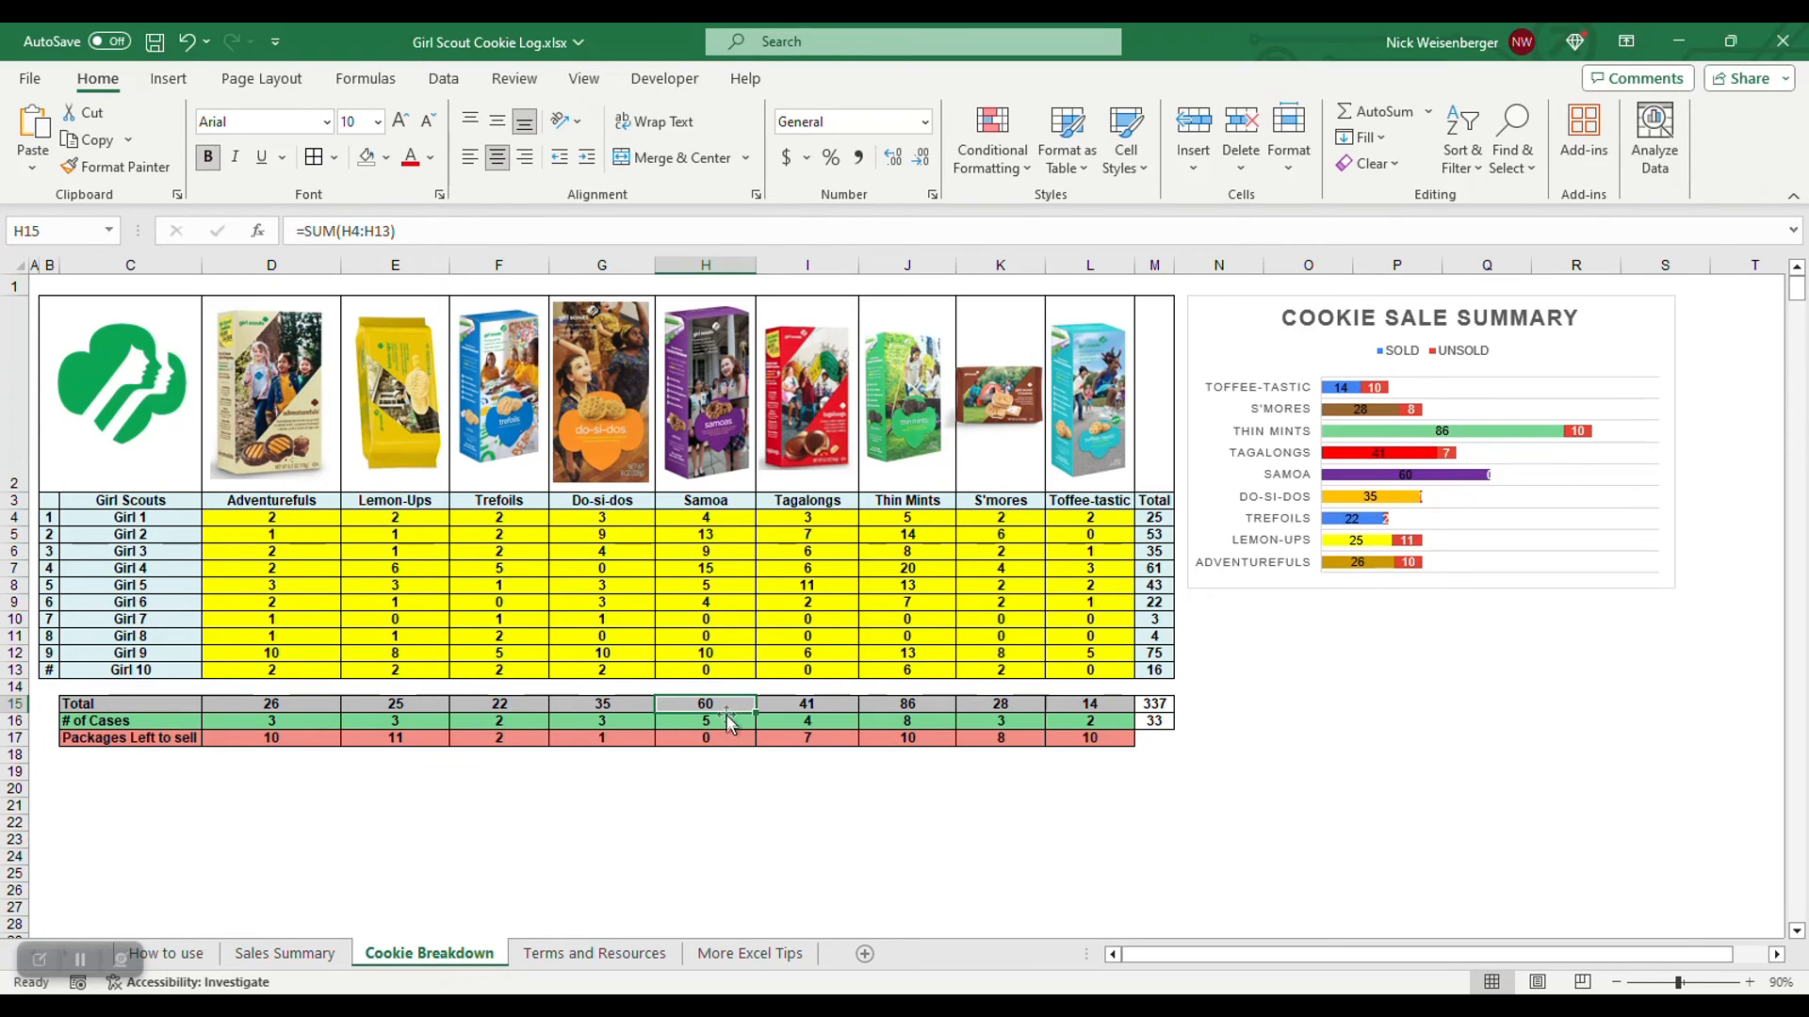
{"action": "left_click", "coordinate": [705, 737]}
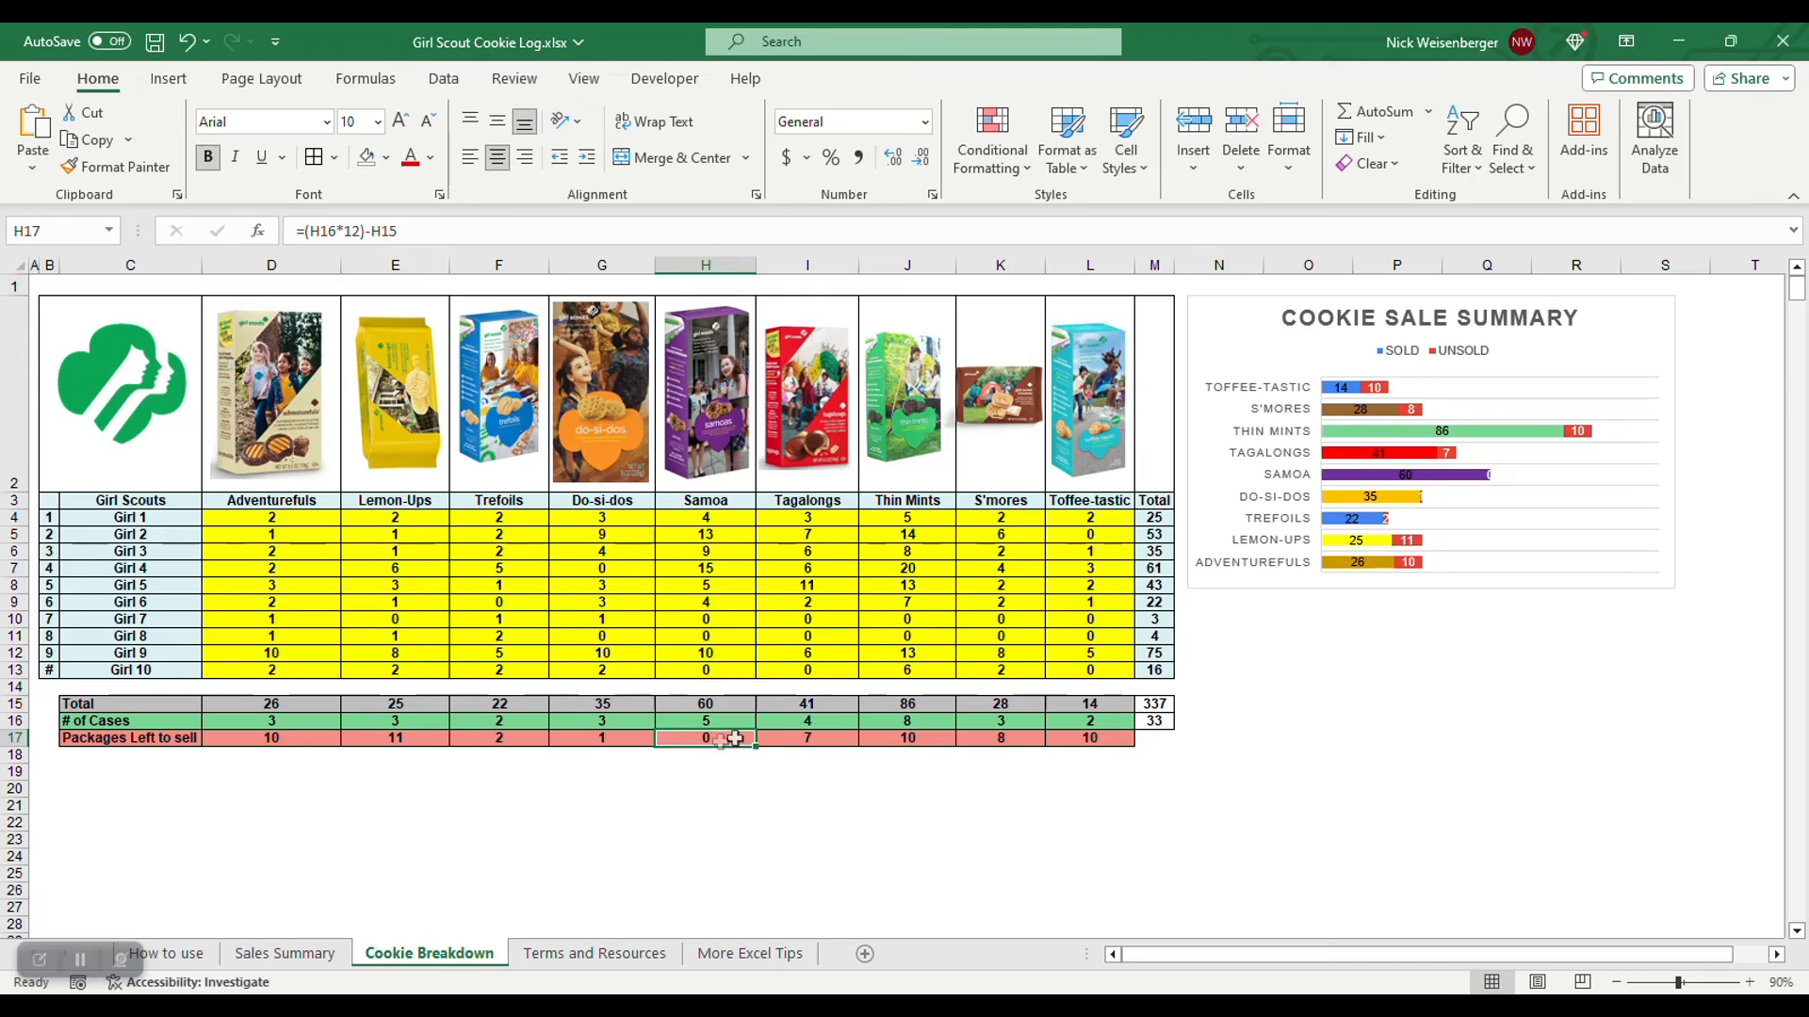
{"action": "left_click", "coordinate": [272, 737]}
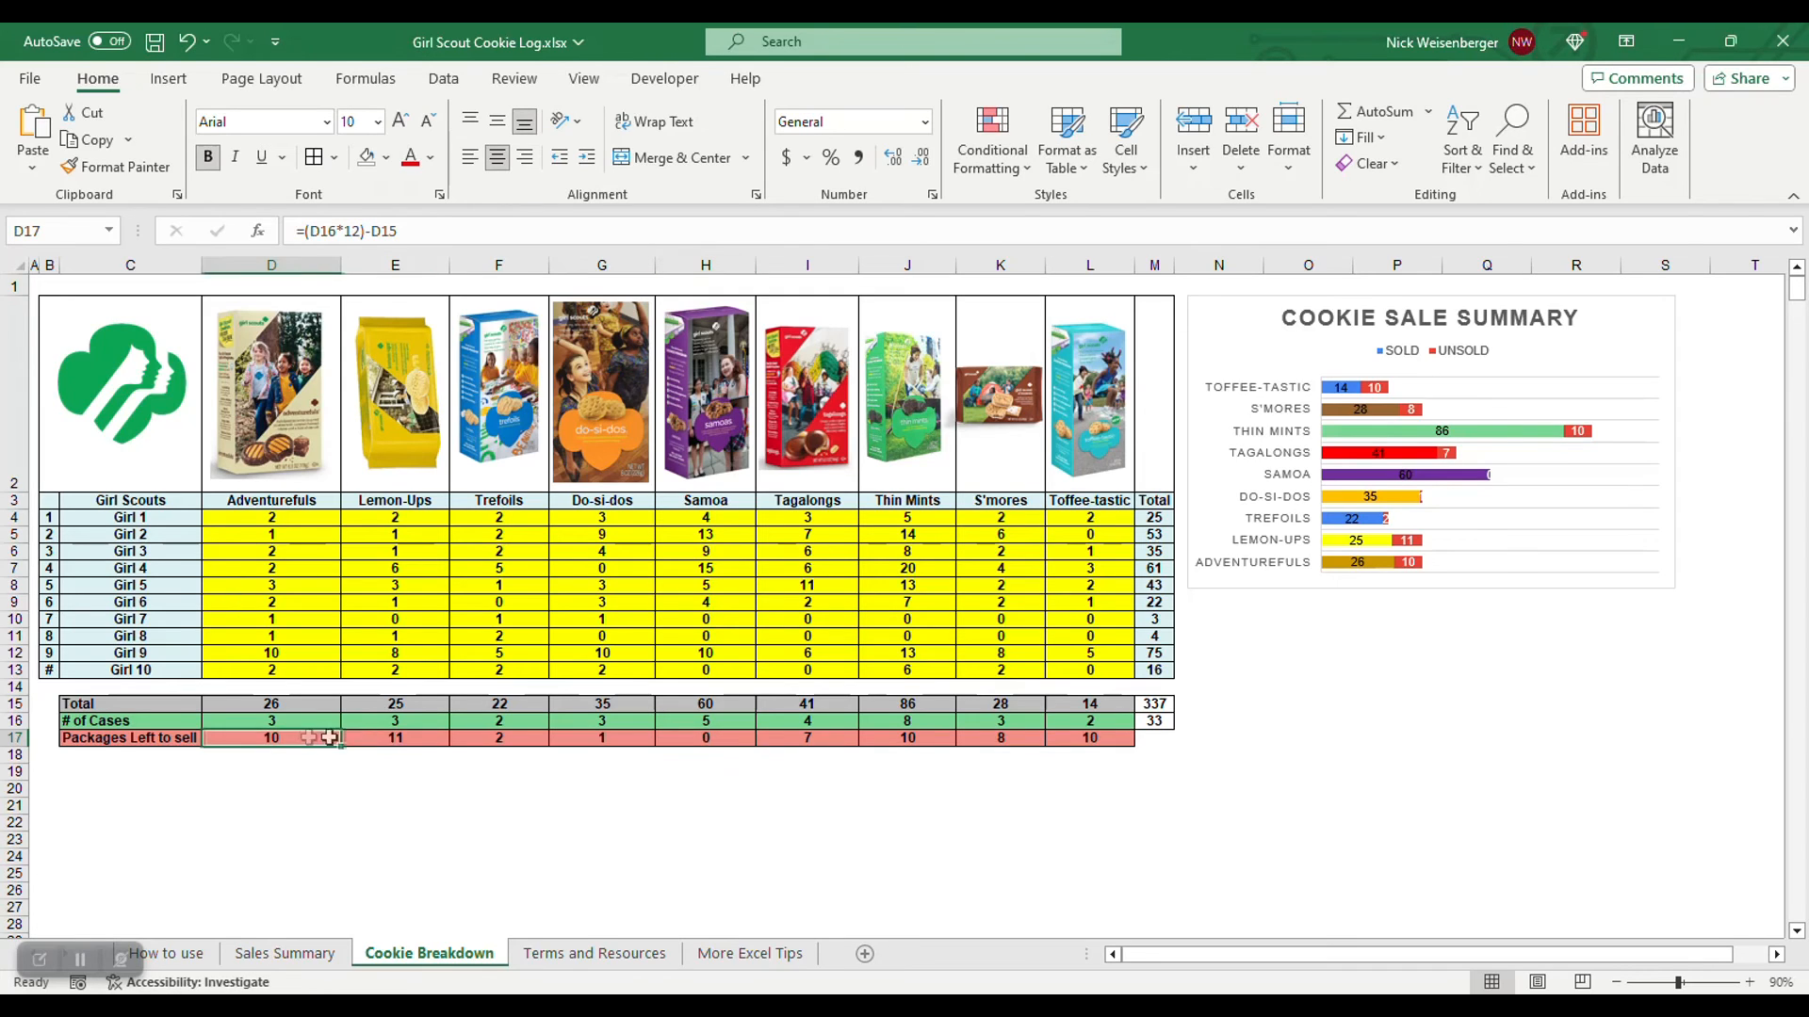
{"action": "left_click", "coordinate": [394, 736]}
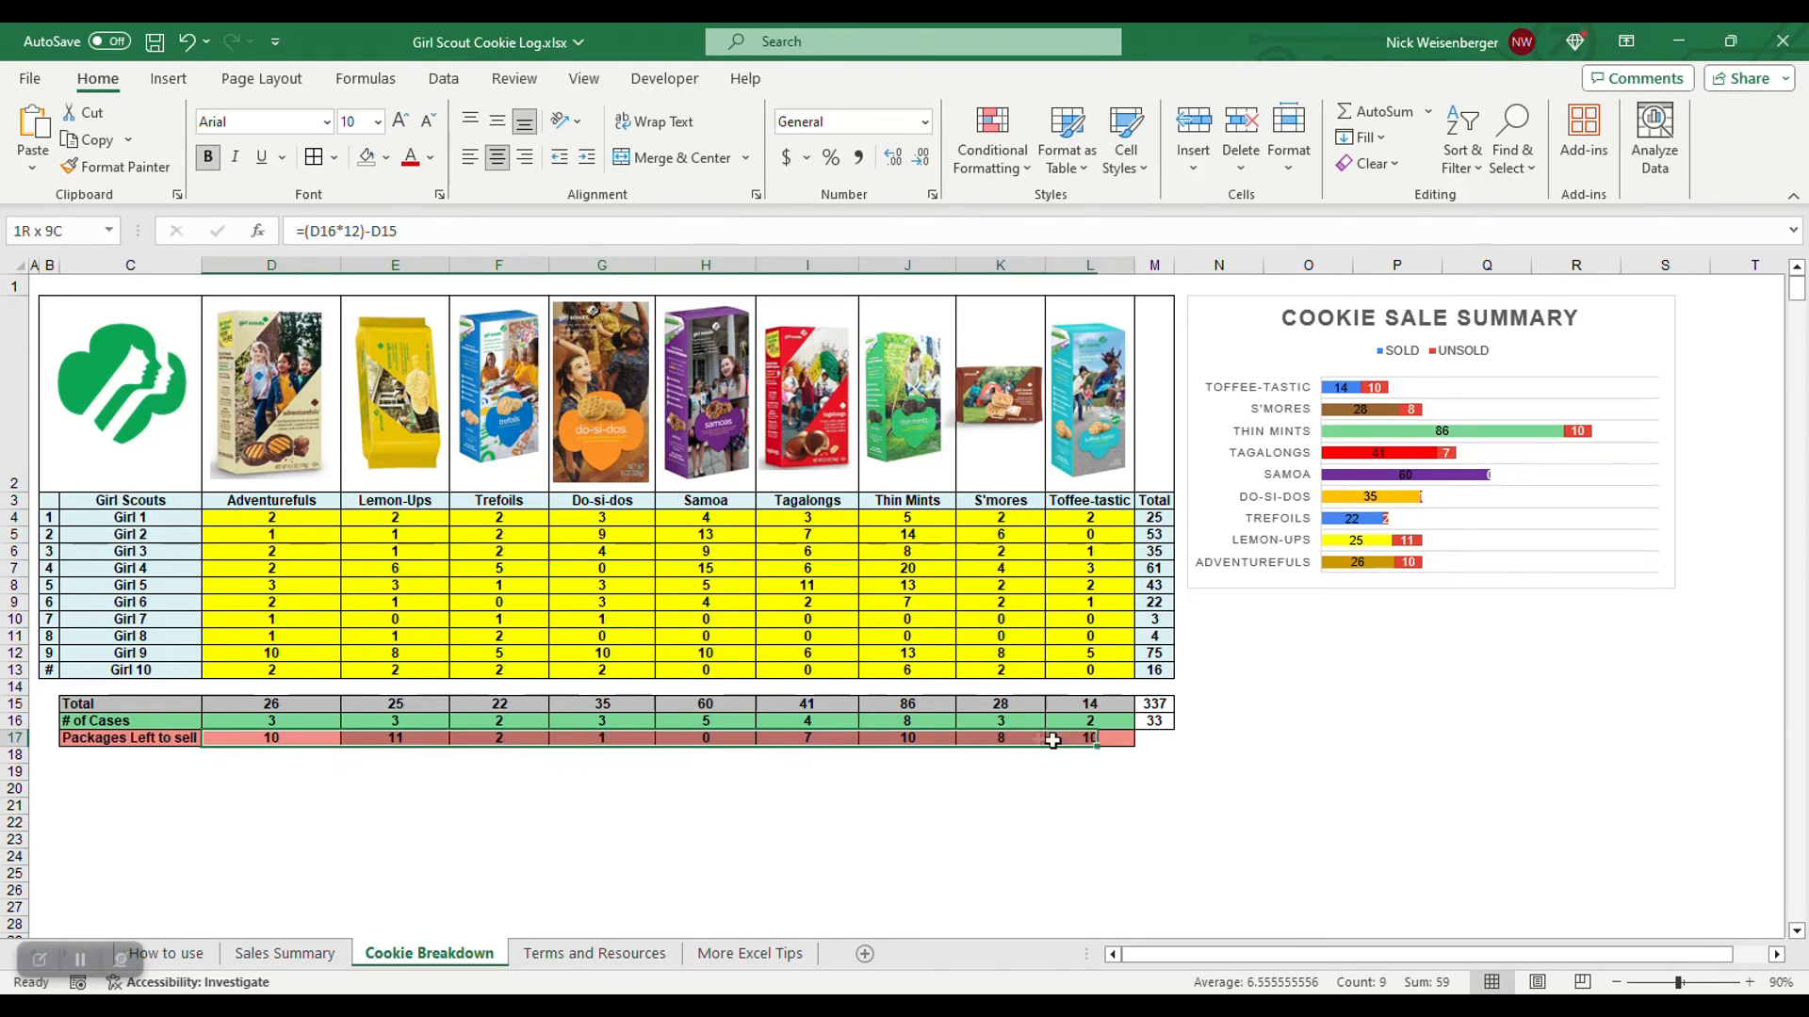
{"action": "left_click", "coordinate": [271, 739]}
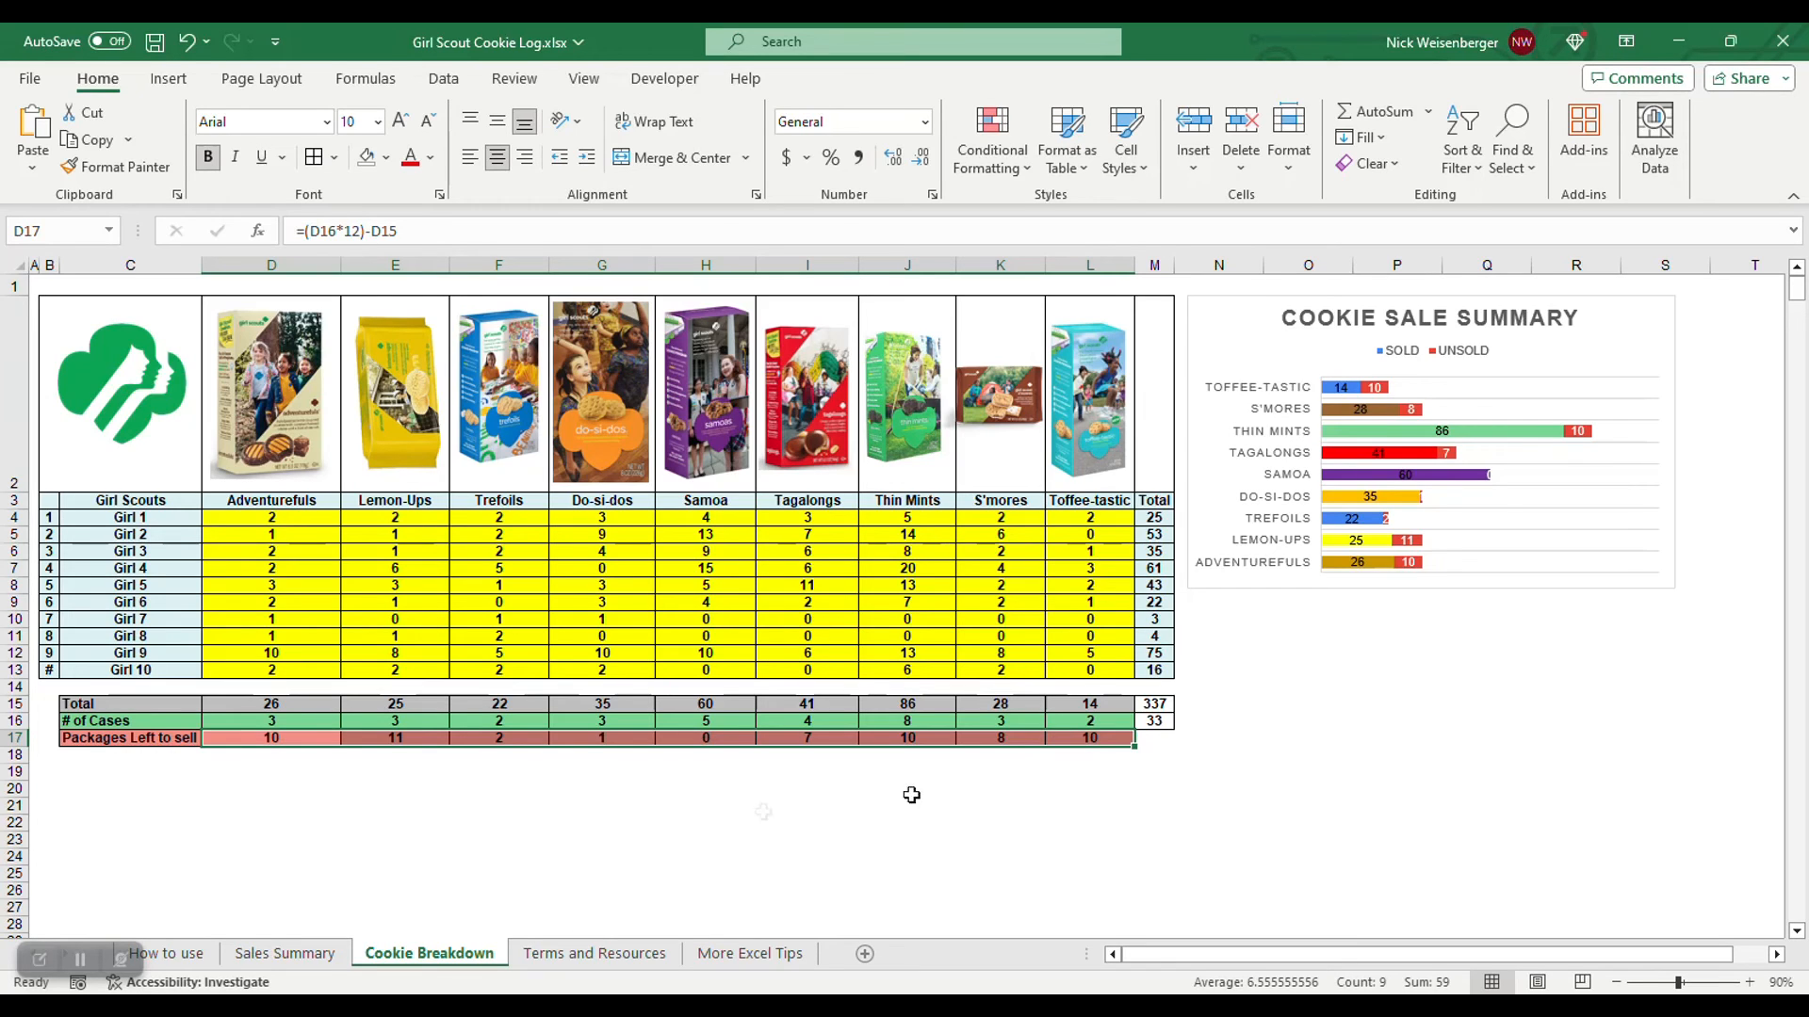
{"action": "left_click", "coordinate": [272, 805]}
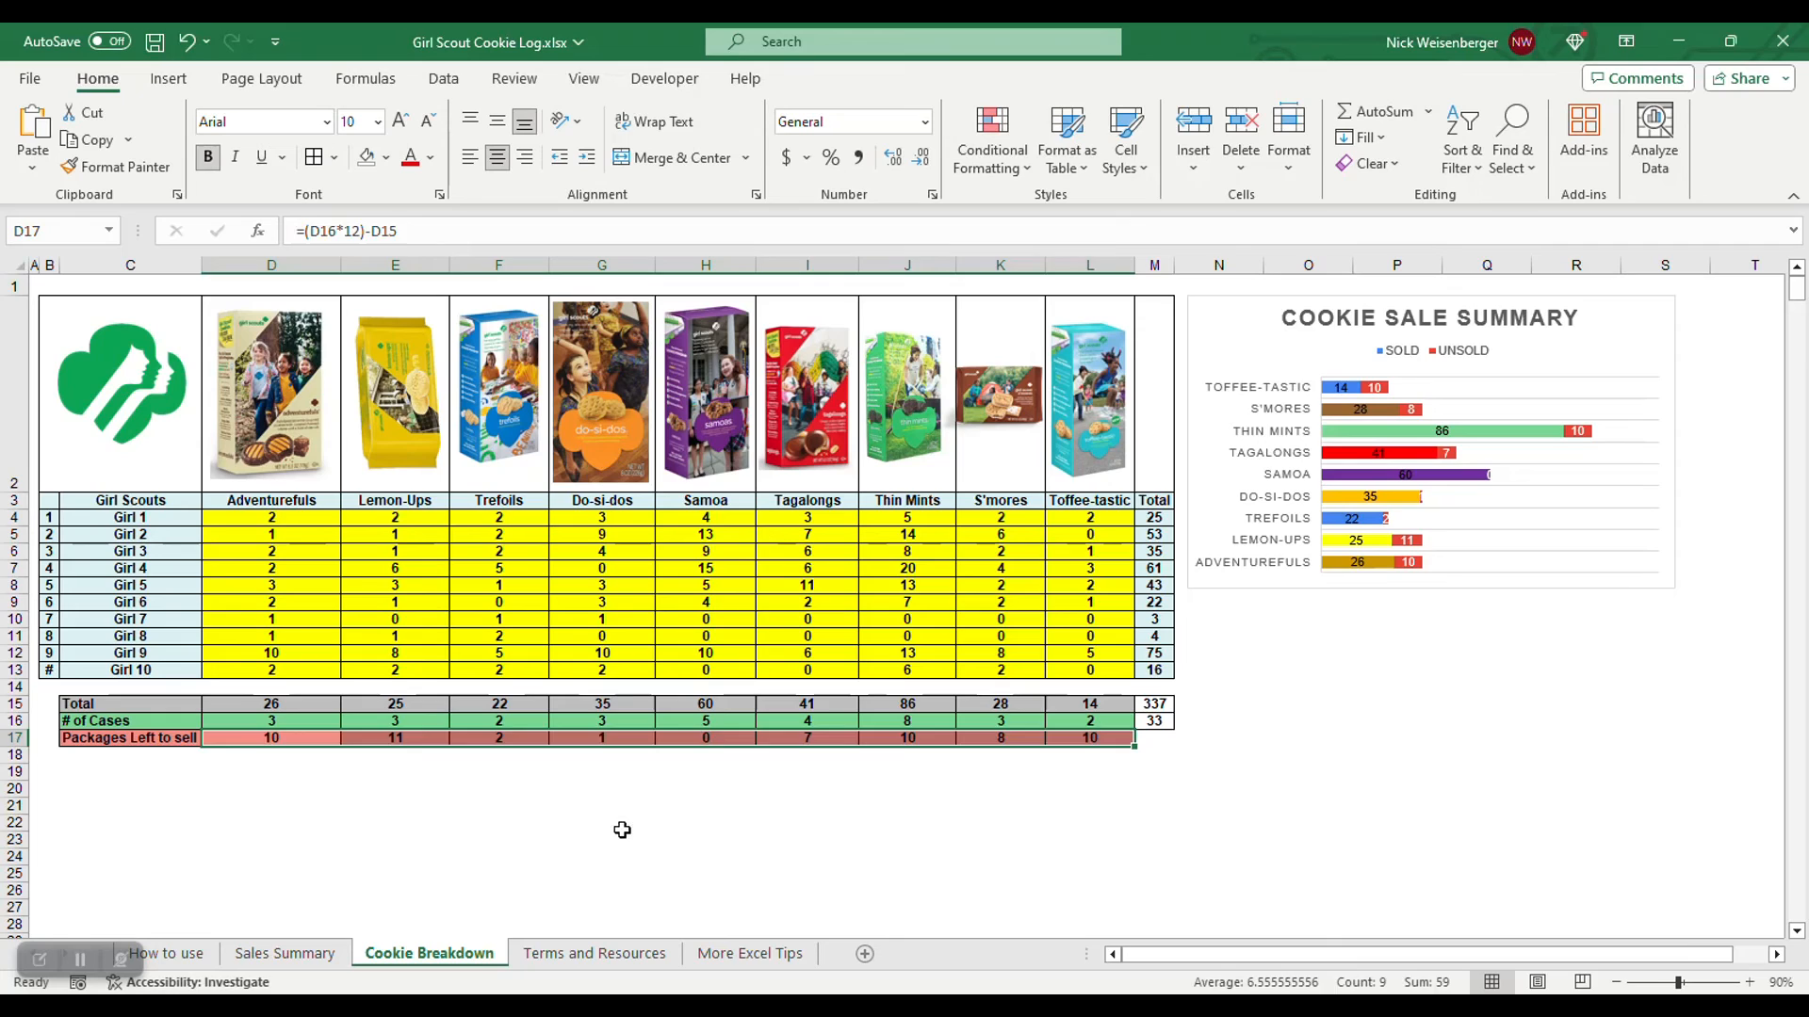
Total the packages left to sell in row 17 so M17 shows 59 on the Cookie Breakdown sheet
{"action": "left_click", "coordinate": [599, 823]}
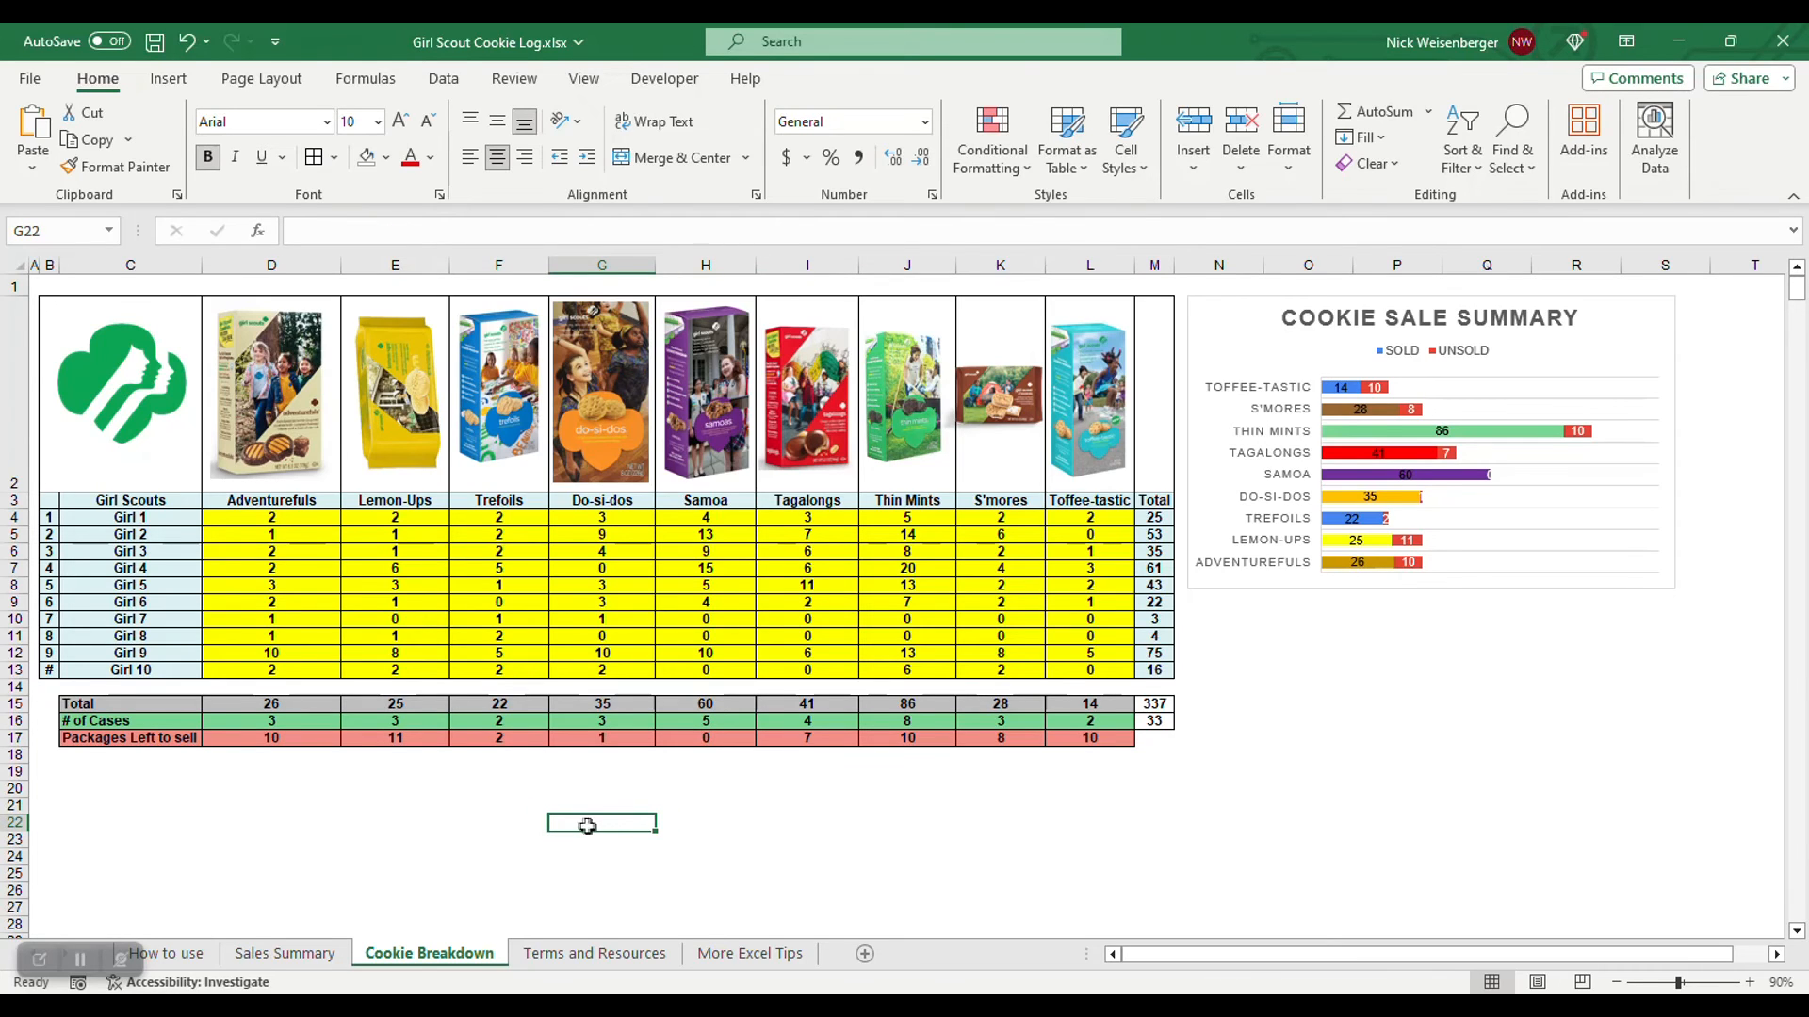
{"action": "mouse_move", "coordinate": [1575, 435]}
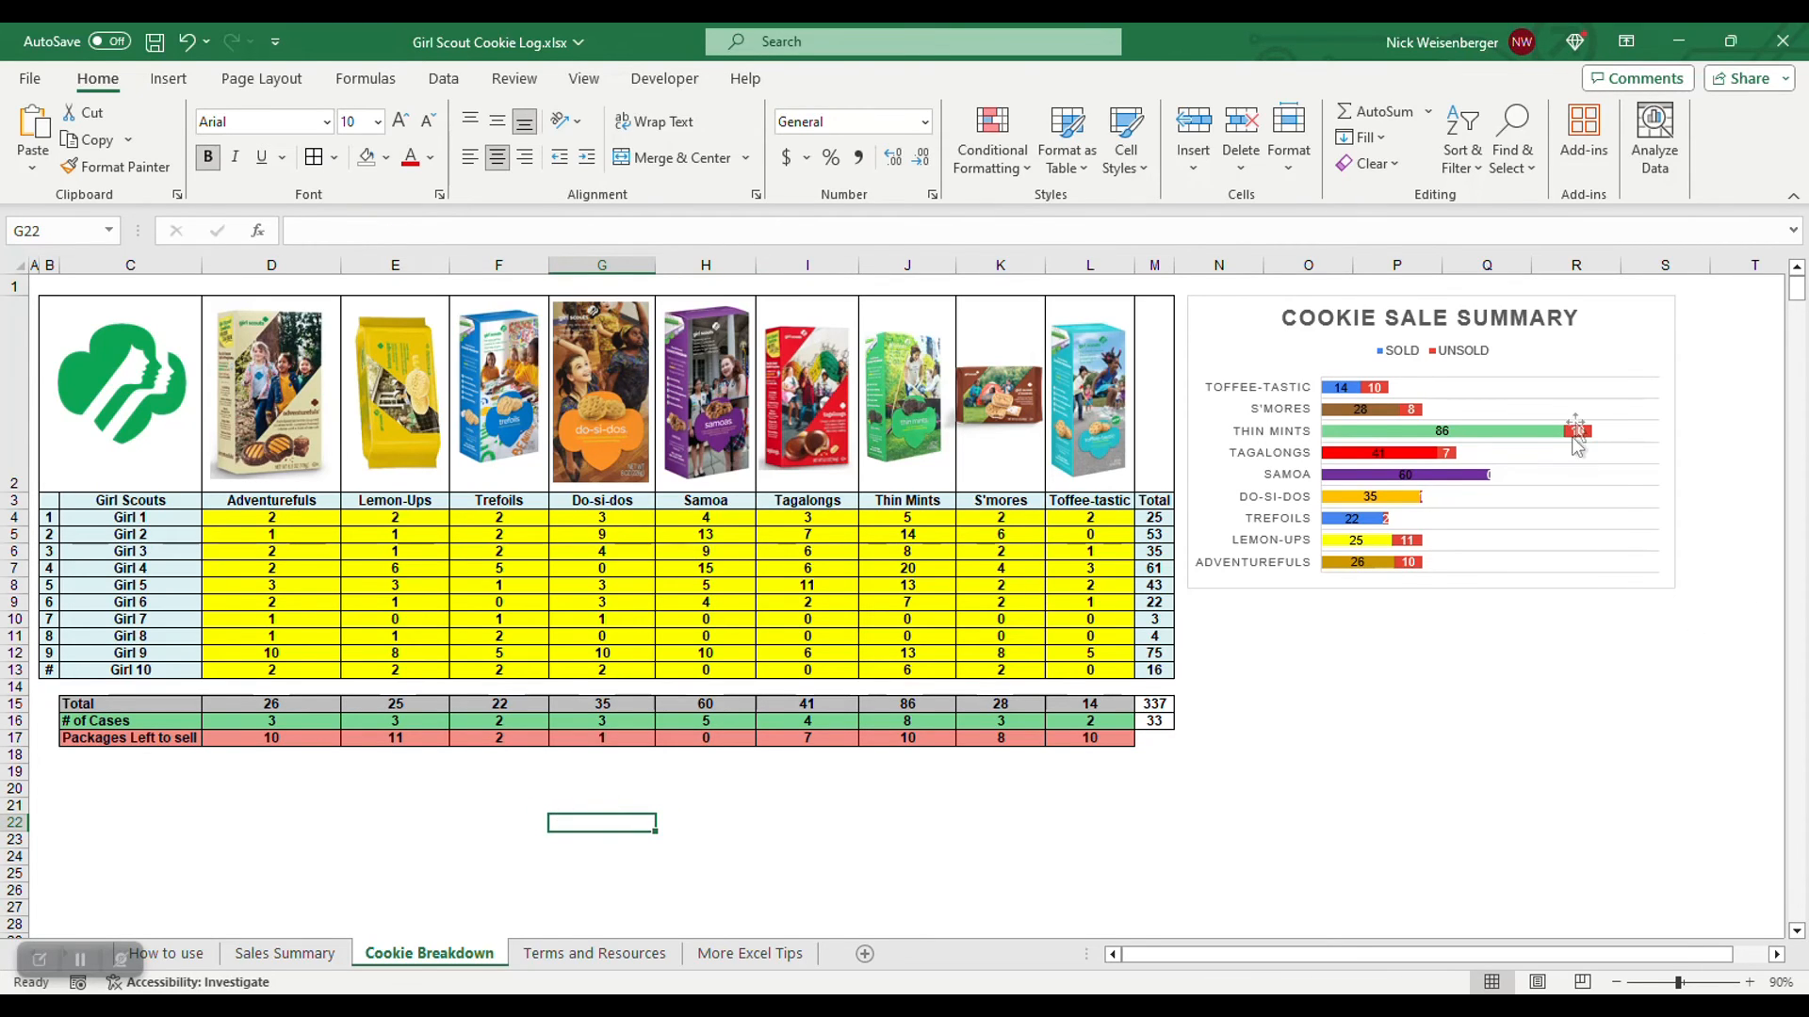
{"action": "left_click", "coordinate": [1487, 654]}
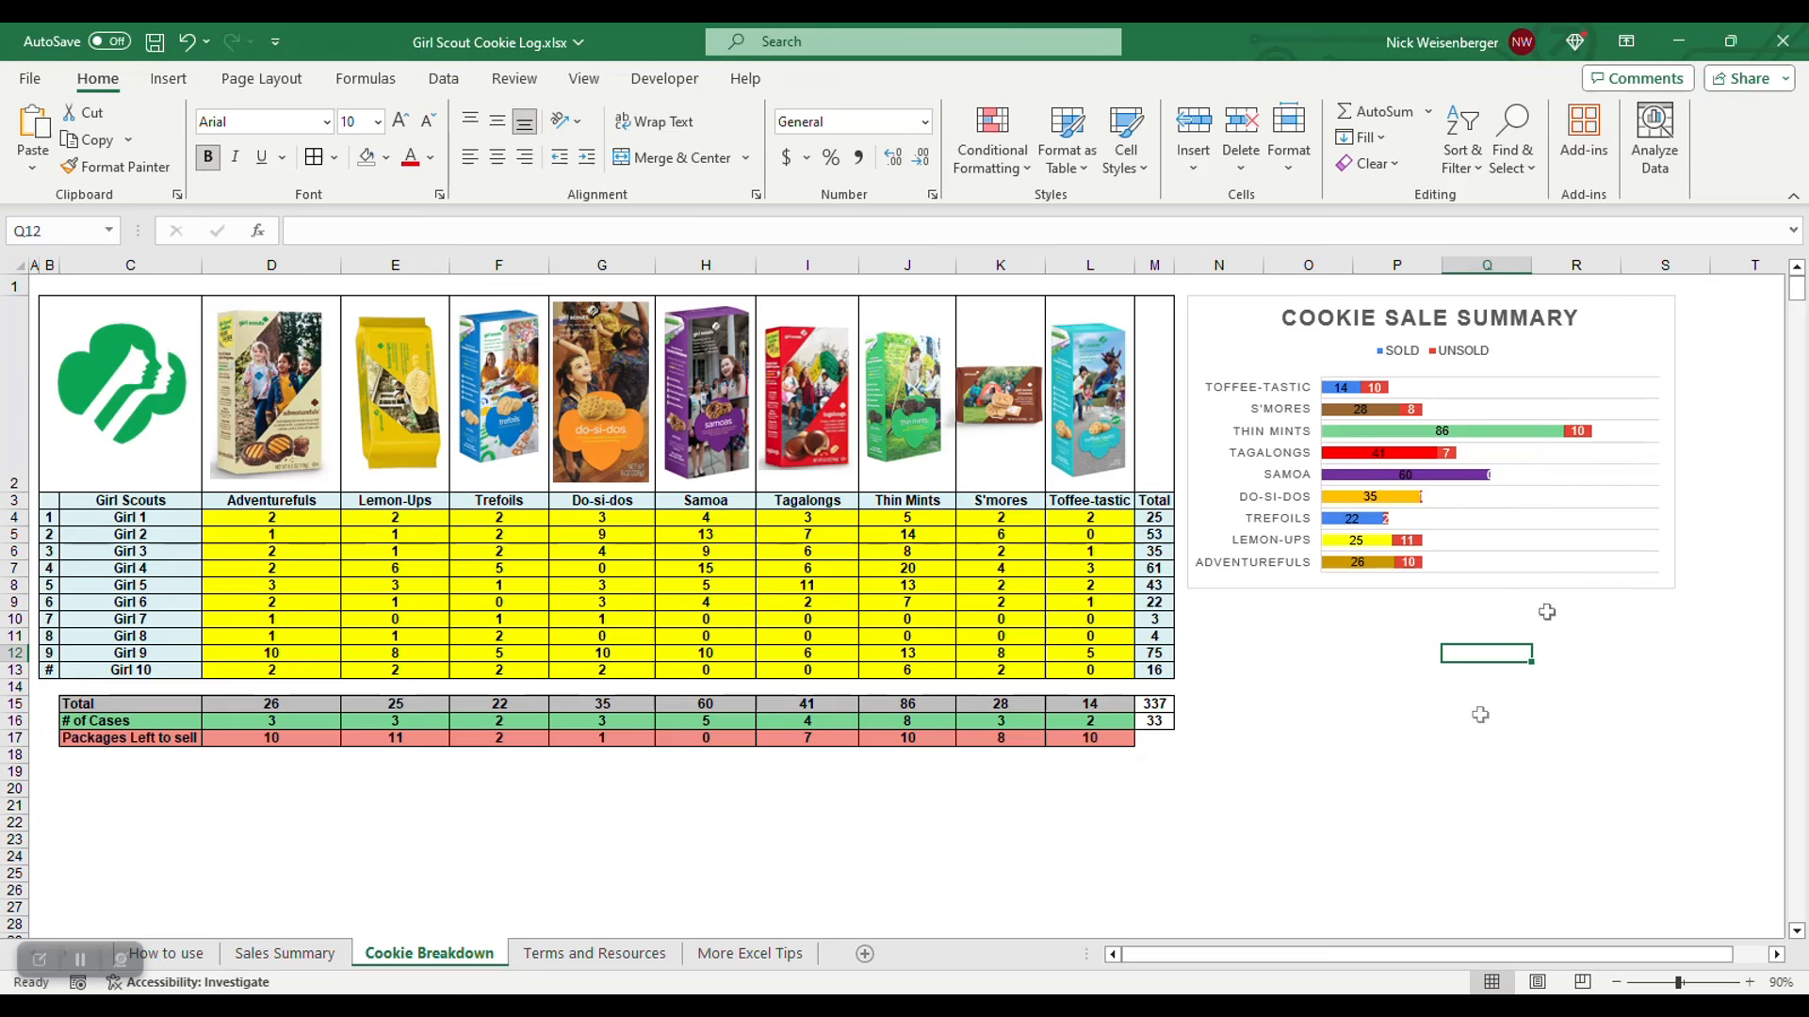
{"action": "mouse_move", "coordinate": [1417, 671]}
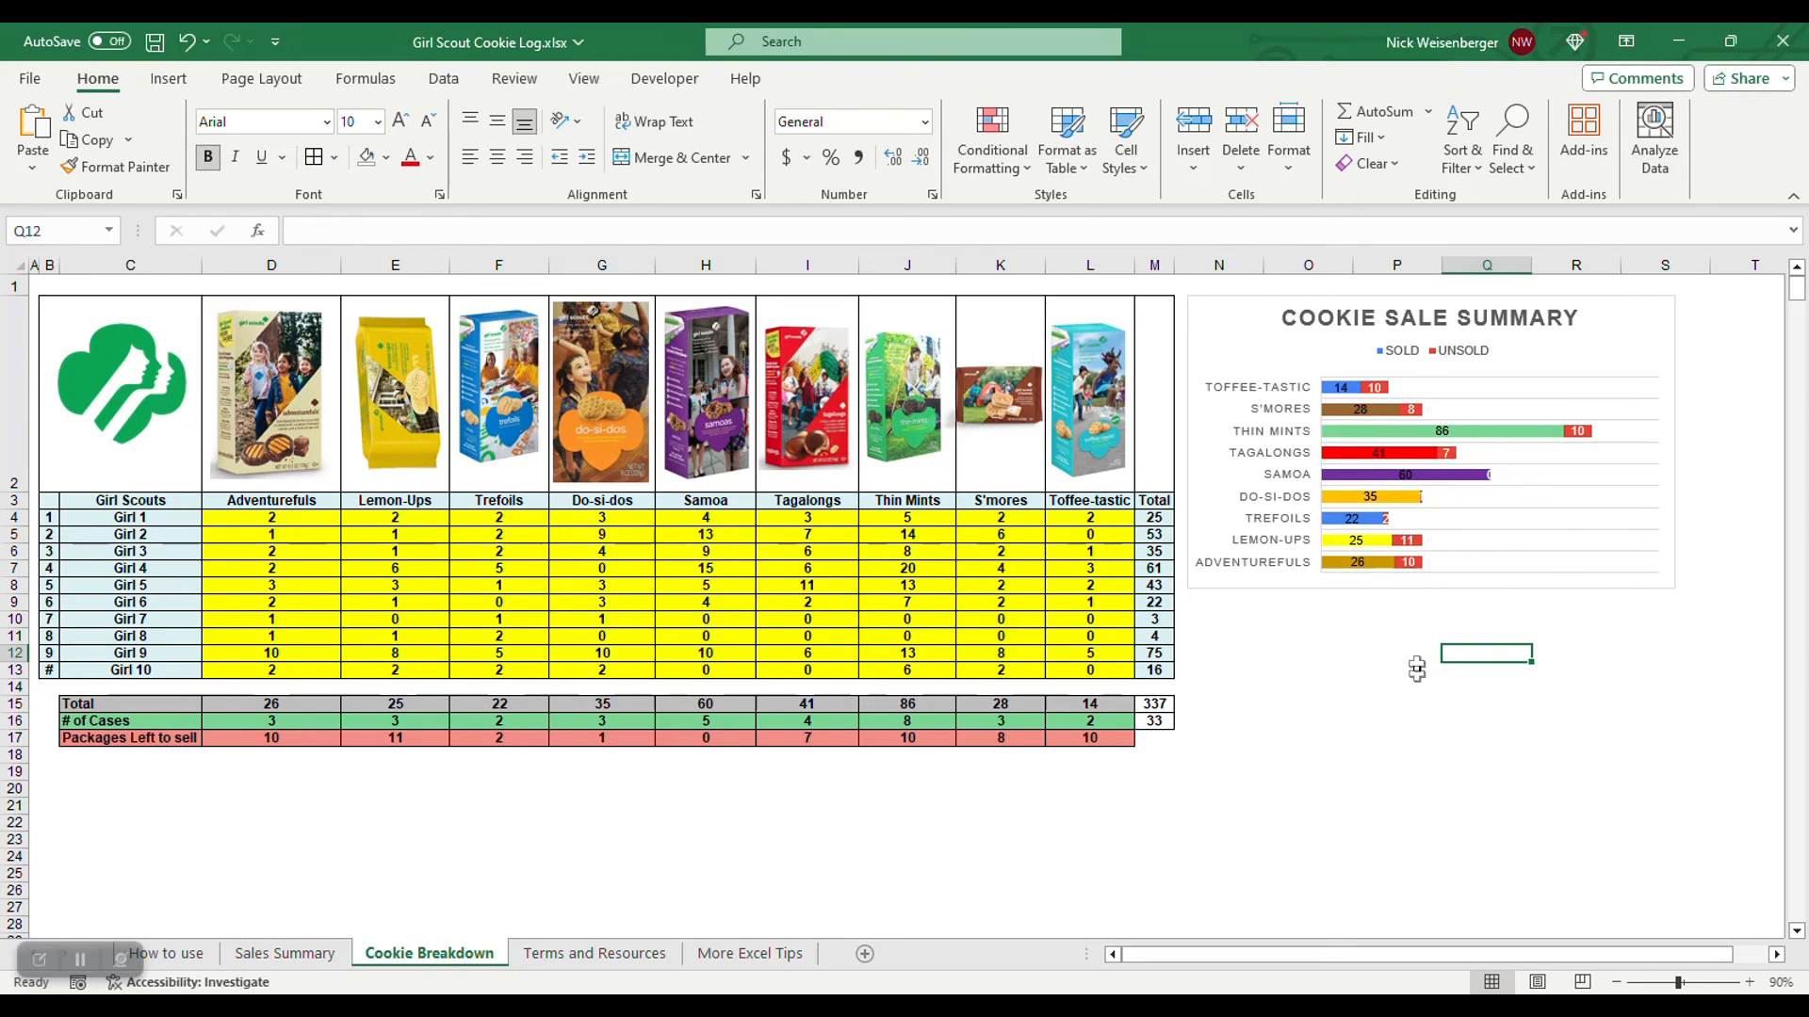
{"action": "mouse_move", "coordinate": [1472, 445]}
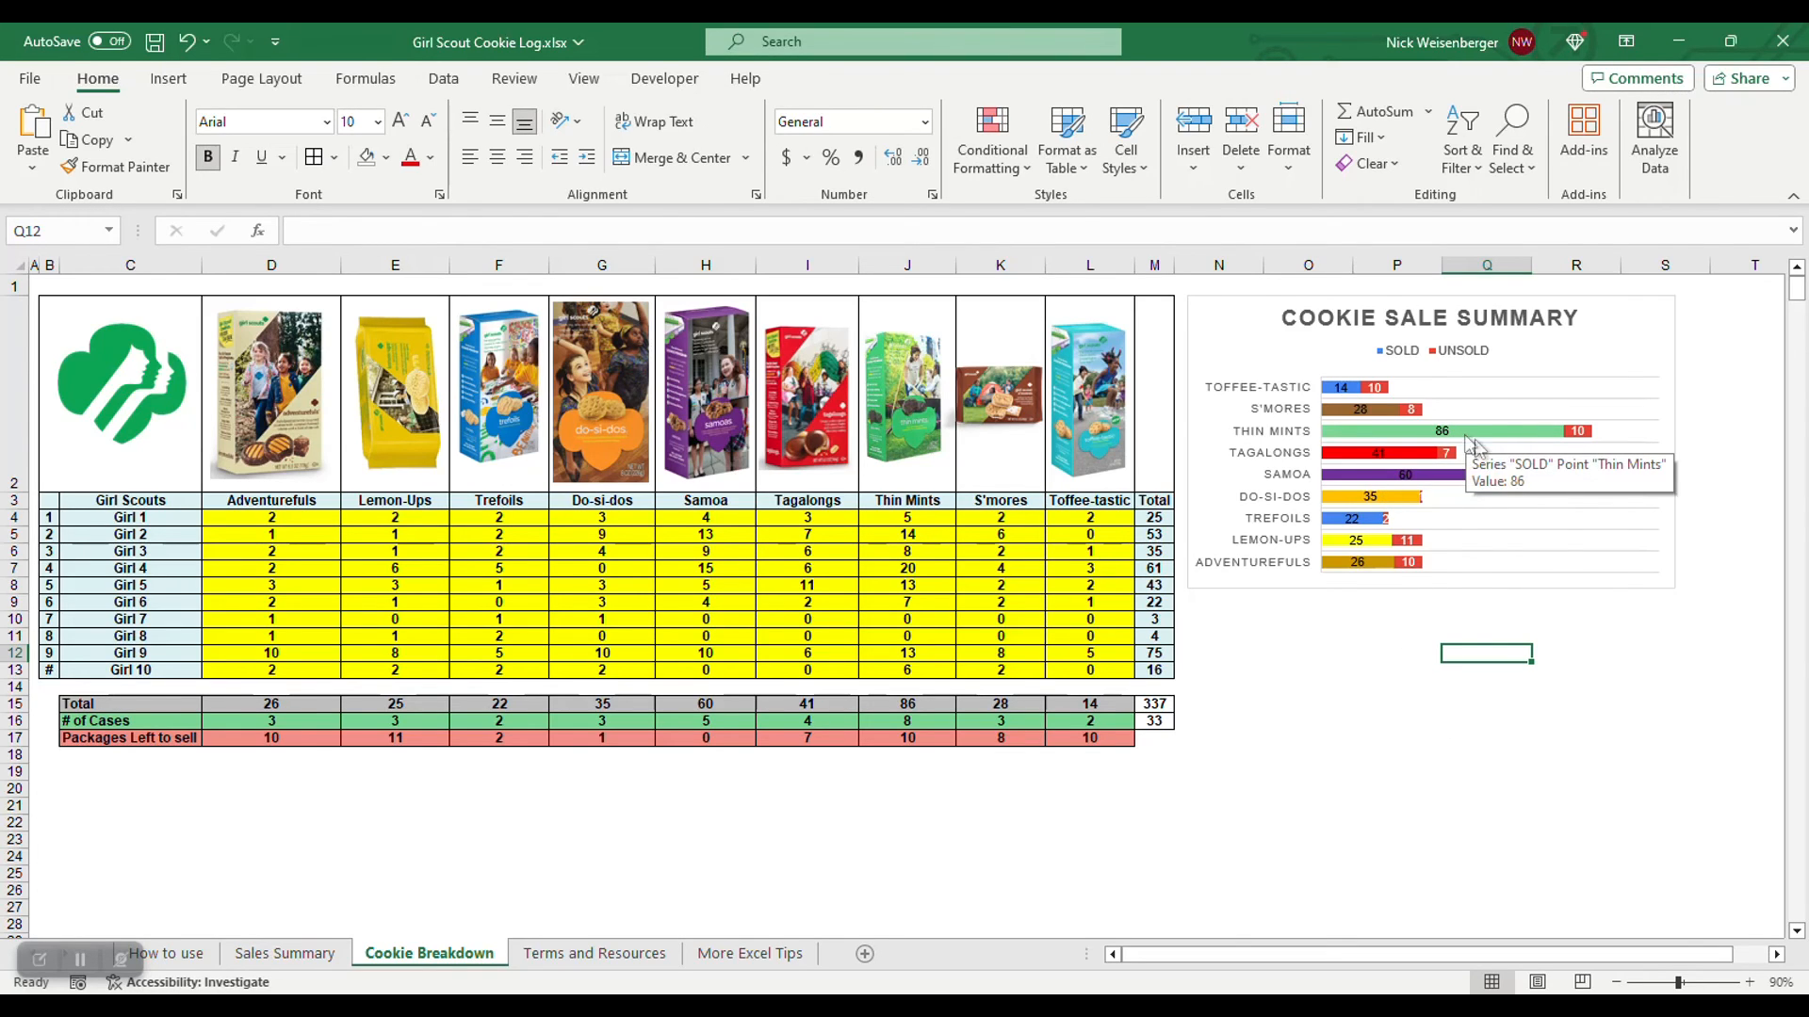
{"action": "mouse_move", "coordinate": [1359, 712]}
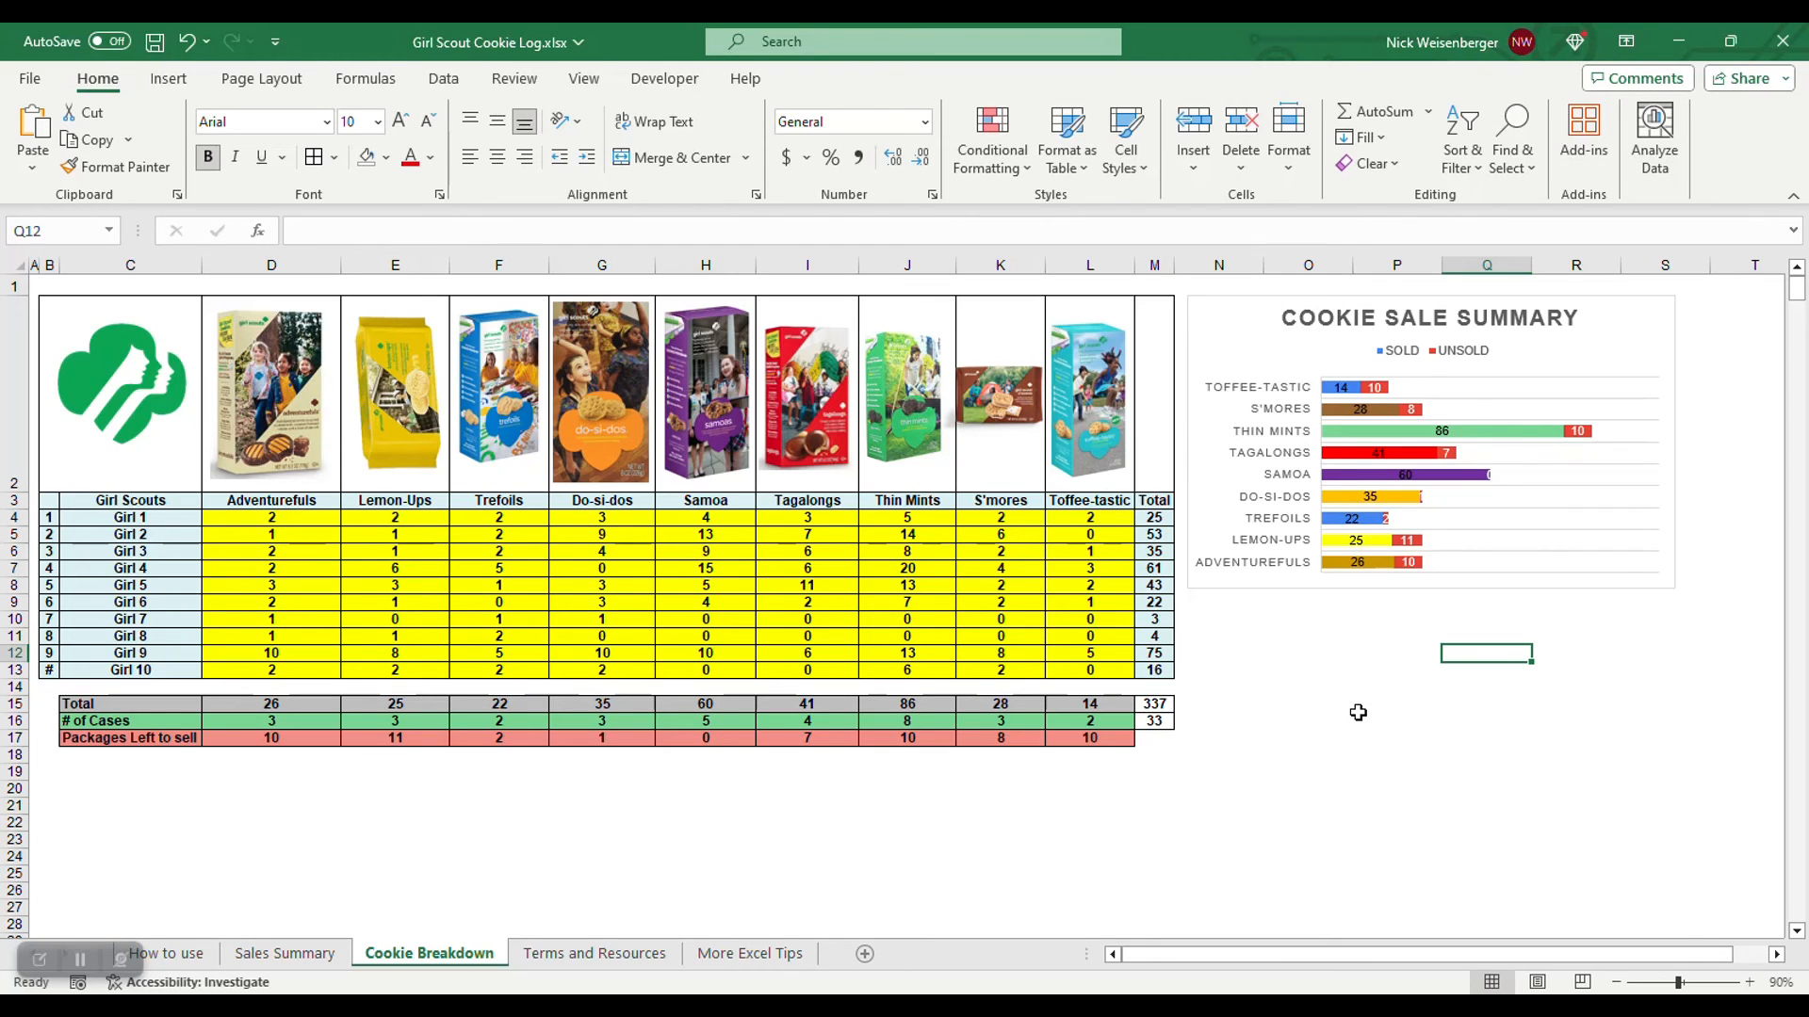
{"action": "left_click", "coordinate": [1308, 702]}
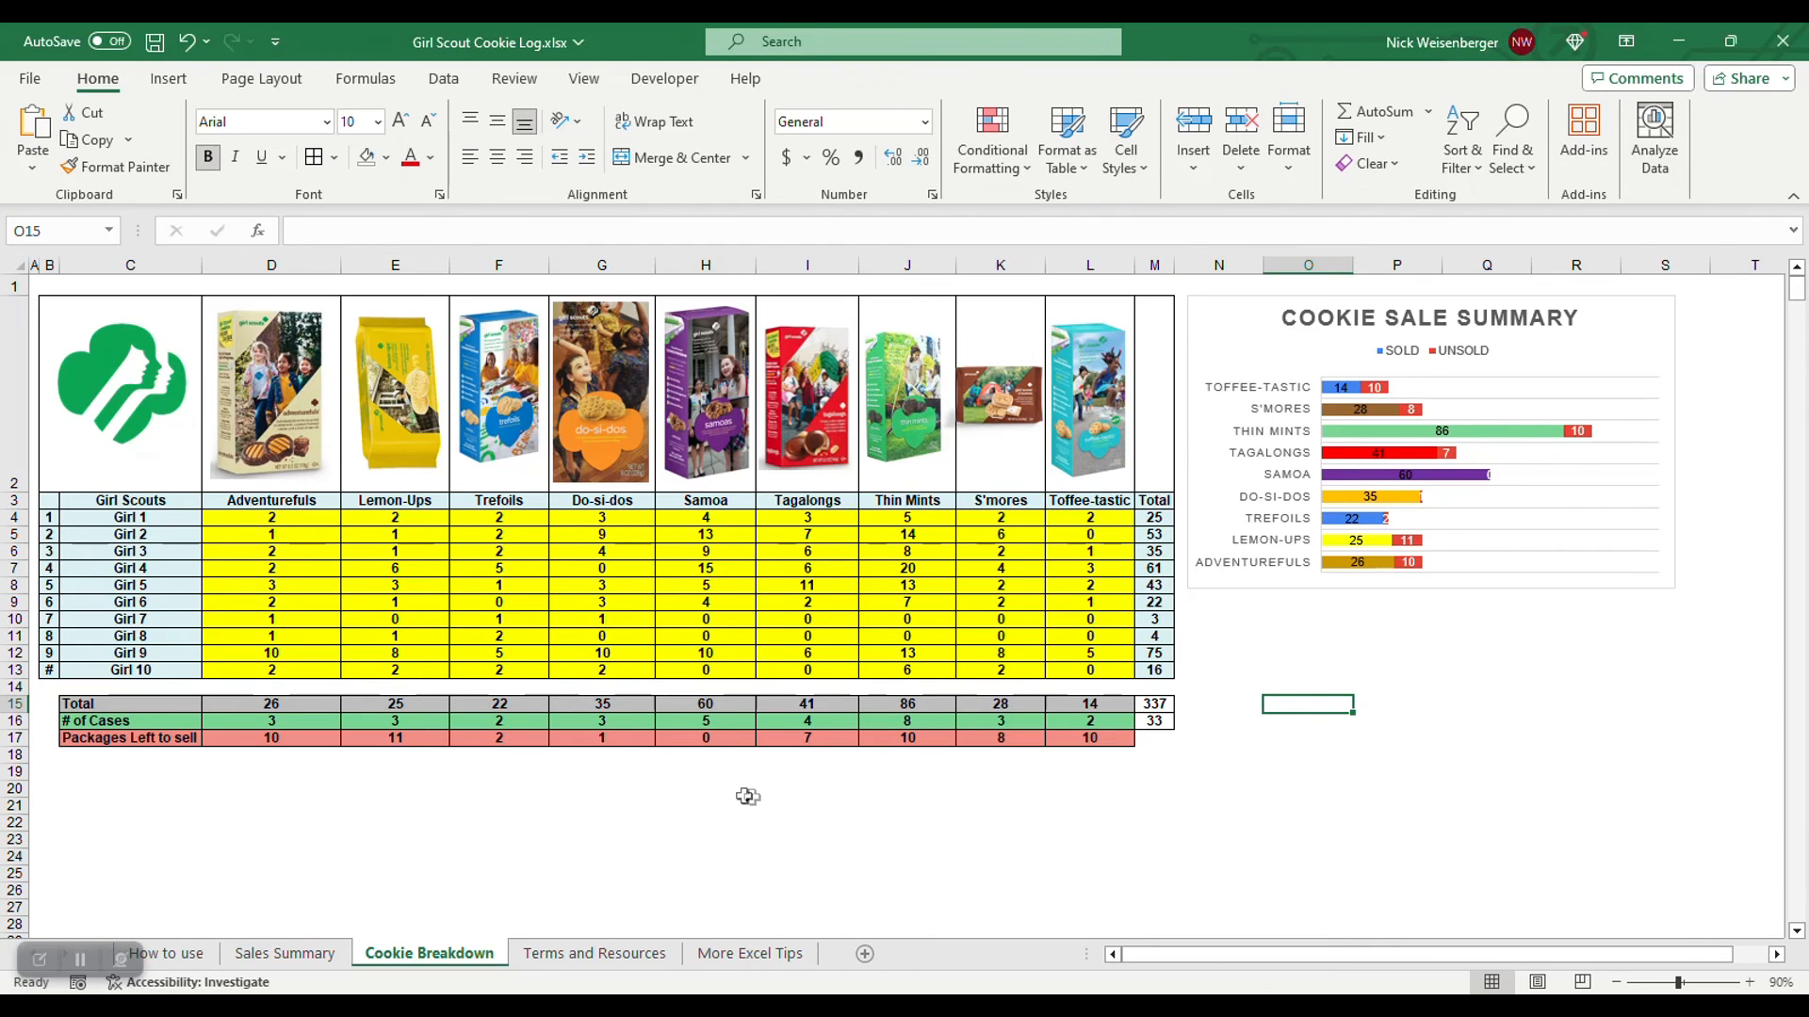
{"action": "left_click", "coordinate": [1000, 855]}
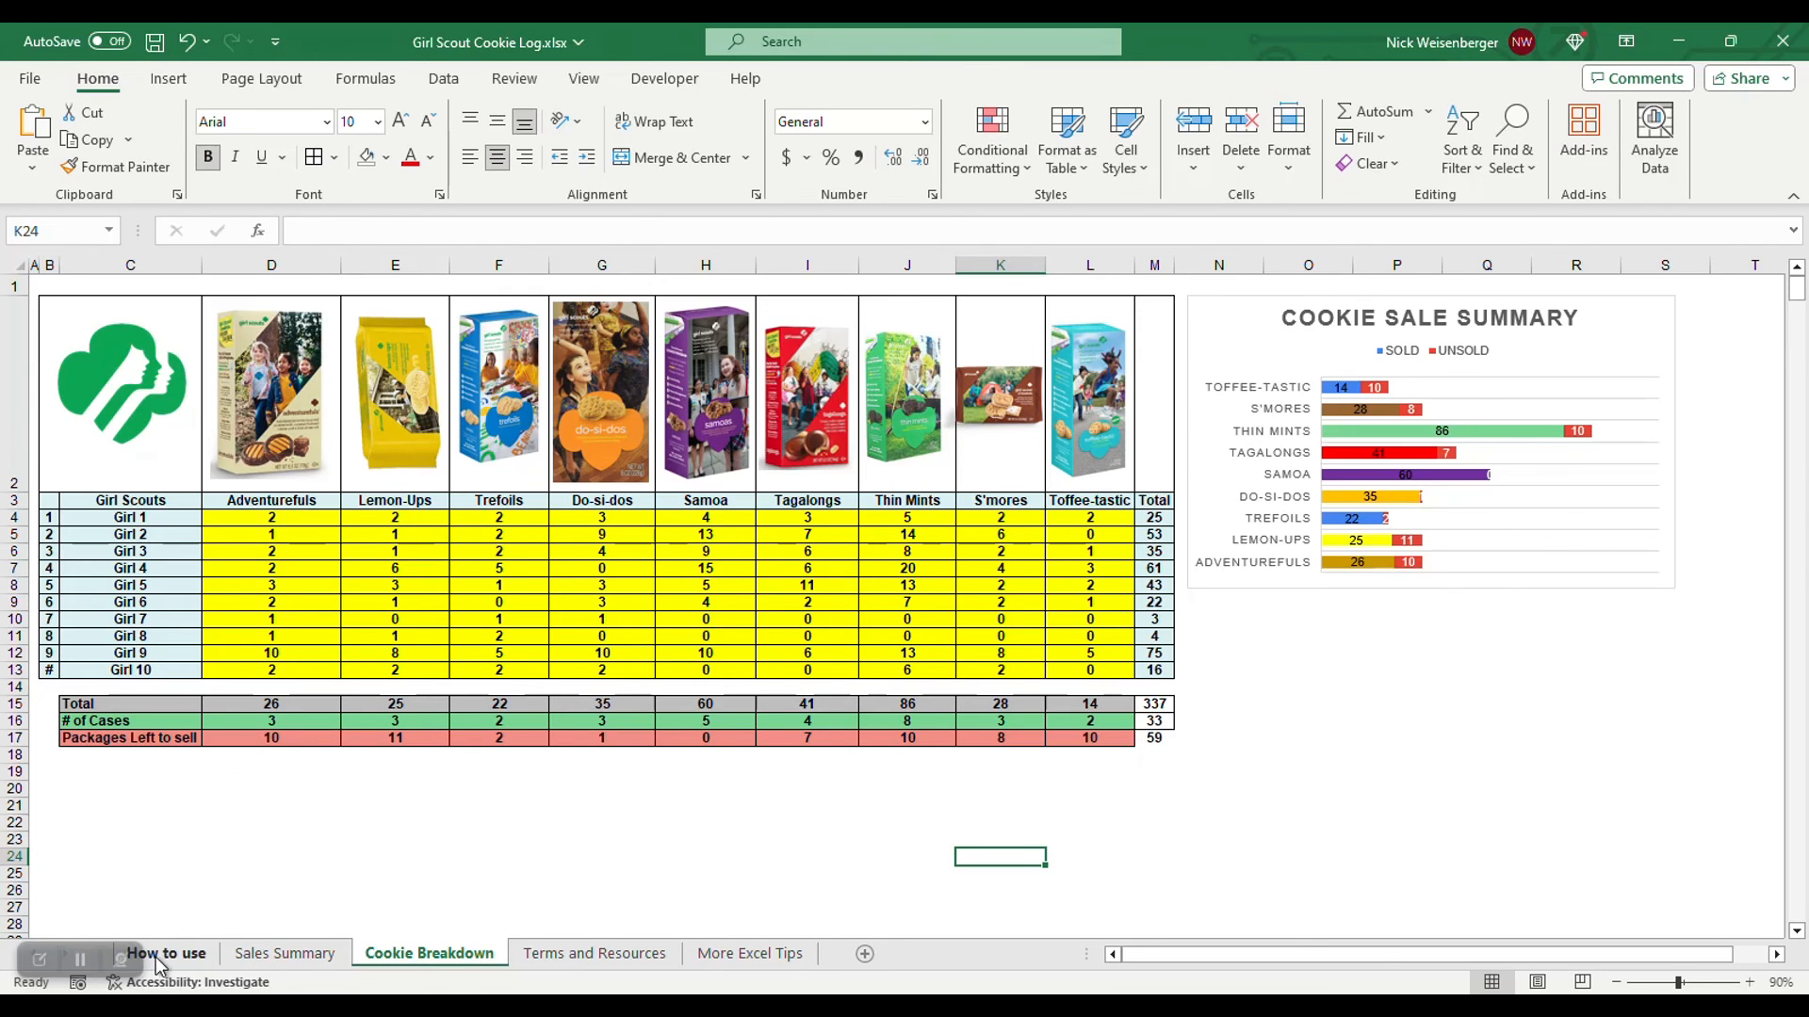
Review the Unsold Pkgs (59) and Unsold $ ($295.00) formulas on the Sales Summary sheet
{"action": "left_click", "coordinate": [284, 953]}
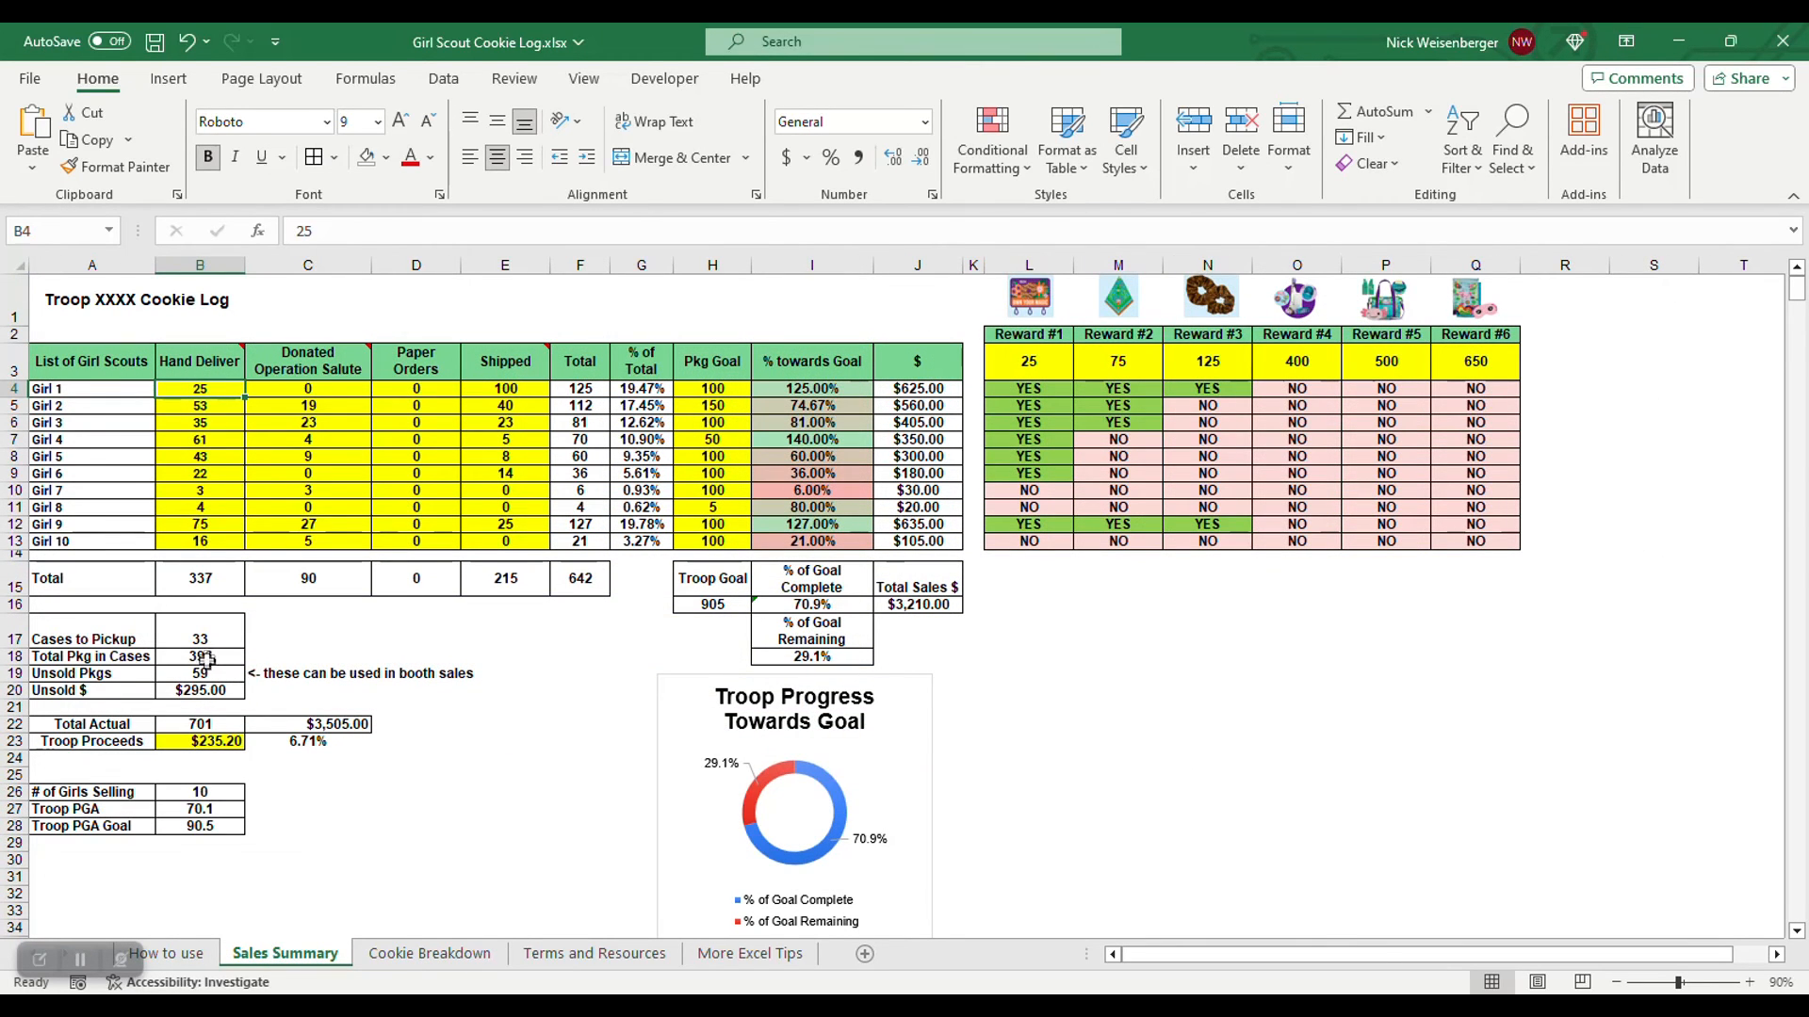
{"action": "left_click", "coordinate": [199, 673]}
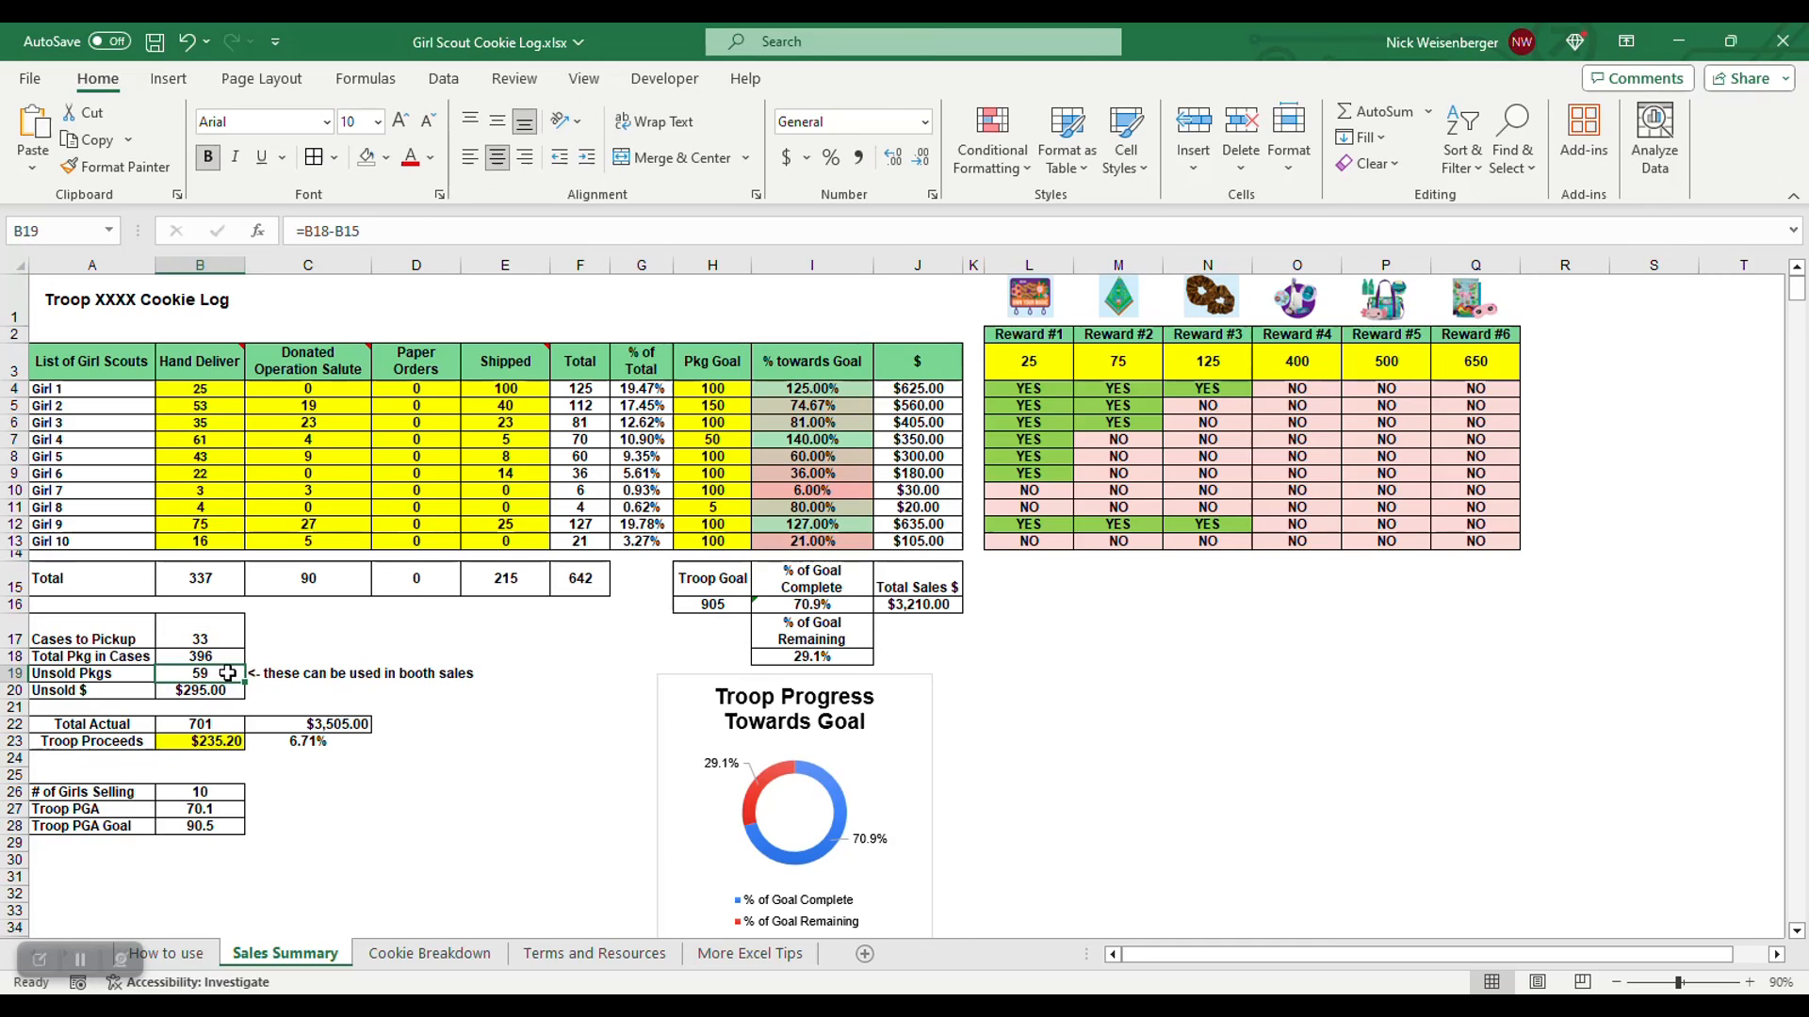
{"action": "mouse_move", "coordinate": [219, 690]}
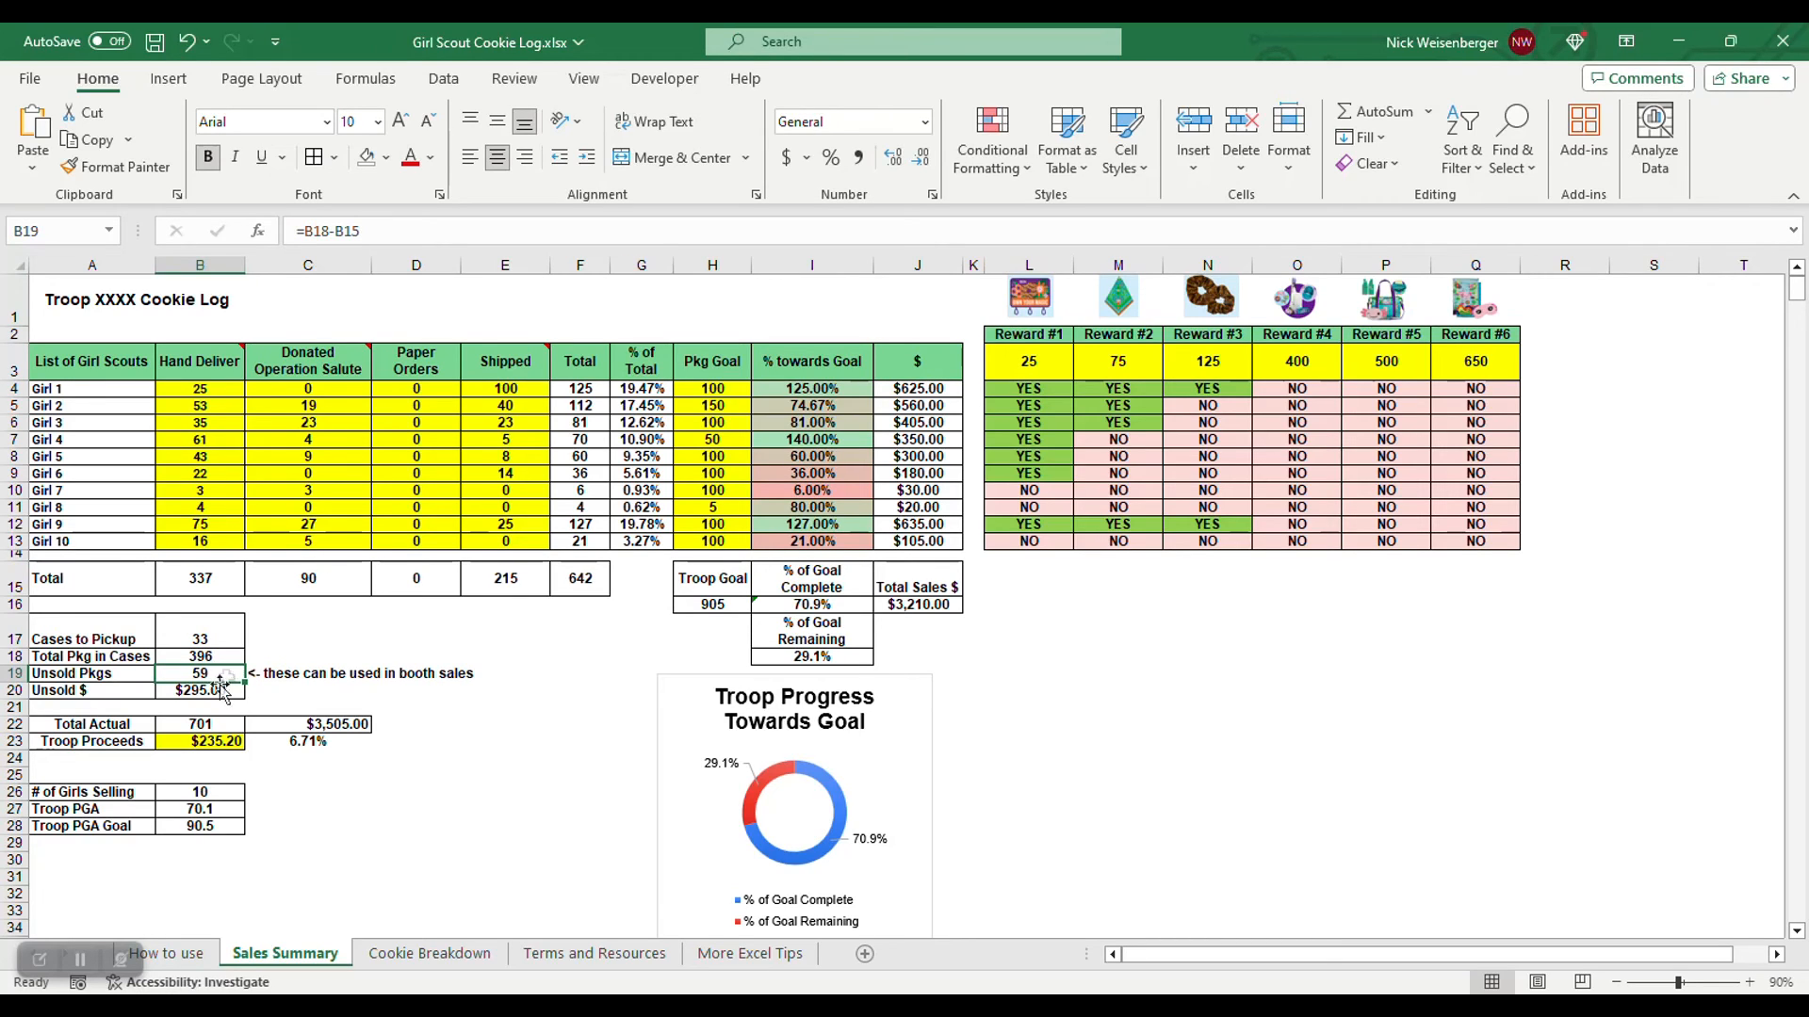
{"action": "left_click", "coordinate": [199, 690]}
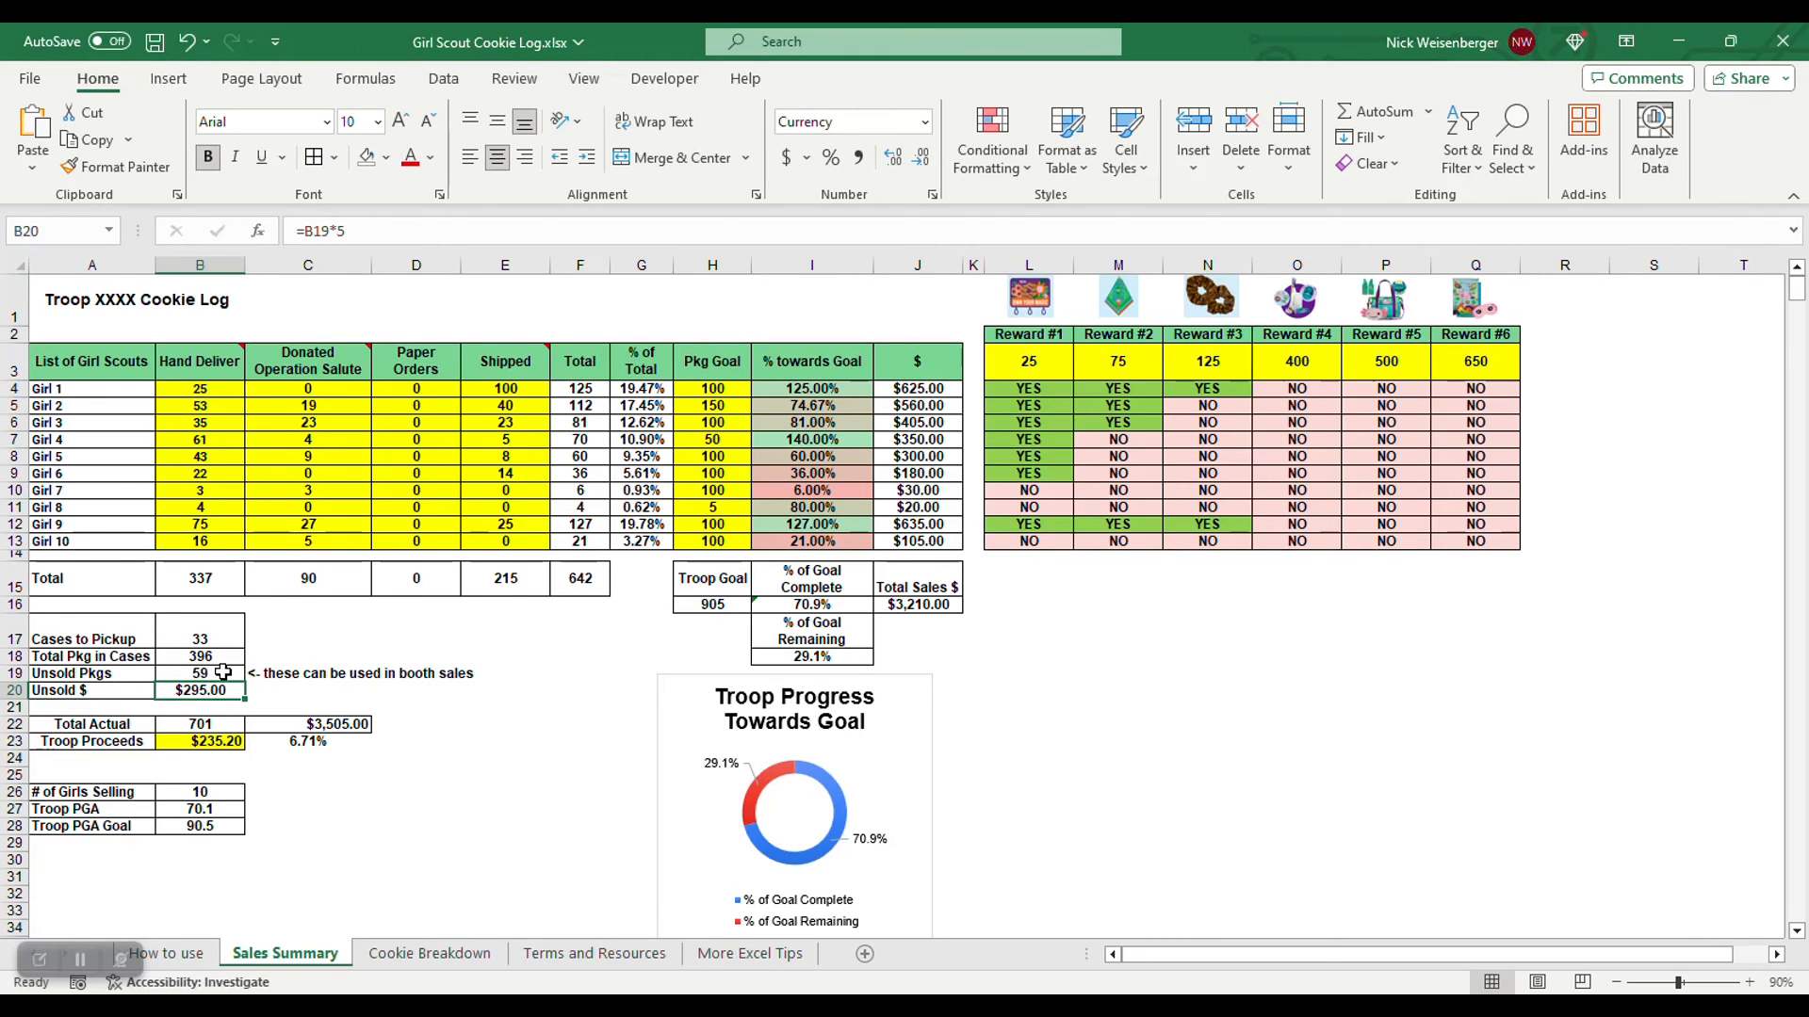
{"action": "mouse_move", "coordinate": [351, 857]}
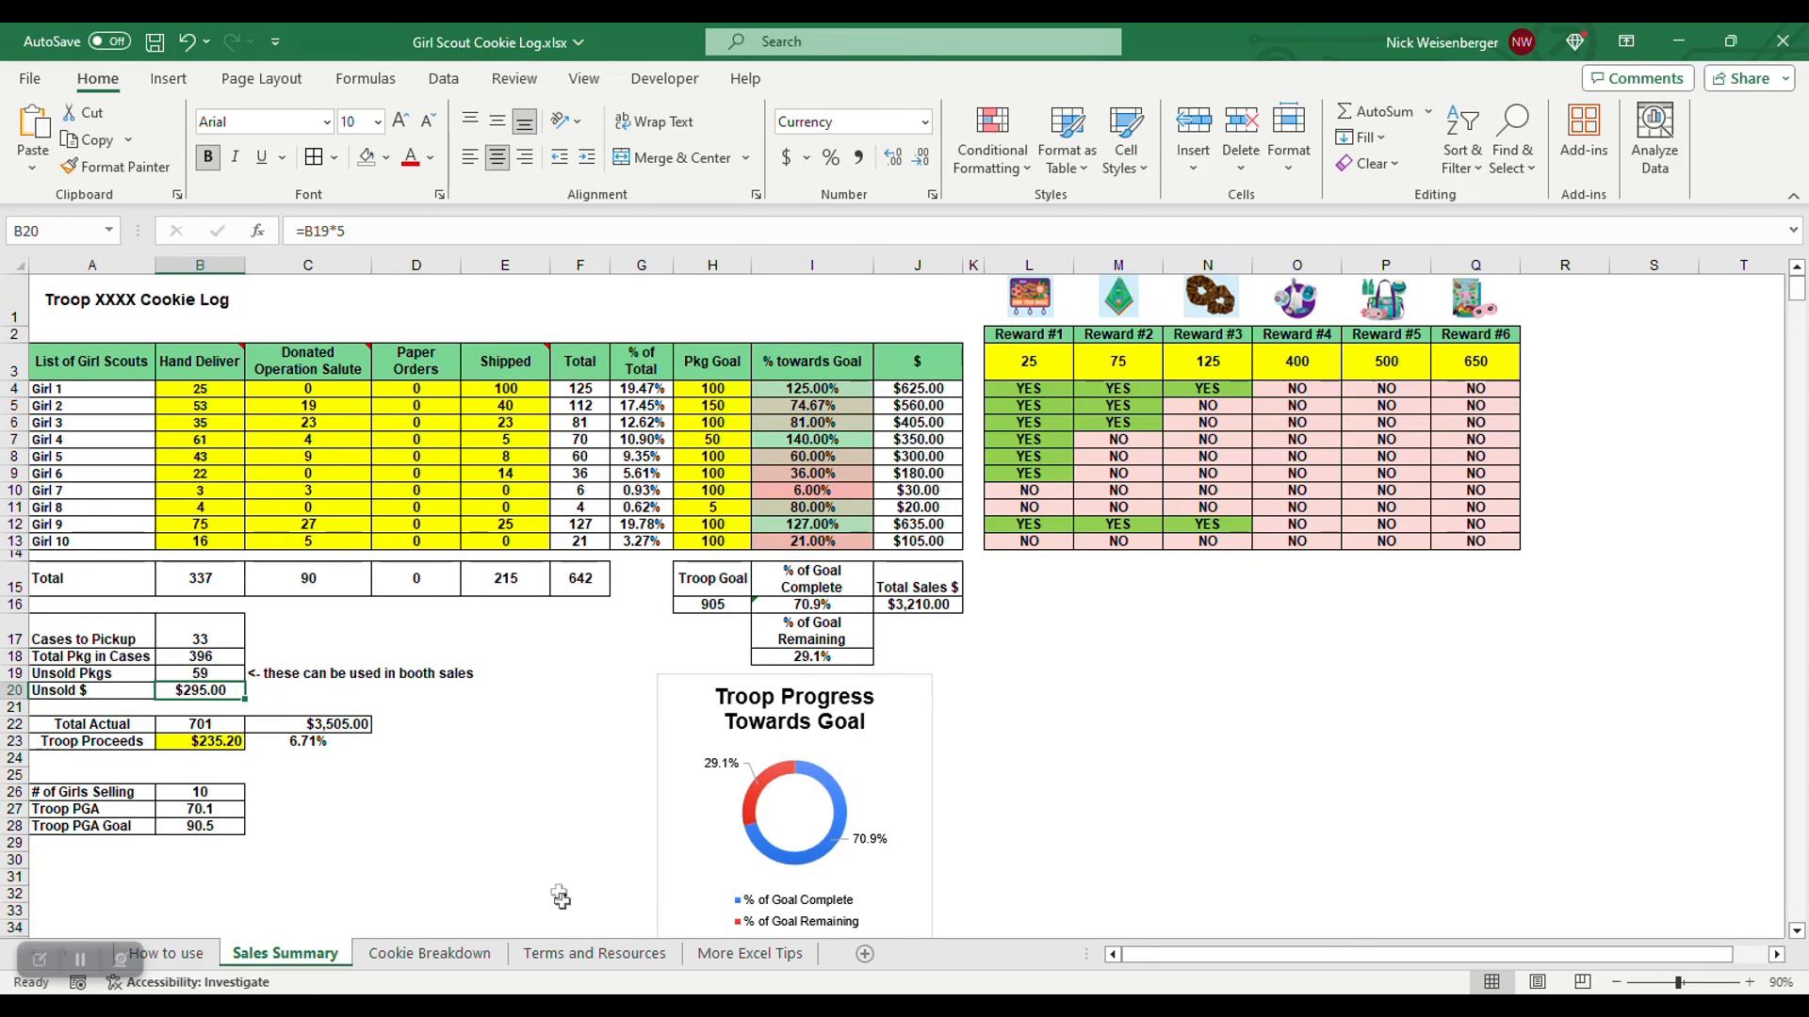
Return to the Cookie Breakdown sheet with its case counts and 59 packages left to sell
{"action": "left_click", "coordinate": [430, 954]}
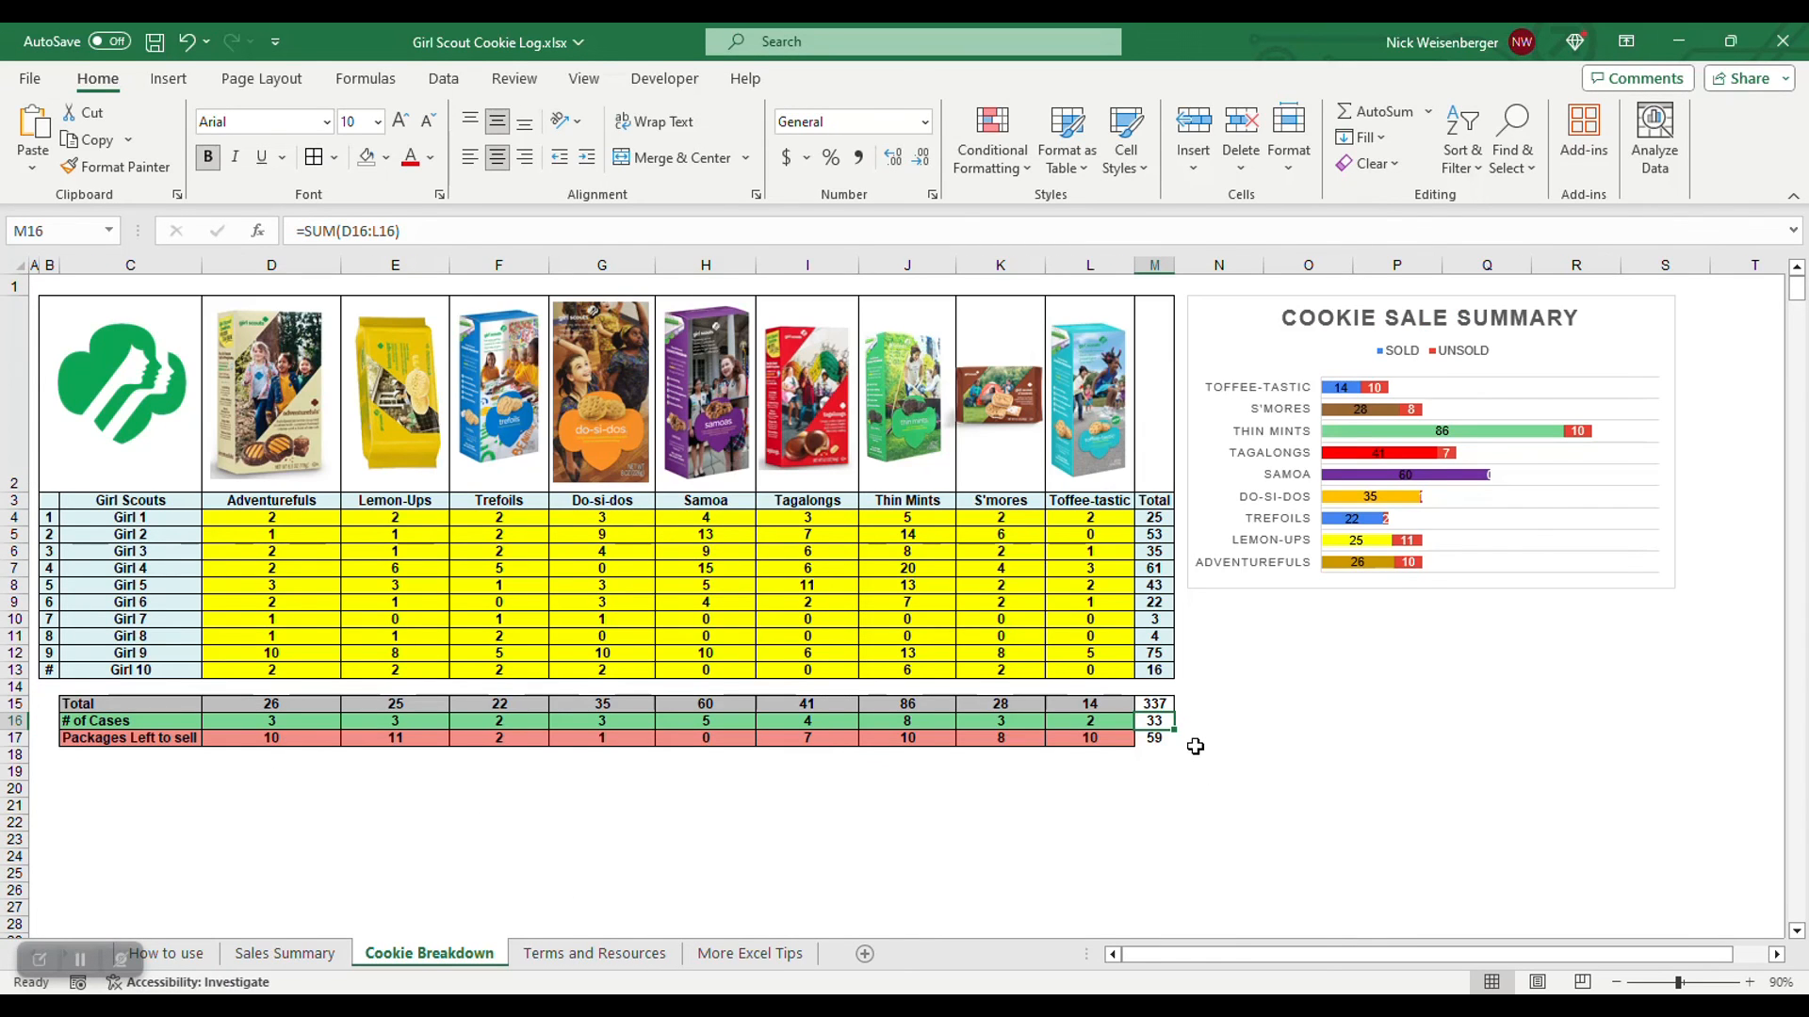
{"action": "mouse_move", "coordinate": [1255, 739]}
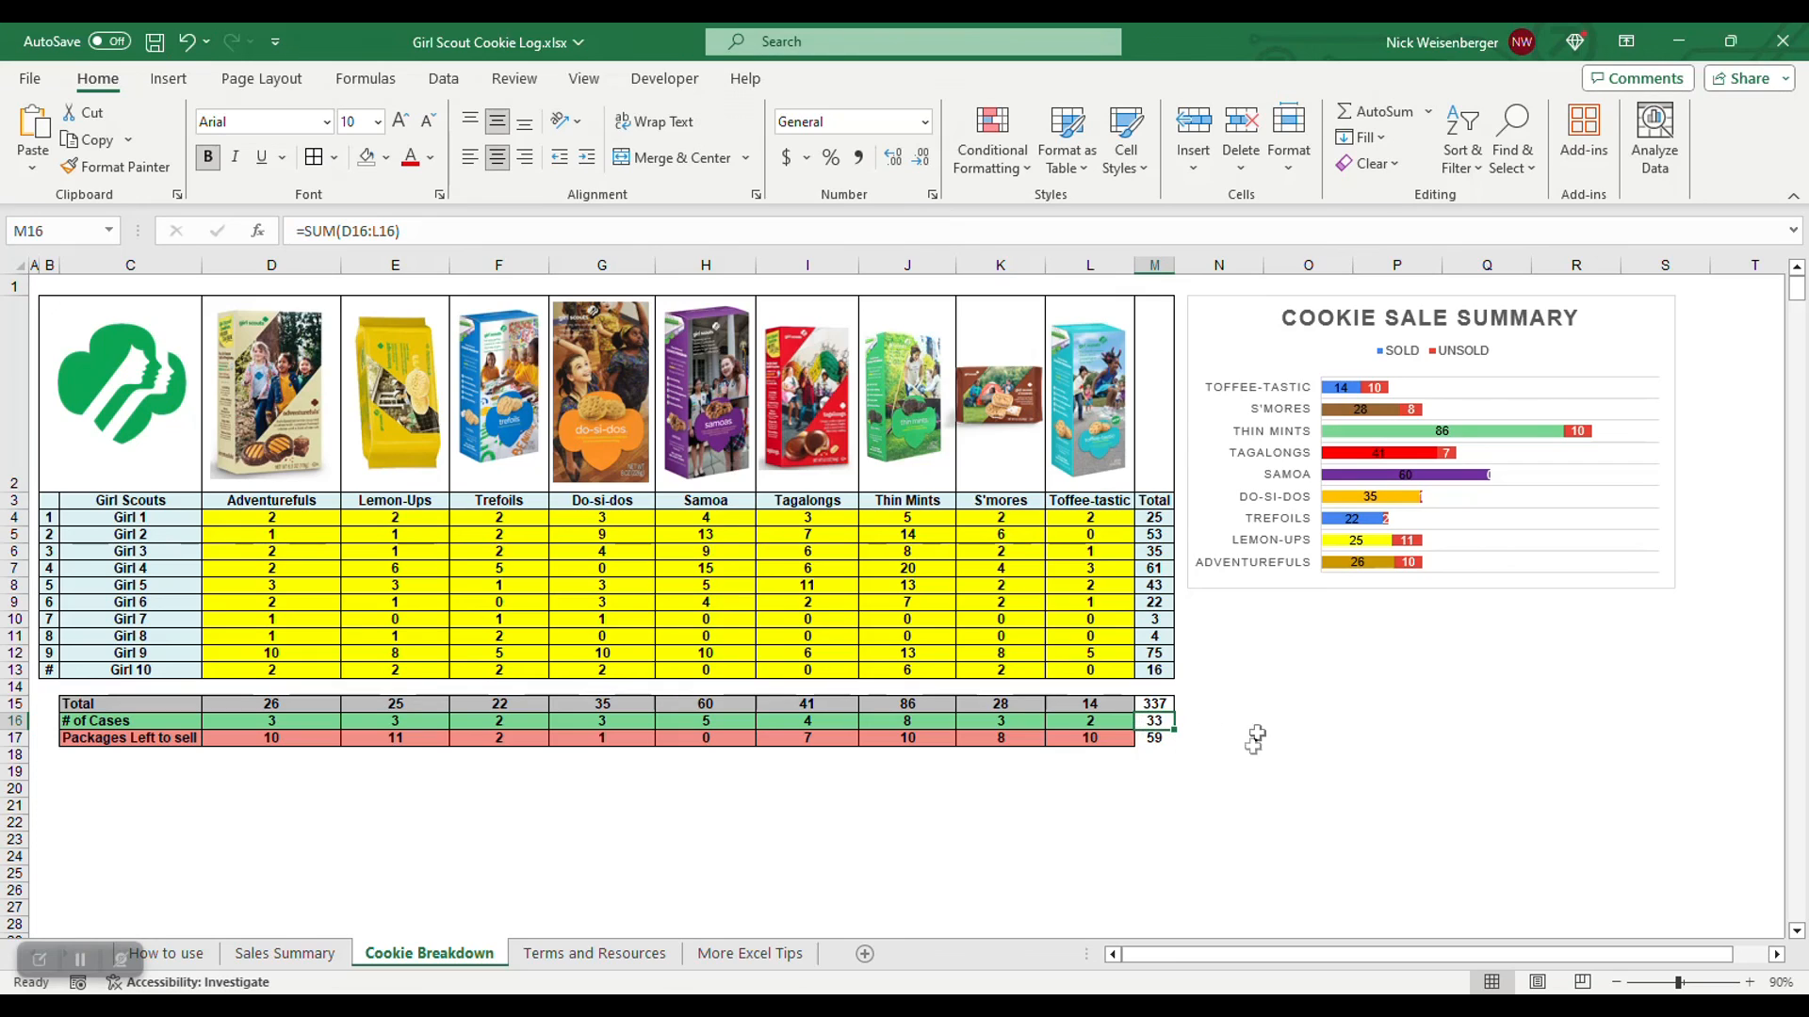
{"action": "mouse_move", "coordinate": [1215, 712]}
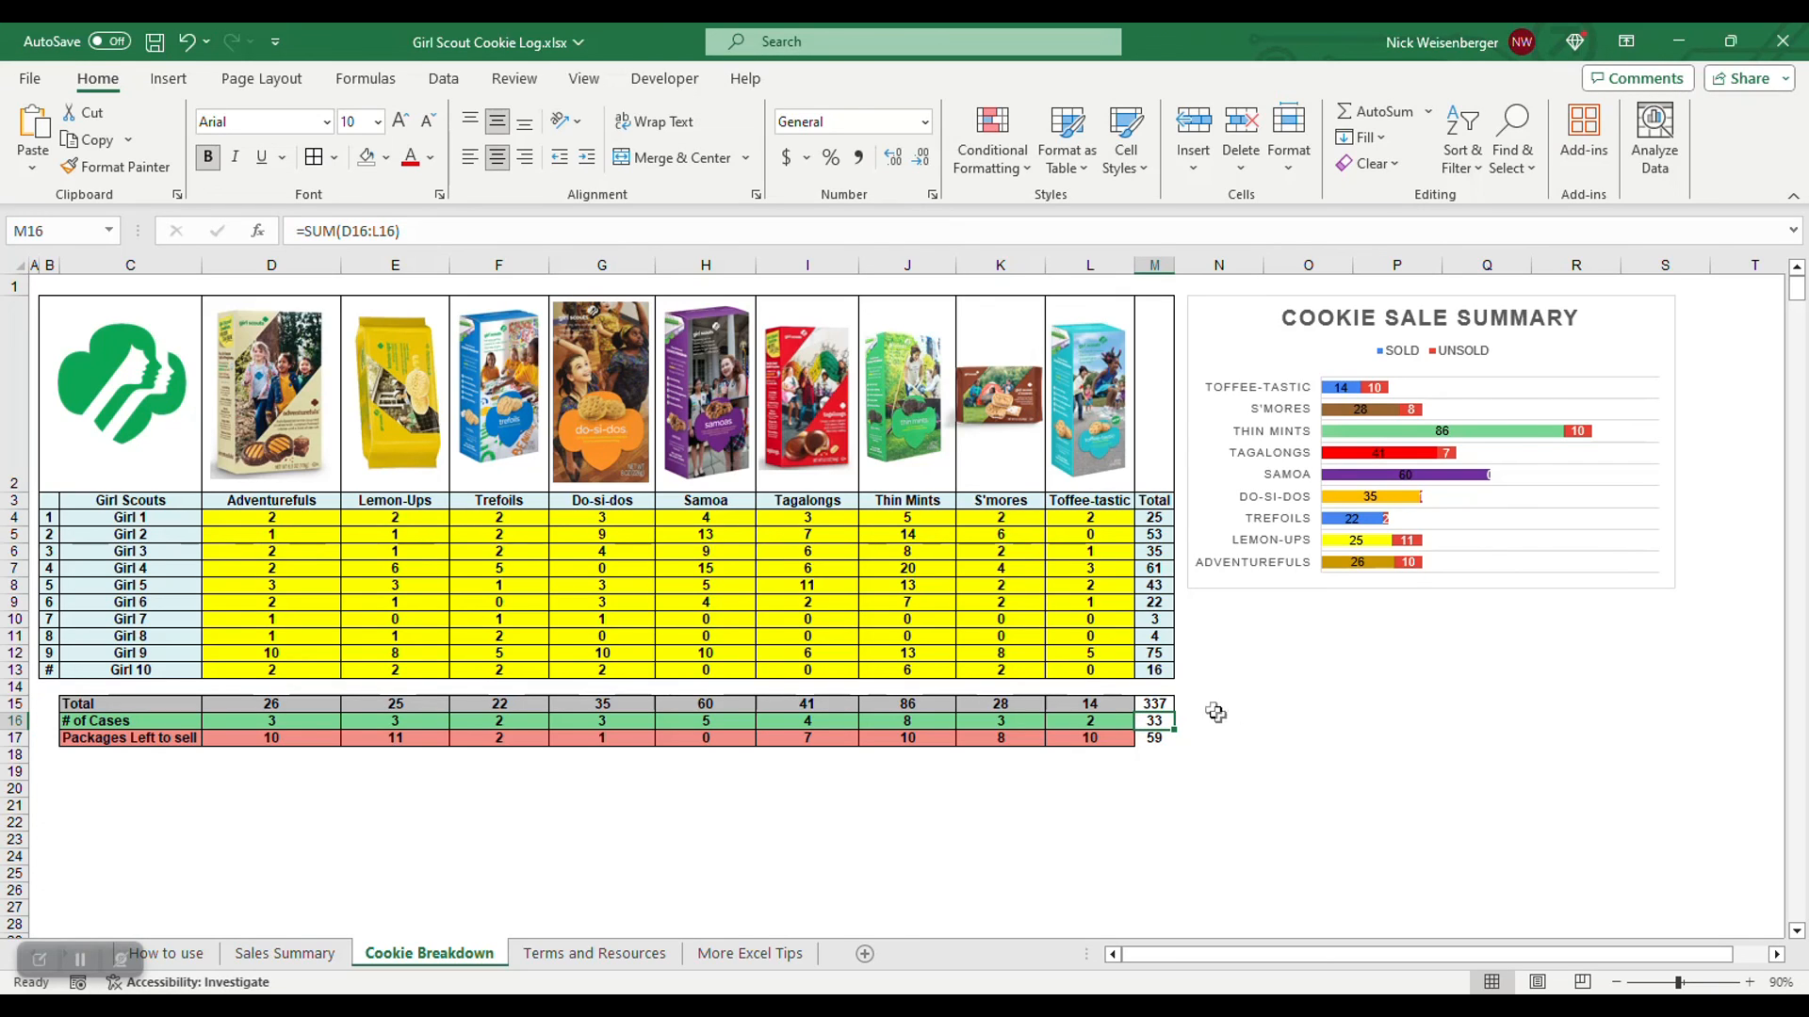
{"action": "mouse_move", "coordinate": [912, 804]}
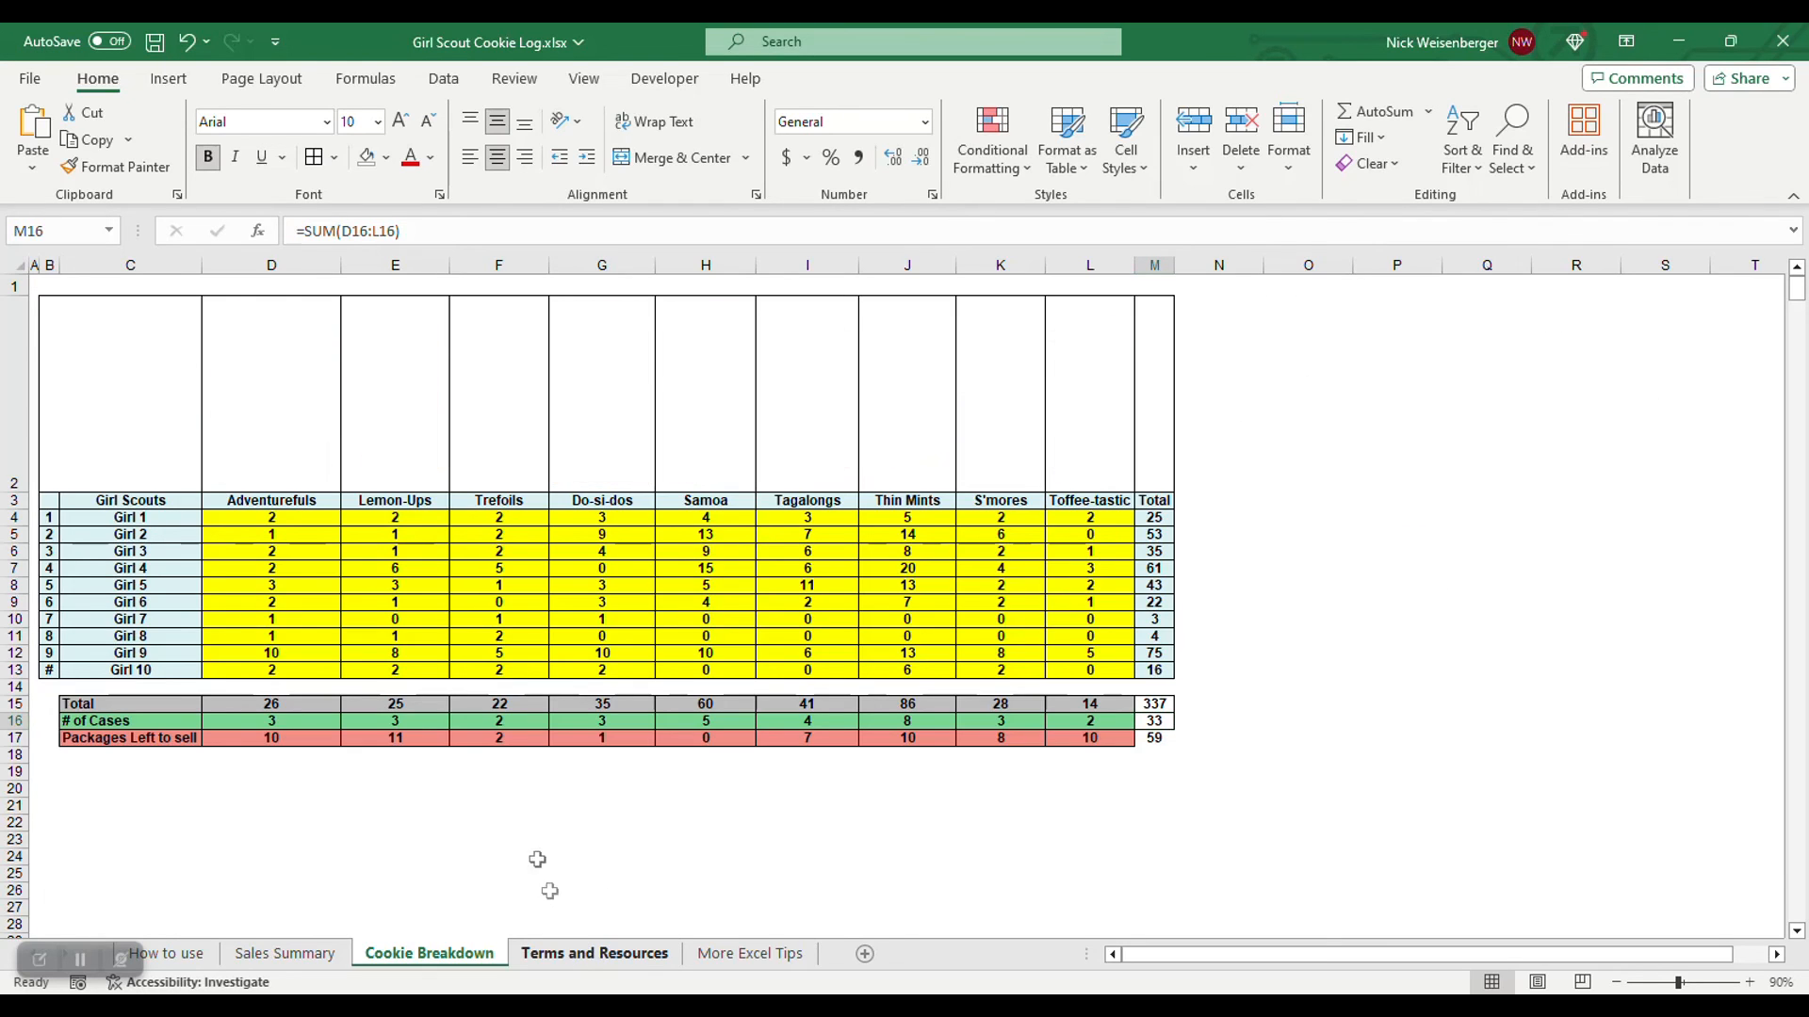
Review the Terms and Resources sheet, then return to the Sales Summary sheet
{"action": "left_click", "coordinate": [593, 953]}
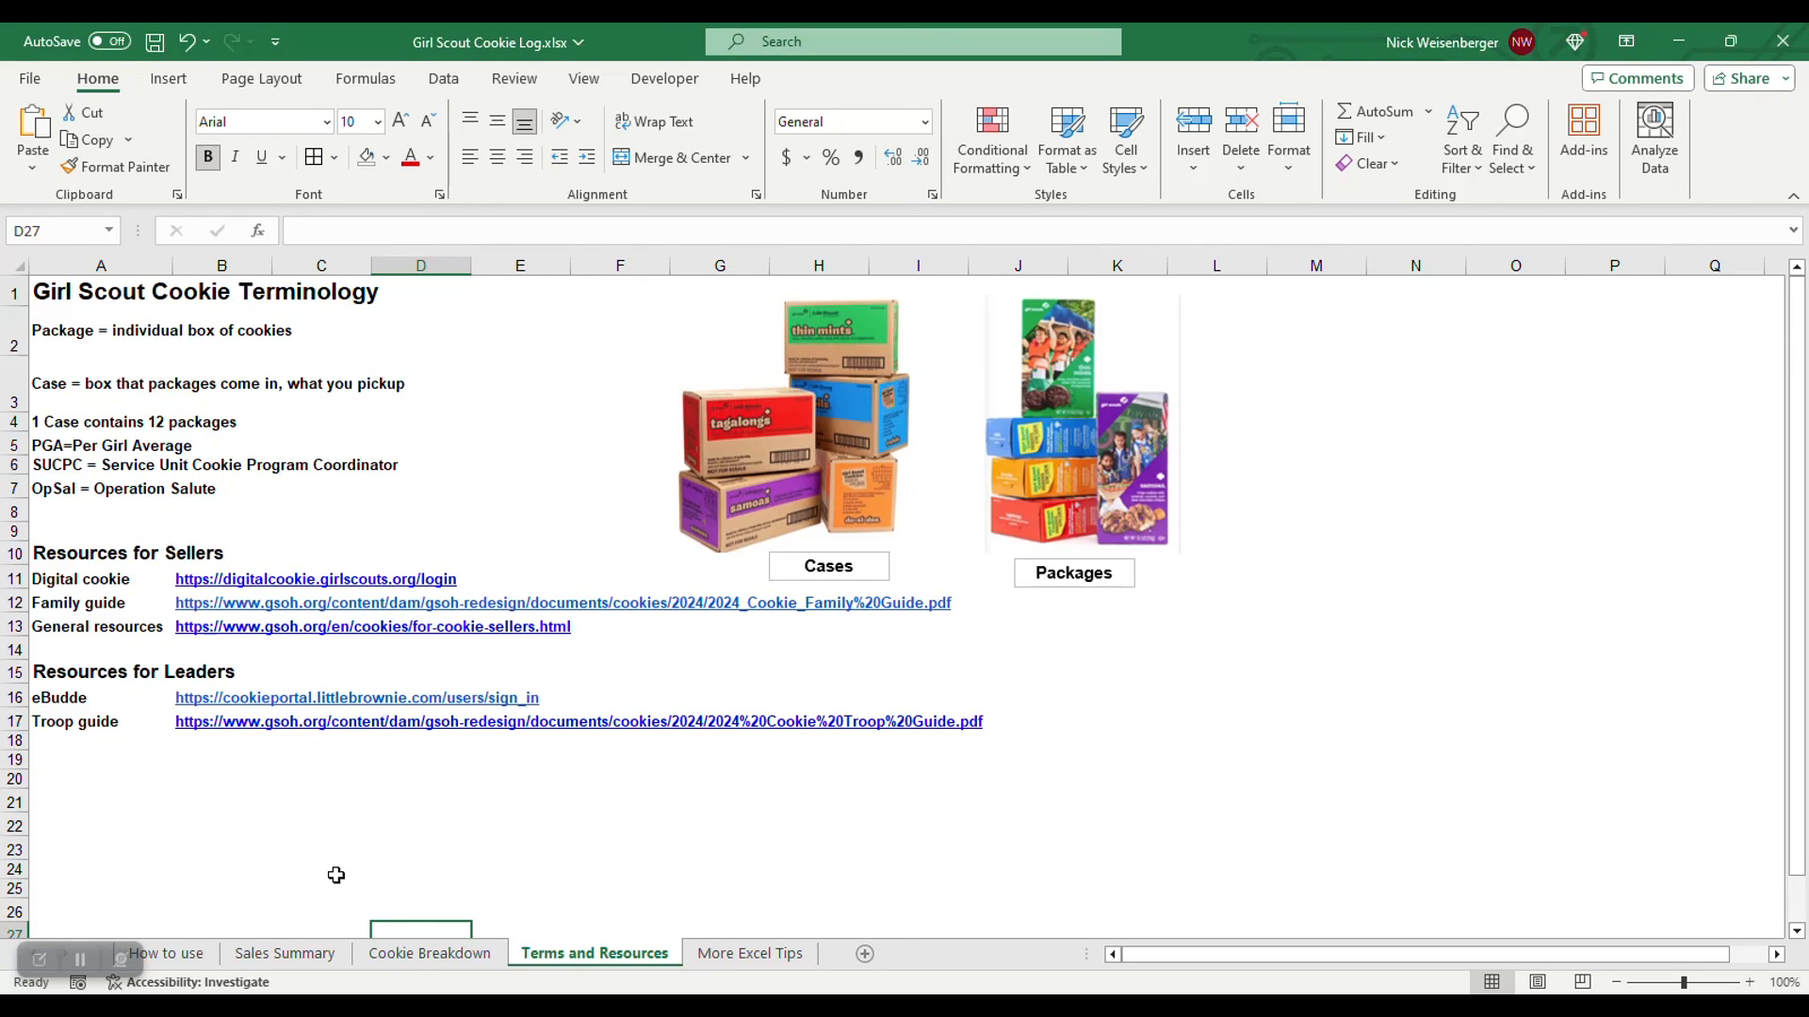
{"action": "mouse_move", "coordinate": [564, 799]}
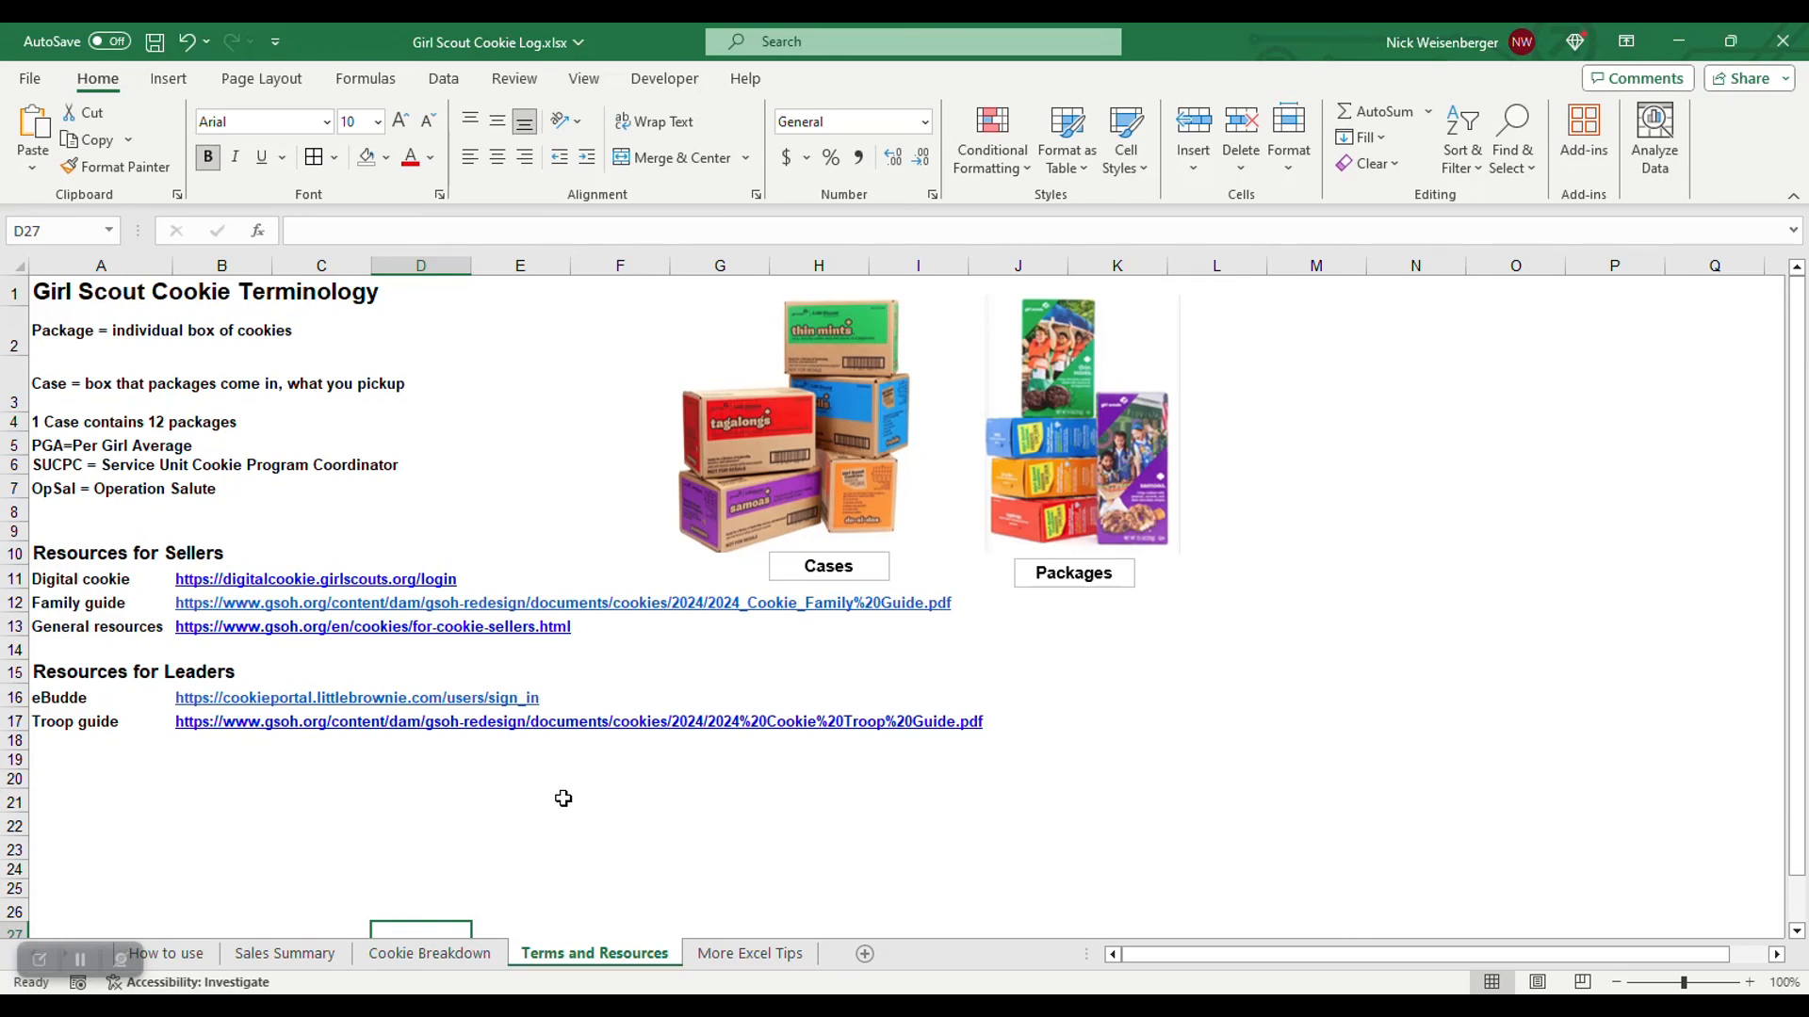
{"action": "left_click", "coordinate": [284, 954]}
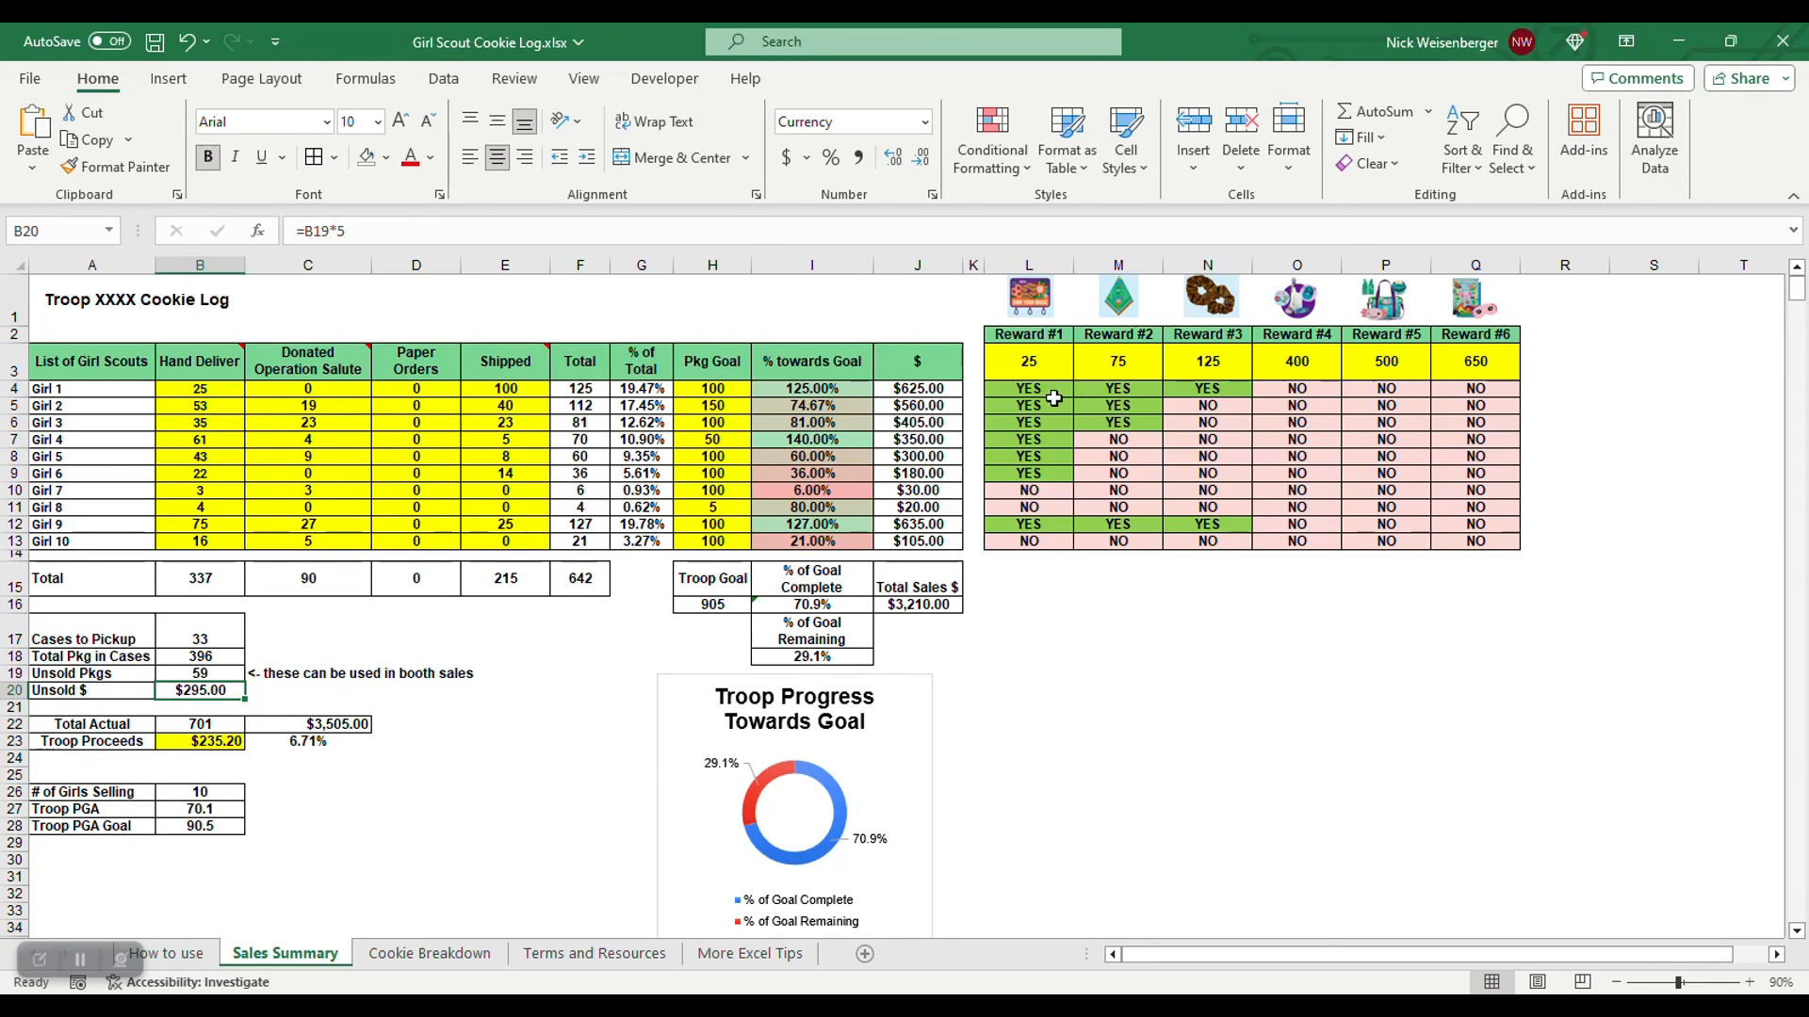
{"action": "mouse_move", "coordinate": [1283, 820]}
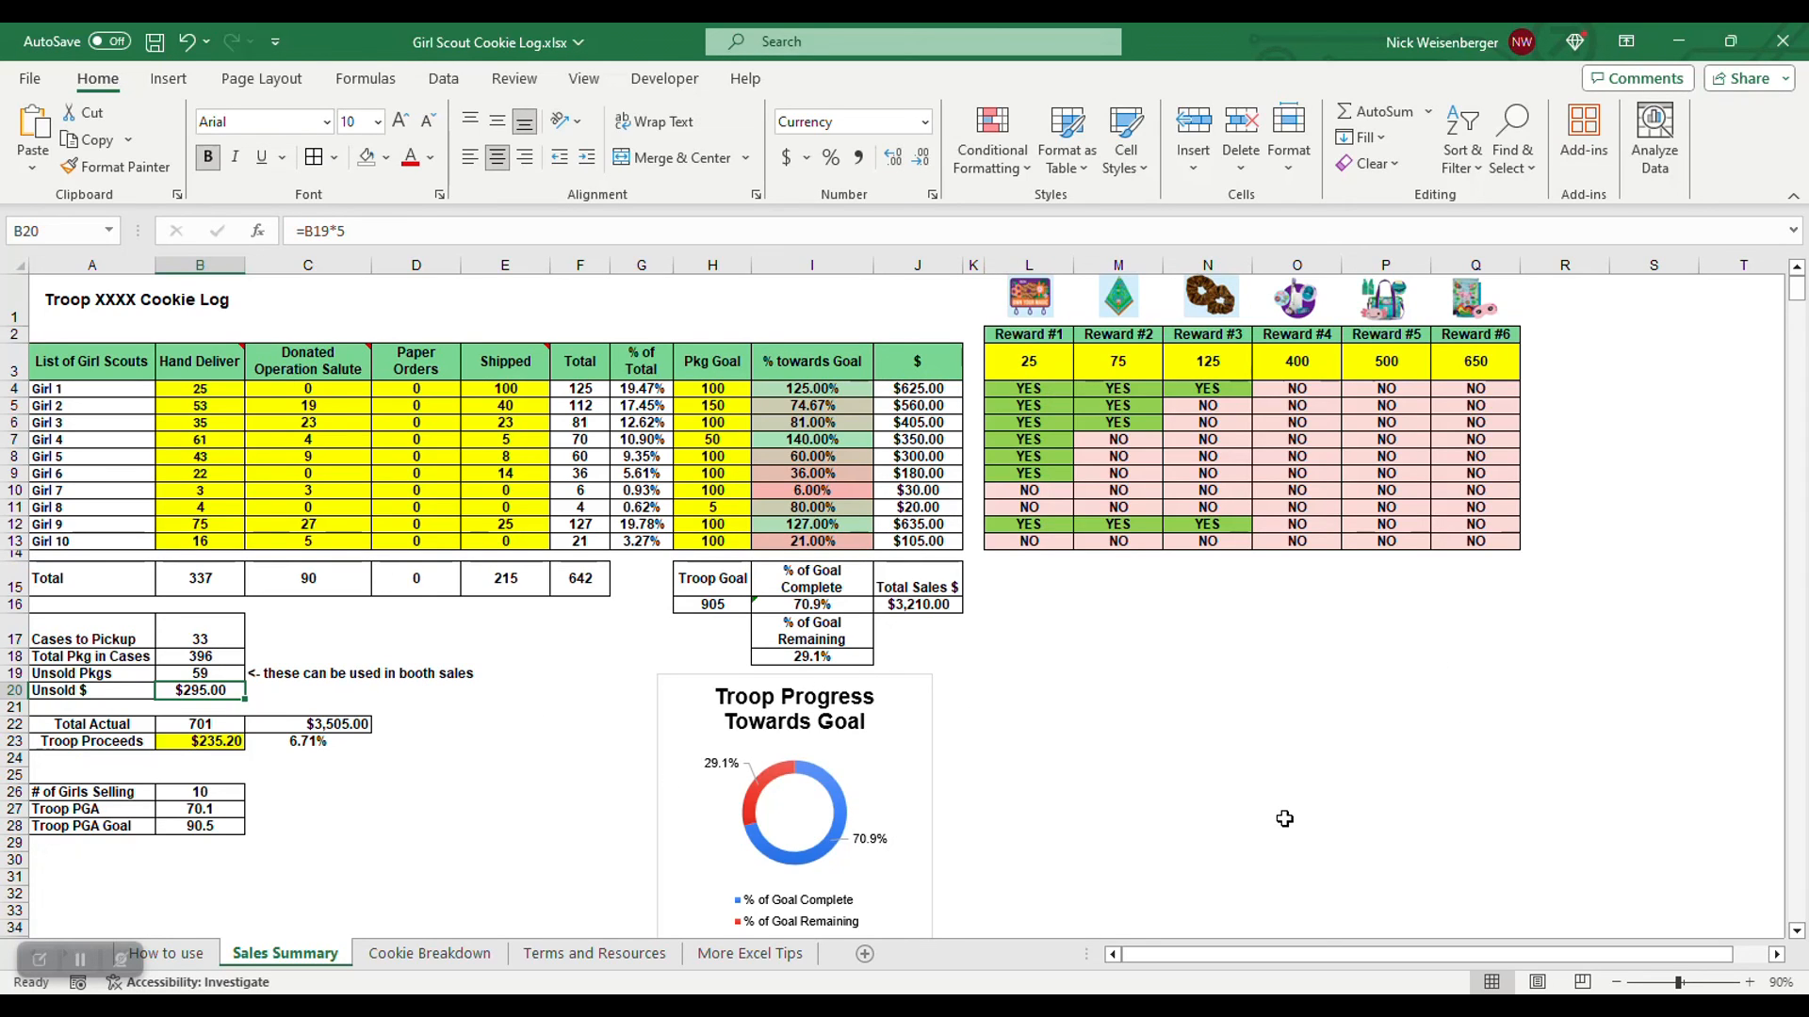